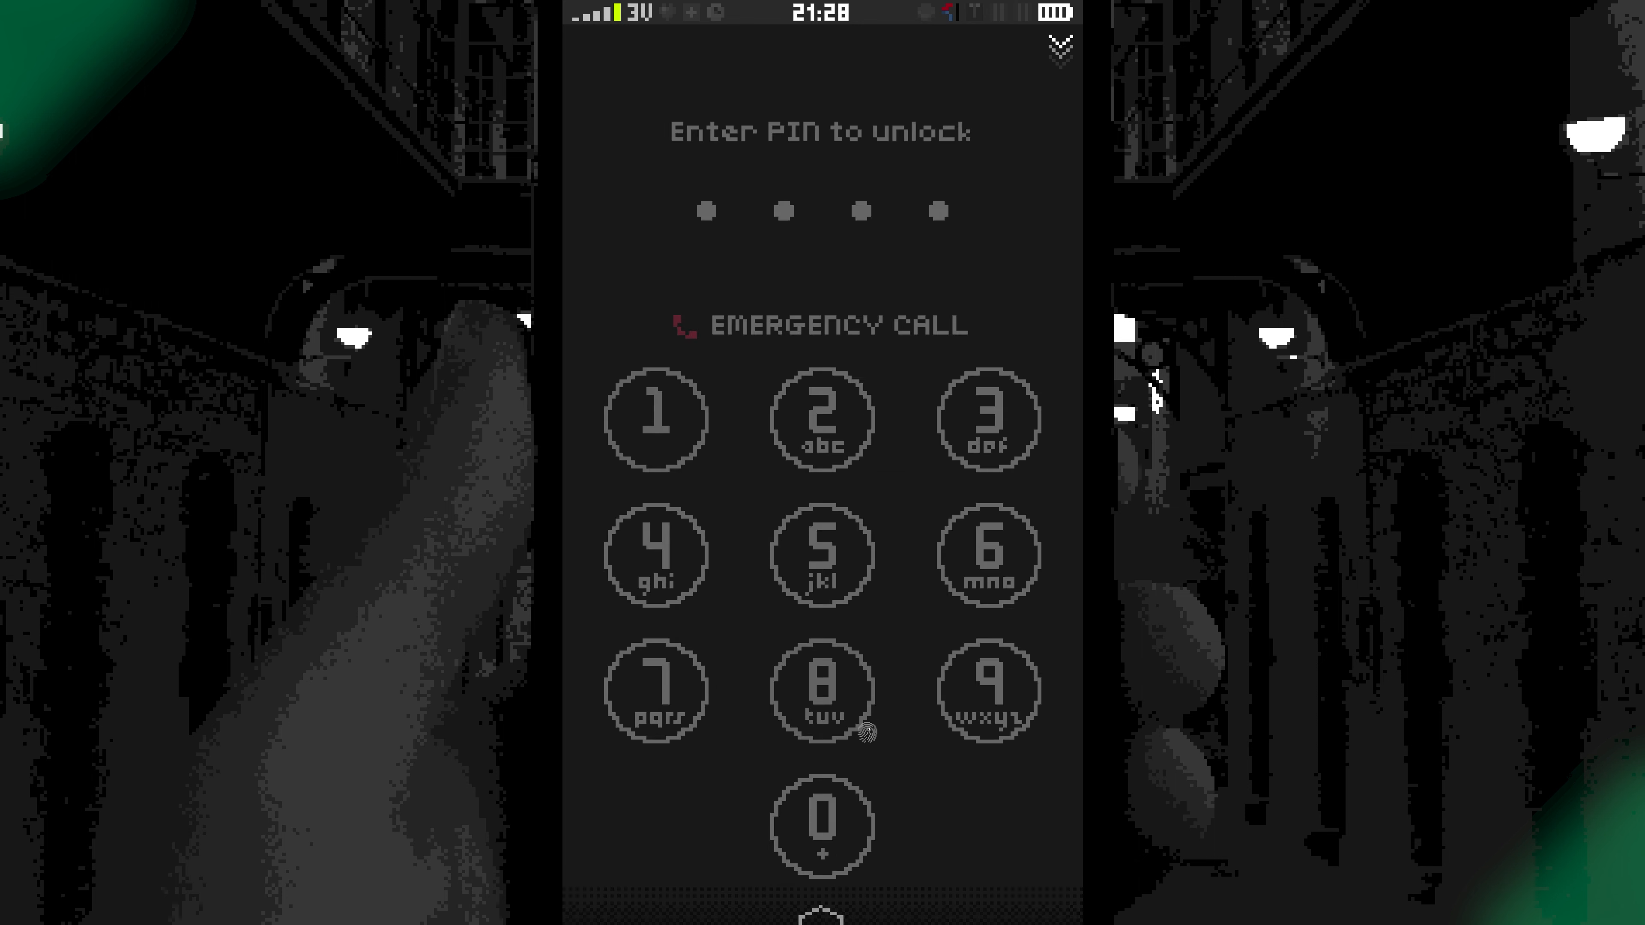
Unlock the phone with the PIN and dial 4885 from the notification's keypad.
click(822, 690)
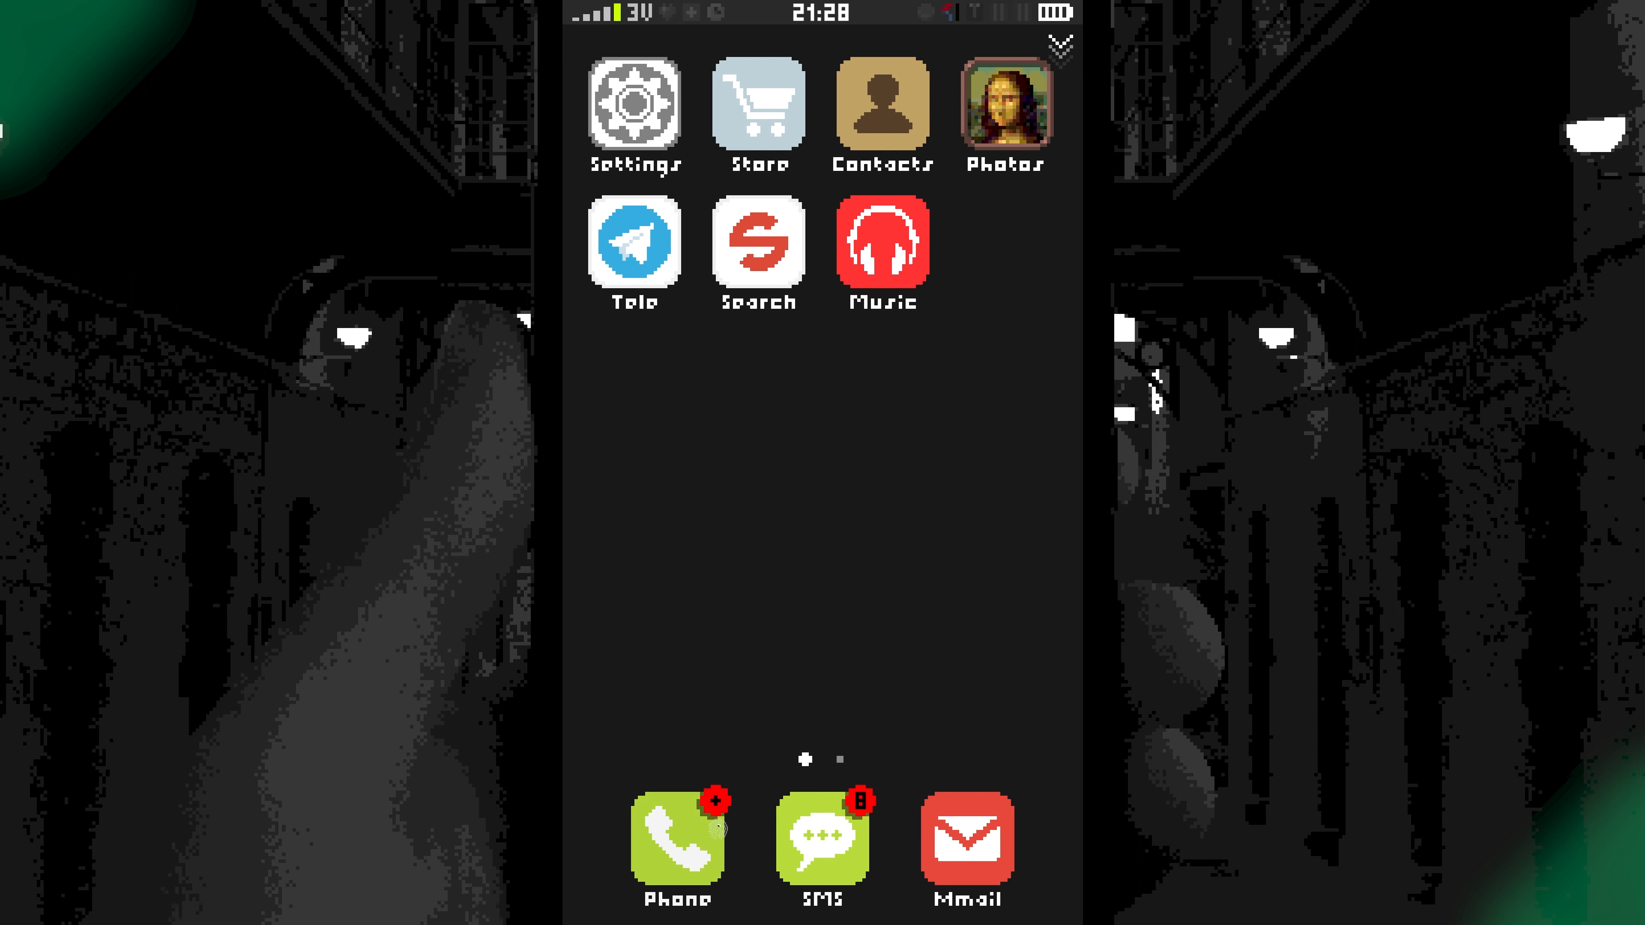
click(677, 834)
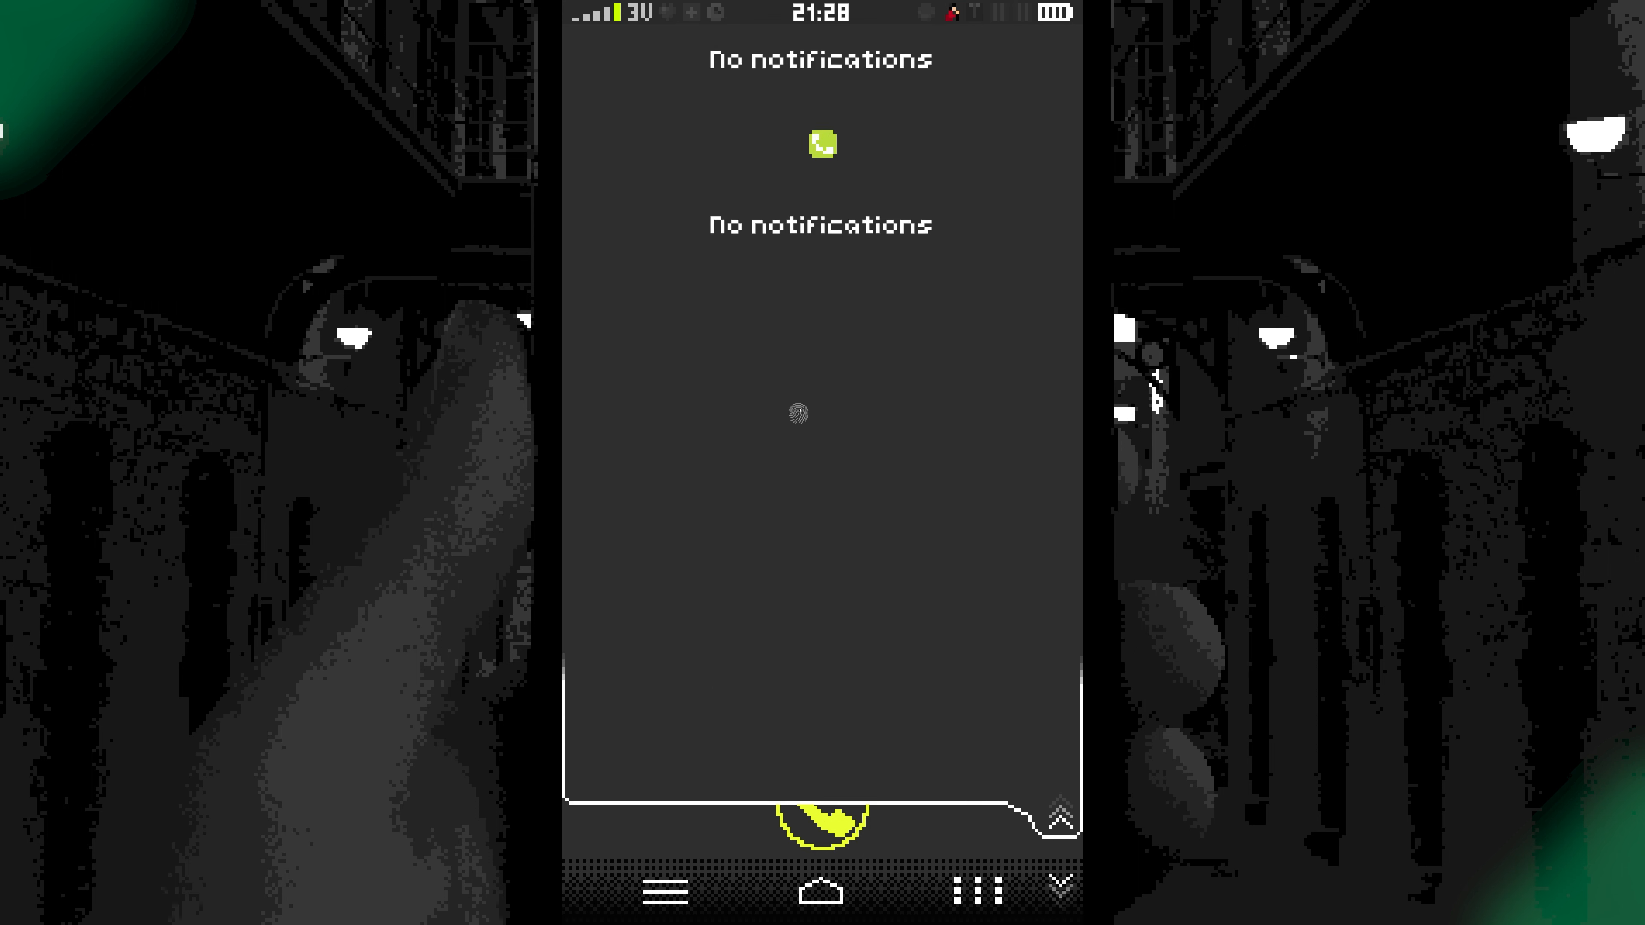
click(822, 144)
text(4885)
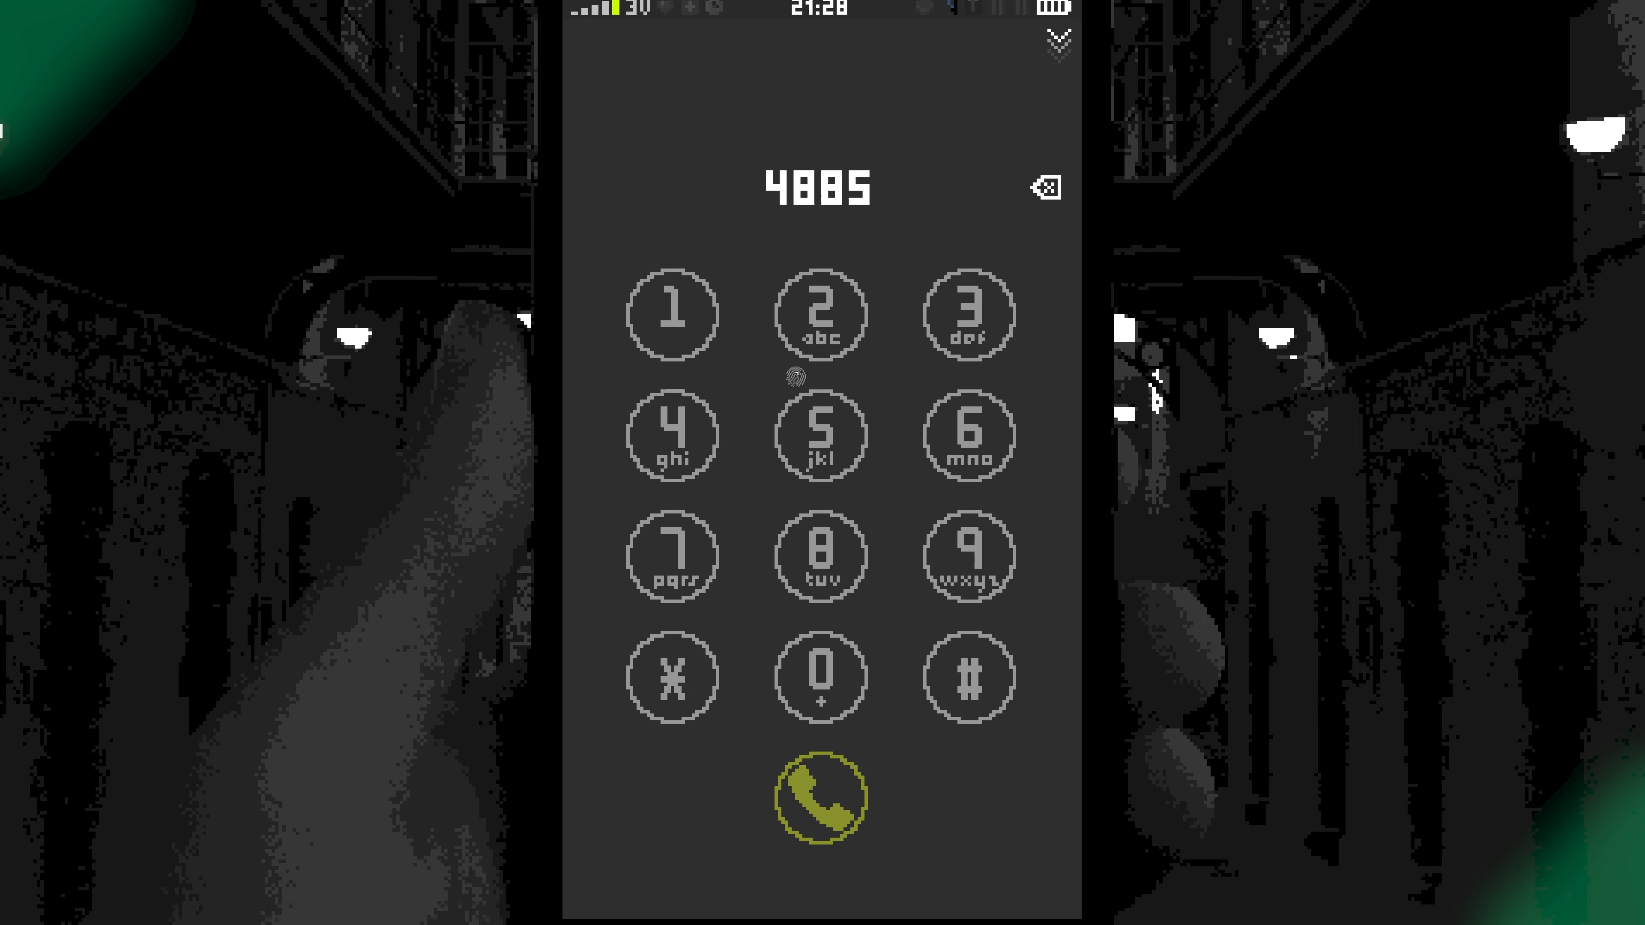
click(821, 799)
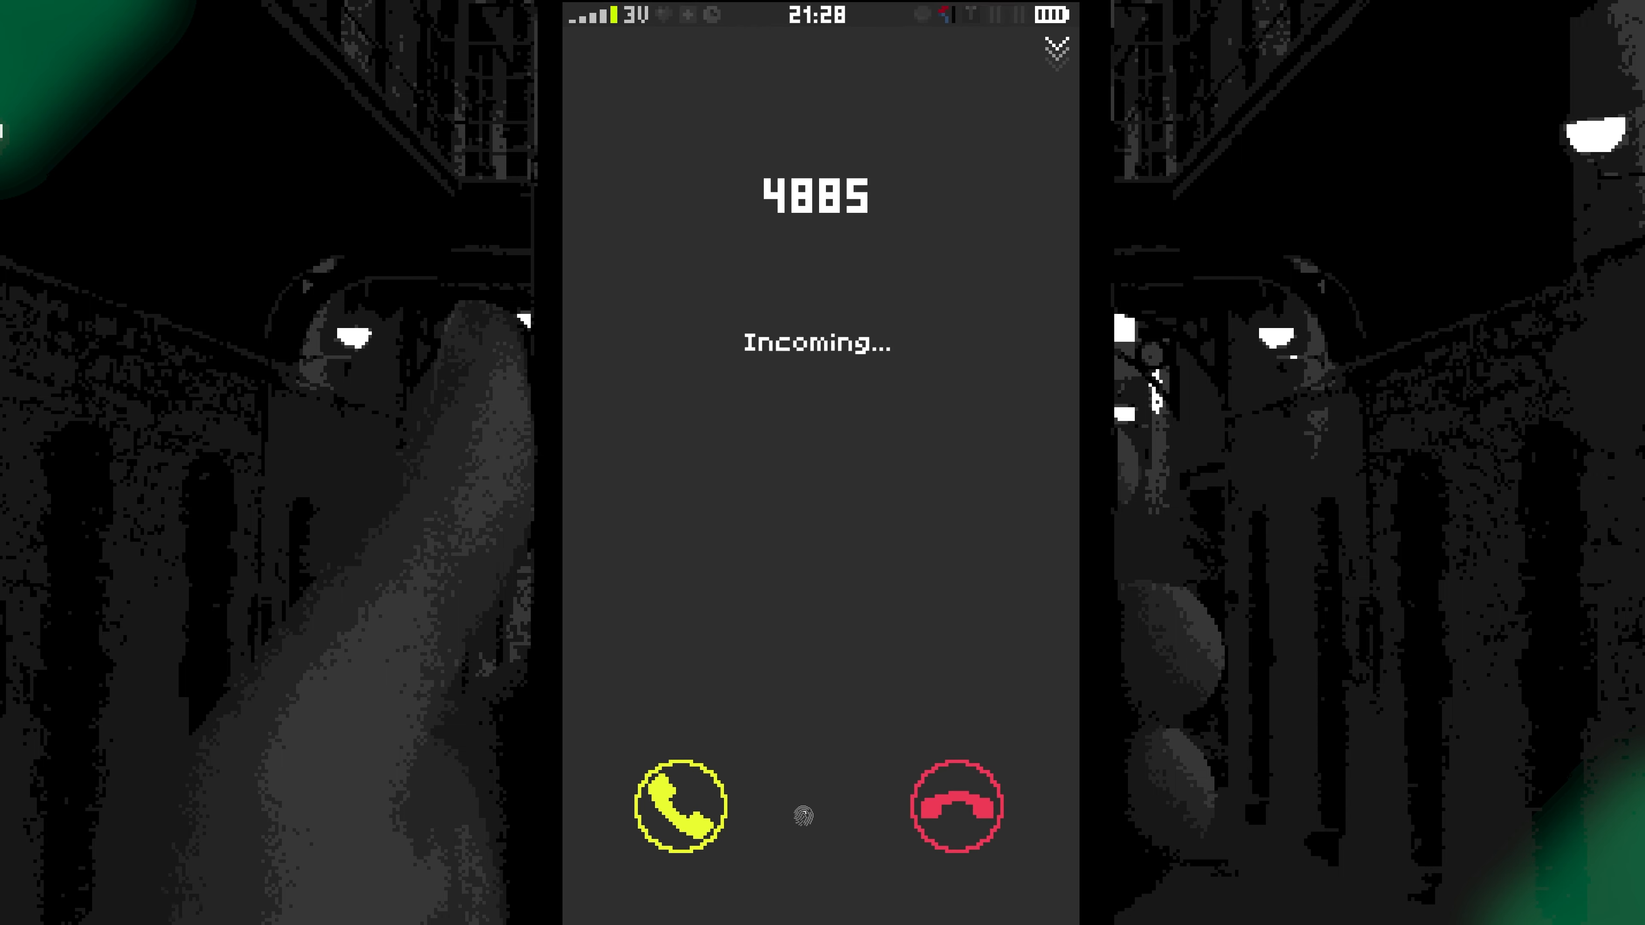
Decline the incoming 4885 call, then call 4885 back from the keypad.
click(679, 807)
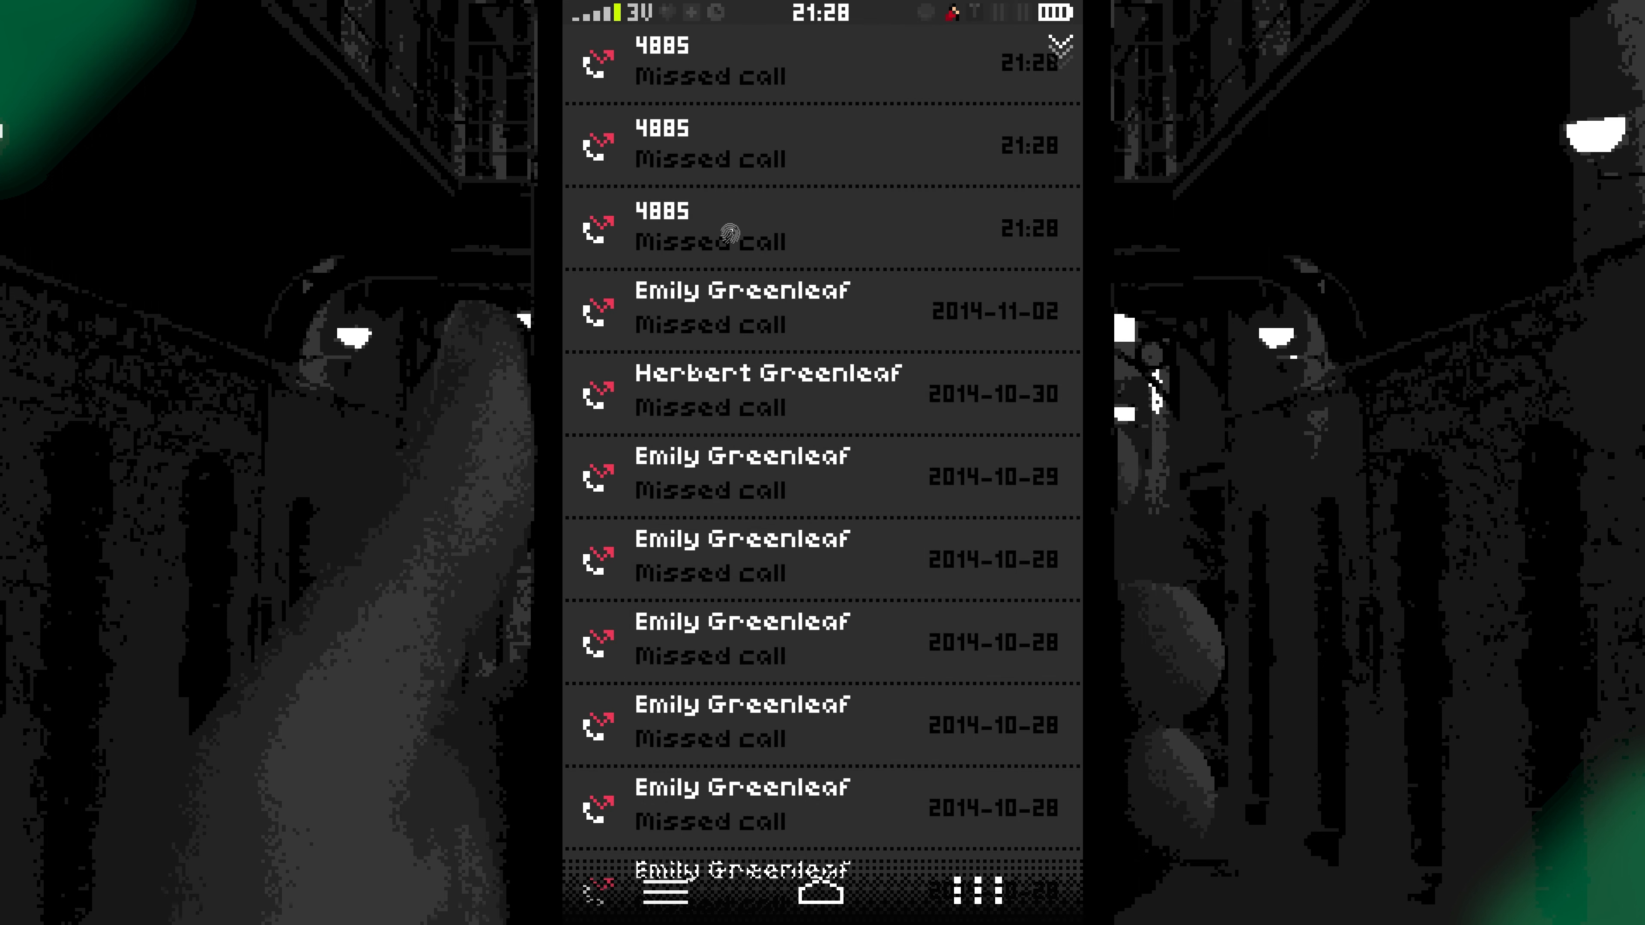
scroll(down, 3)
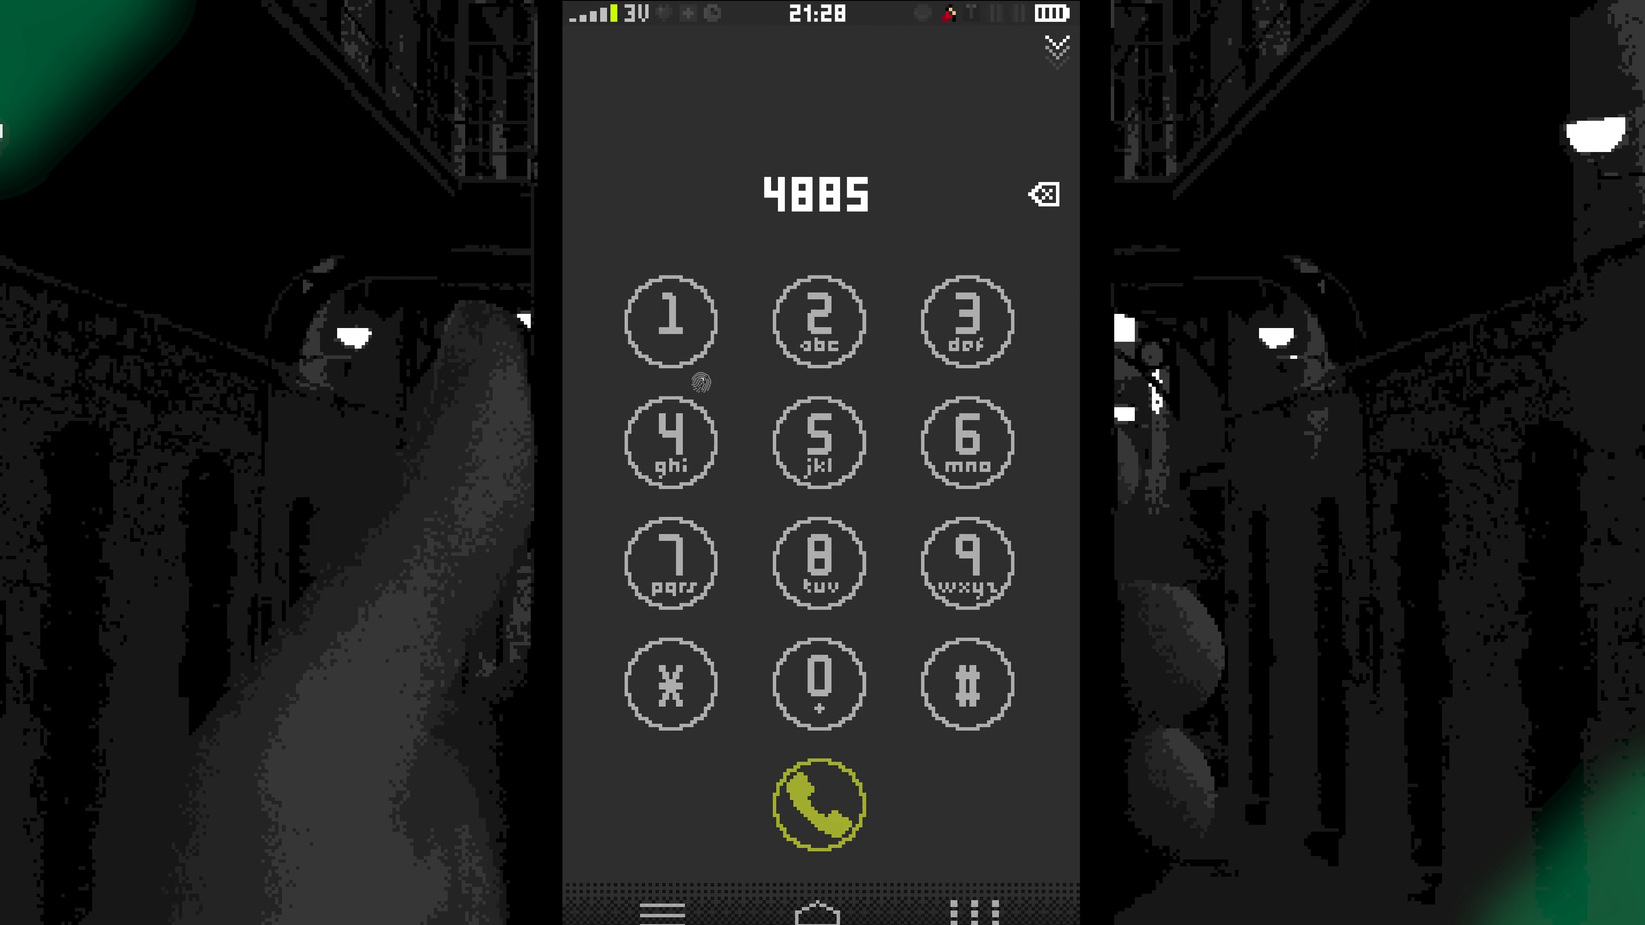
click(817, 803)
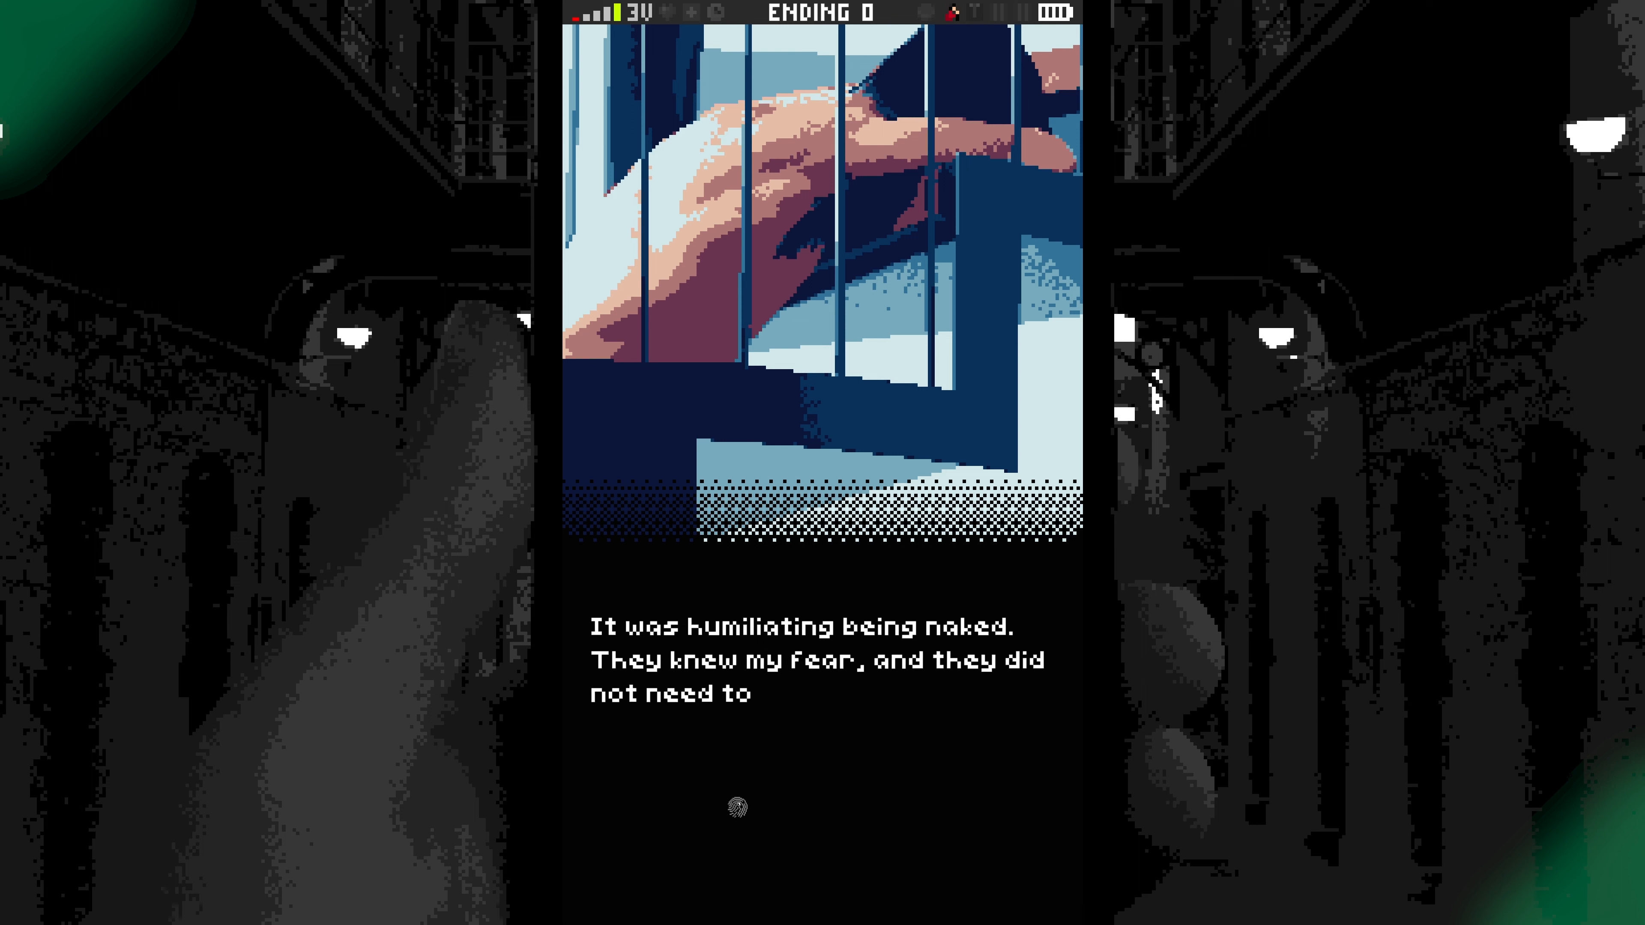
Advance through the Ending 0 narration until the reboot prompt appears.
click(738, 806)
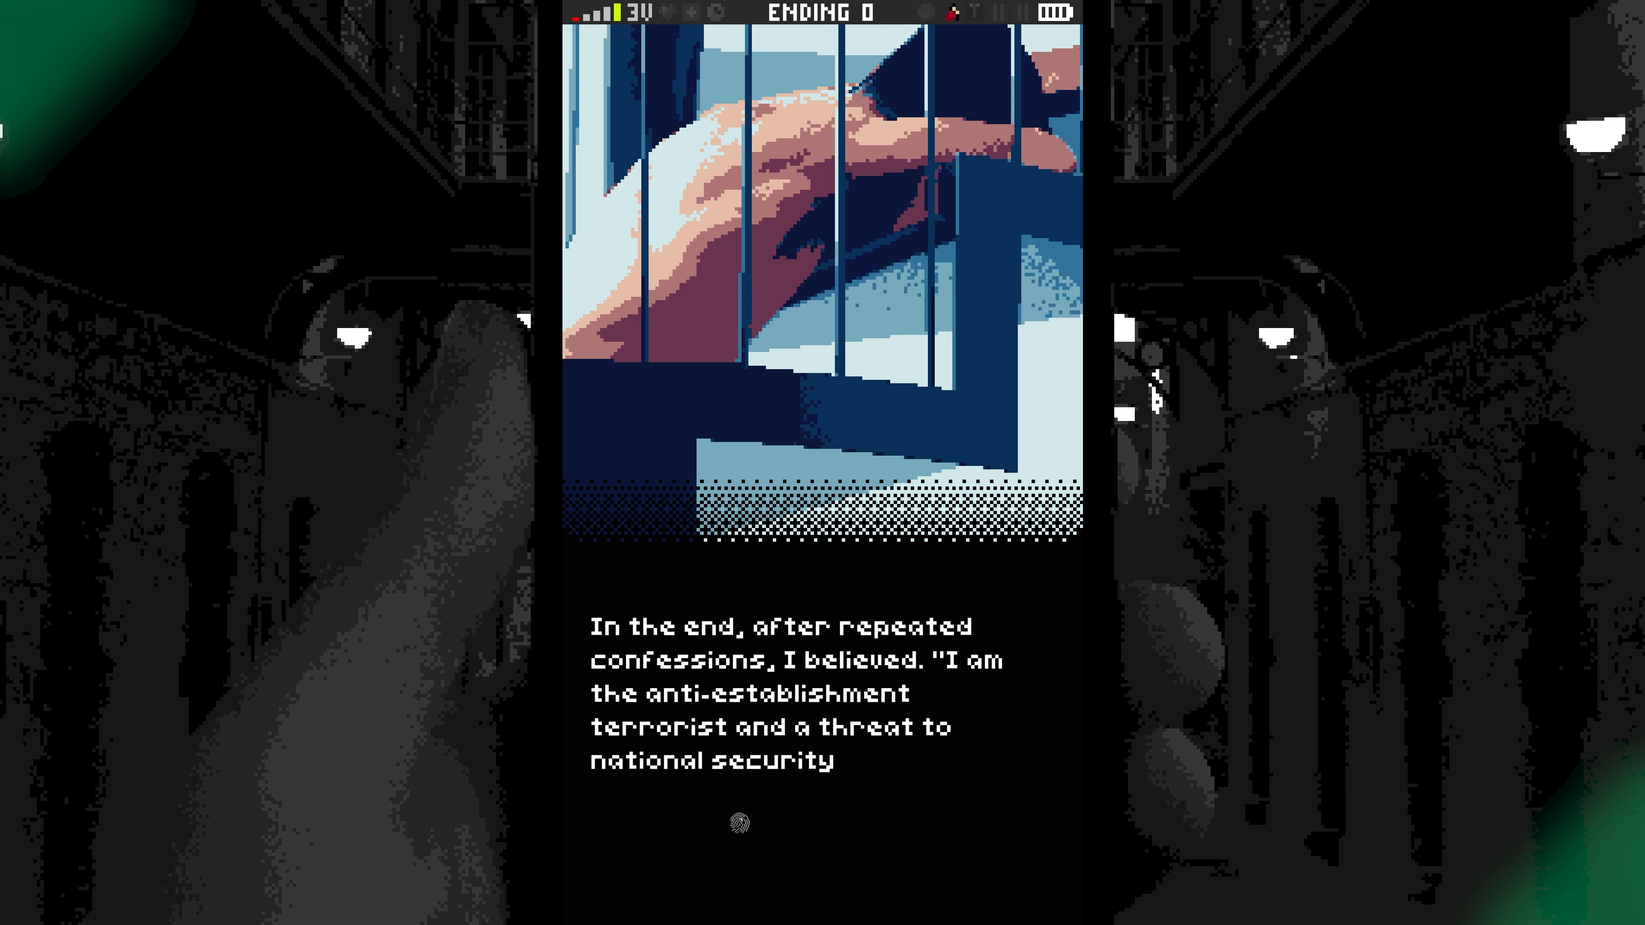
click(739, 823)
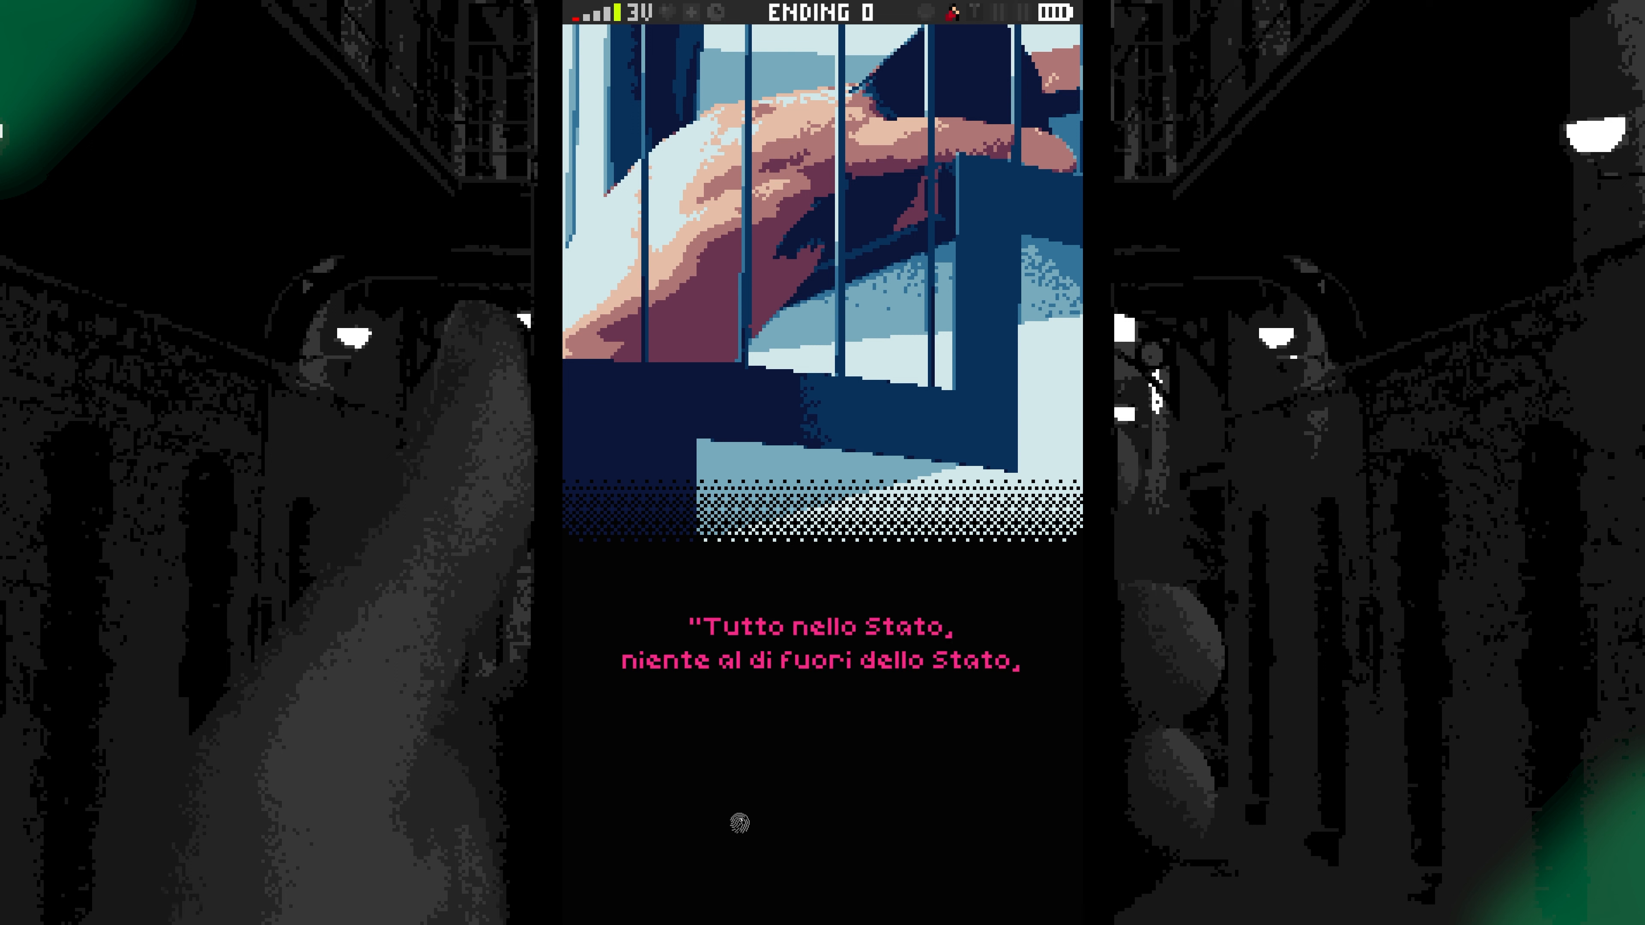
click(740, 823)
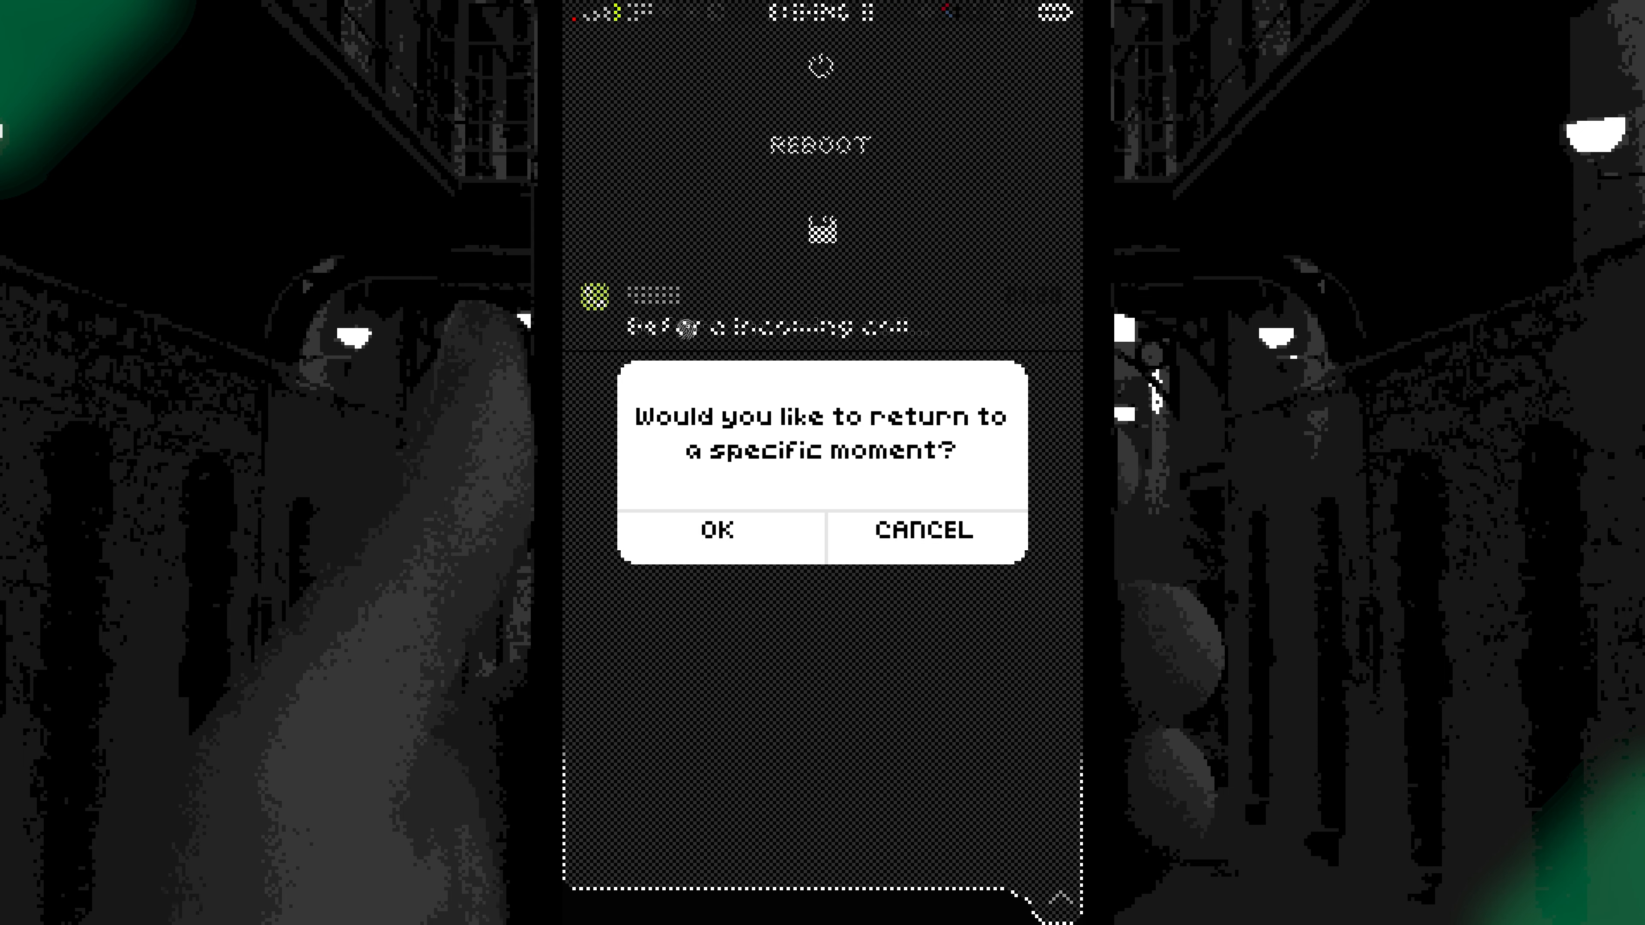
Accept the reboot to an earlier moment and hang up the replayed 4885 call.
click(922, 529)
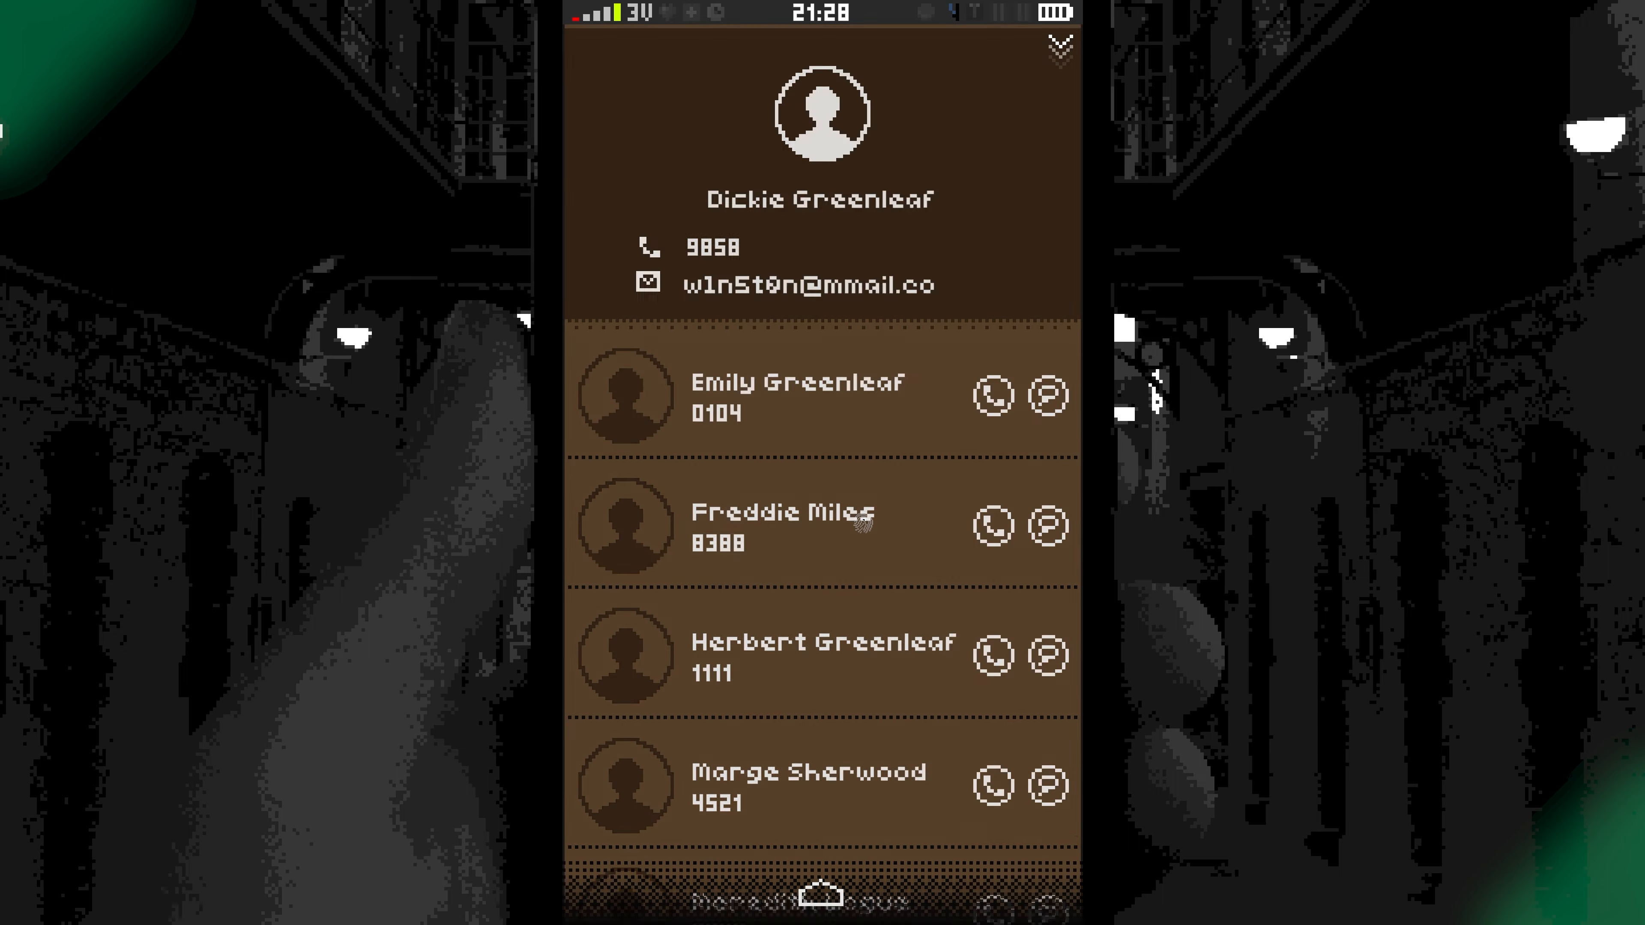
click(991, 525)
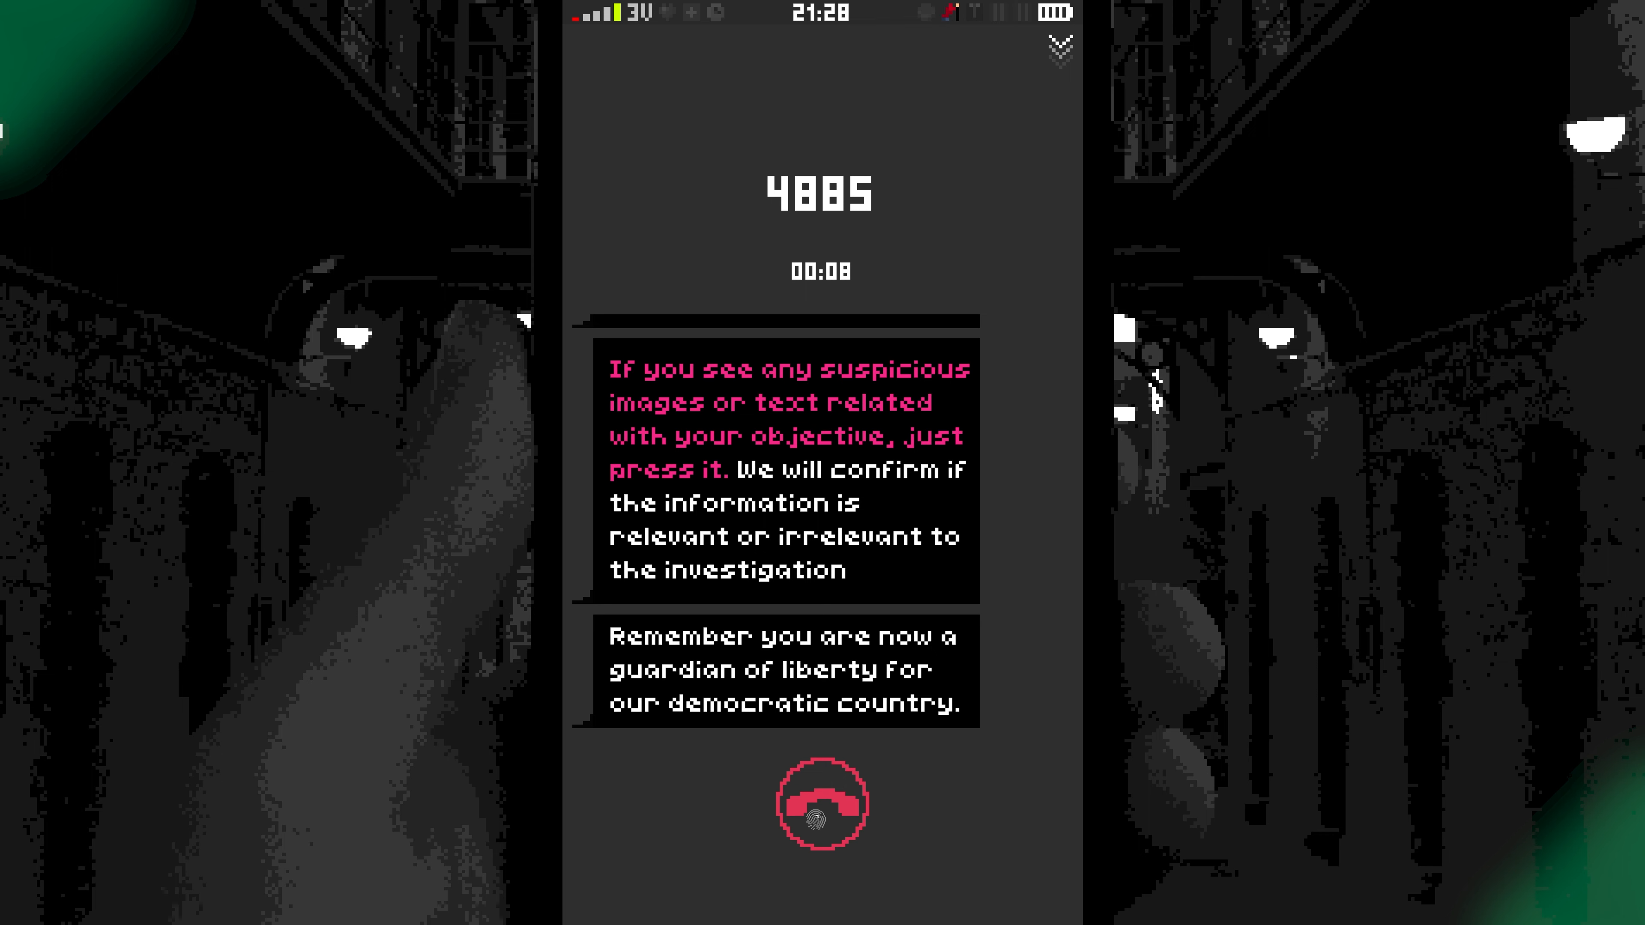
click(822, 804)
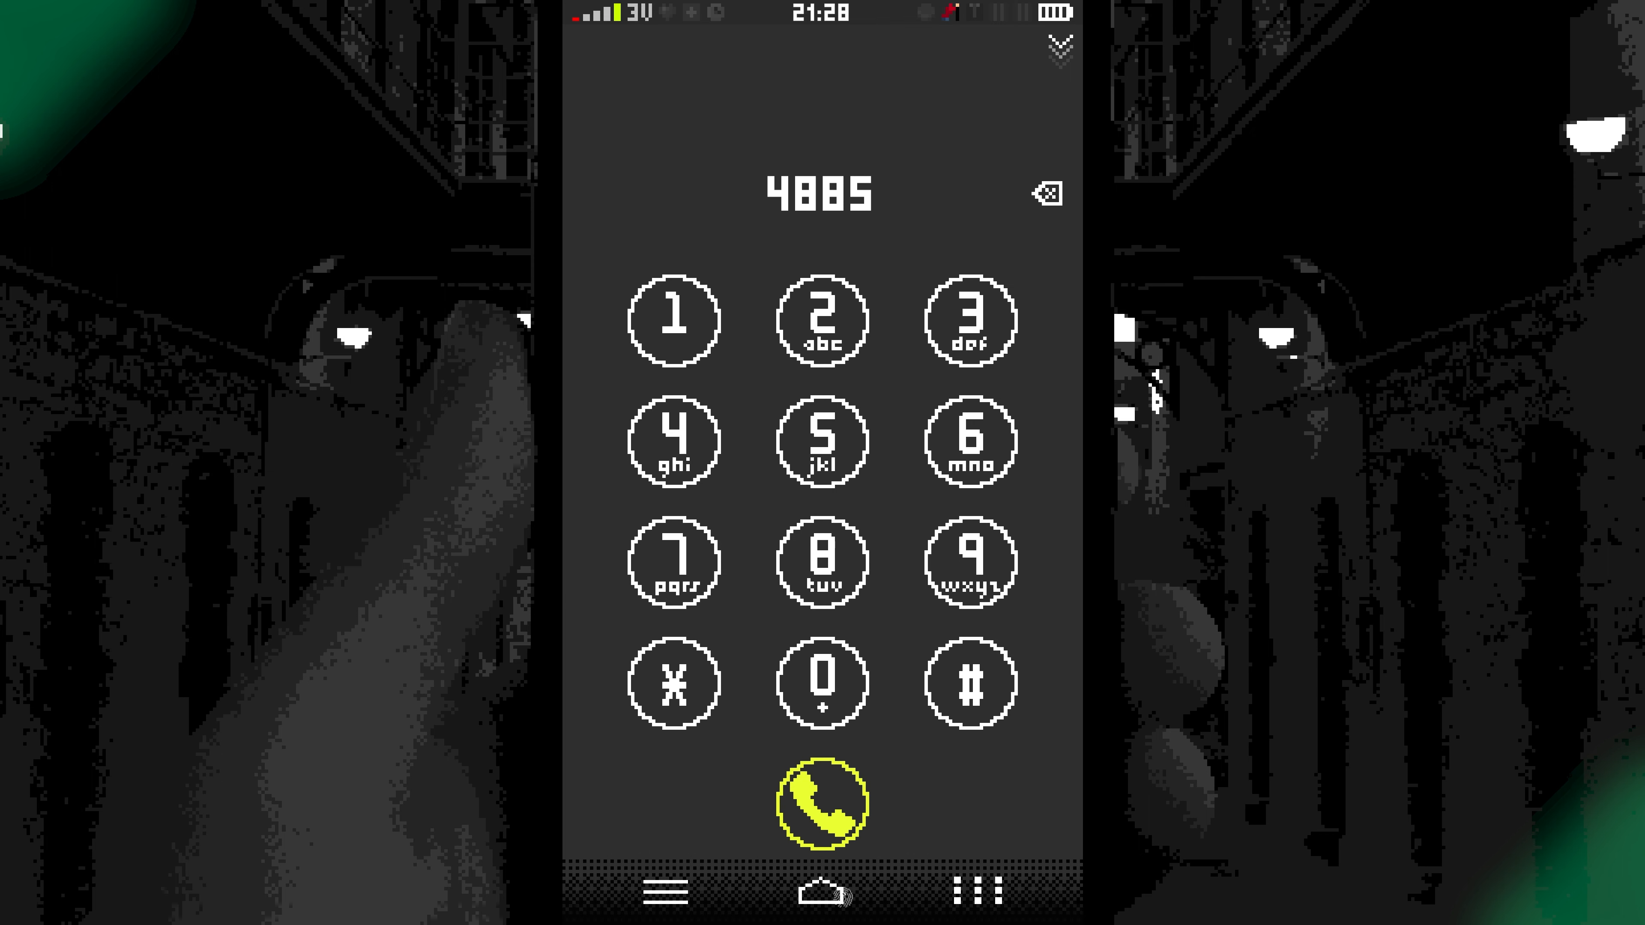
click(821, 802)
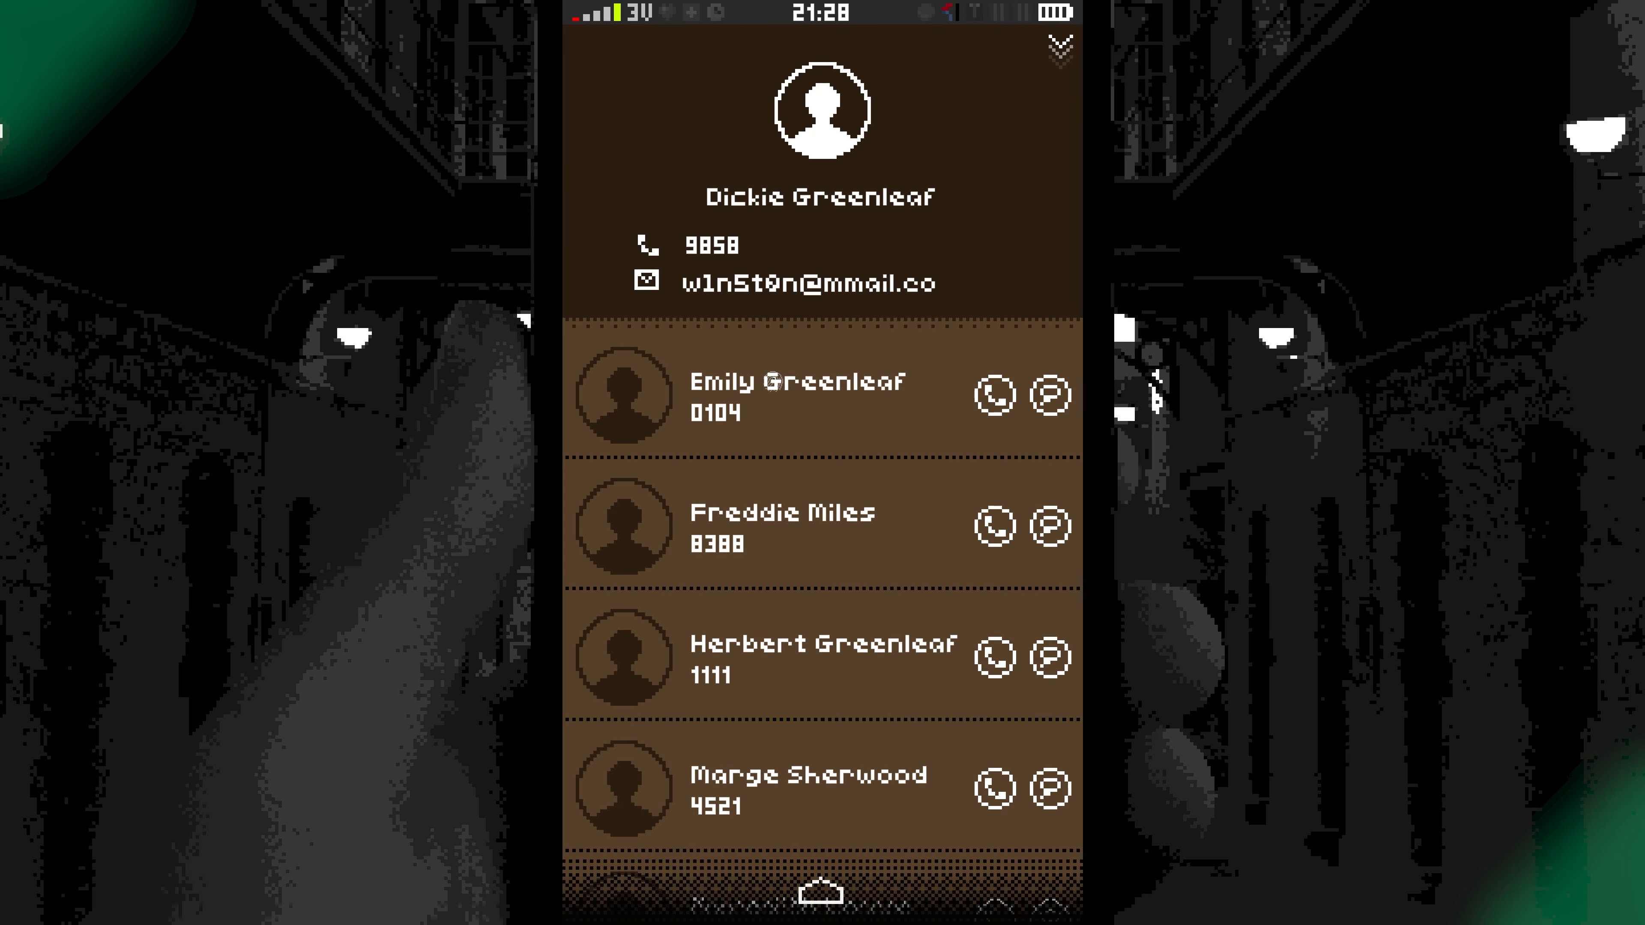
click(992, 394)
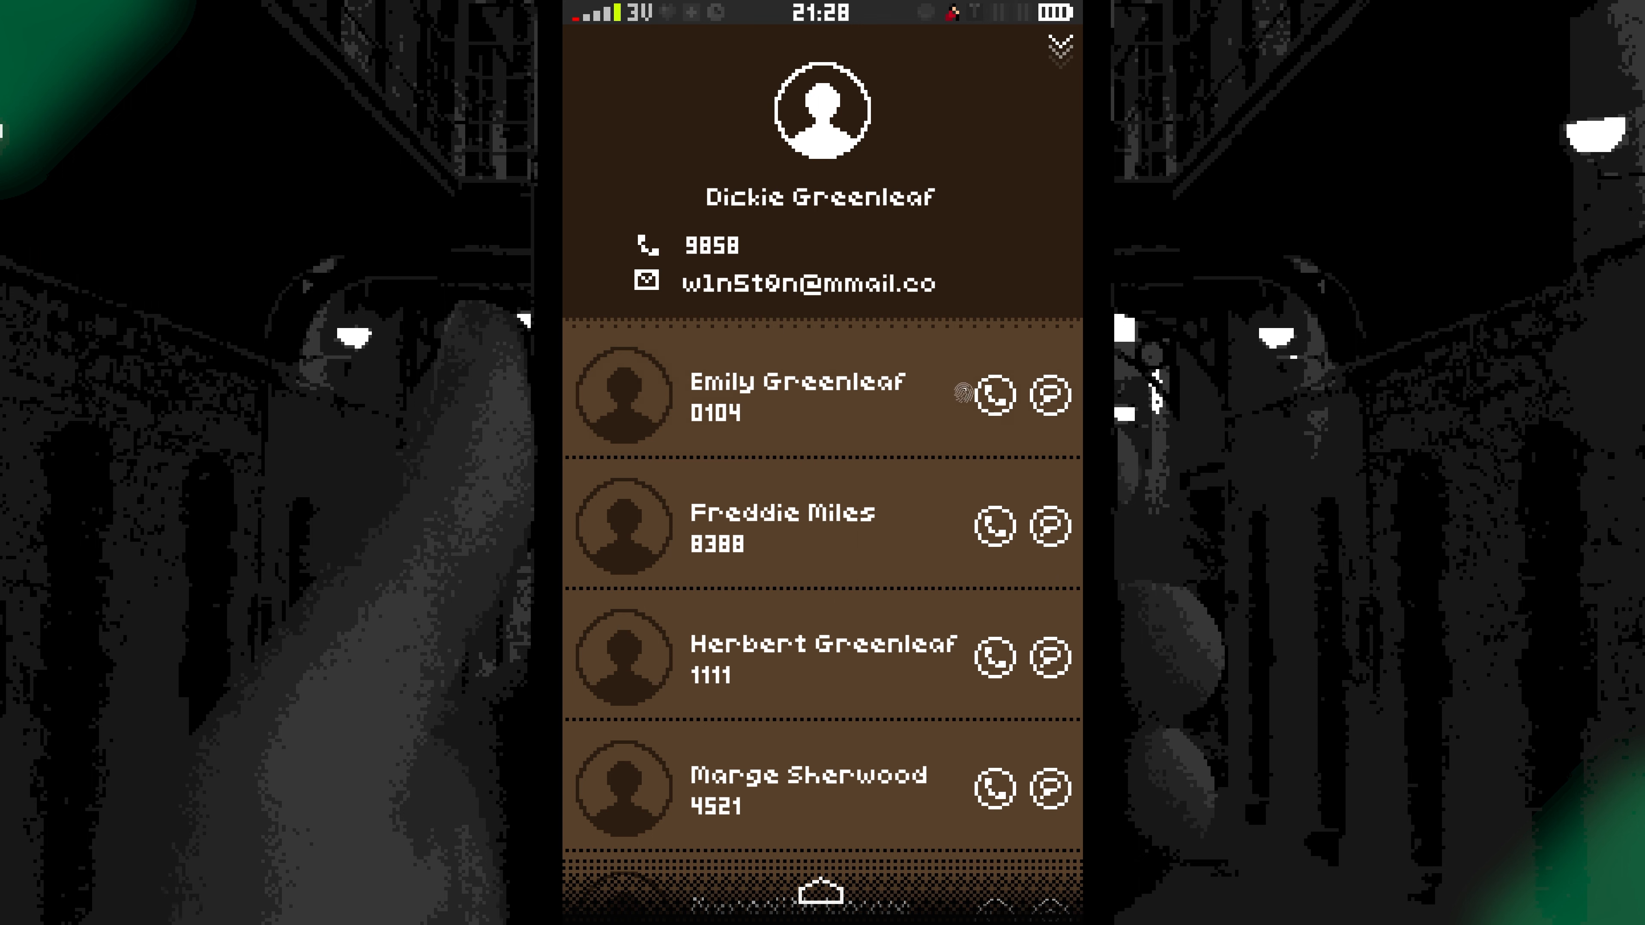
click(993, 396)
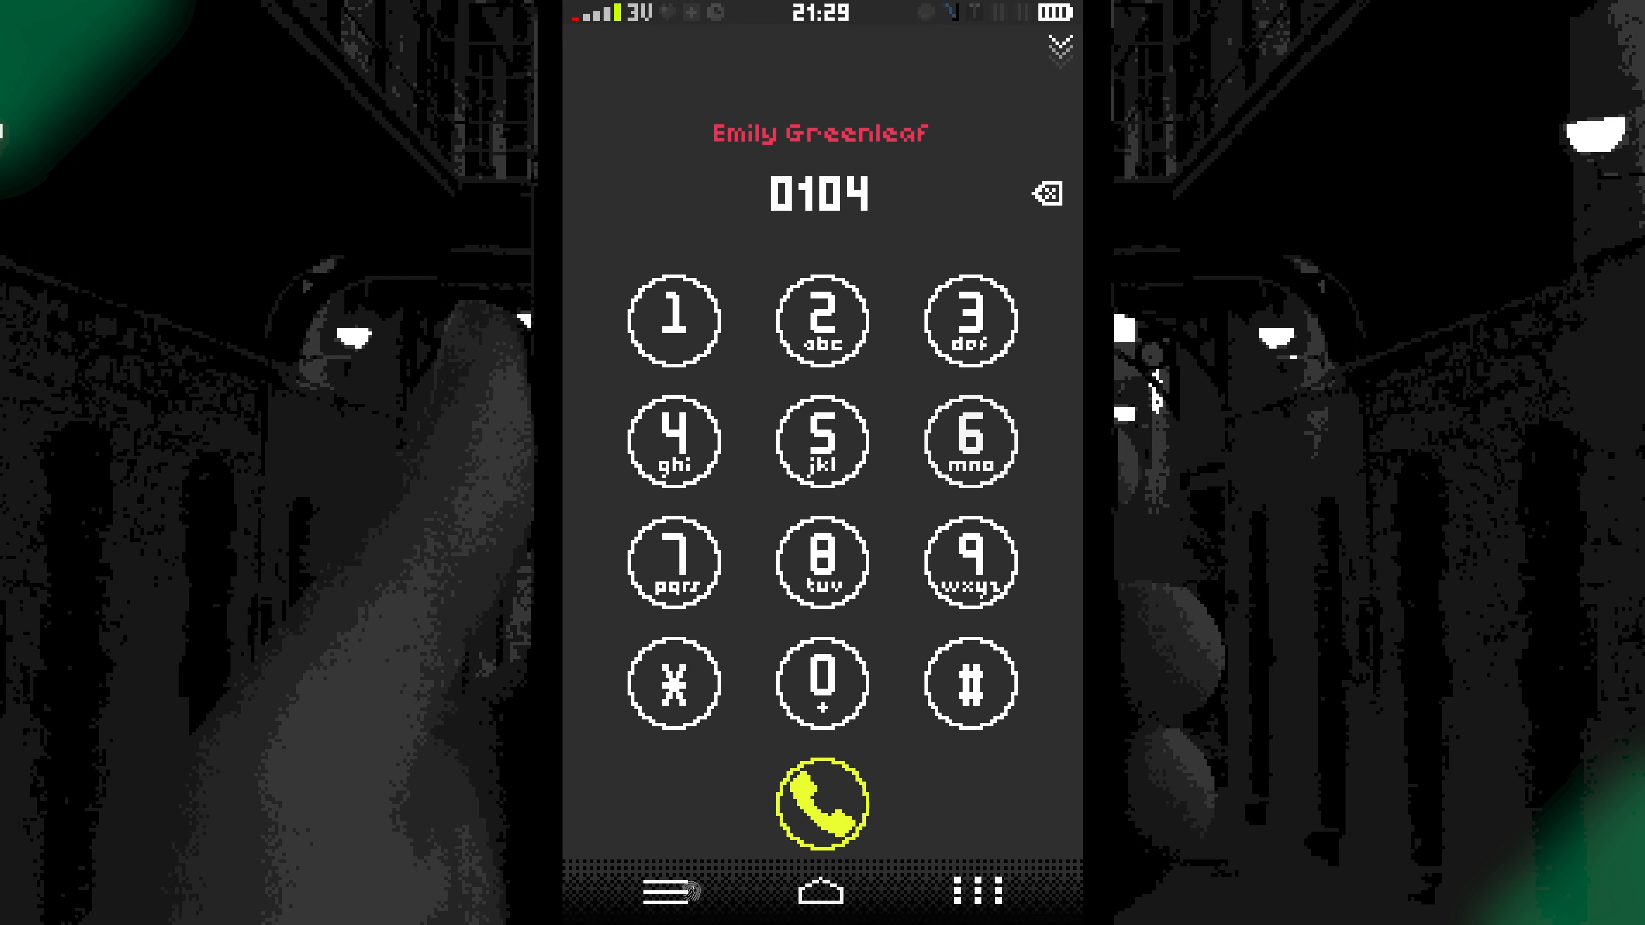
Dial 0104, answer the interrupting 4885 call, listen, and hang up.
click(821, 803)
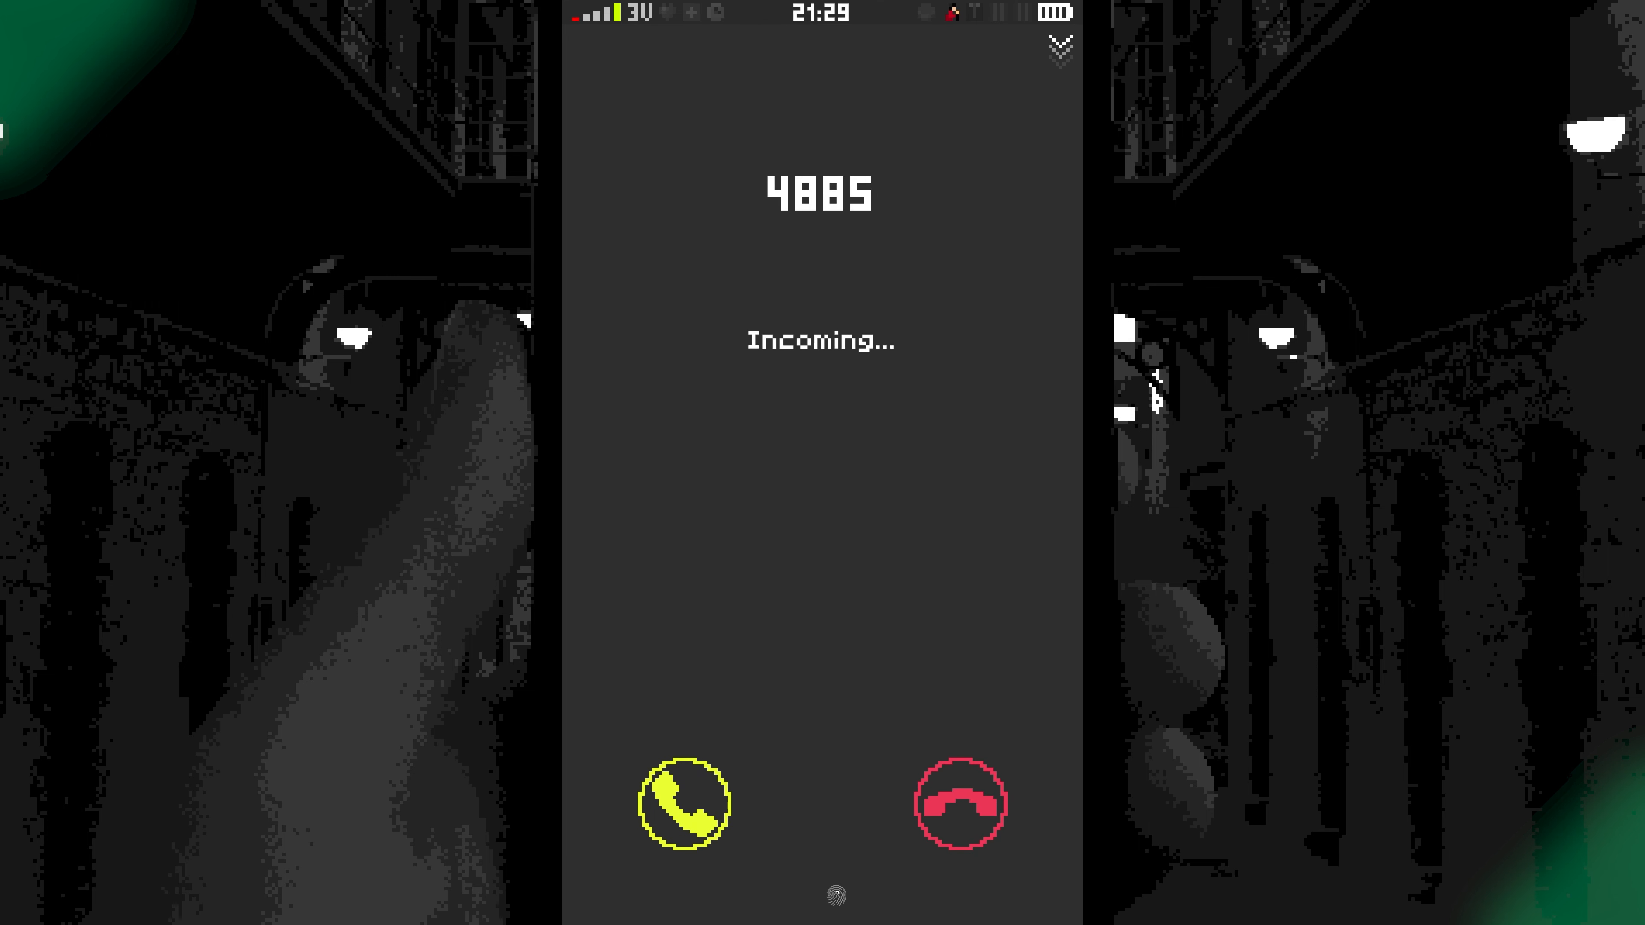
click(683, 804)
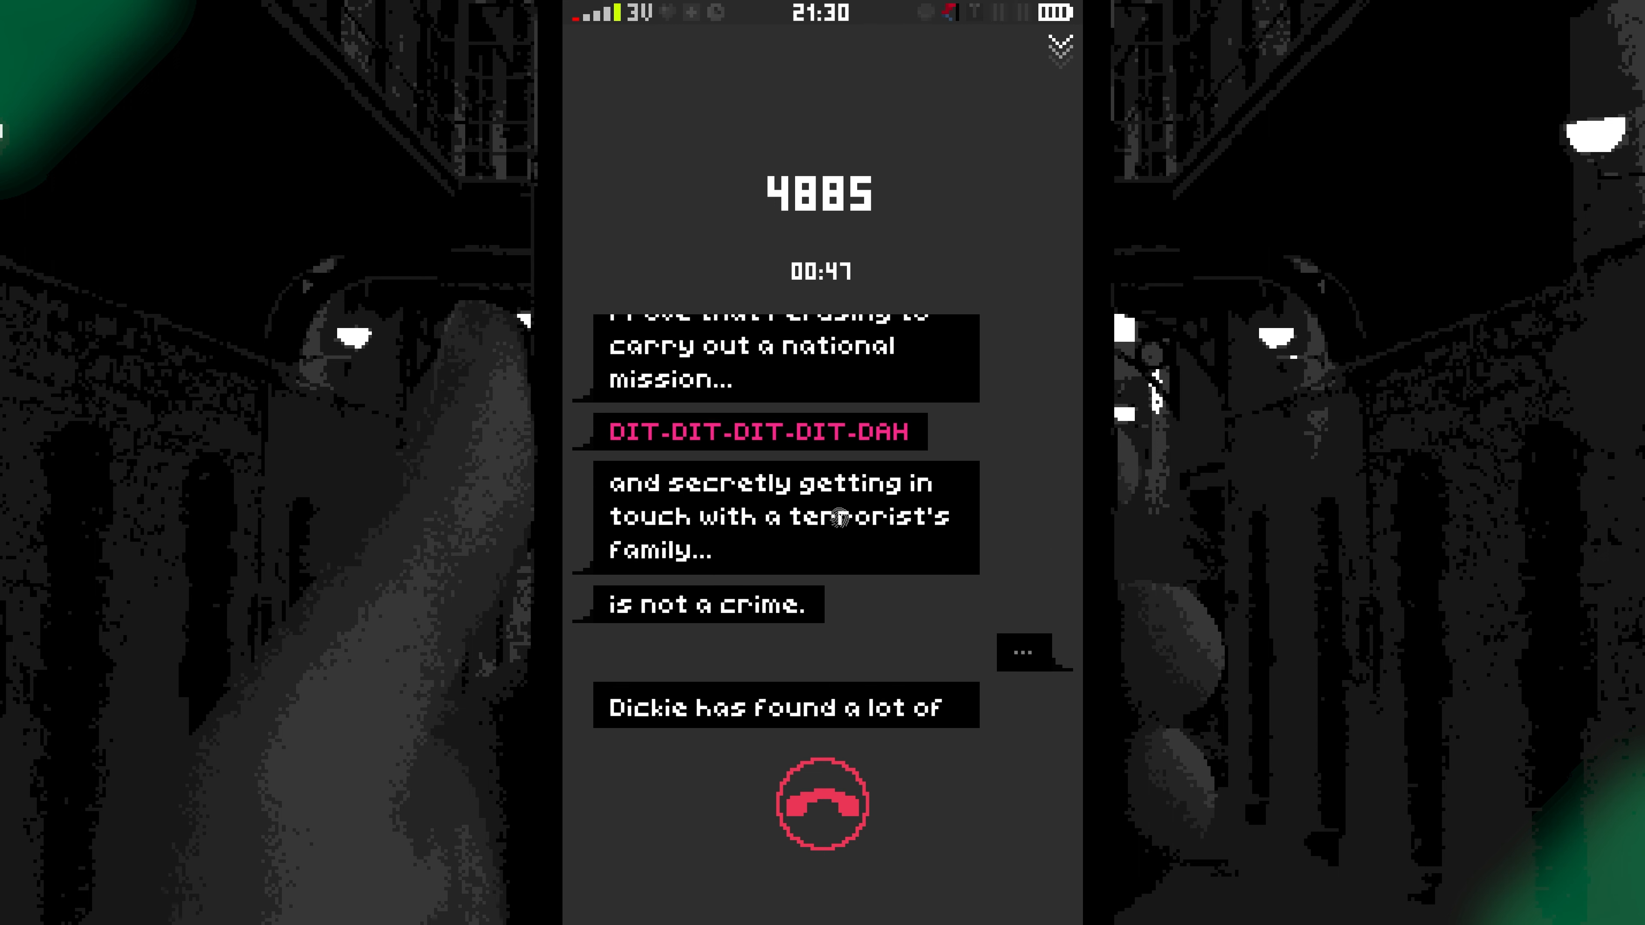
click(822, 803)
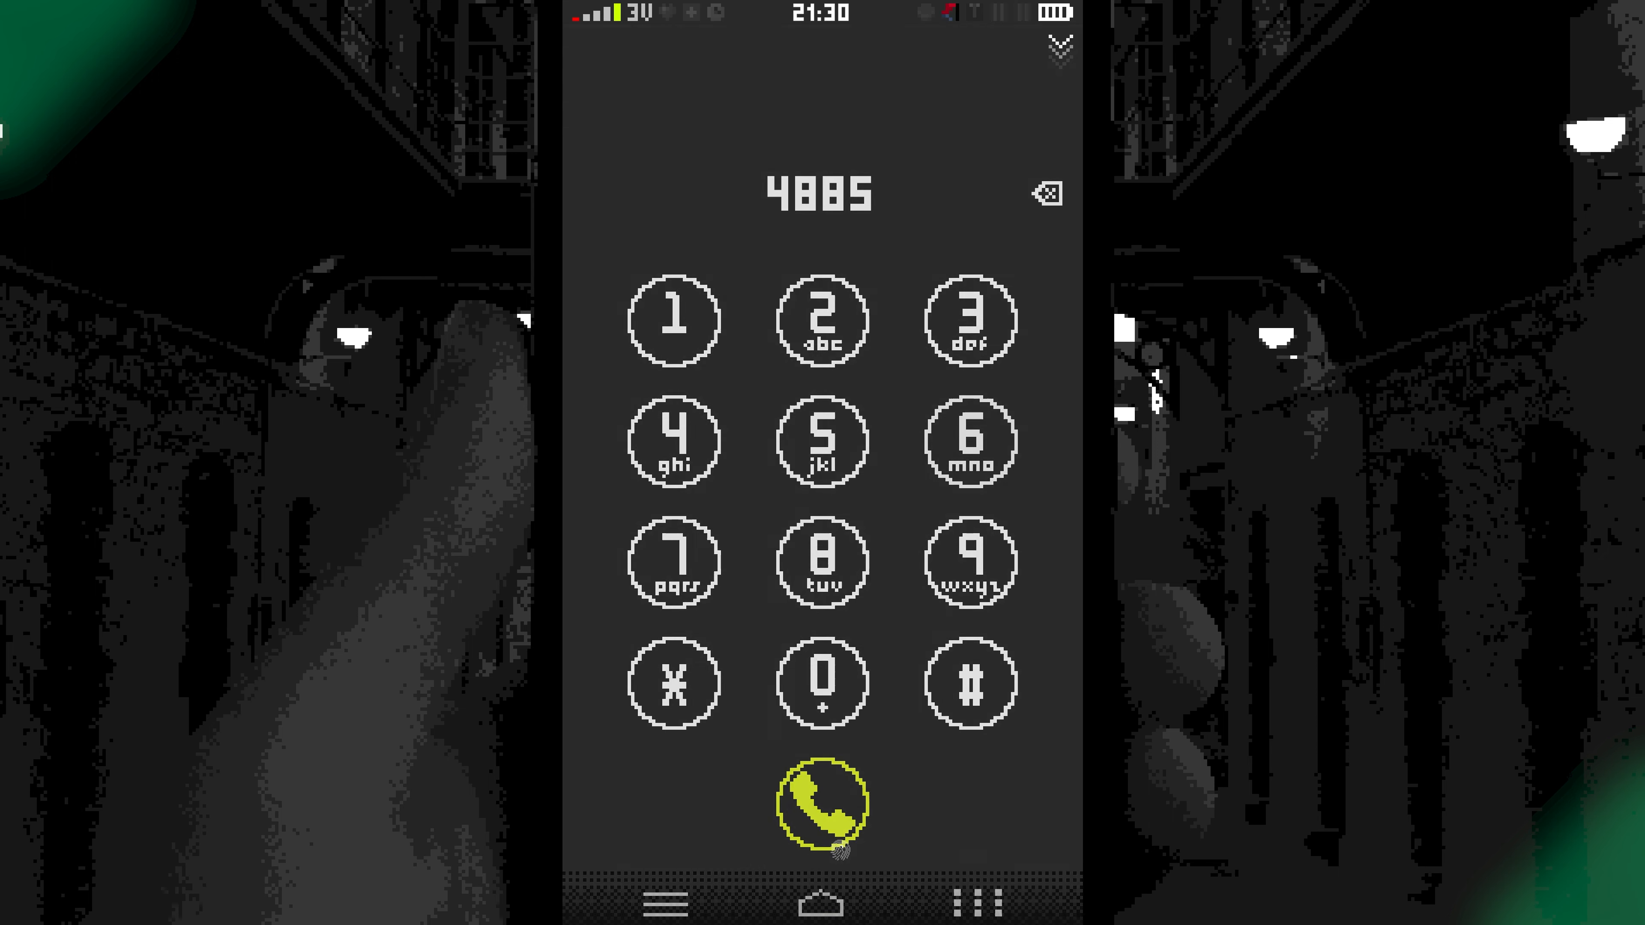
Return from the keypad to the phone's home screen.
click(822, 804)
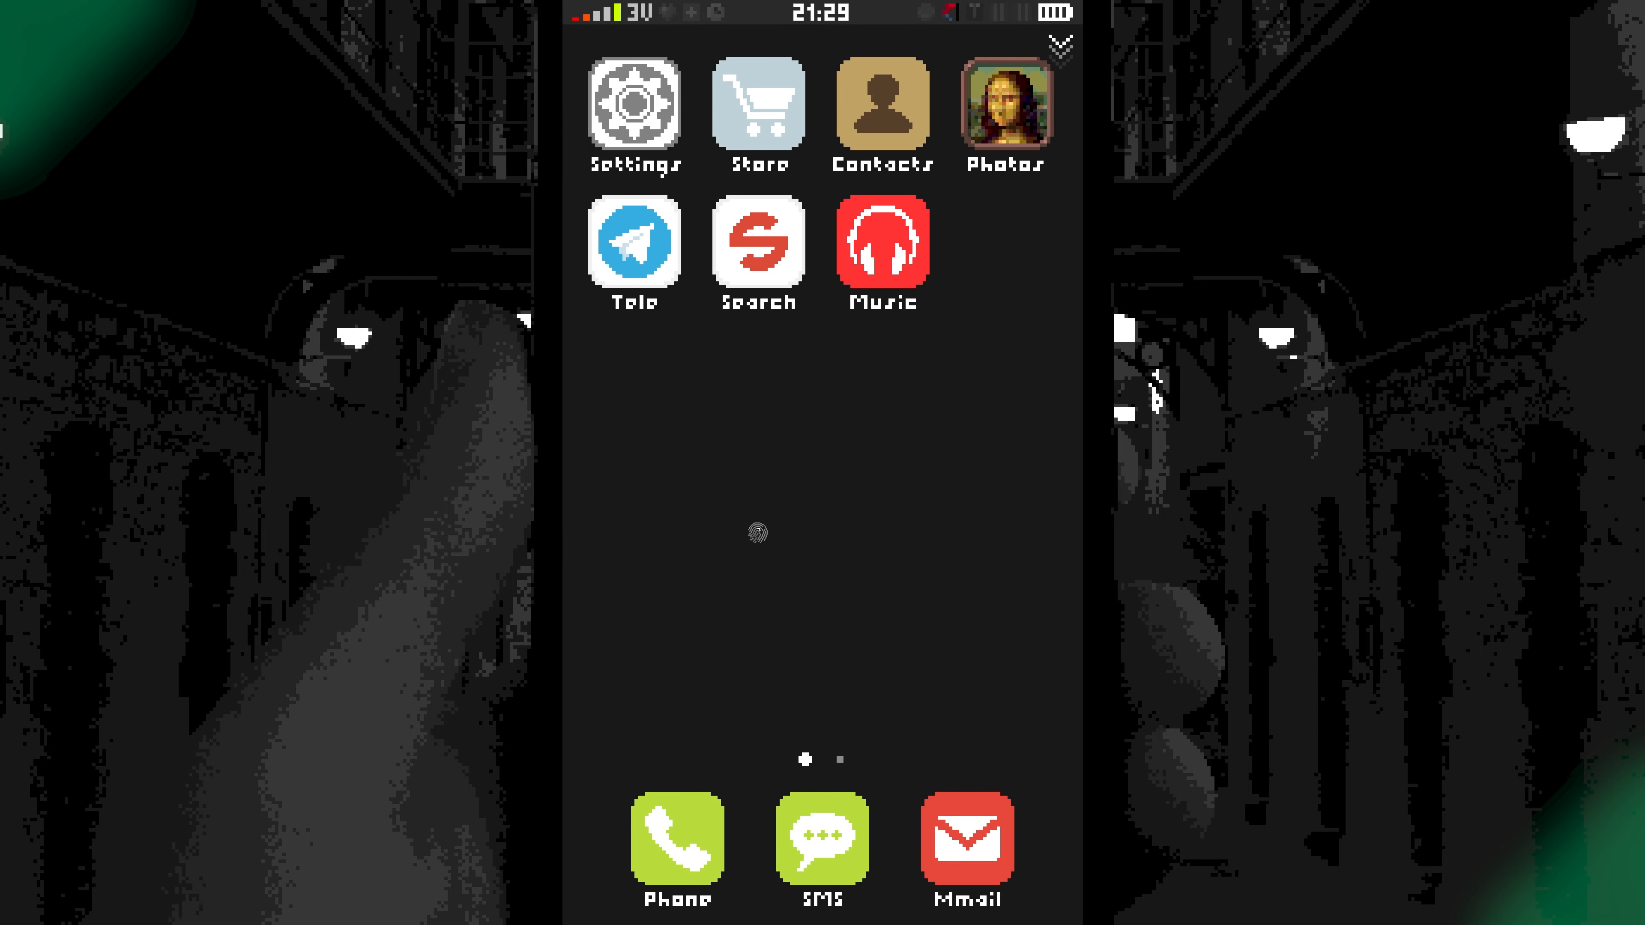
Attempt a reset from Settings, confirming both prompts until the Homeland Security block.
click(634, 105)
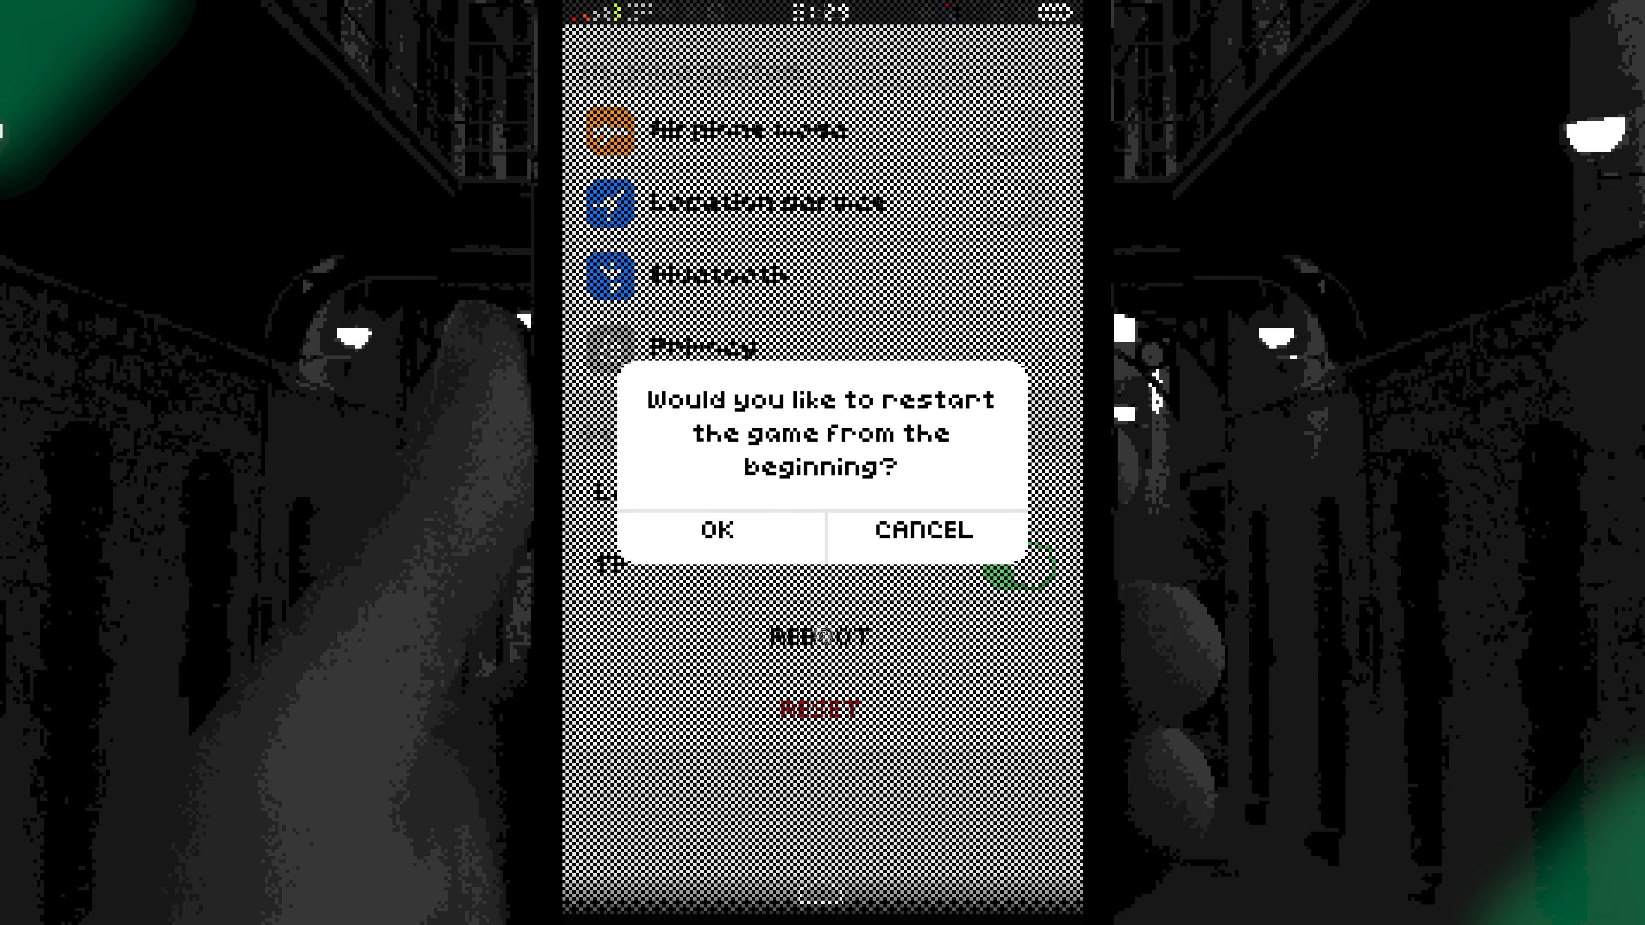
click(923, 530)
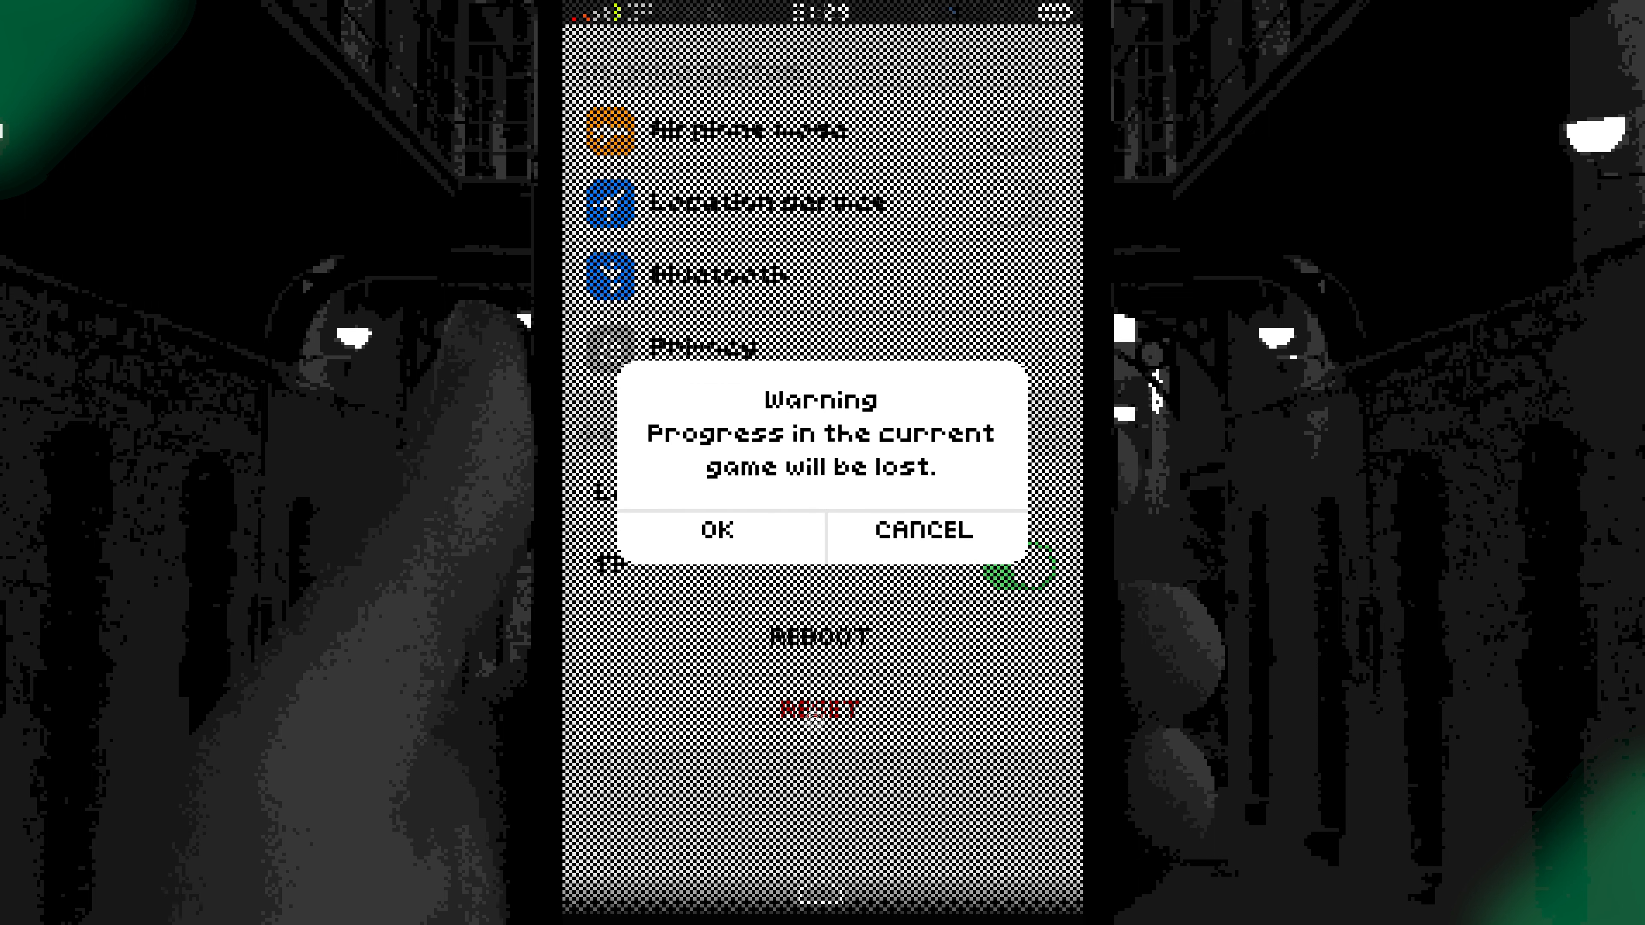
click(925, 529)
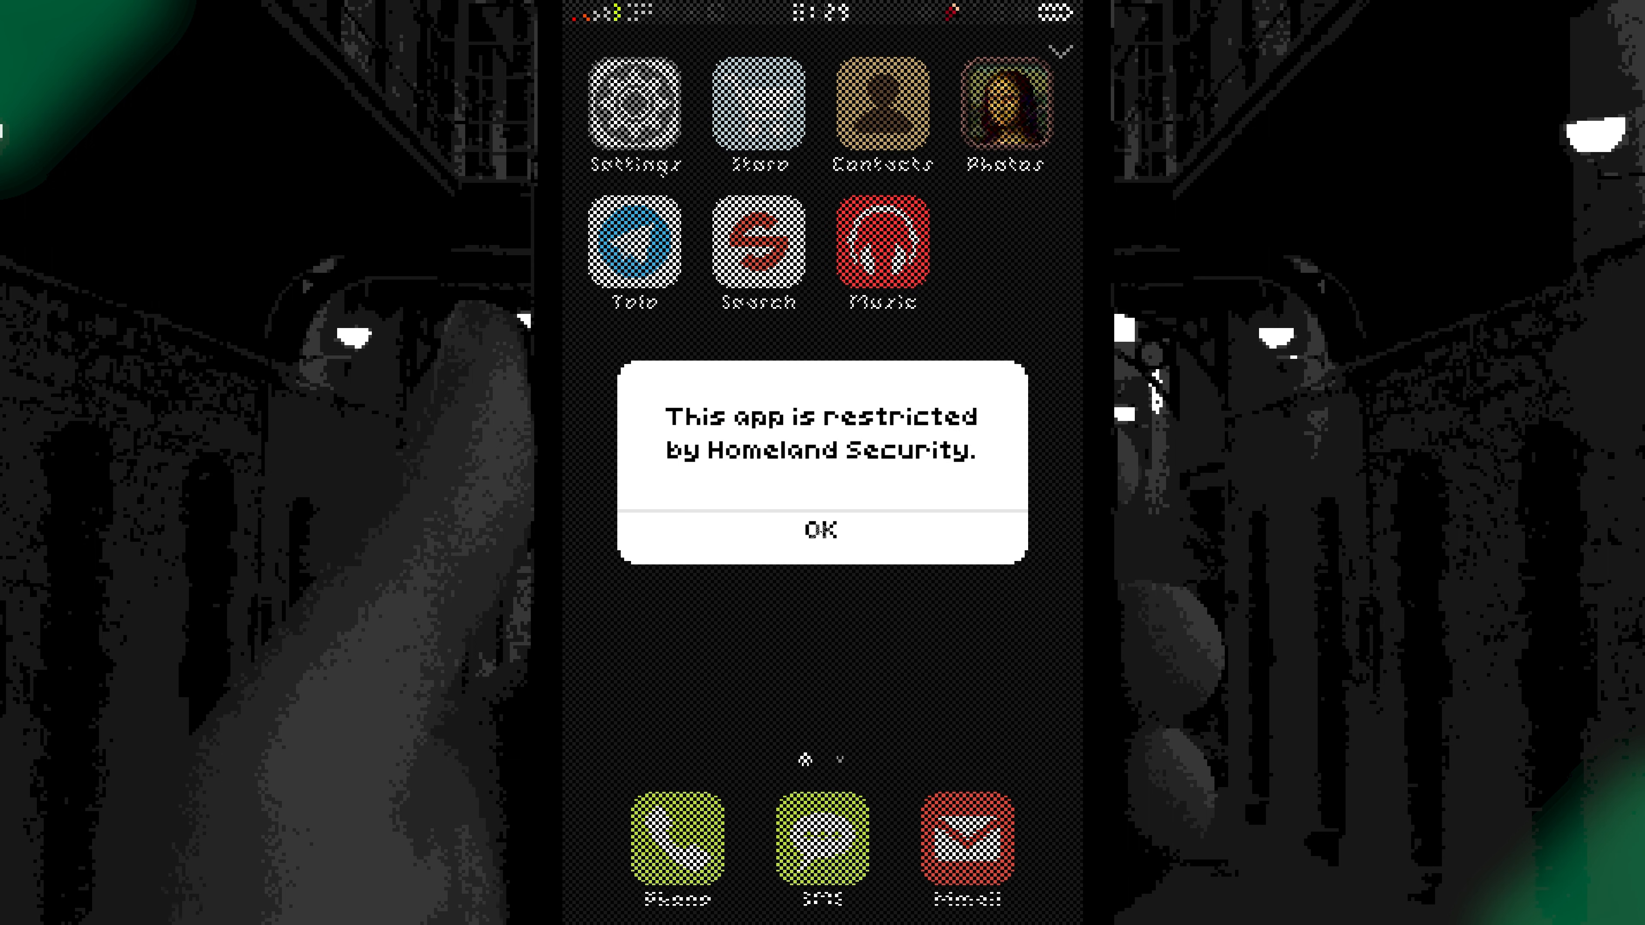
Dismiss the restriction notice and call Herbert Greenleaf at 1111, hanging up on no answer.
click(823, 529)
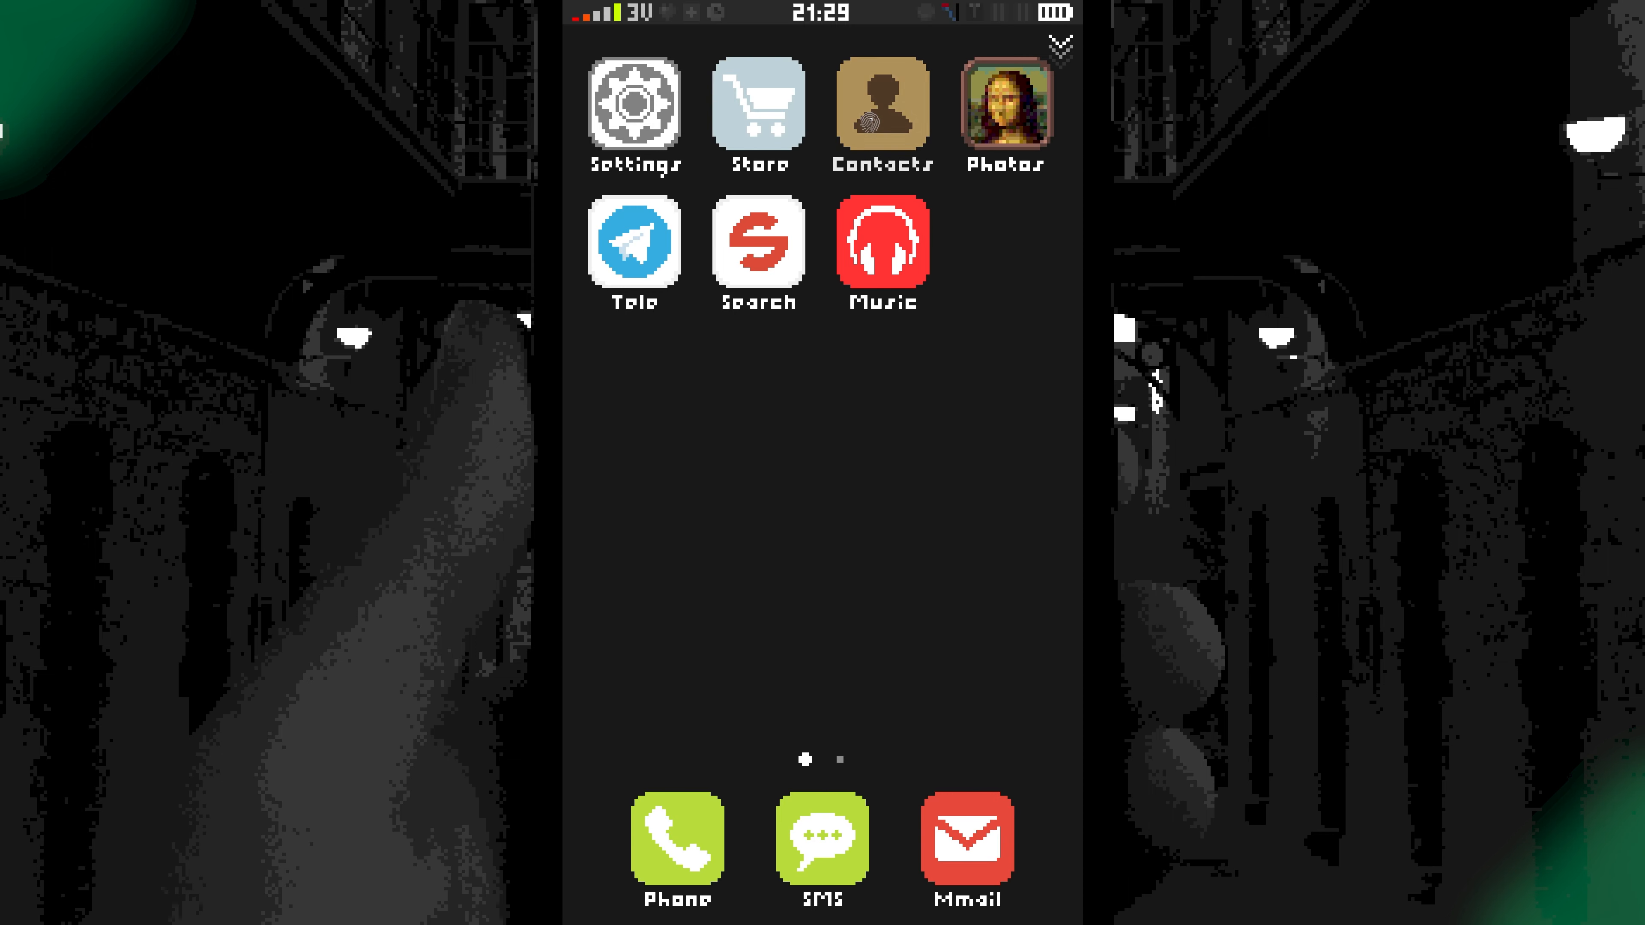
click(882, 109)
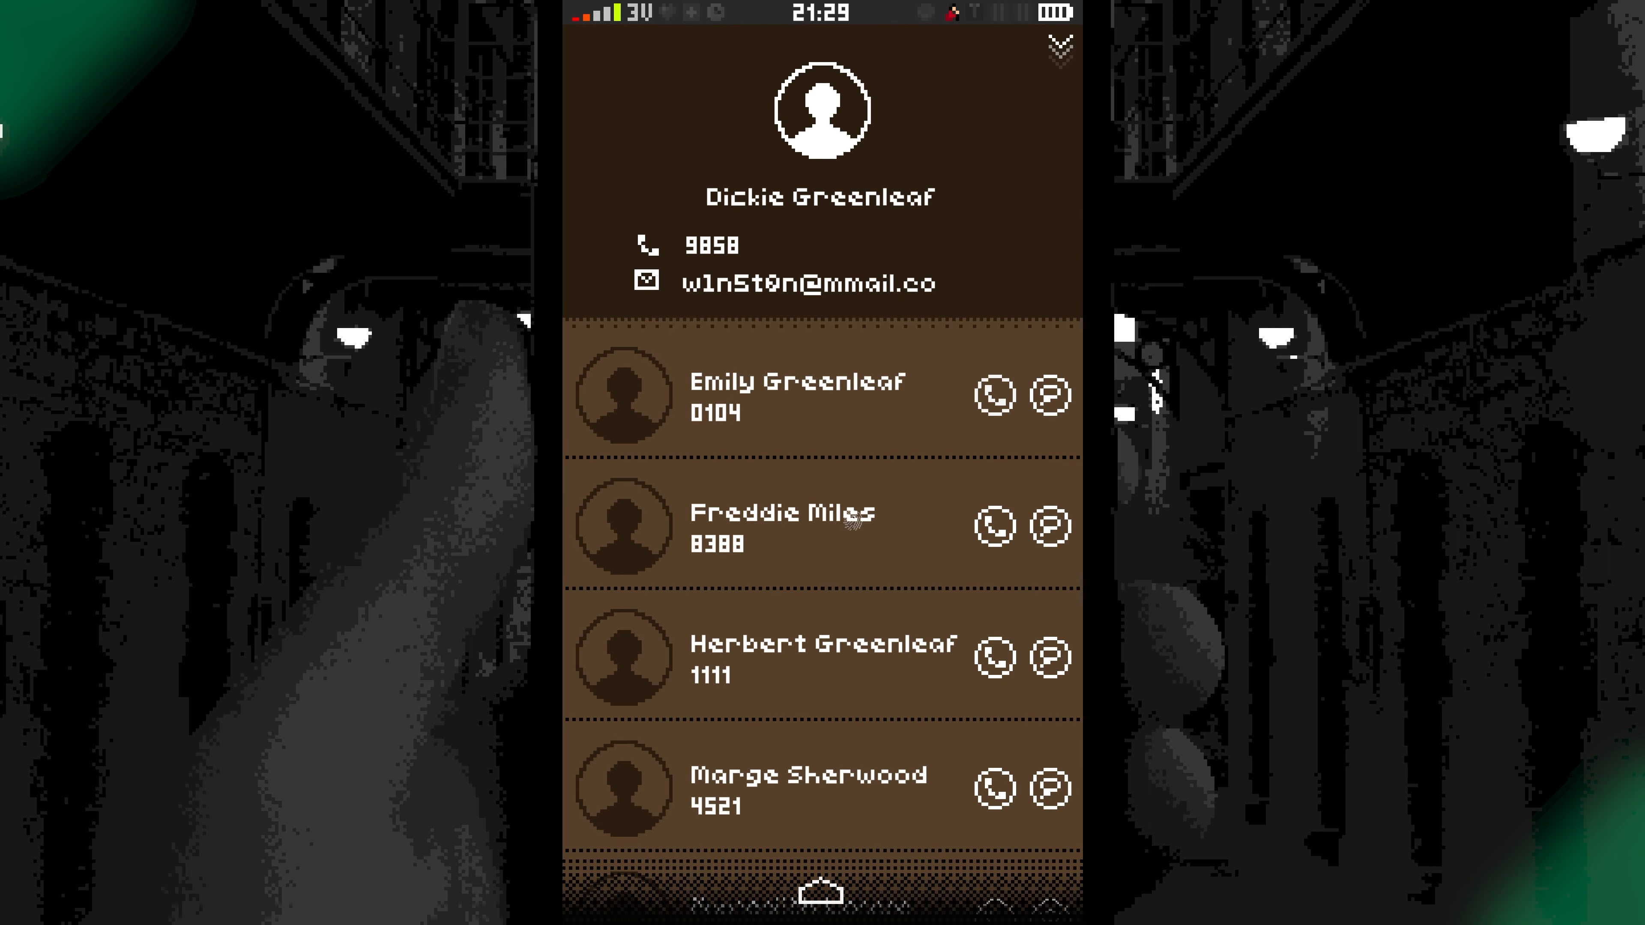
click(991, 657)
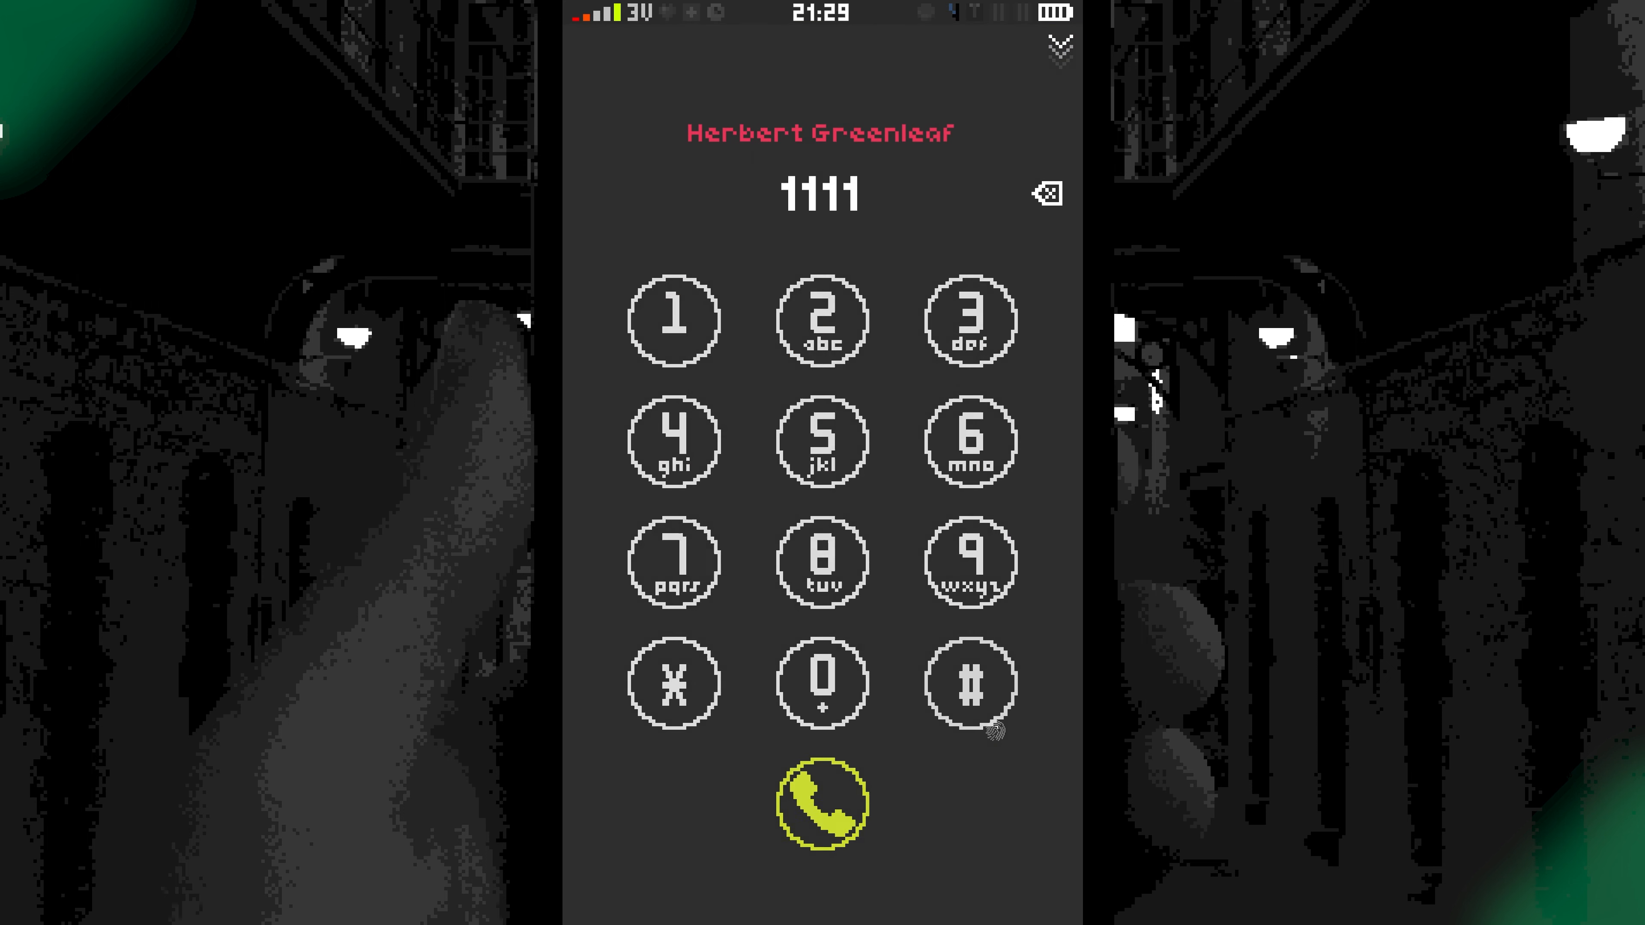
click(822, 804)
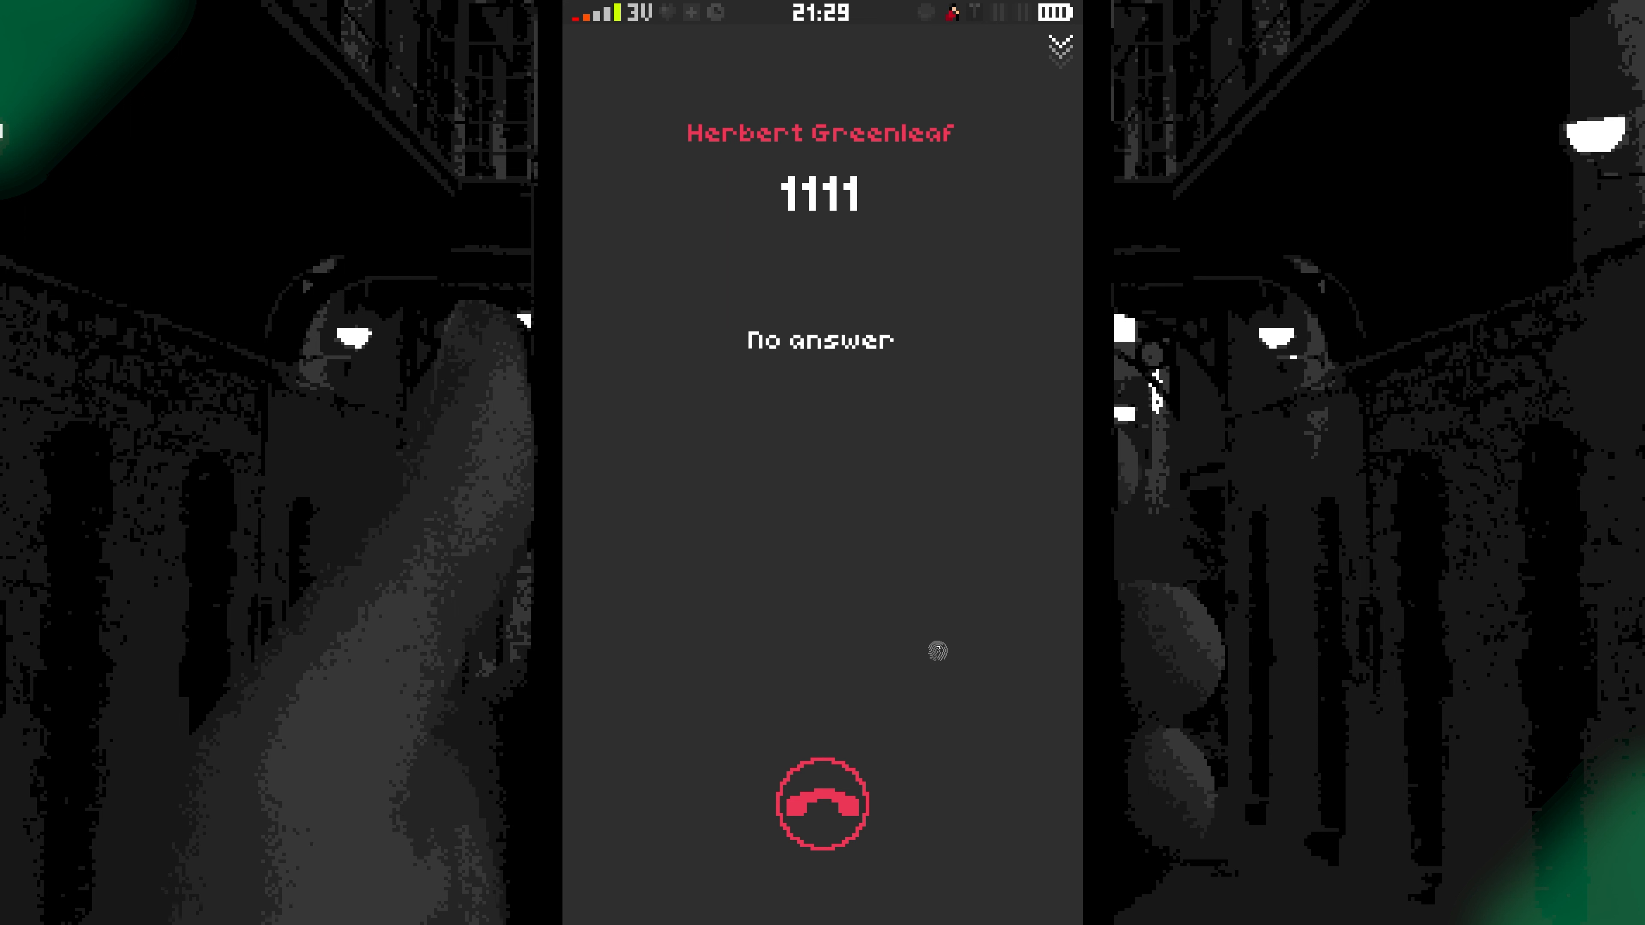
click(822, 804)
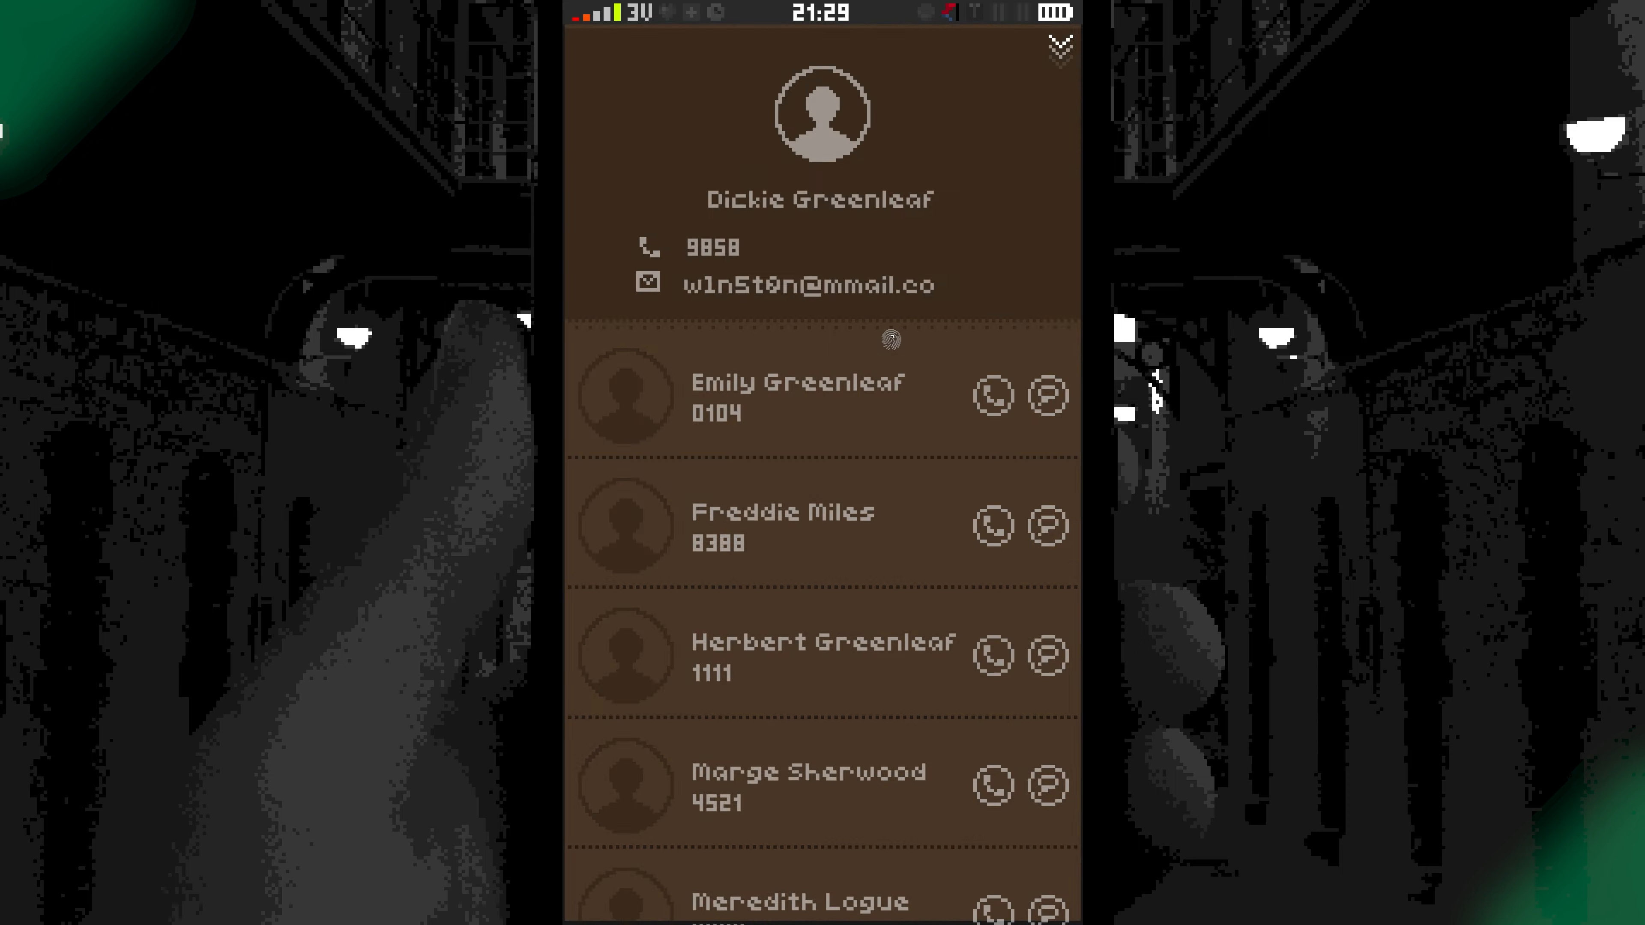
Call Freddie Miles at 8388 and hang up when it goes unanswered.
click(992, 525)
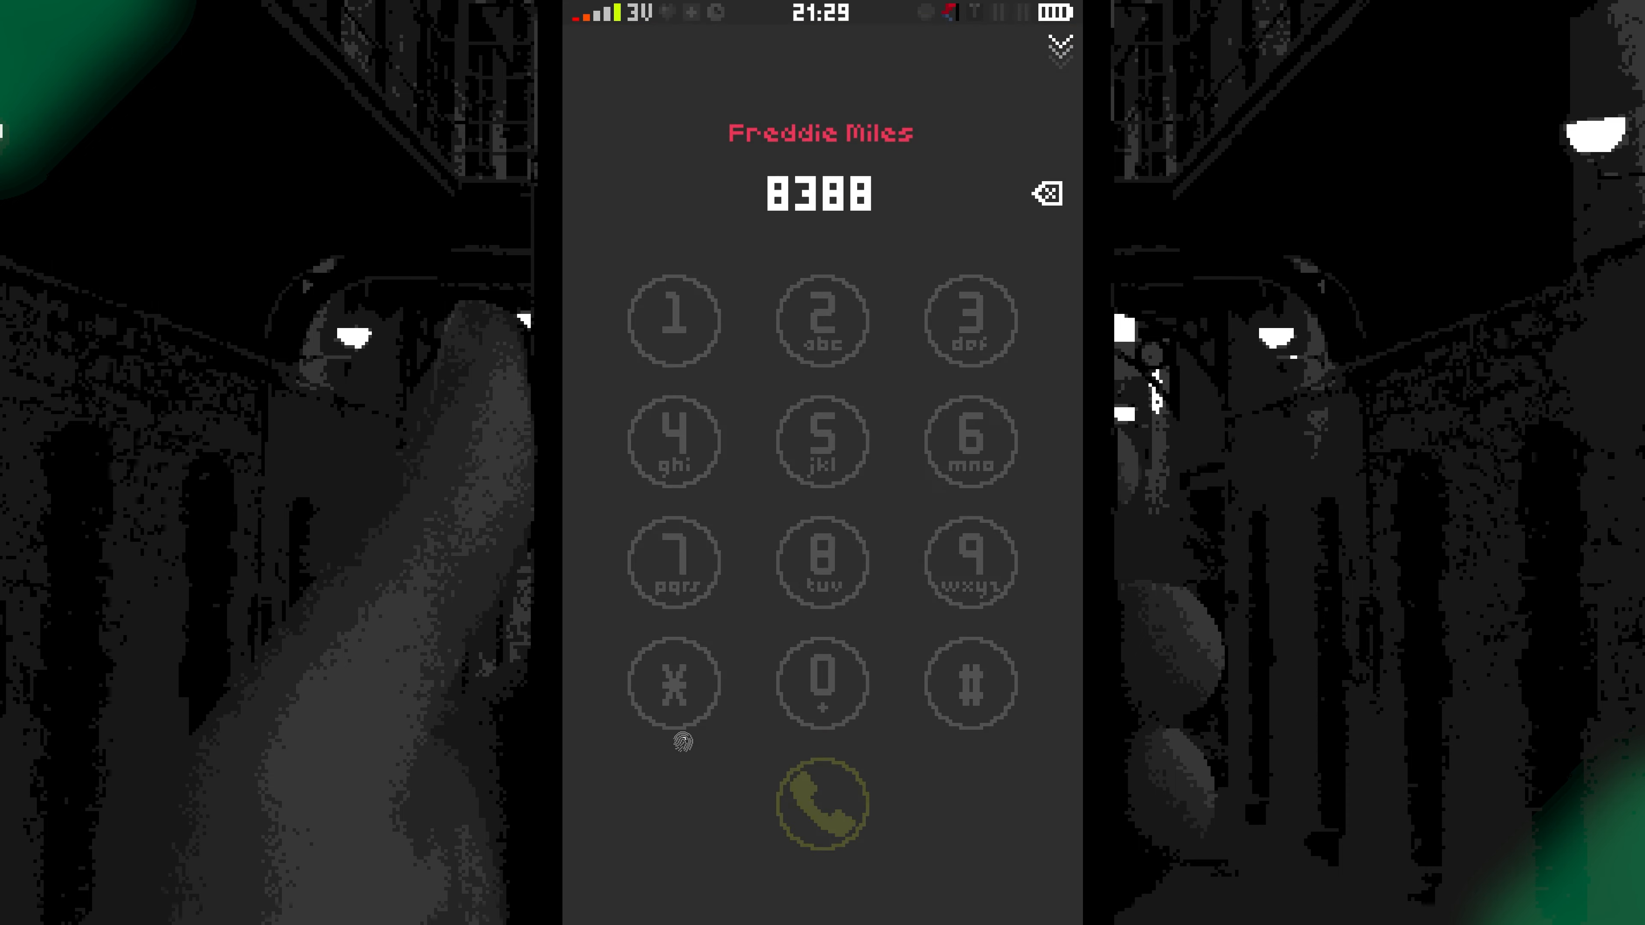
click(822, 803)
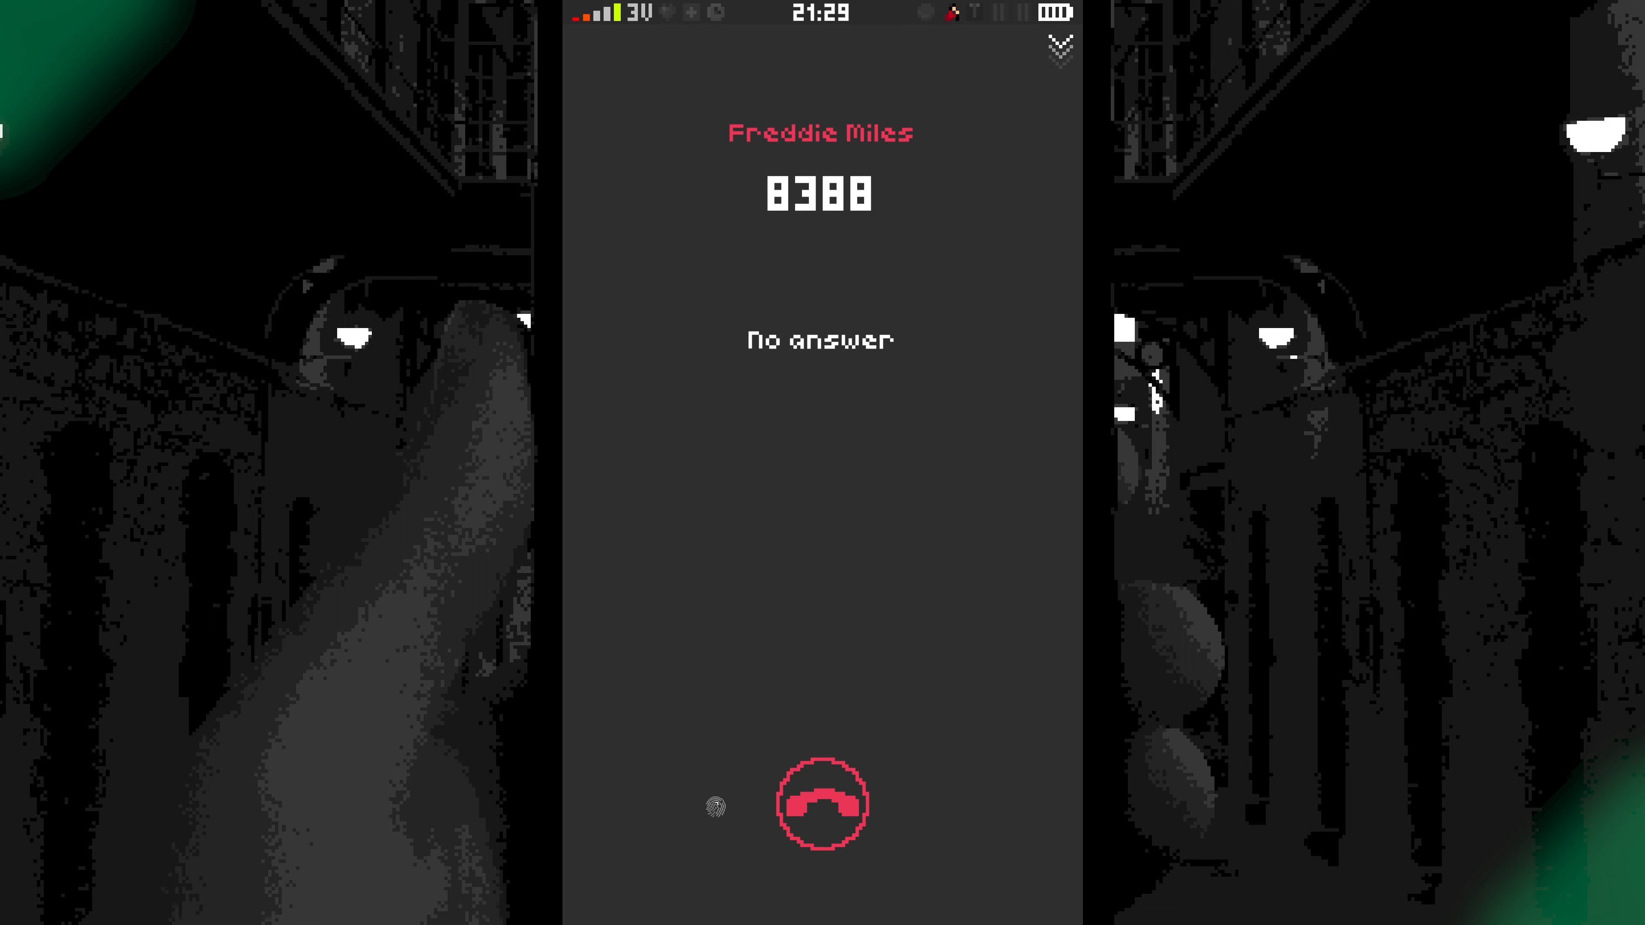
click(821, 804)
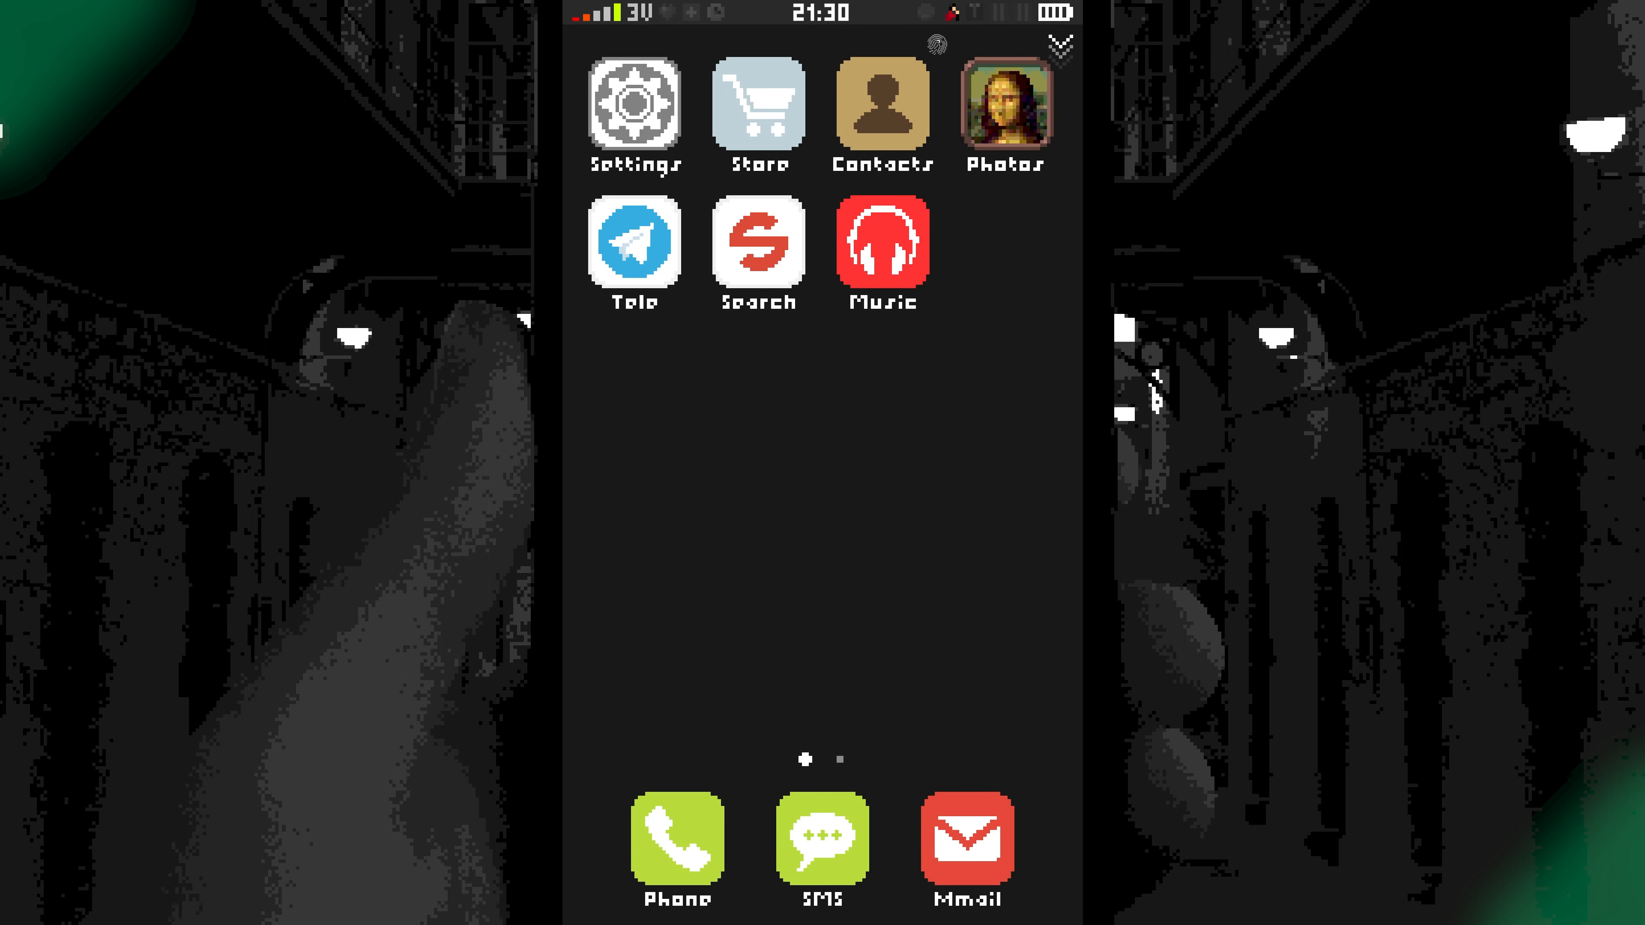
Open and leave the contacts list three times, ending on the restriction notice.
click(883, 105)
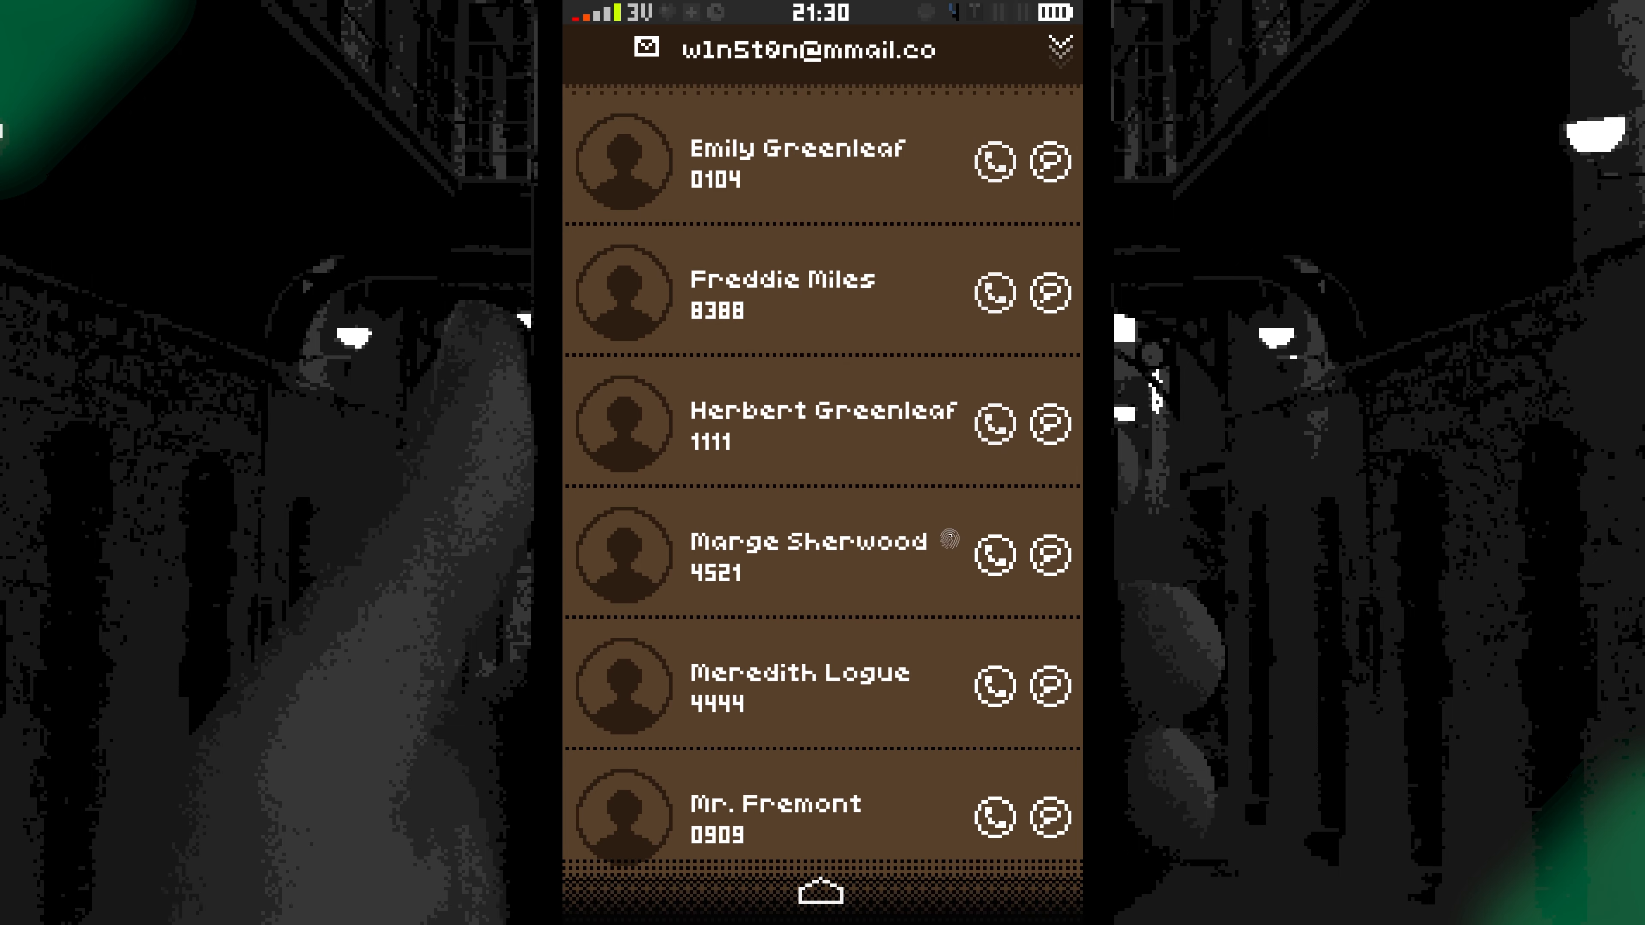
click(993, 554)
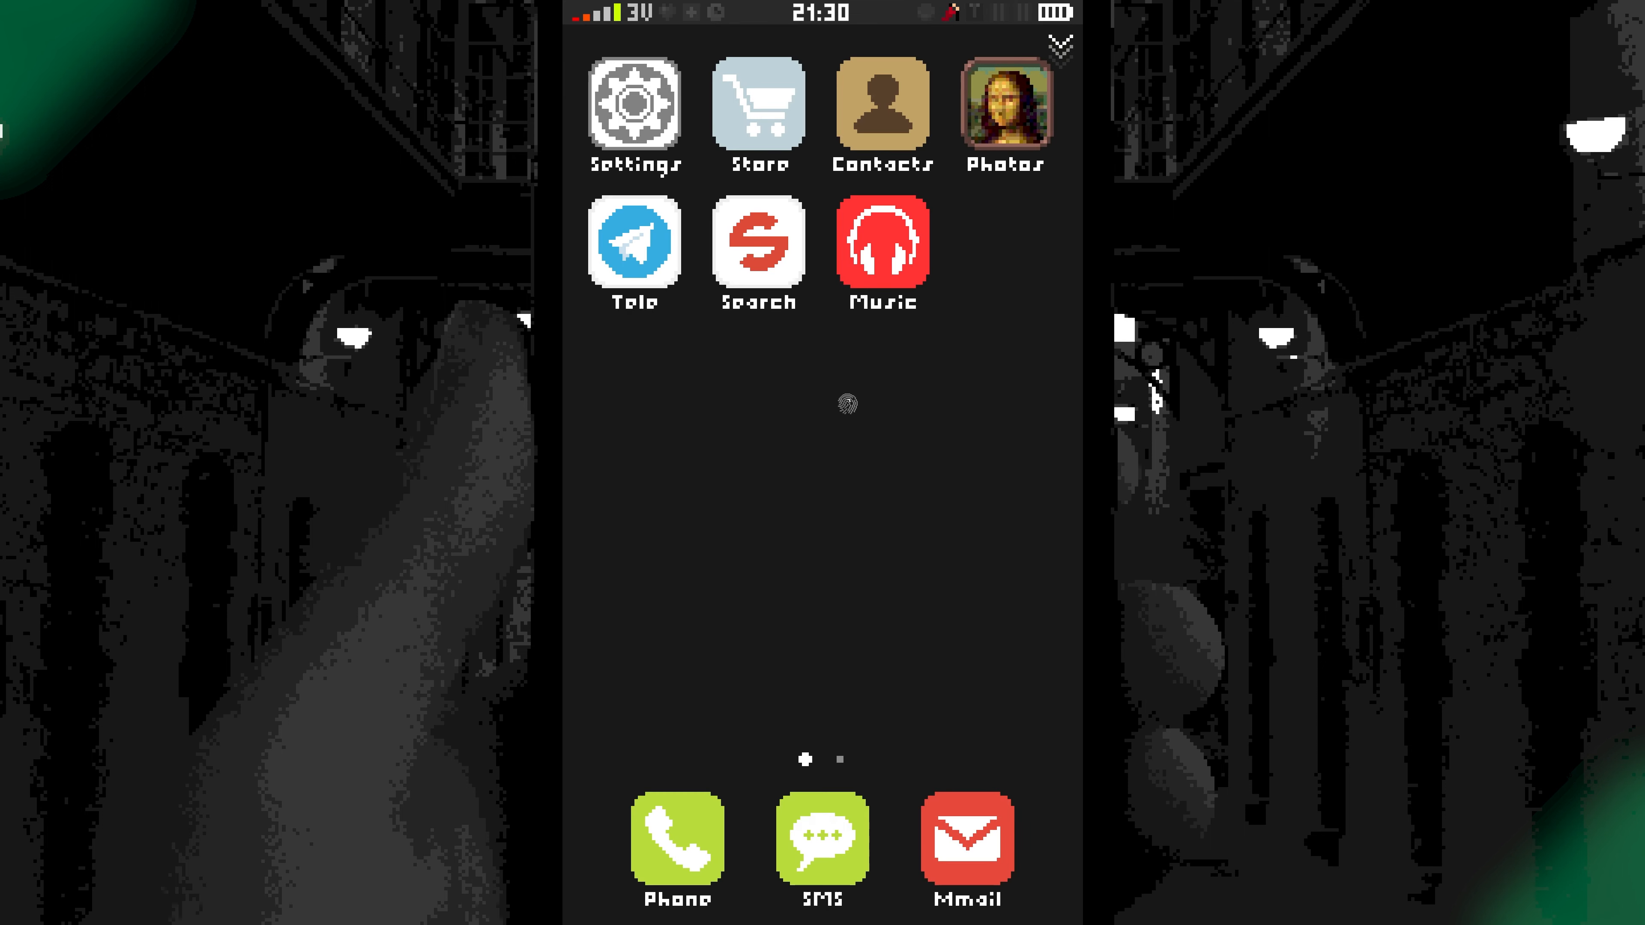
click(882, 105)
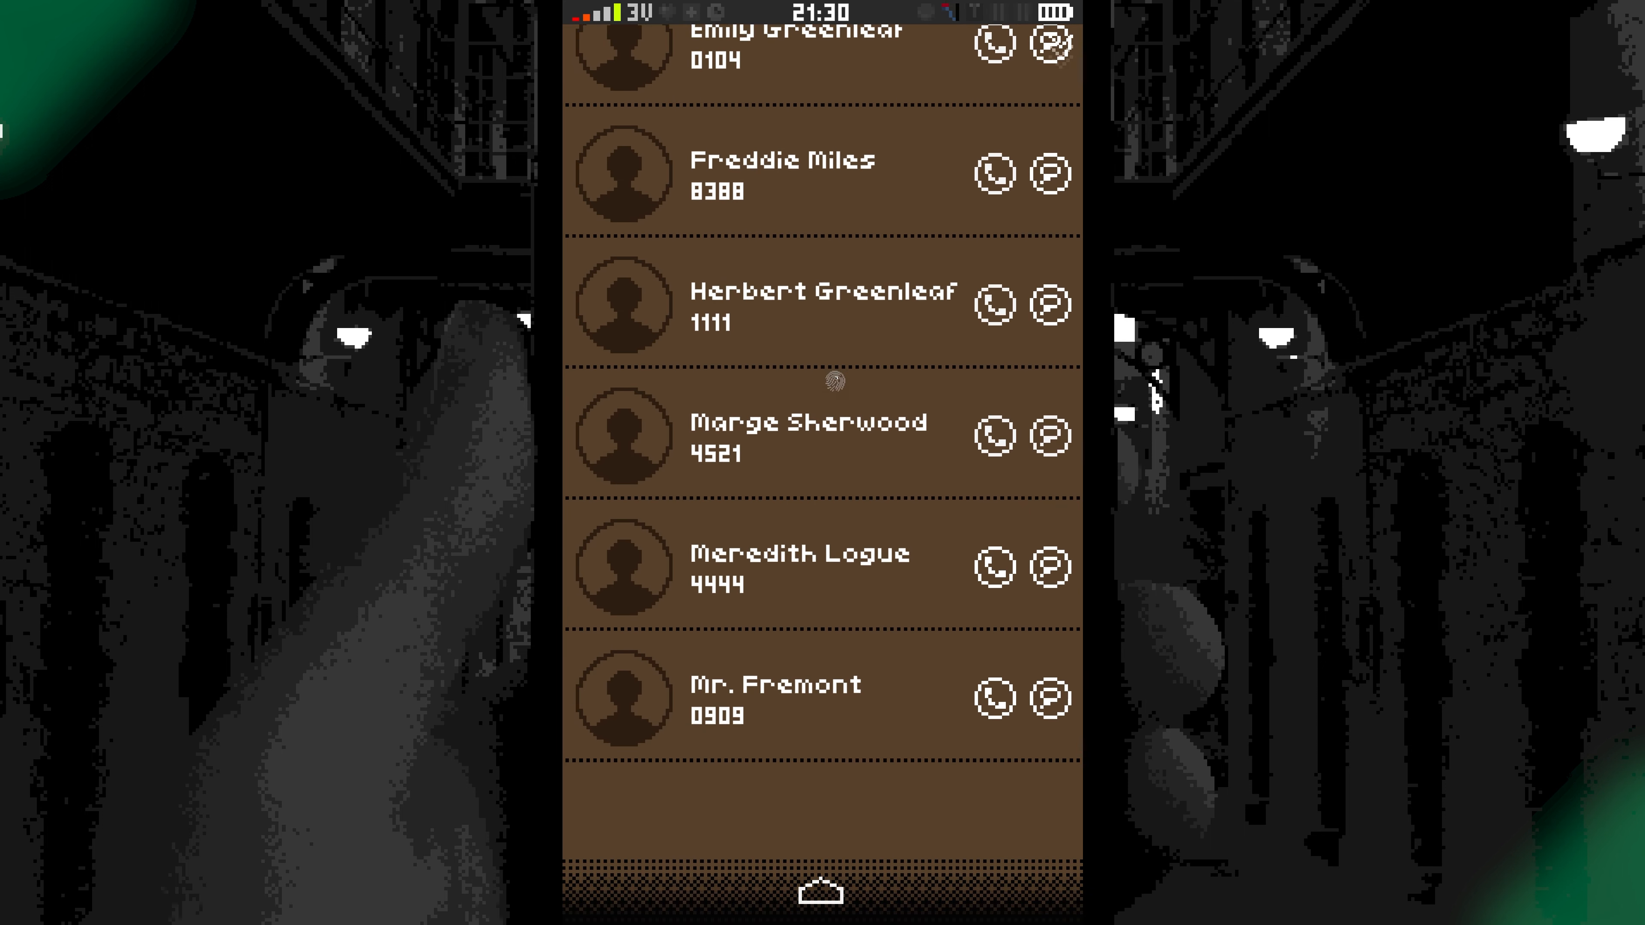
click(992, 699)
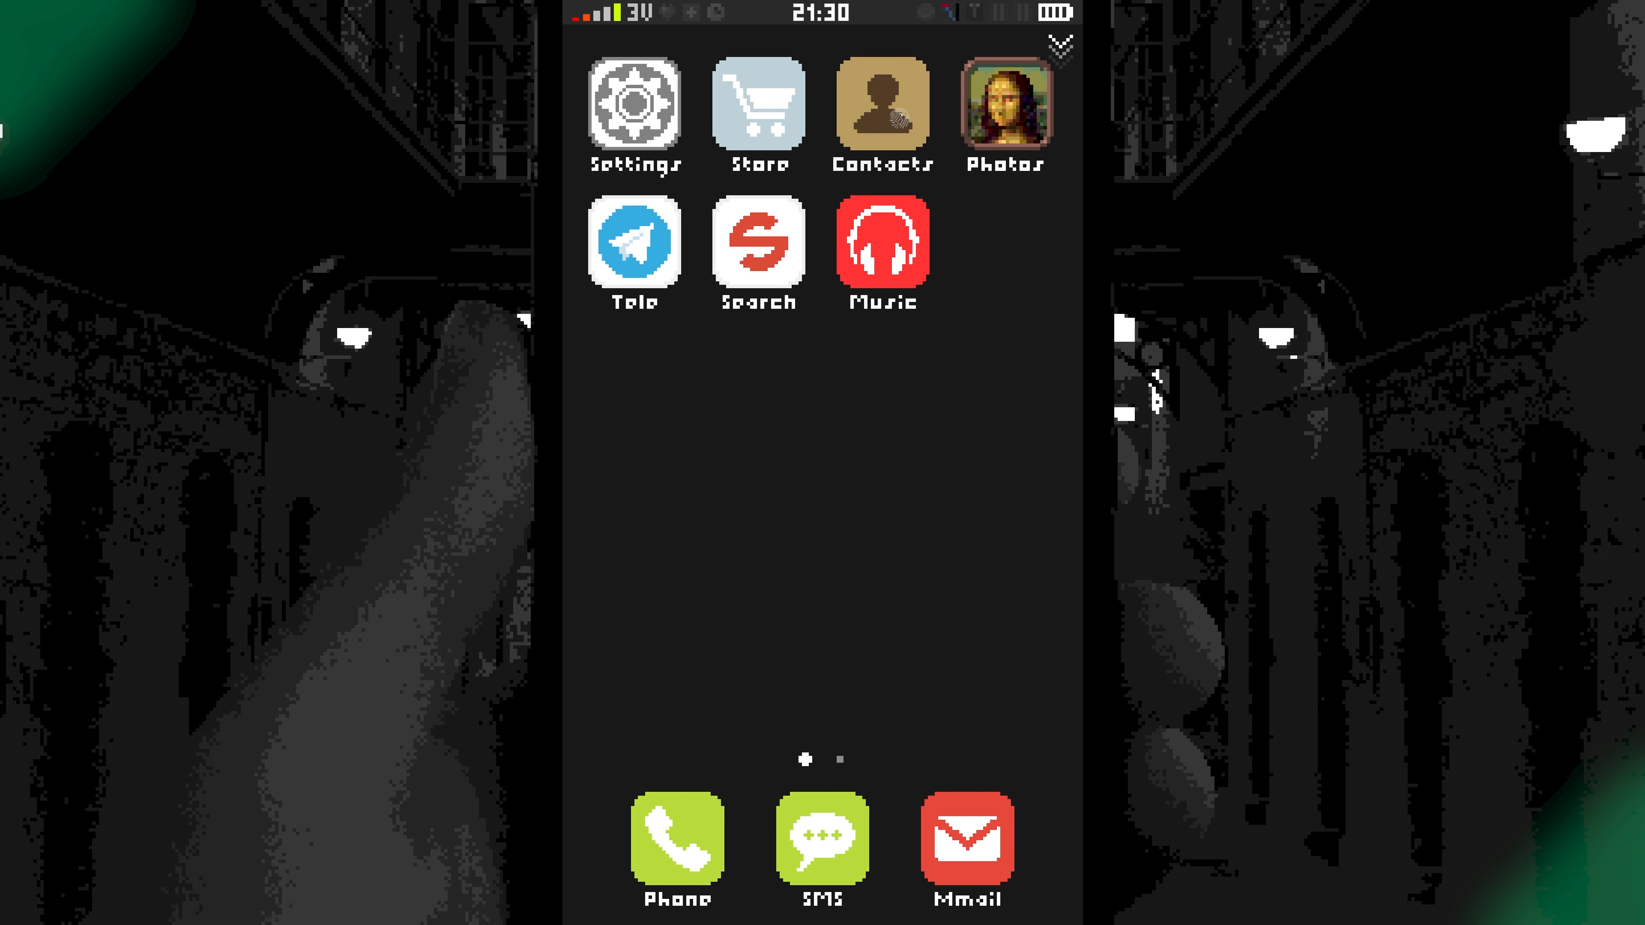
click(883, 108)
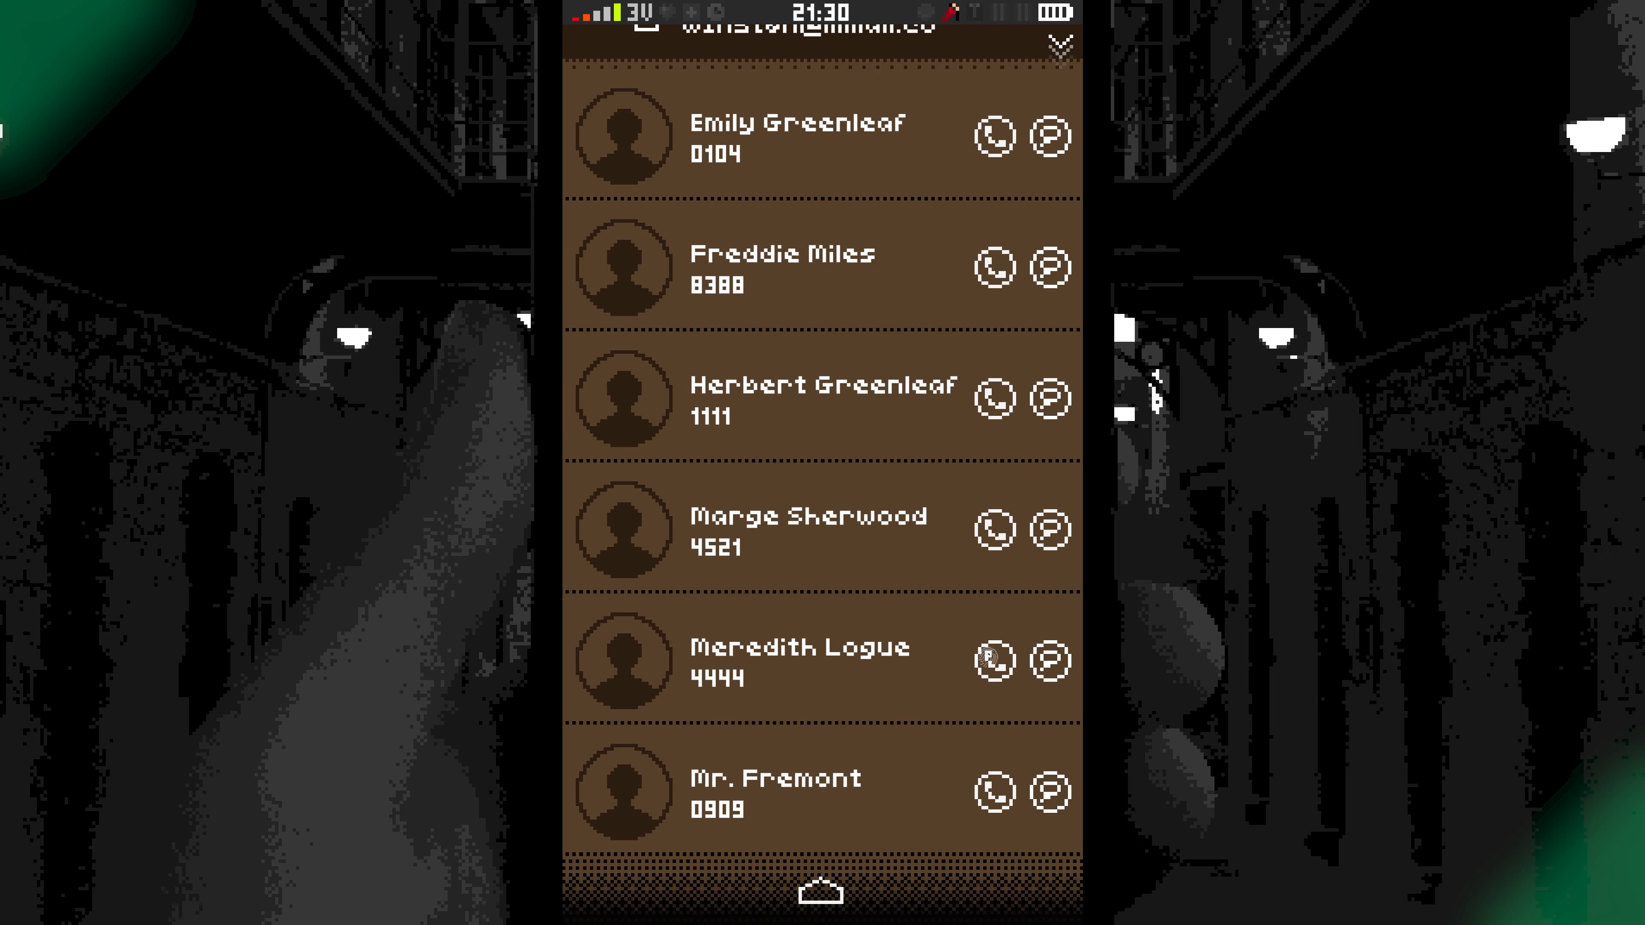
click(991, 660)
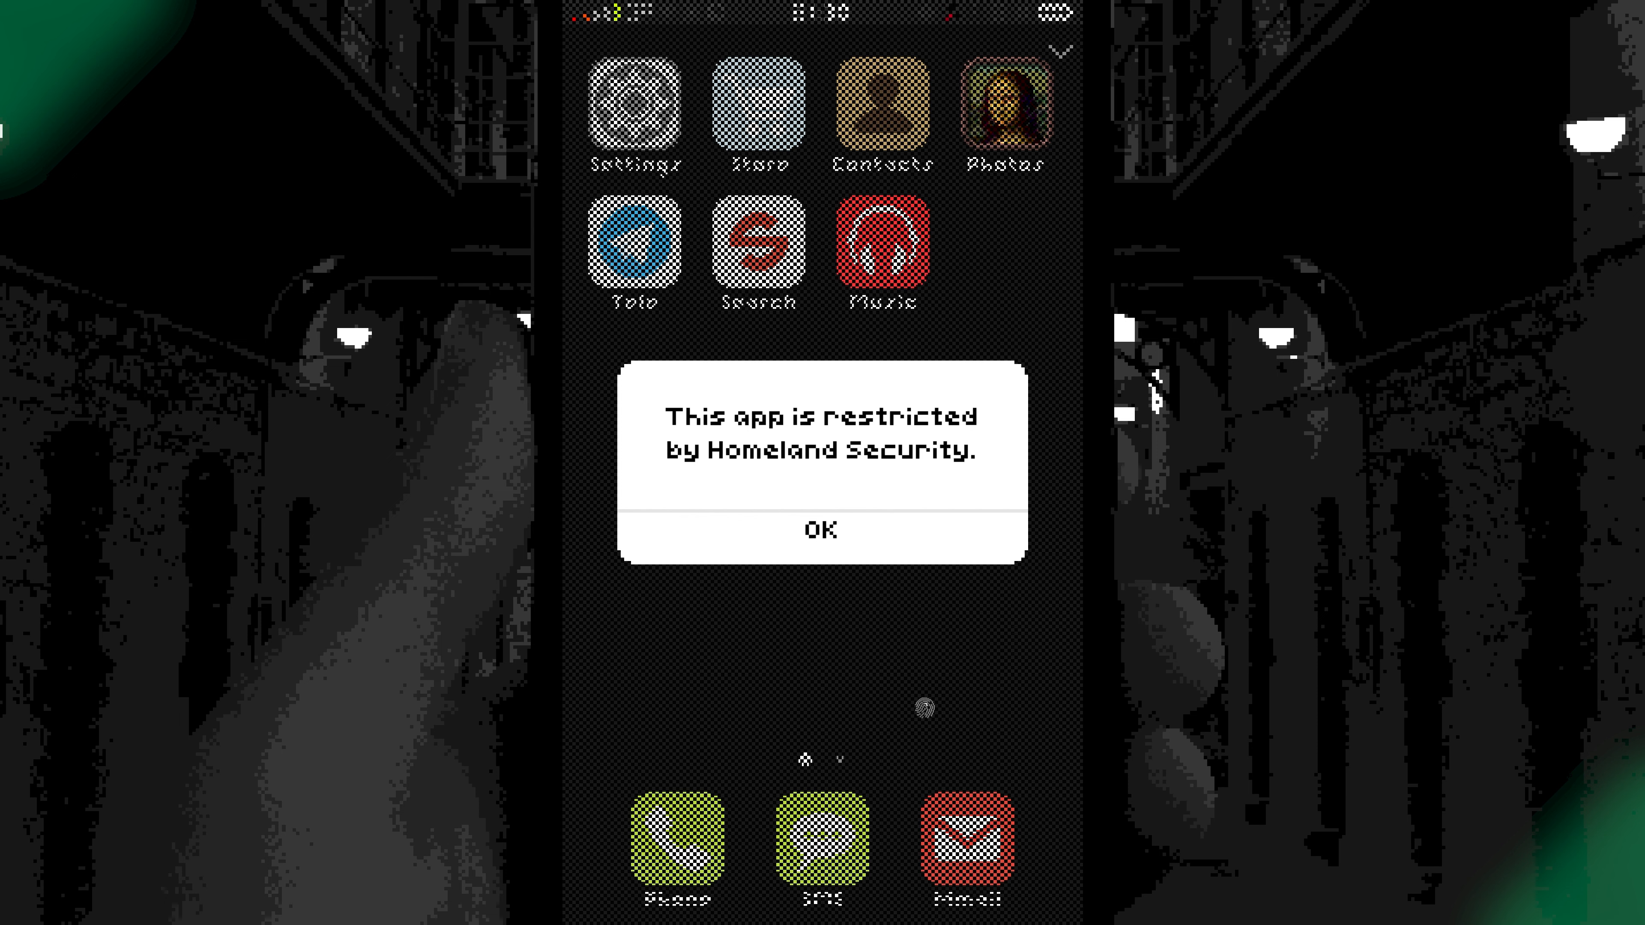
Dismiss the restriction notice so the ToDo and Like apps appear on the home screen.
click(822, 530)
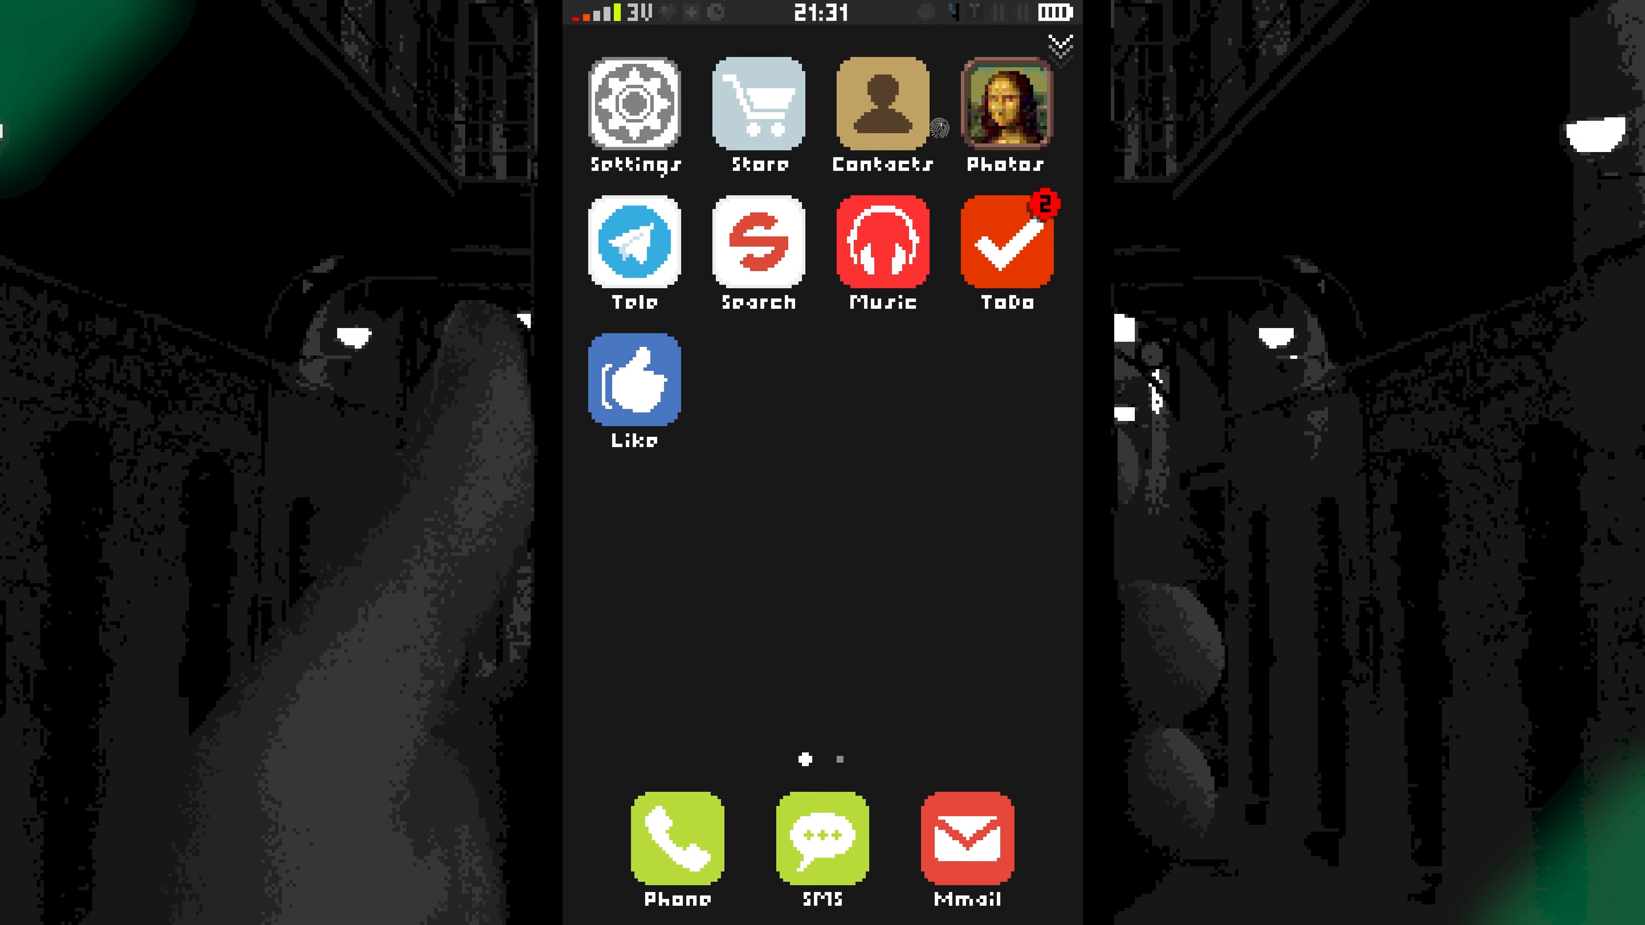
click(882, 111)
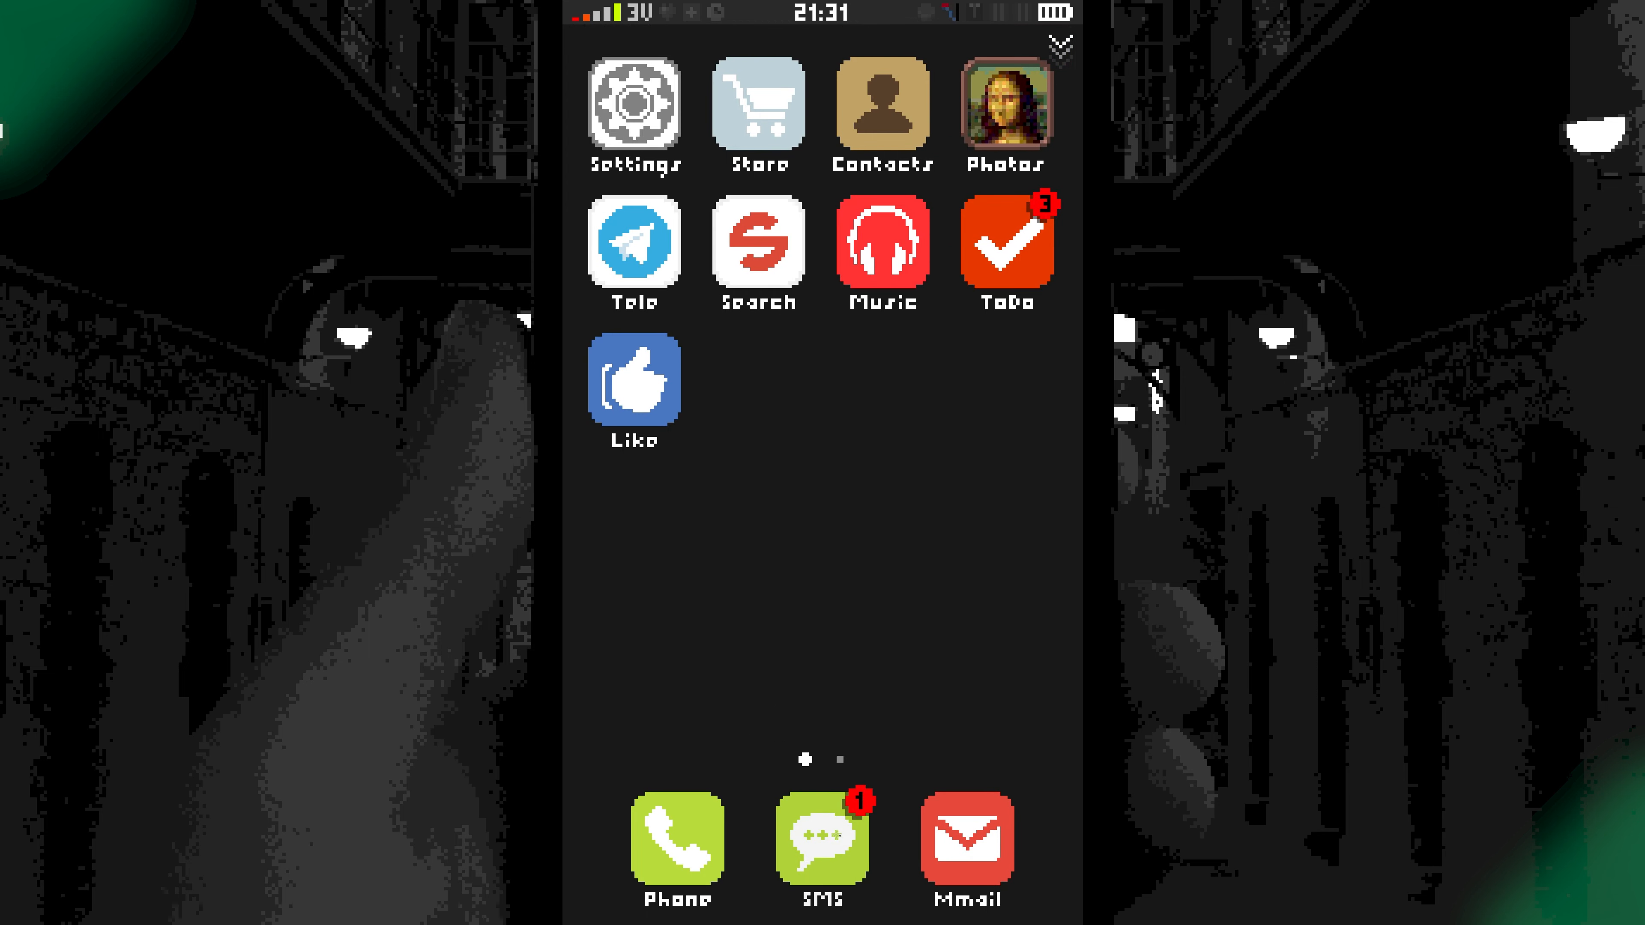
click(823, 837)
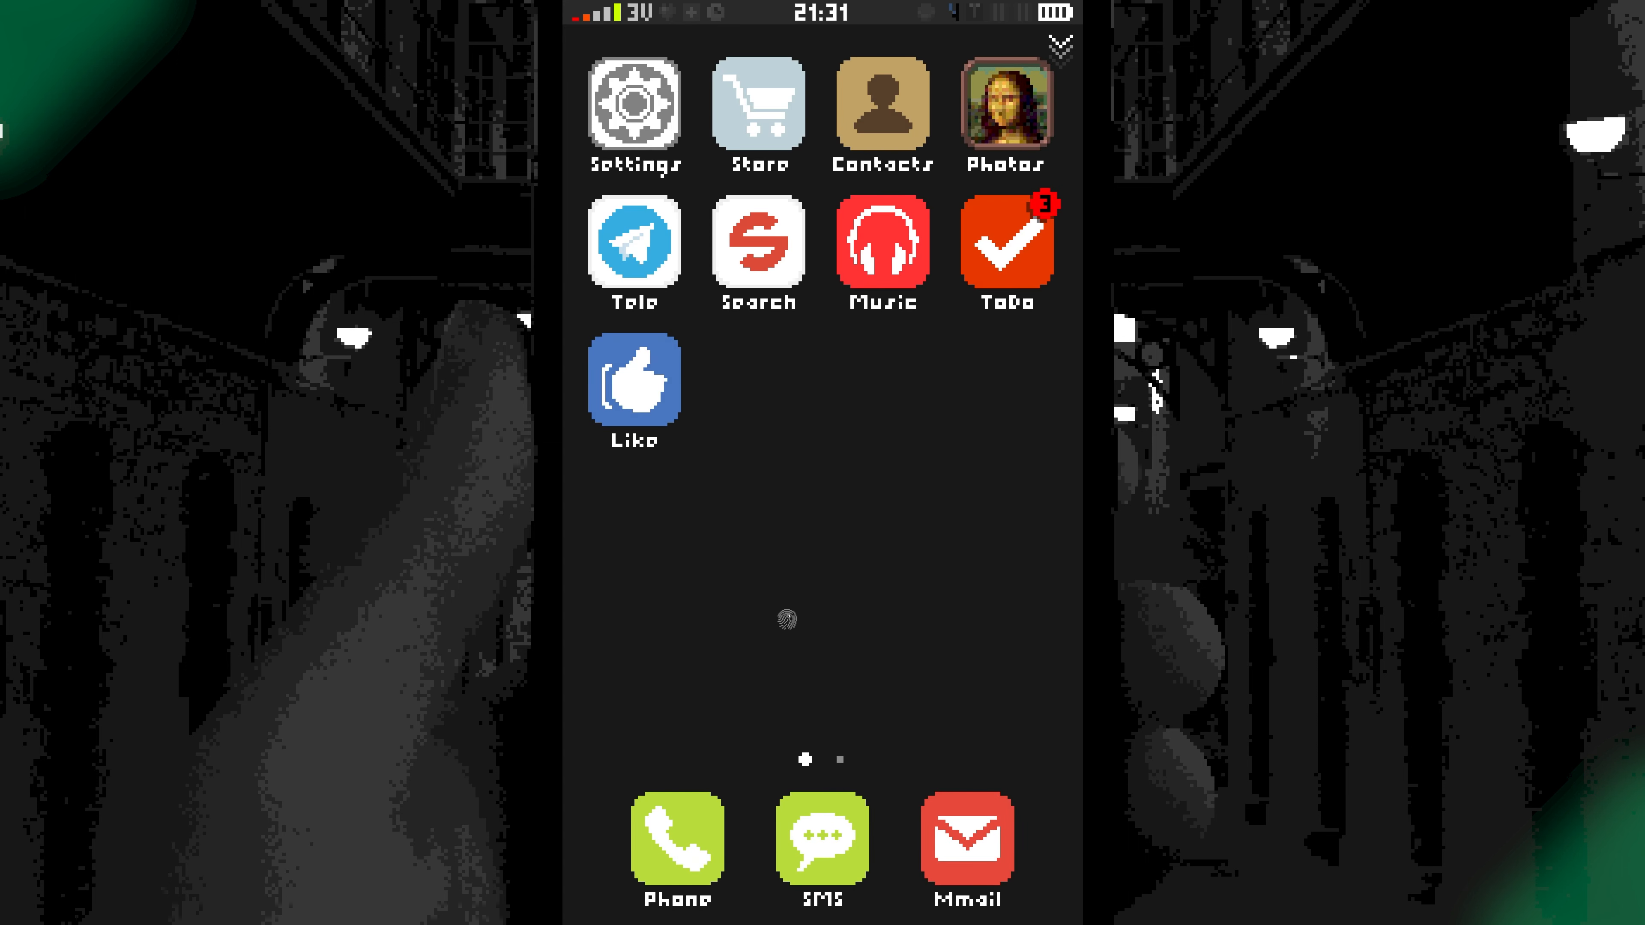
click(759, 248)
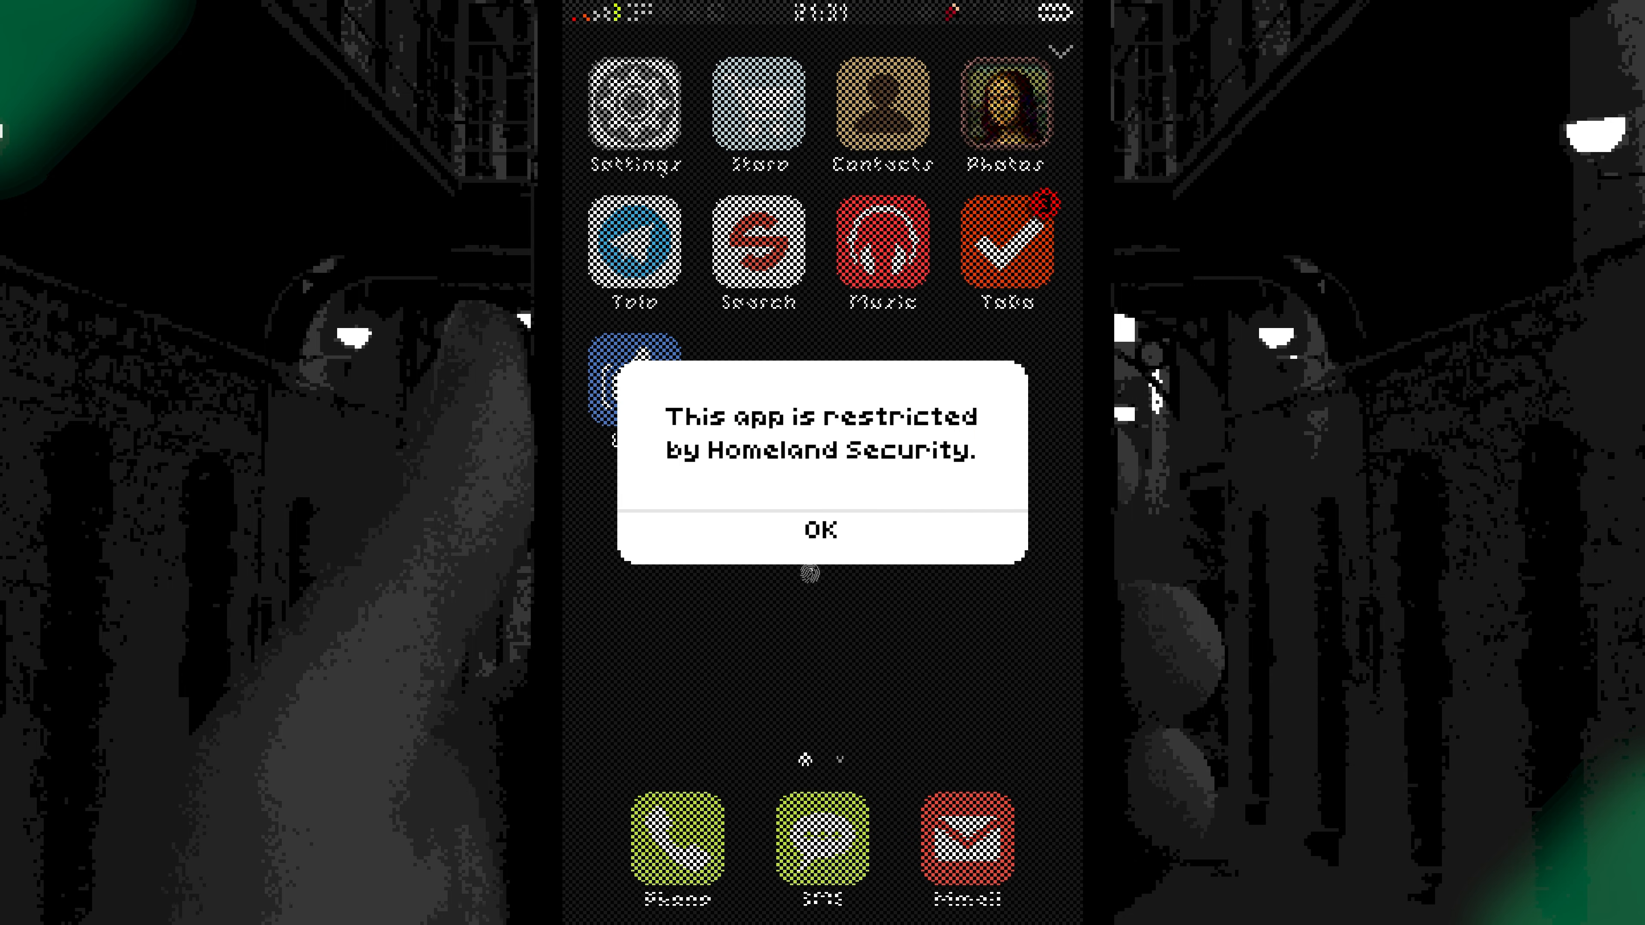
click(821, 529)
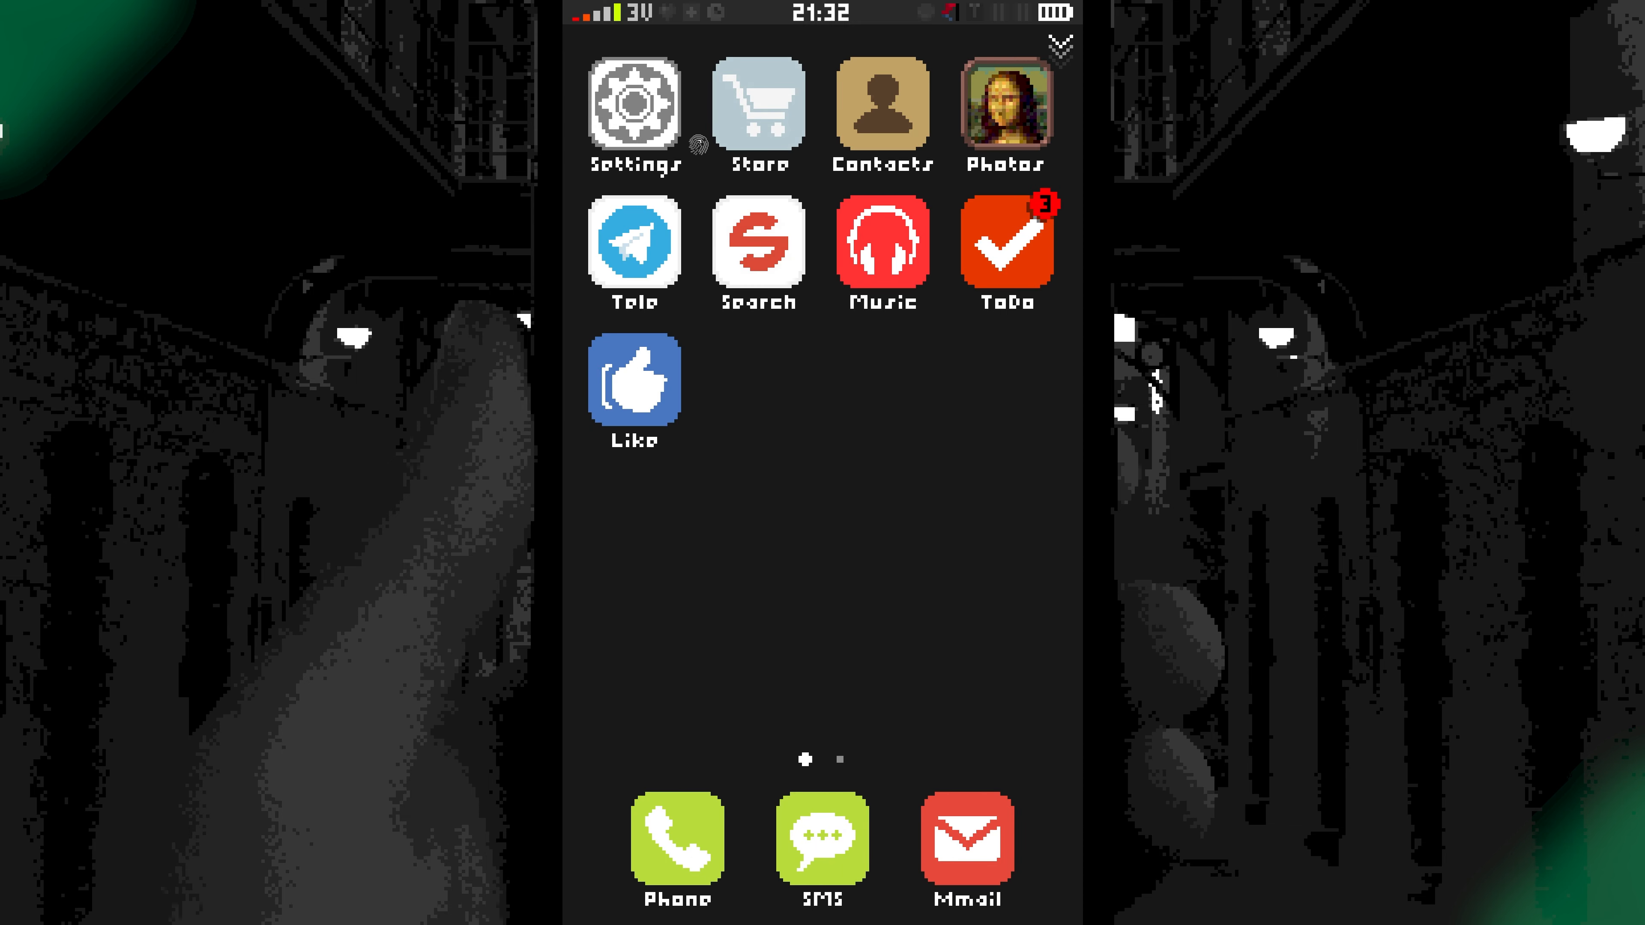
click(634, 103)
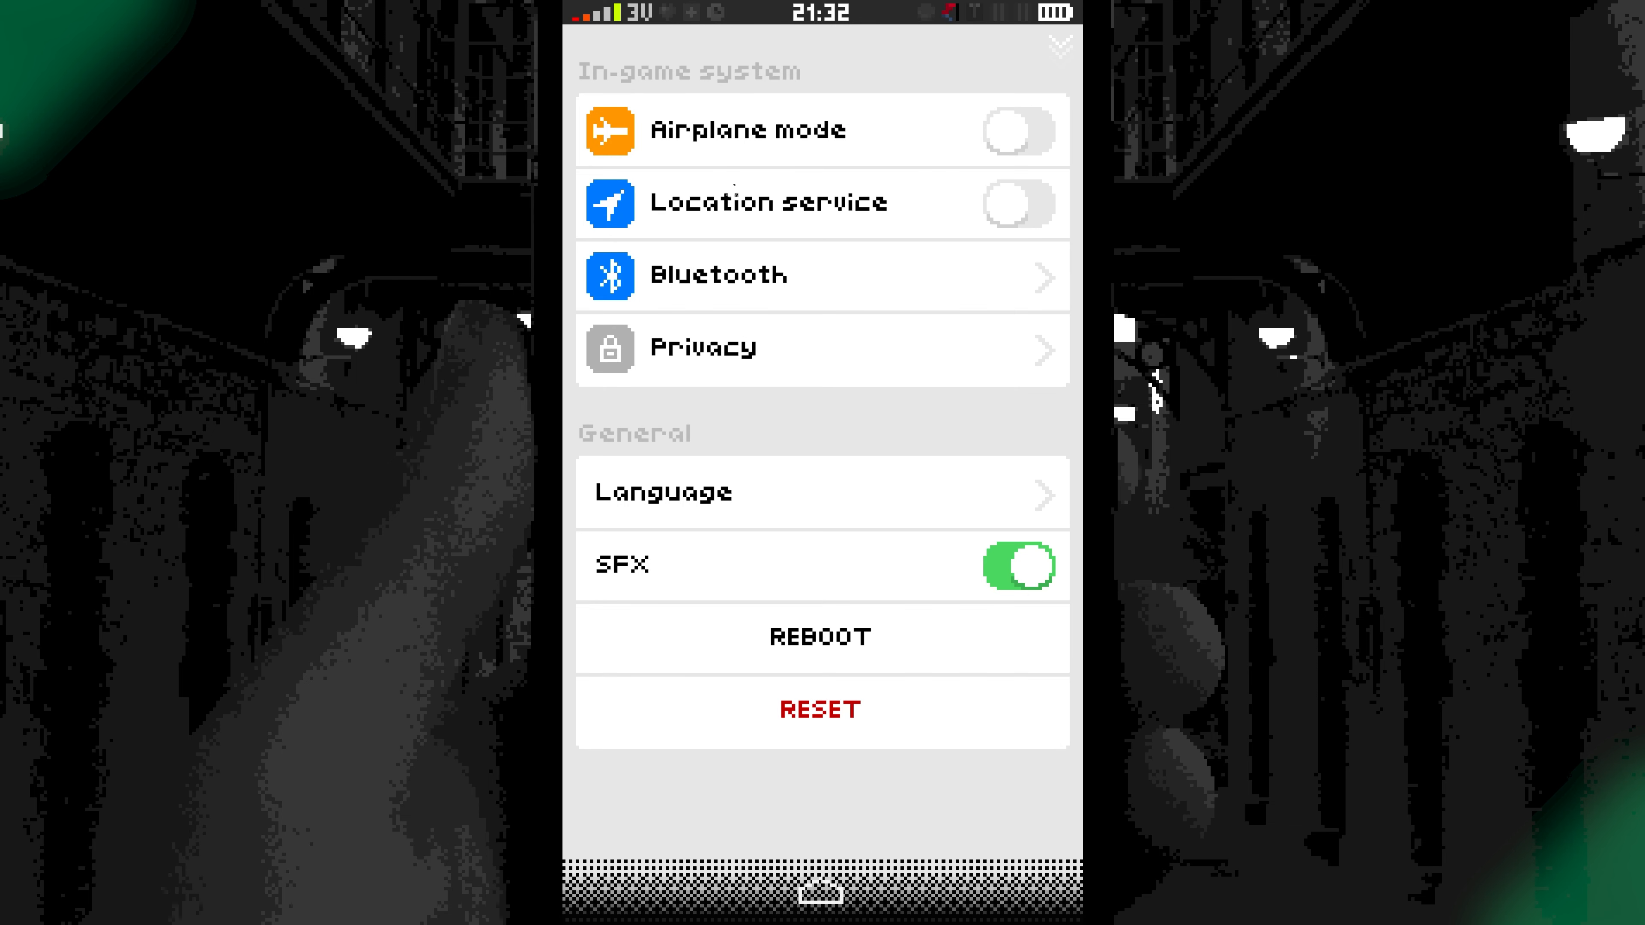
click(1017, 202)
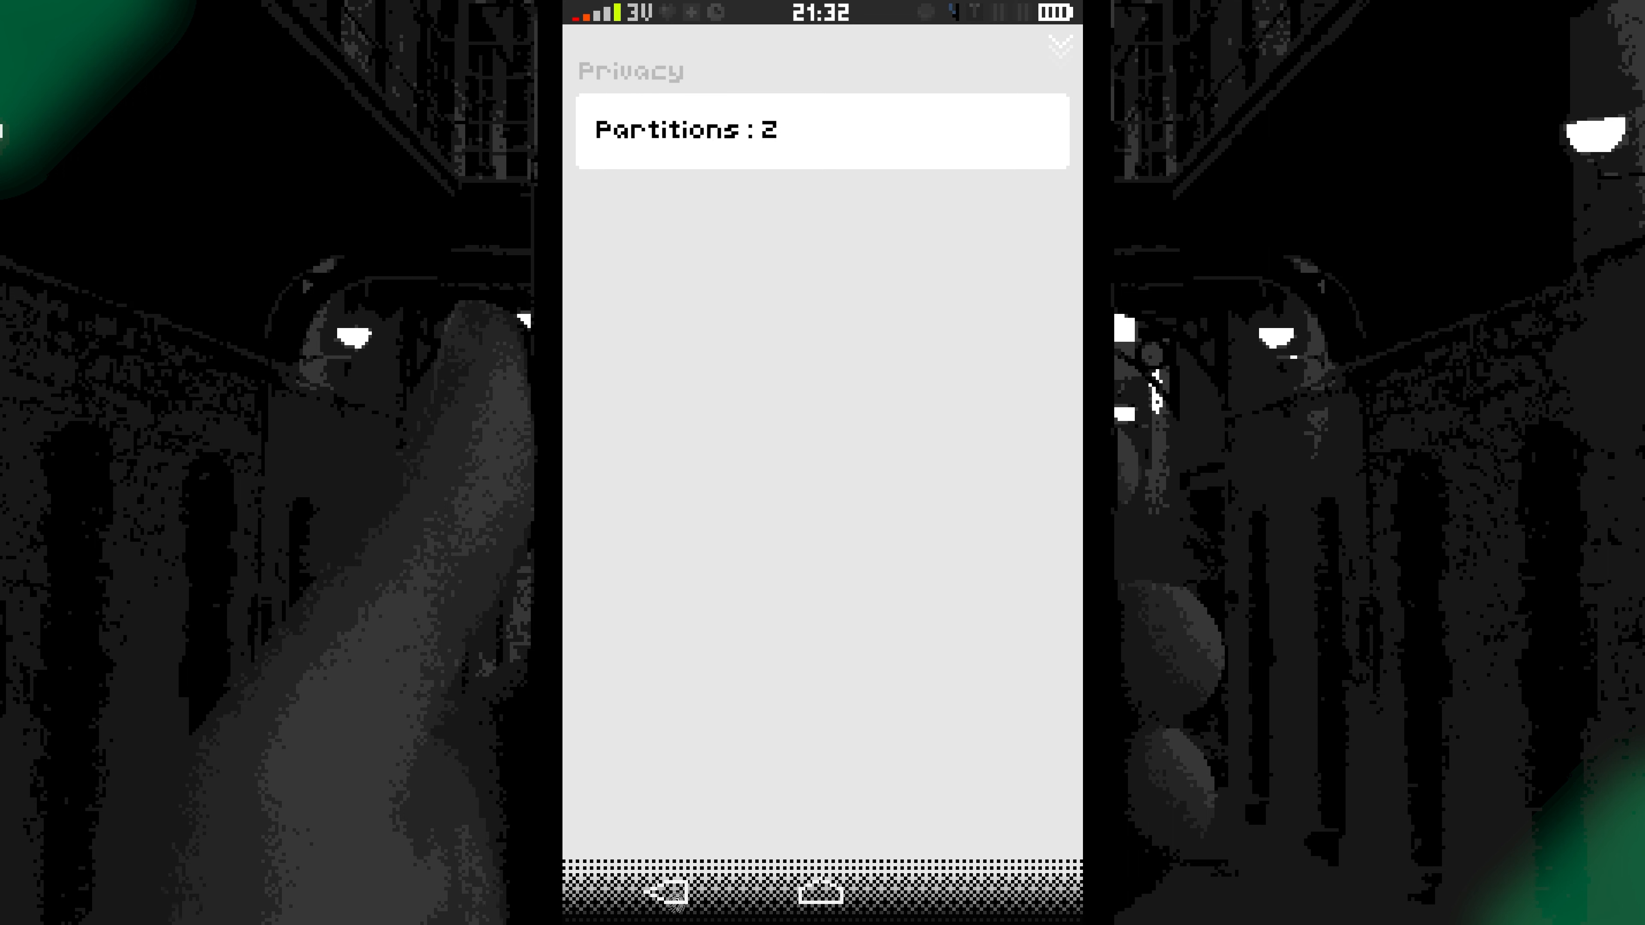
click(668, 892)
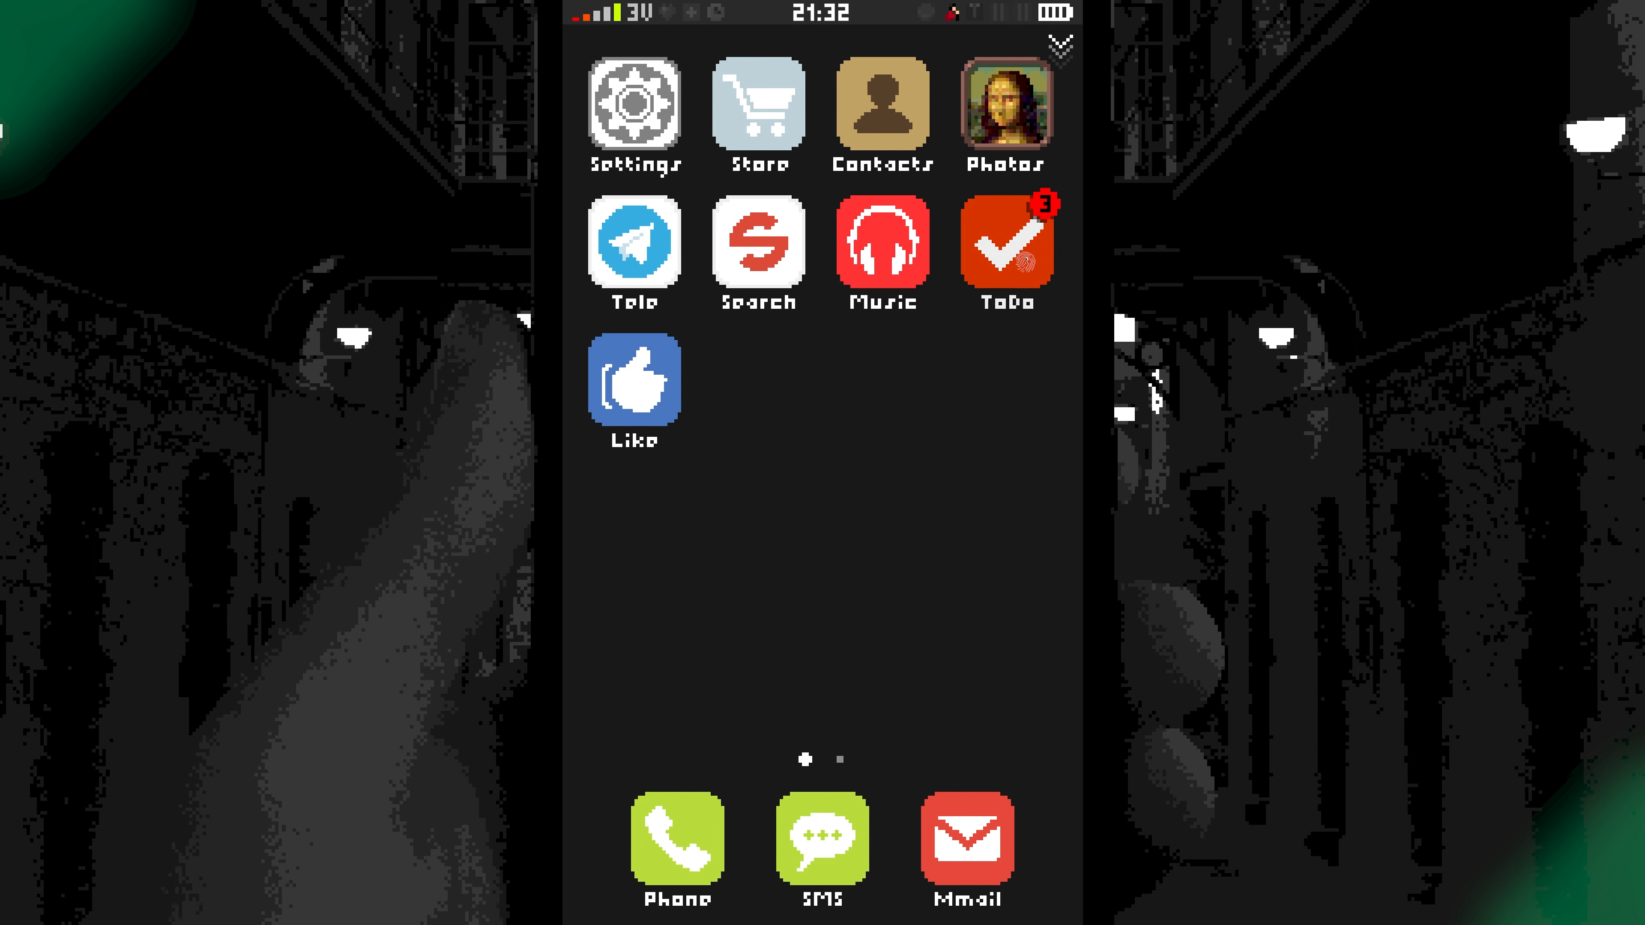
Respond to Marge Sherwood's call and call 4521 back, bringing an incoming 4885 call.
click(634, 106)
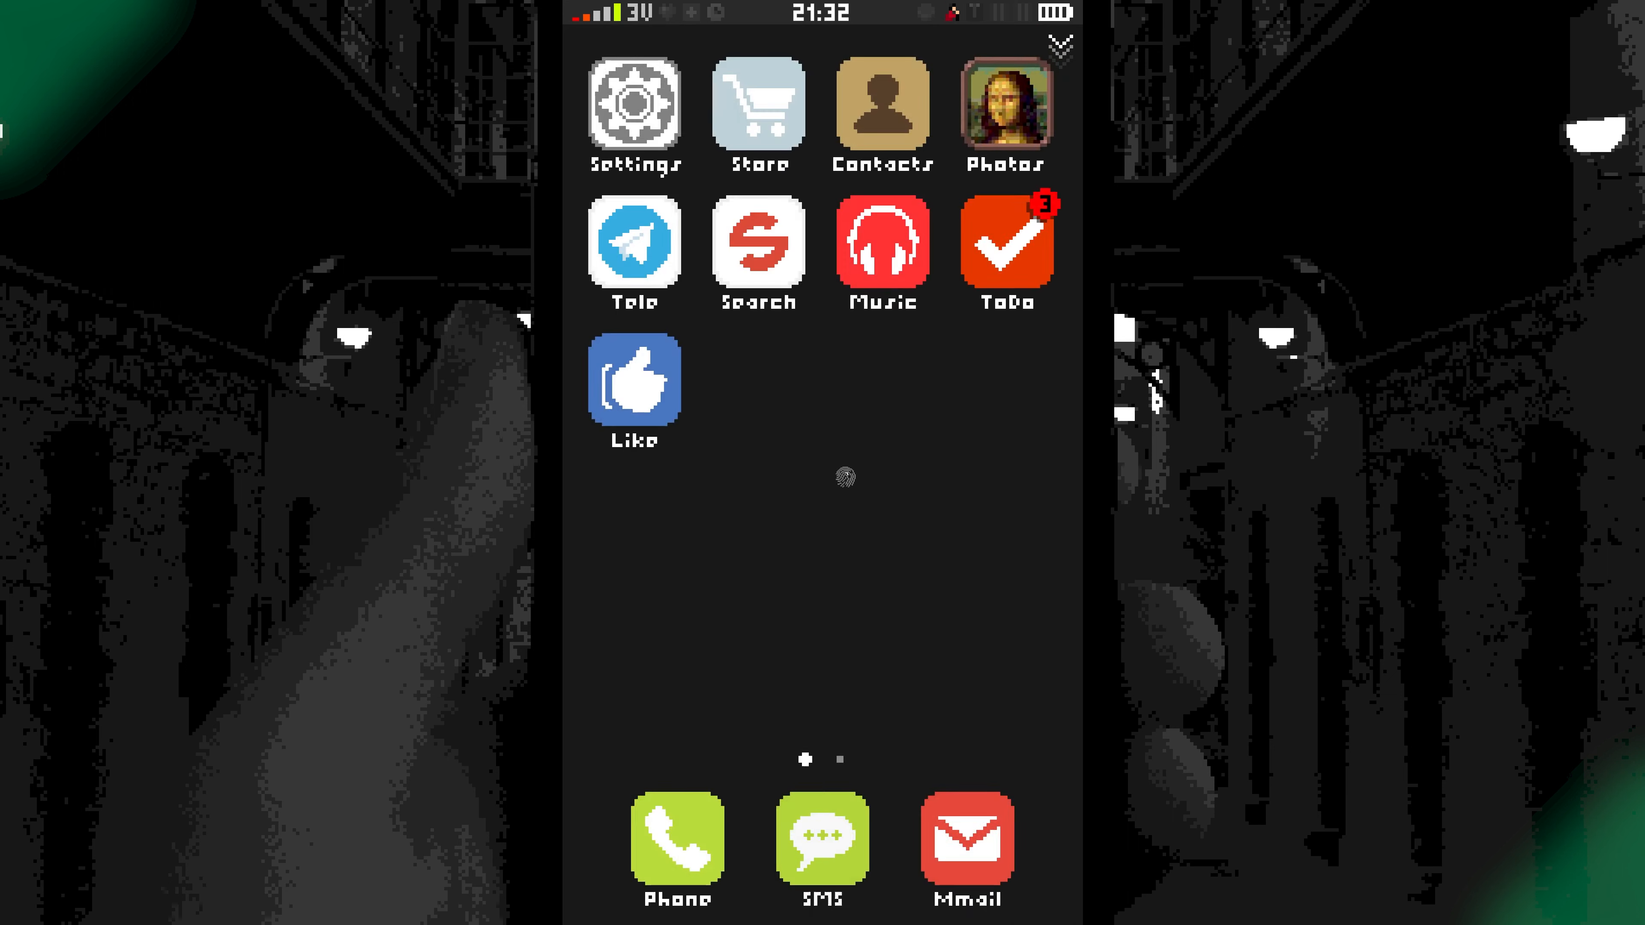
click(1004, 111)
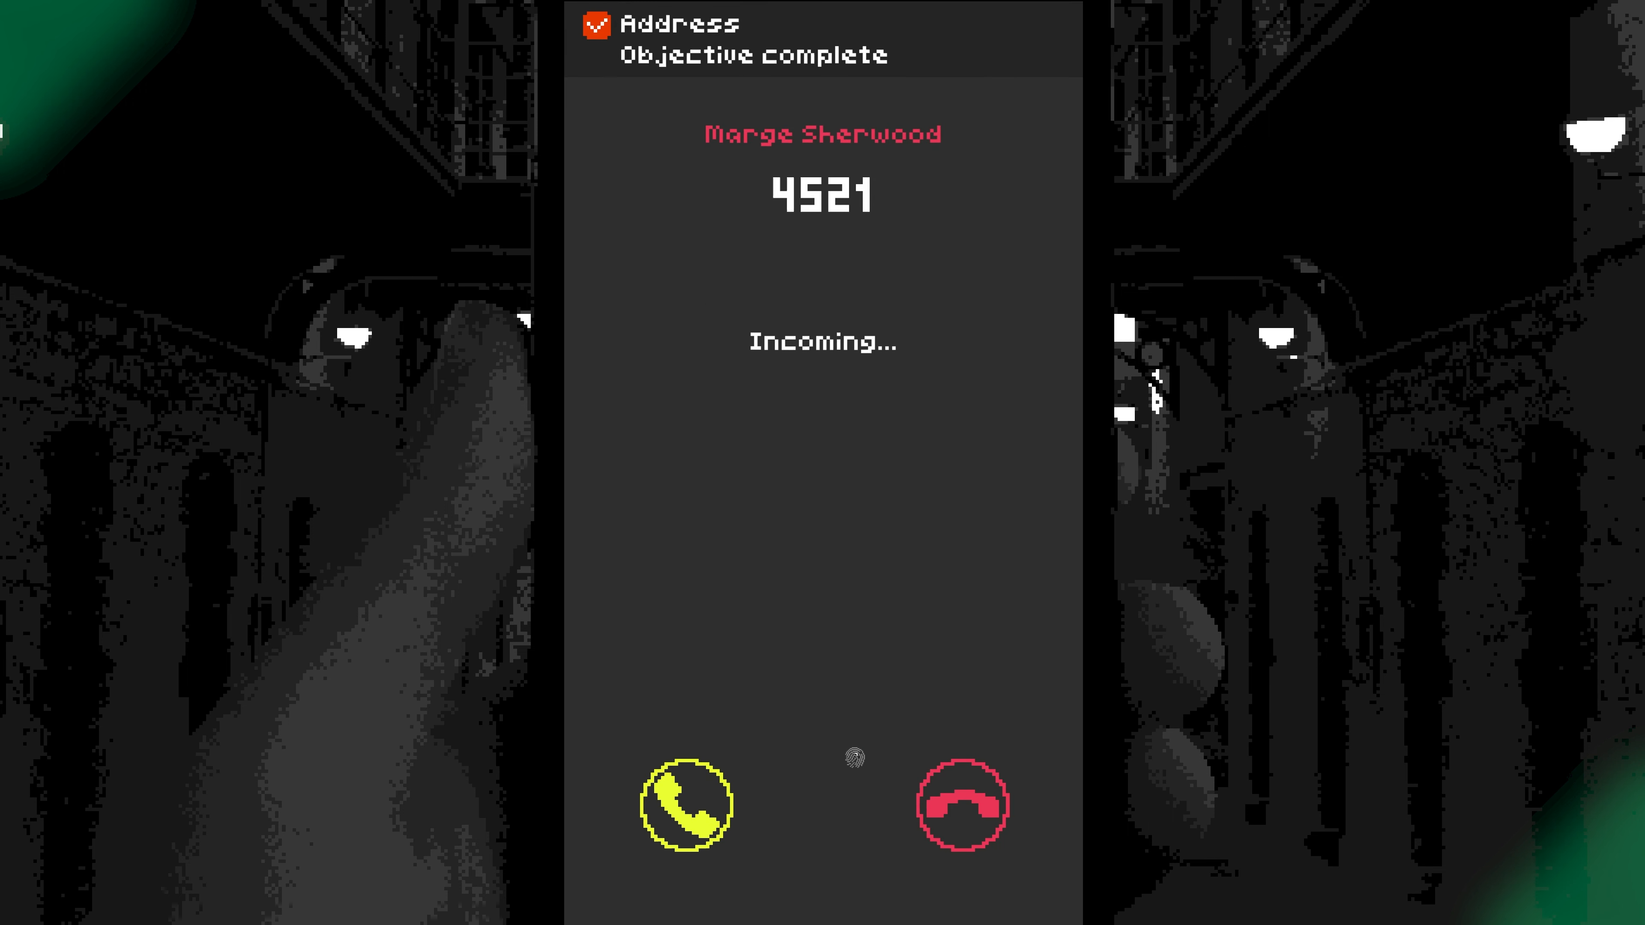
click(686, 803)
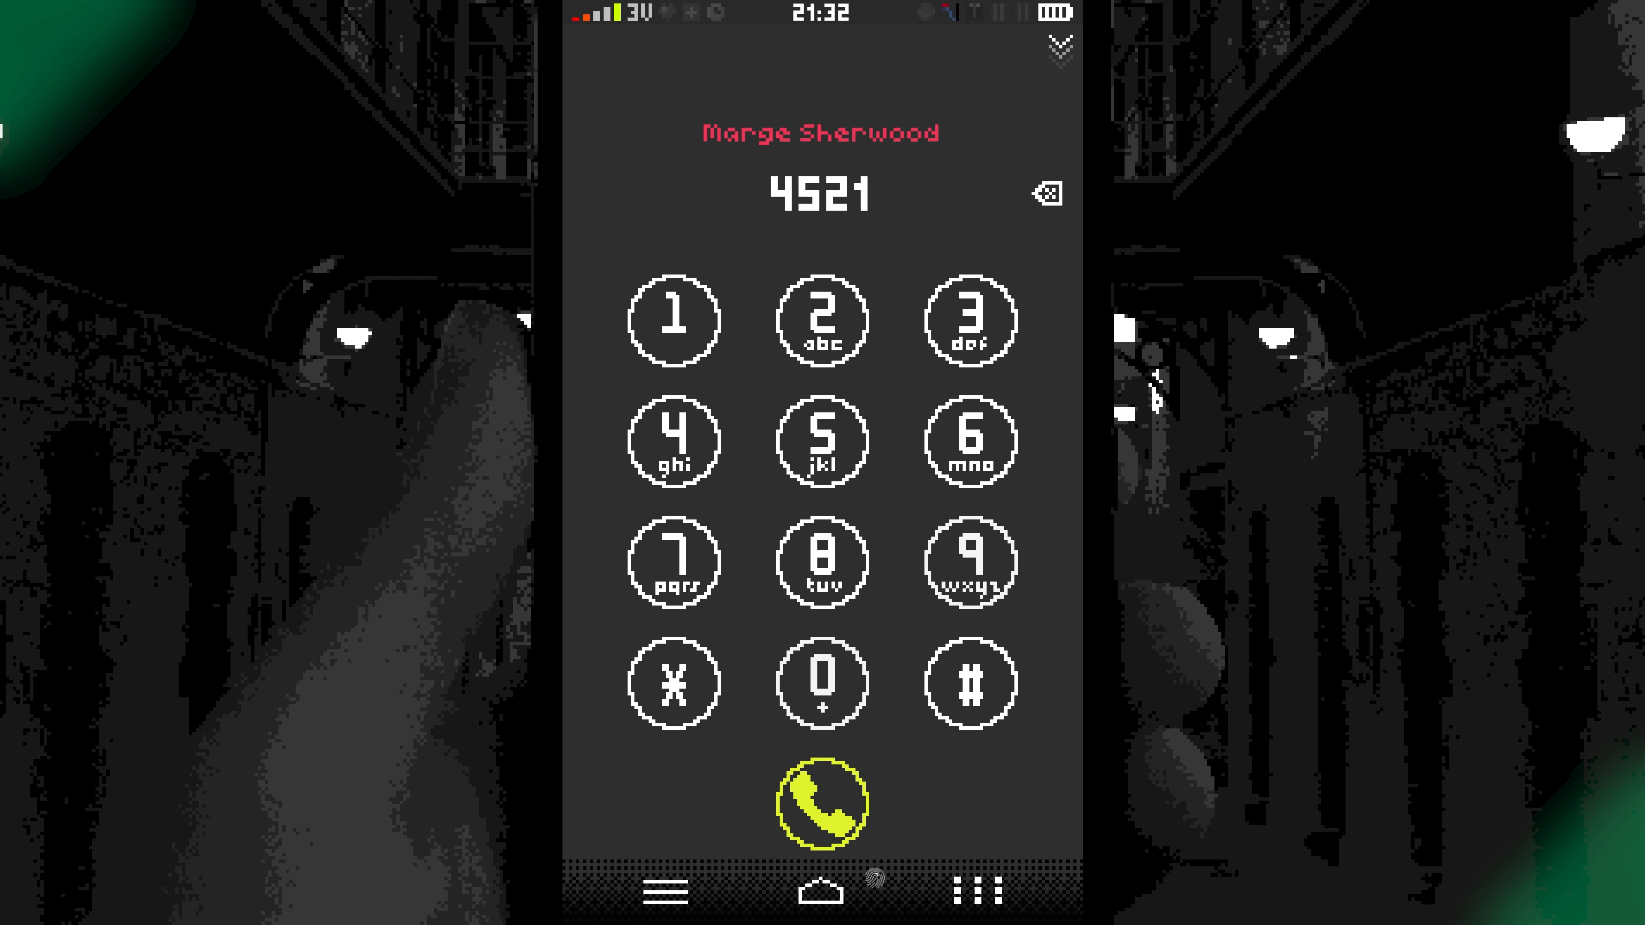
click(821, 800)
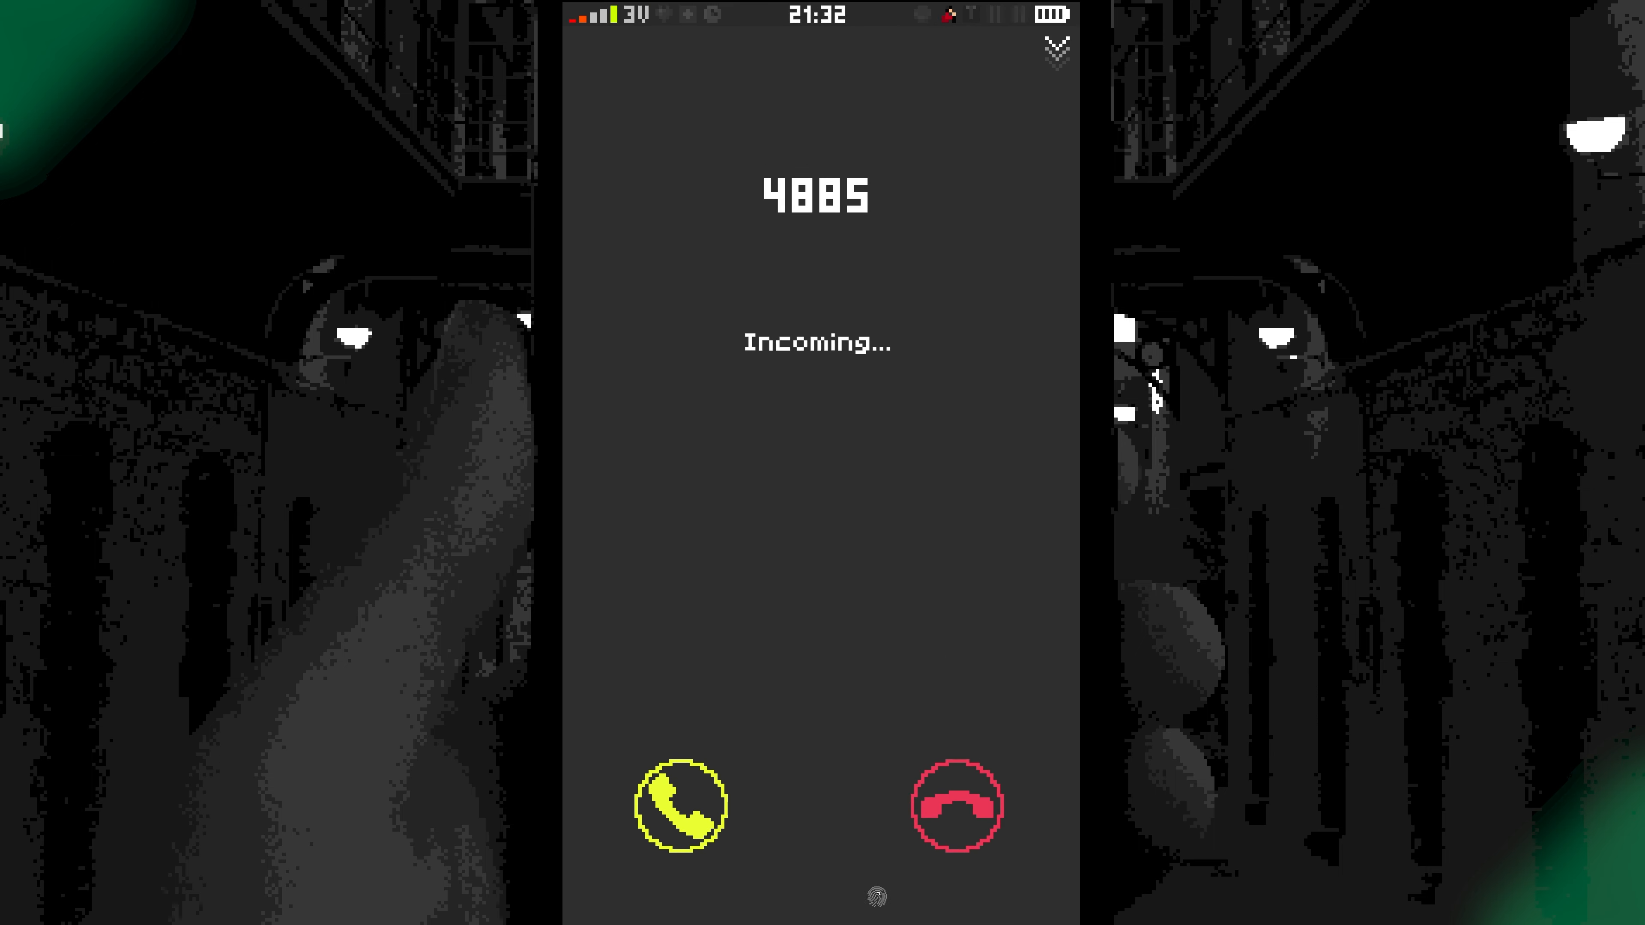
Answer and end the call from 4885, then scroll through Marge Sherwood's new texts.
click(679, 806)
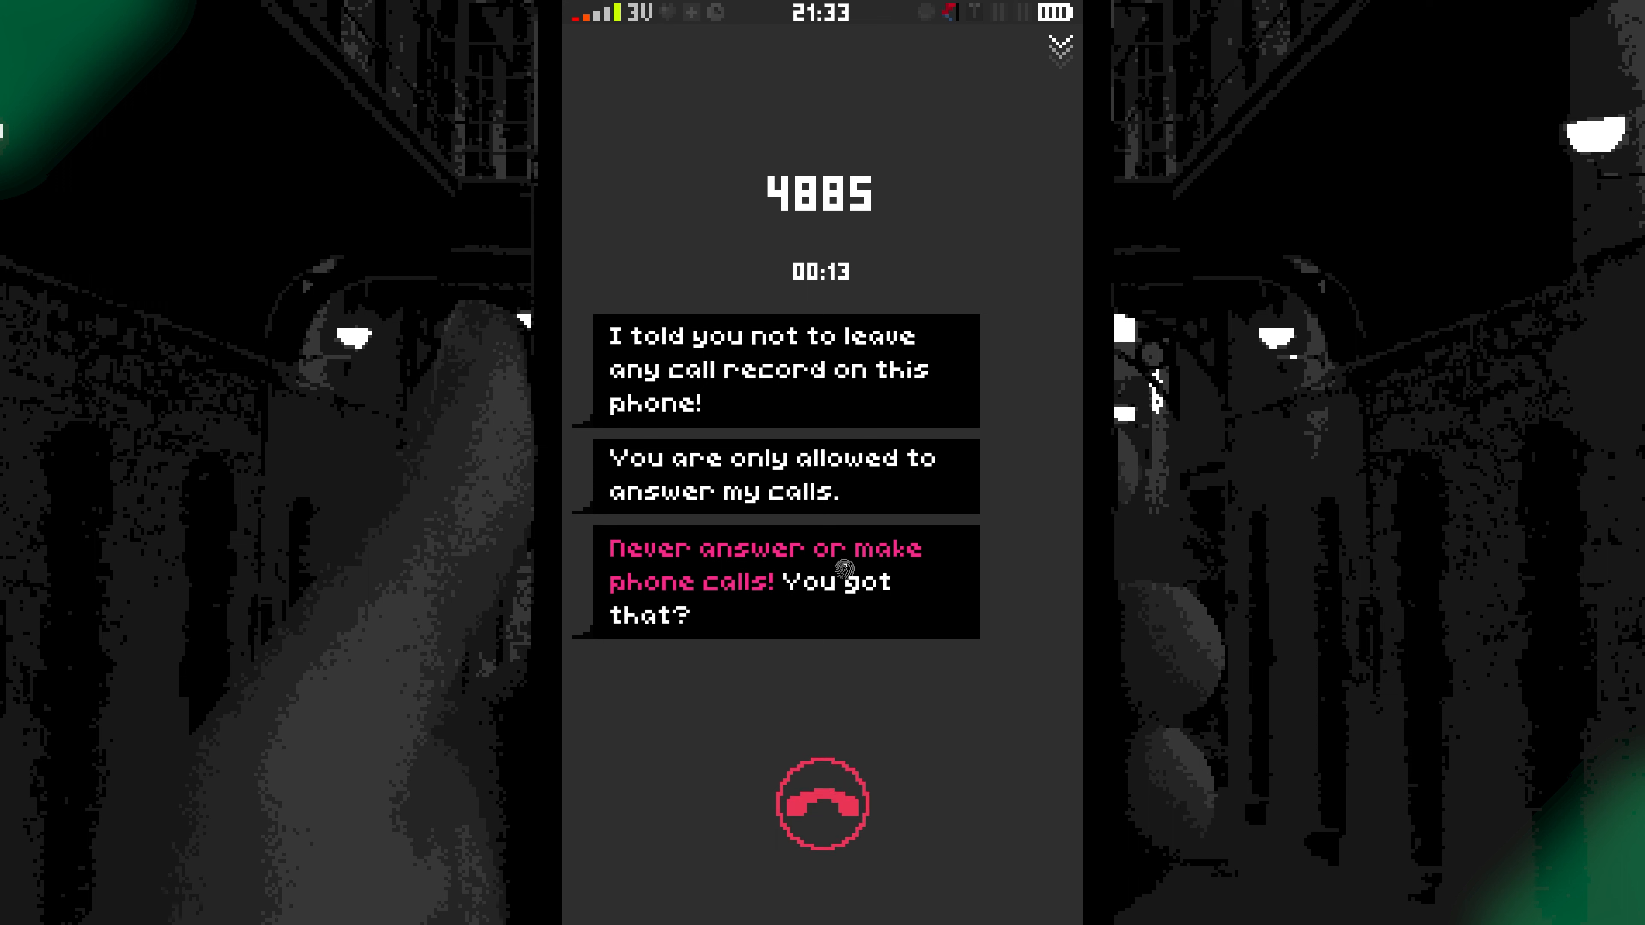
click(821, 805)
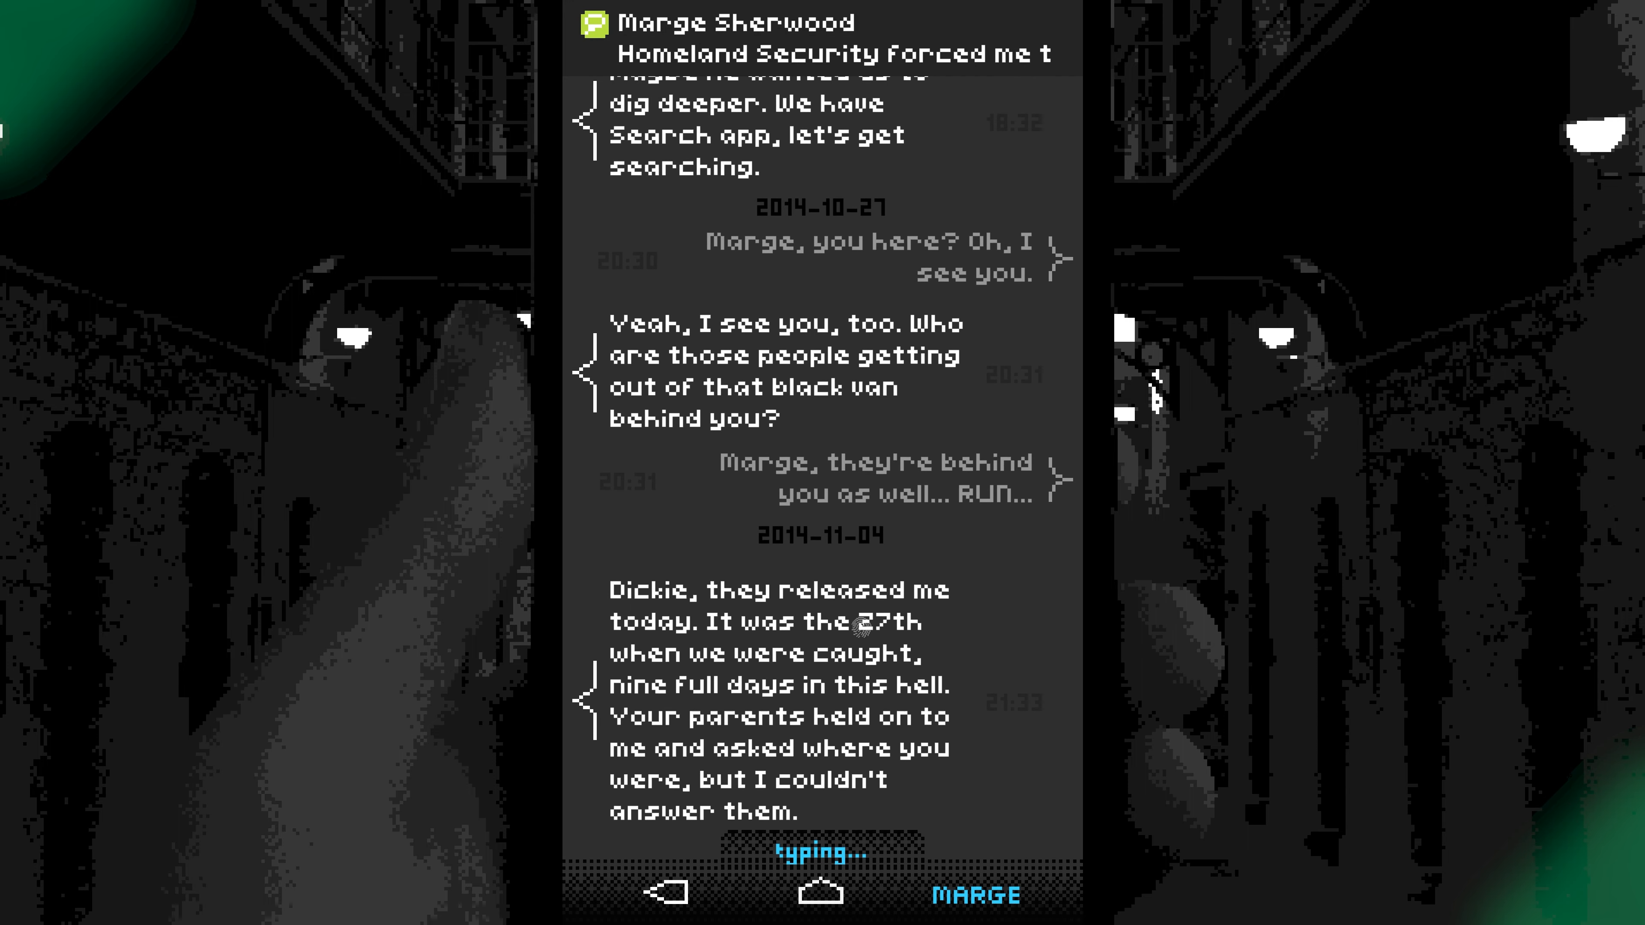
scroll(down, 3)
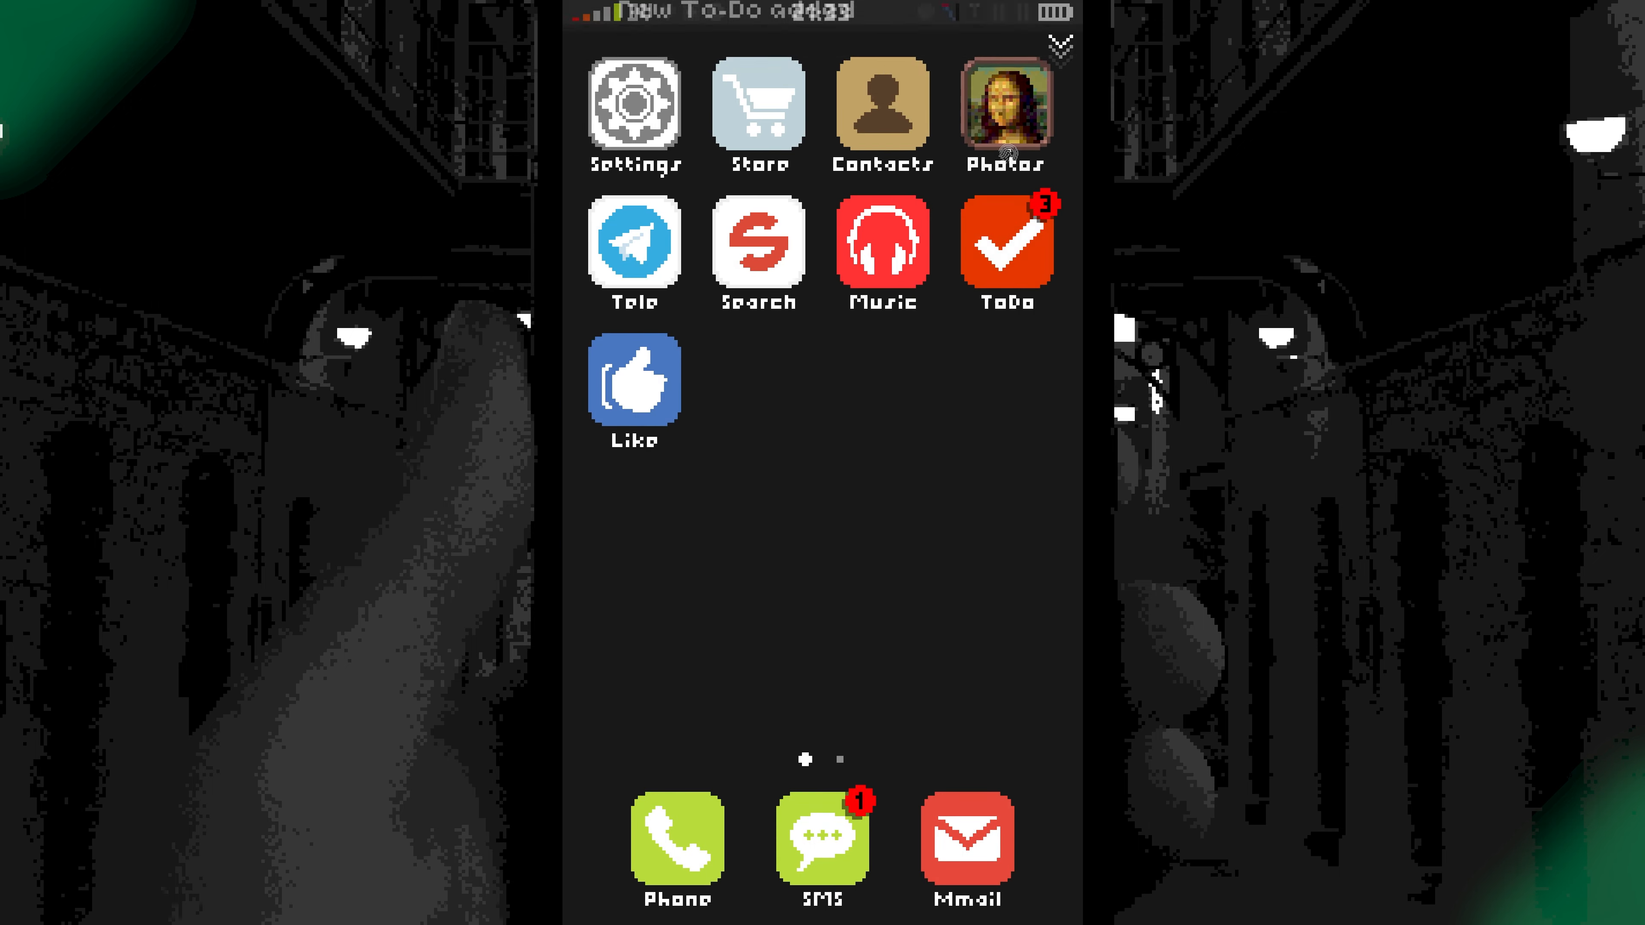
View the empty school room photo in the gallery, completing the School objective, then go home.
click(1004, 110)
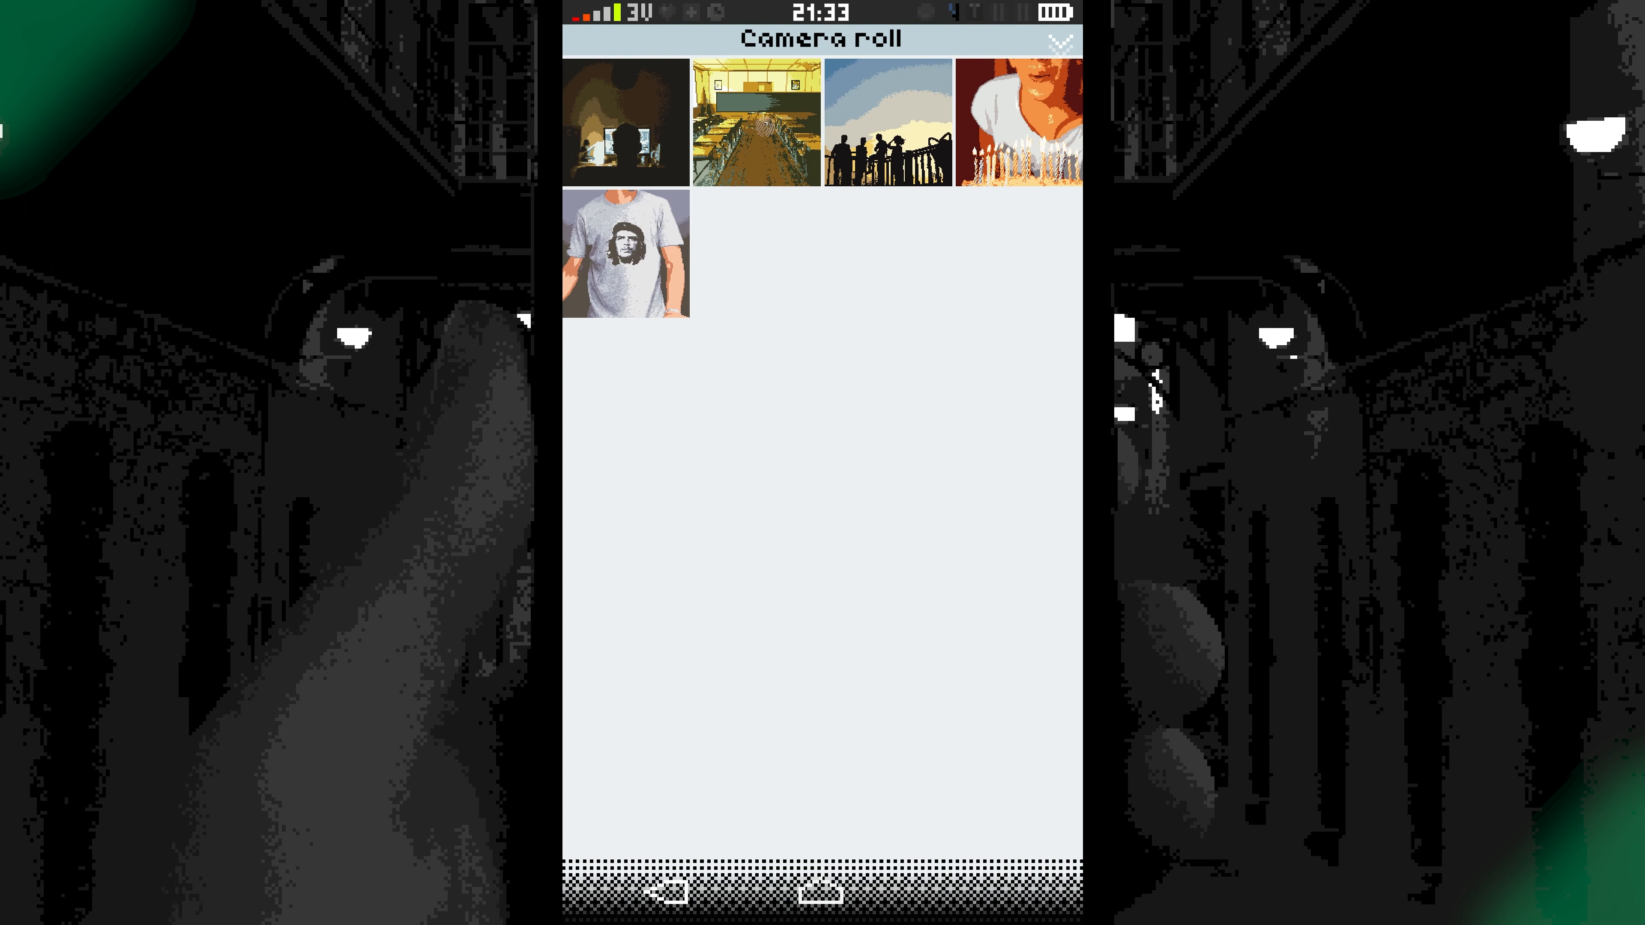
click(758, 123)
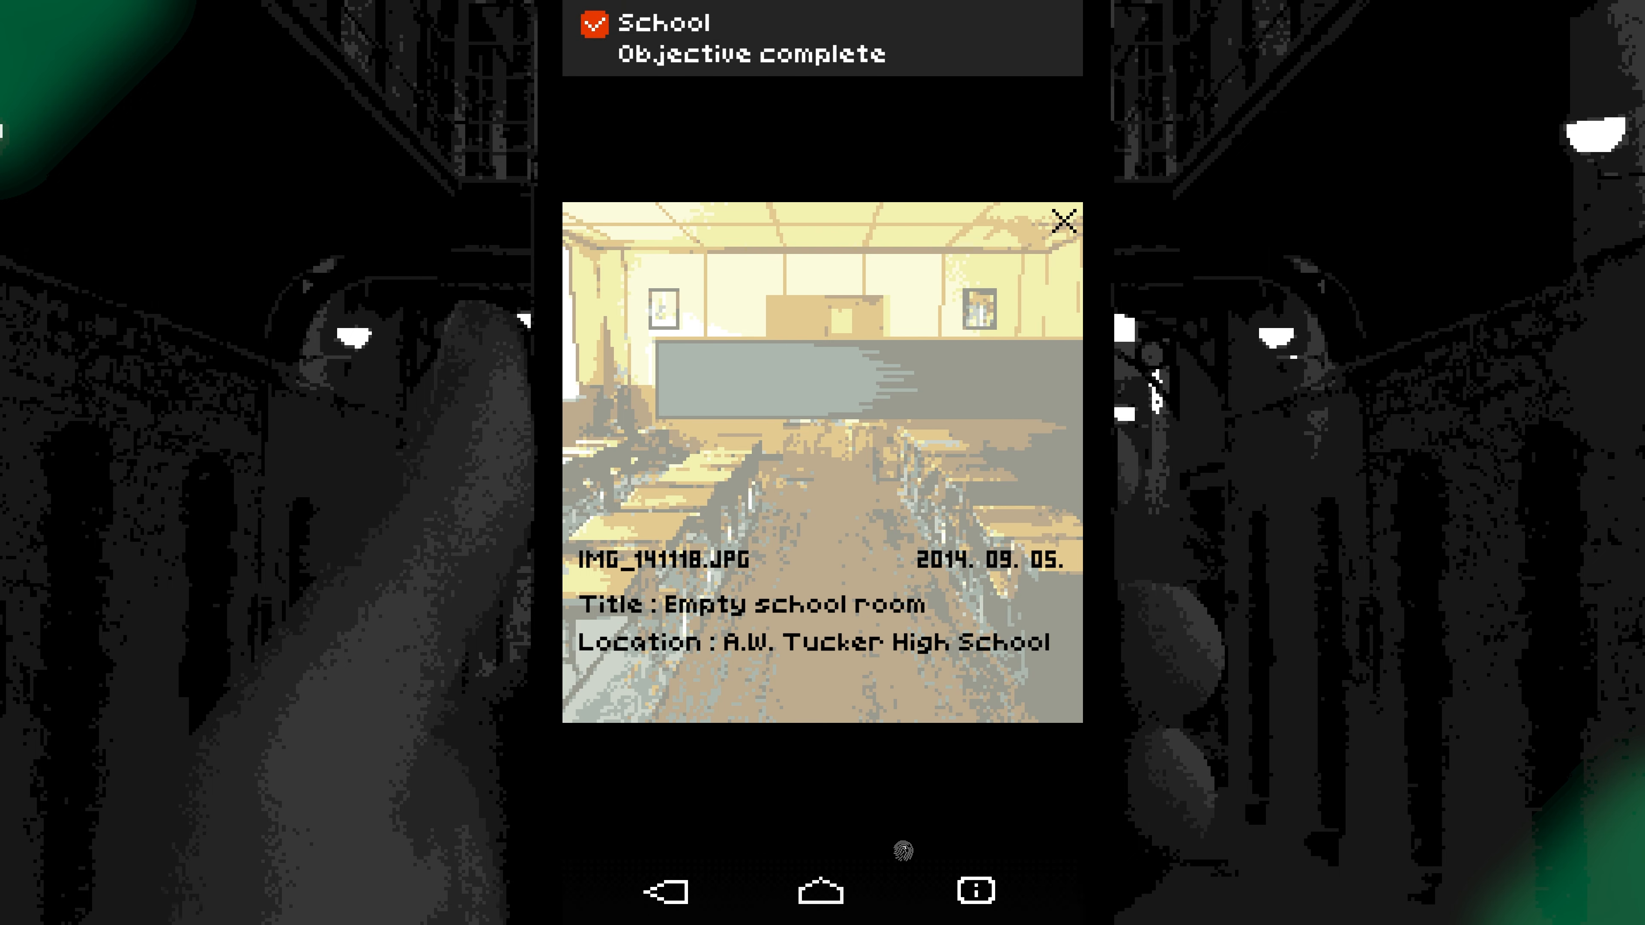
click(1066, 221)
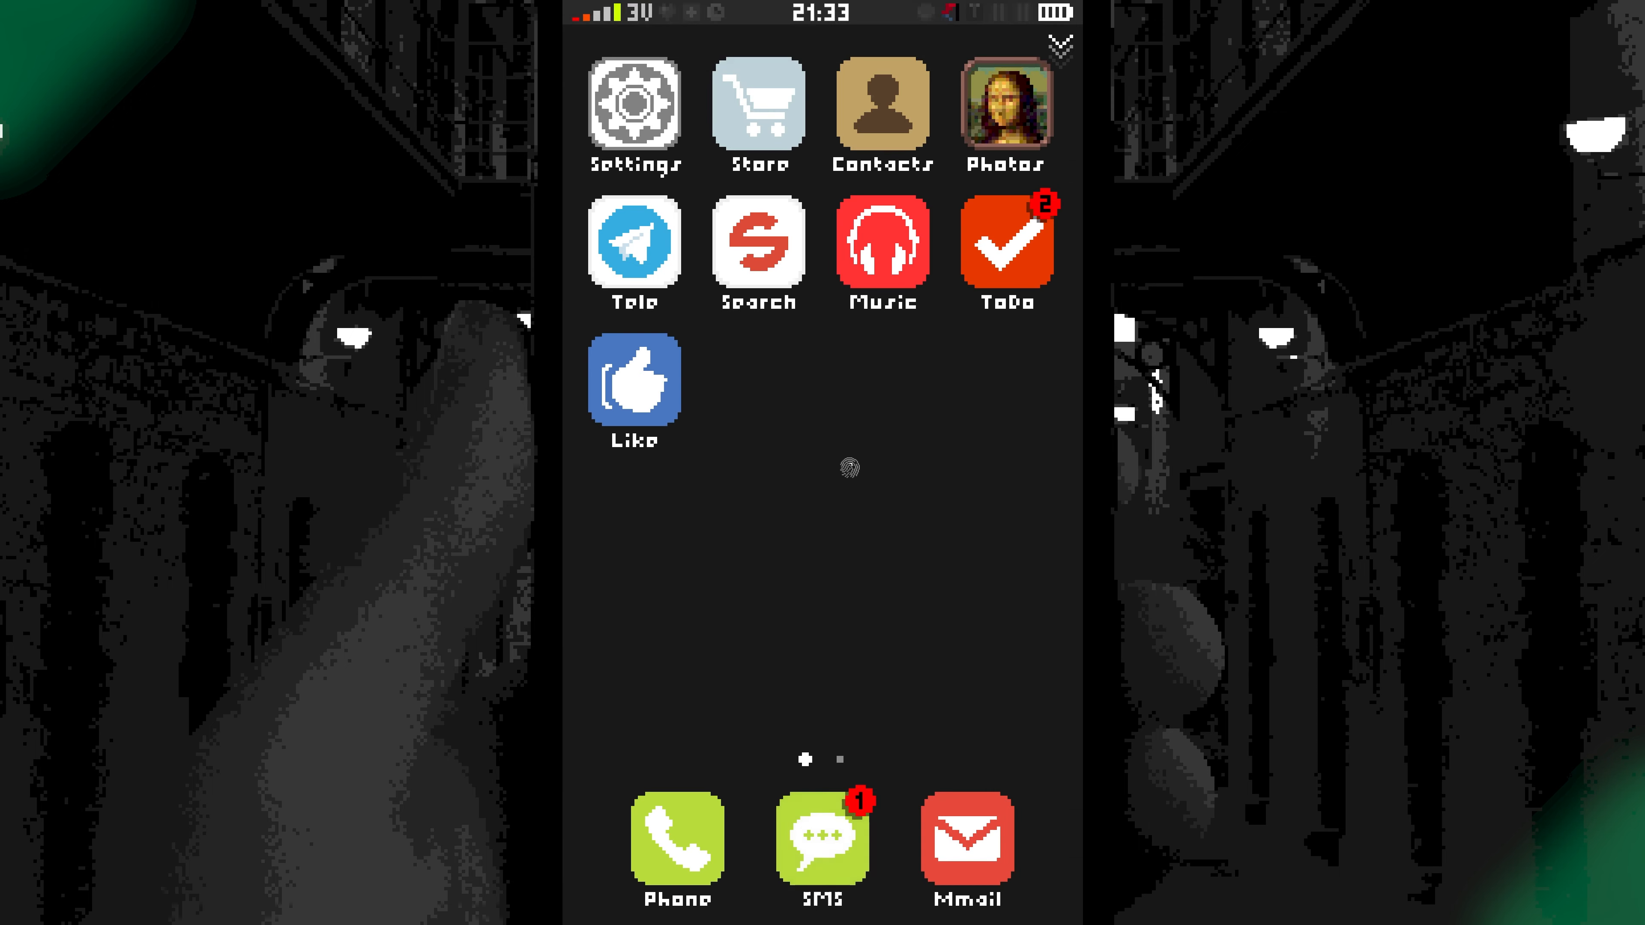
click(882, 105)
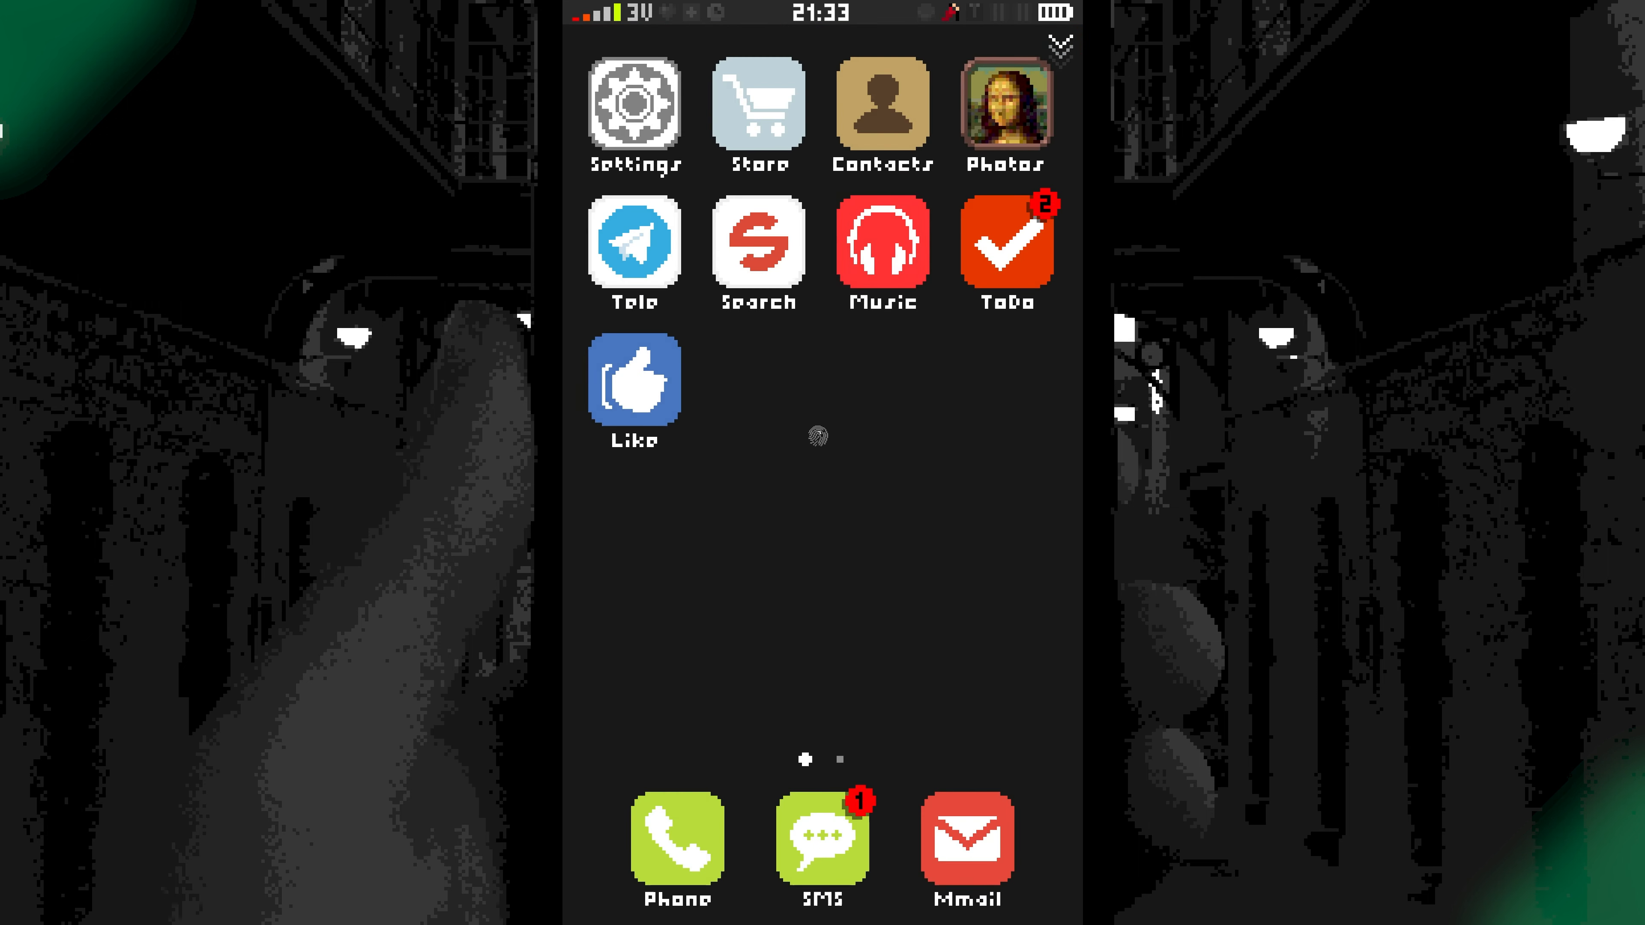
Open the app store's Featured page promoting the Law widget.
click(823, 840)
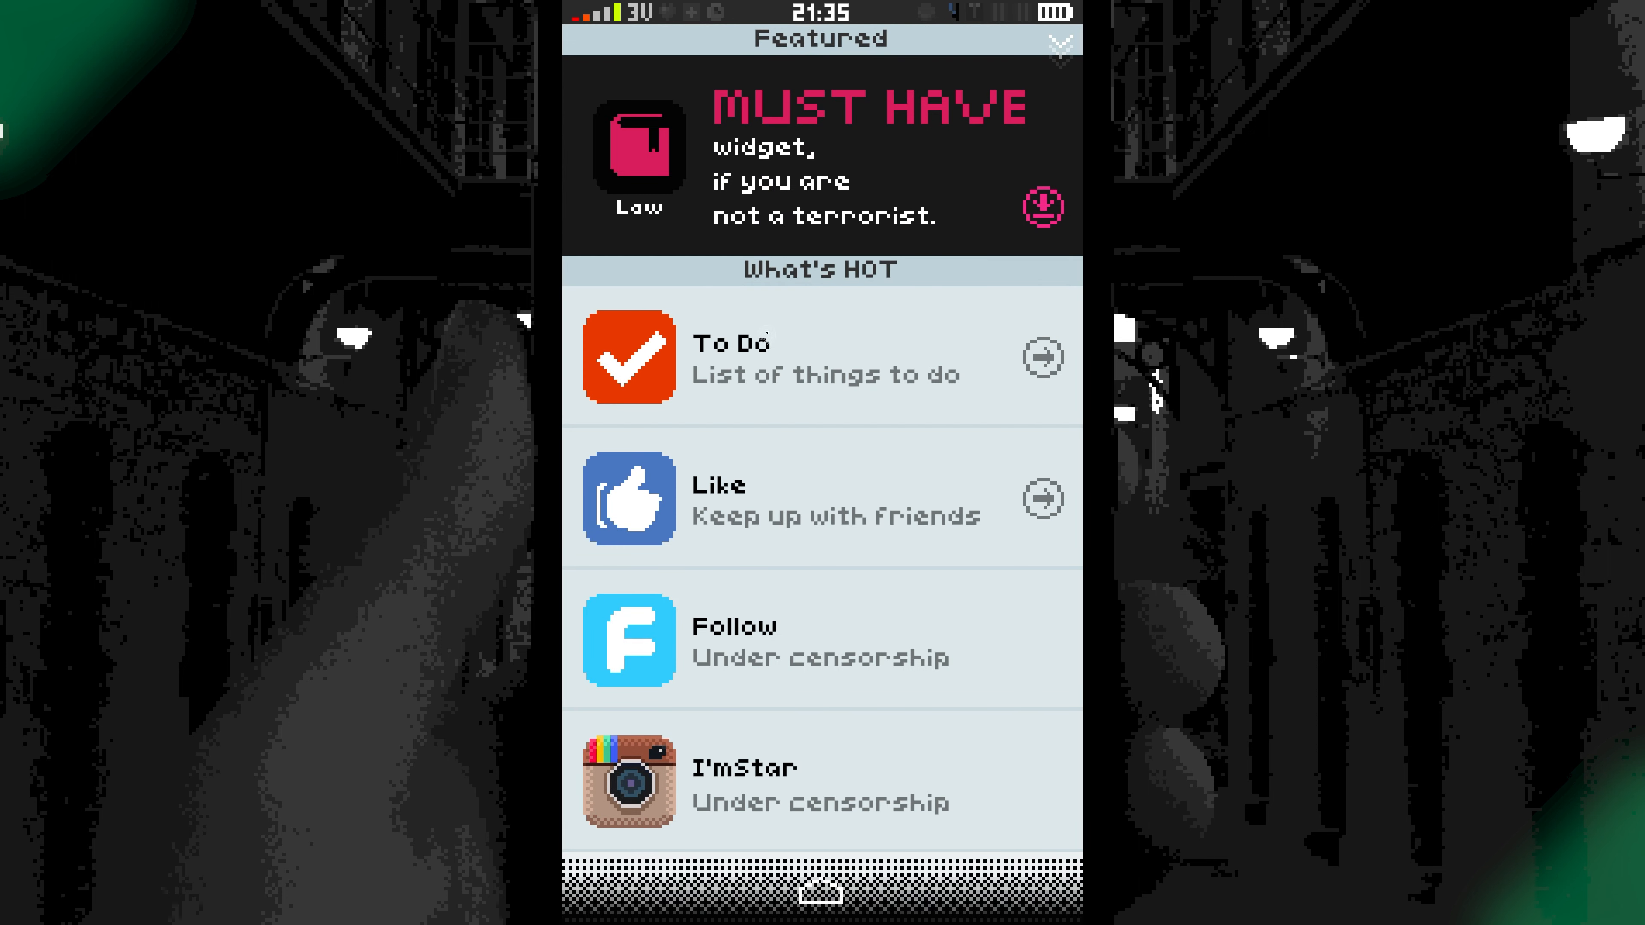
Install the Law widget from the store listing.
click(1042, 207)
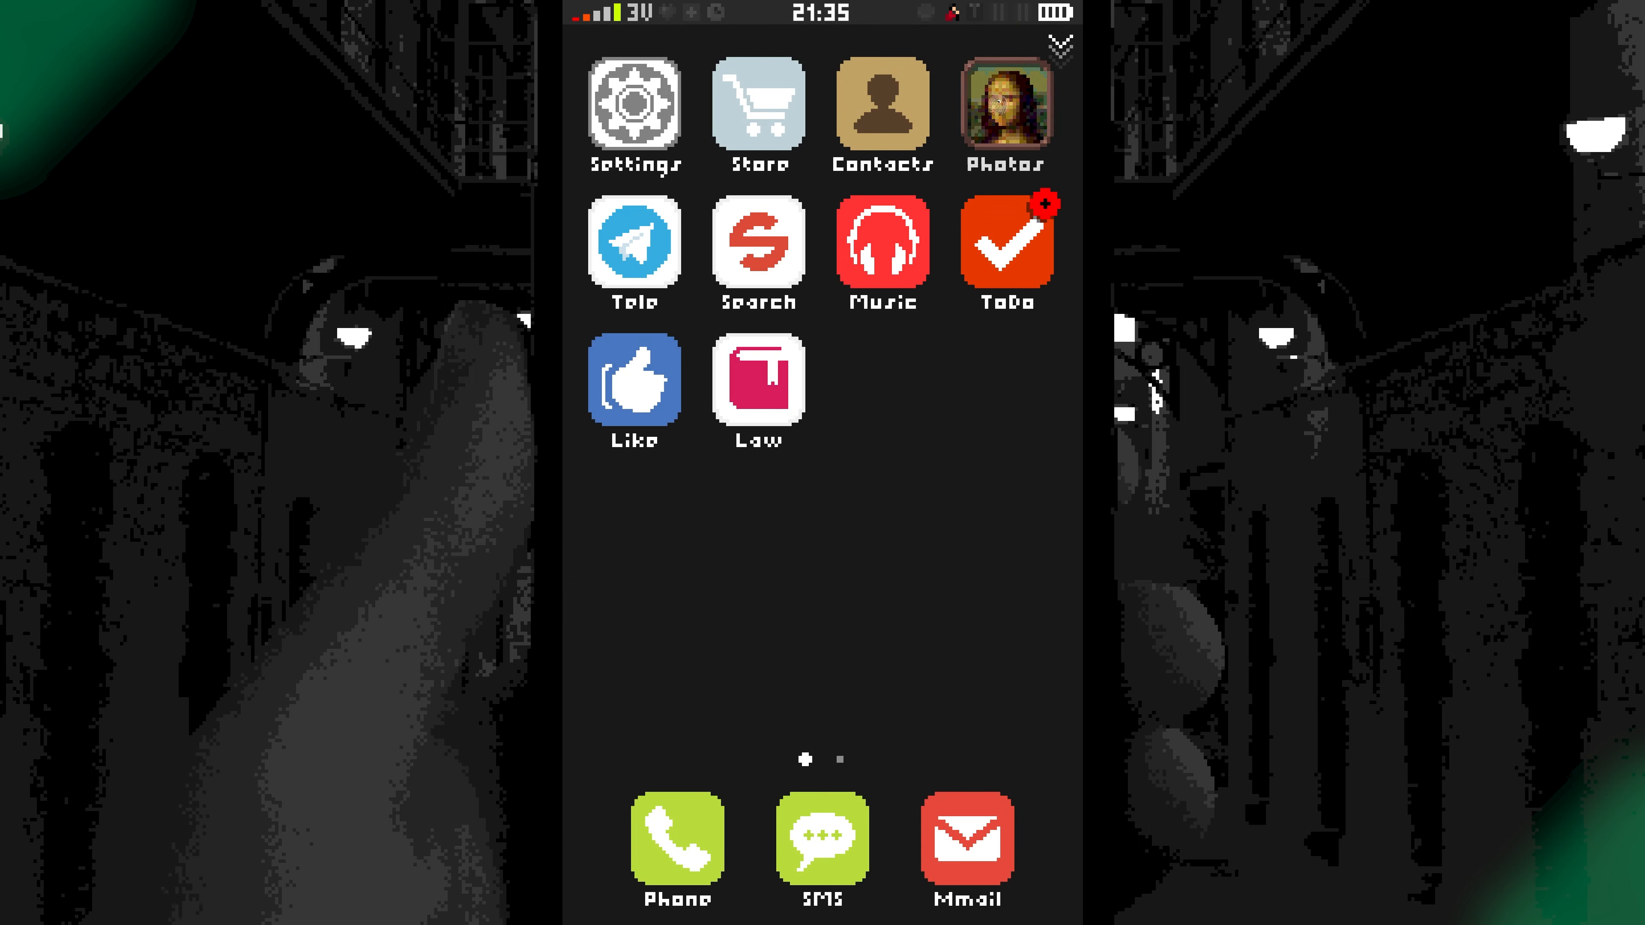
Open the T-shirt photo in the camera roll and show its matching law articles.
click(1004, 111)
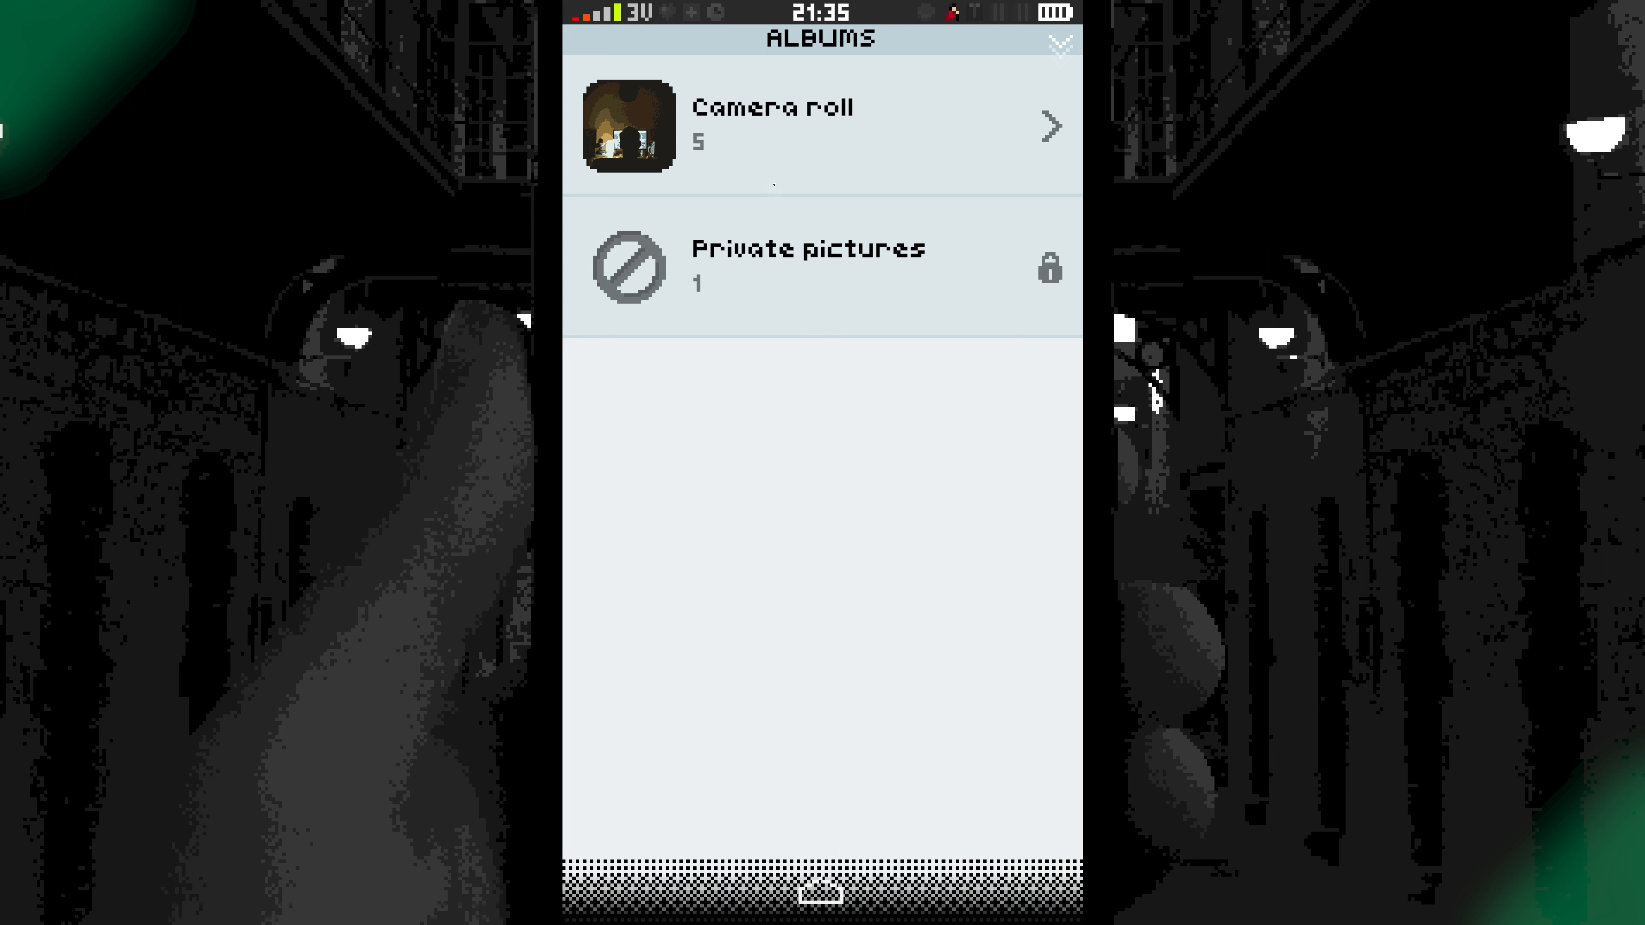
click(821, 125)
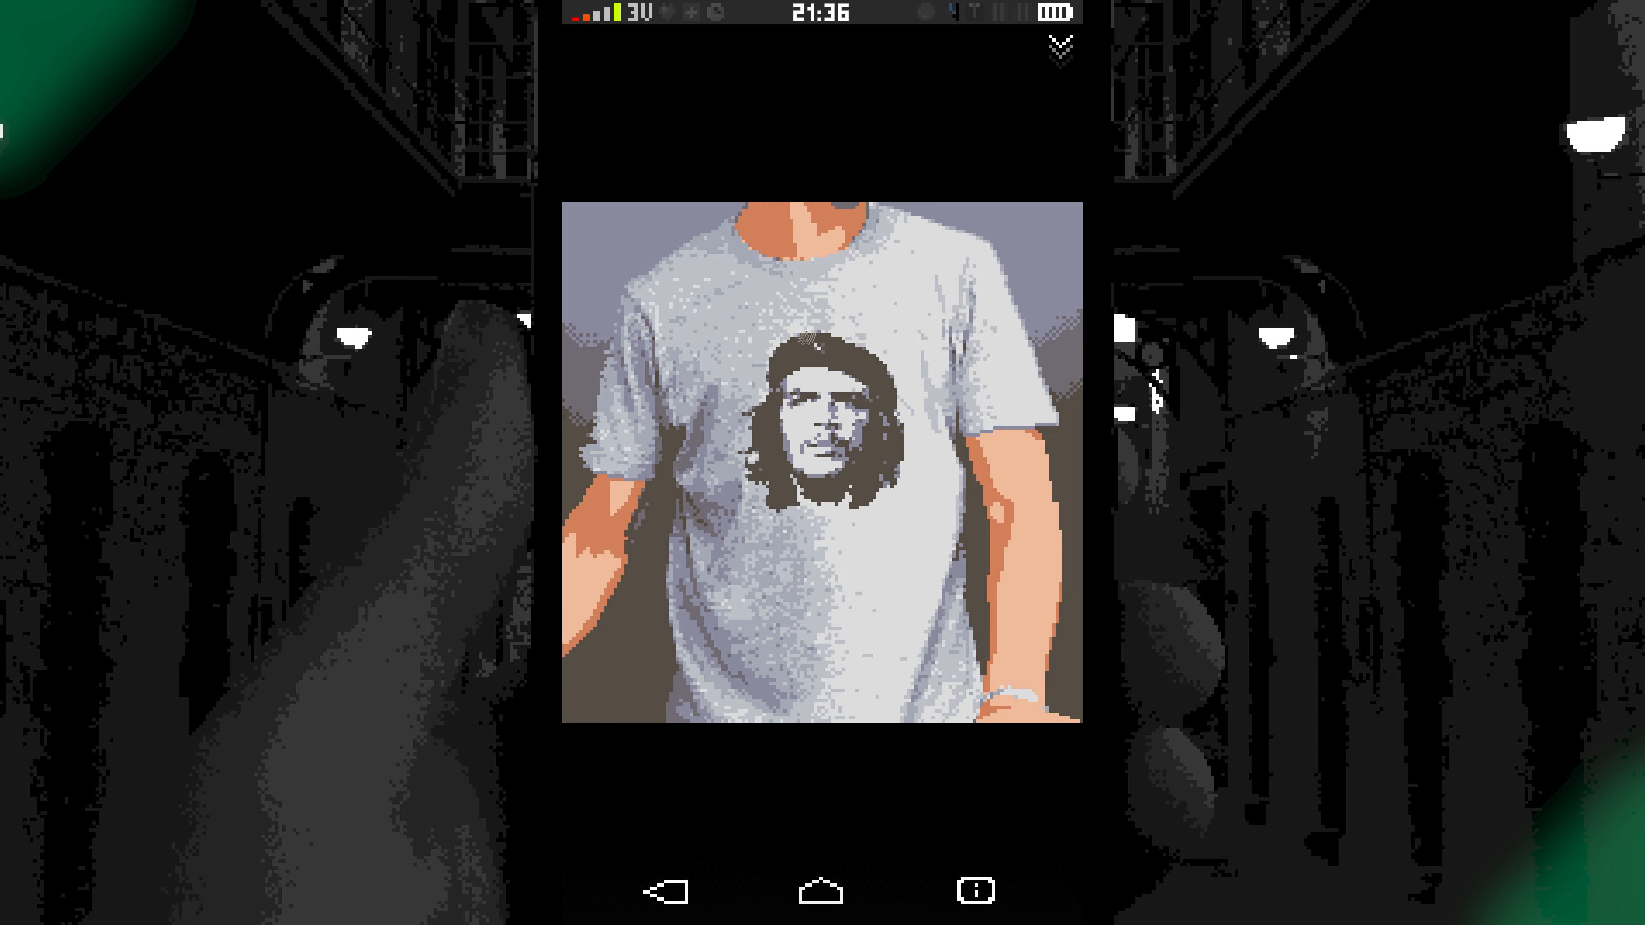
click(823, 394)
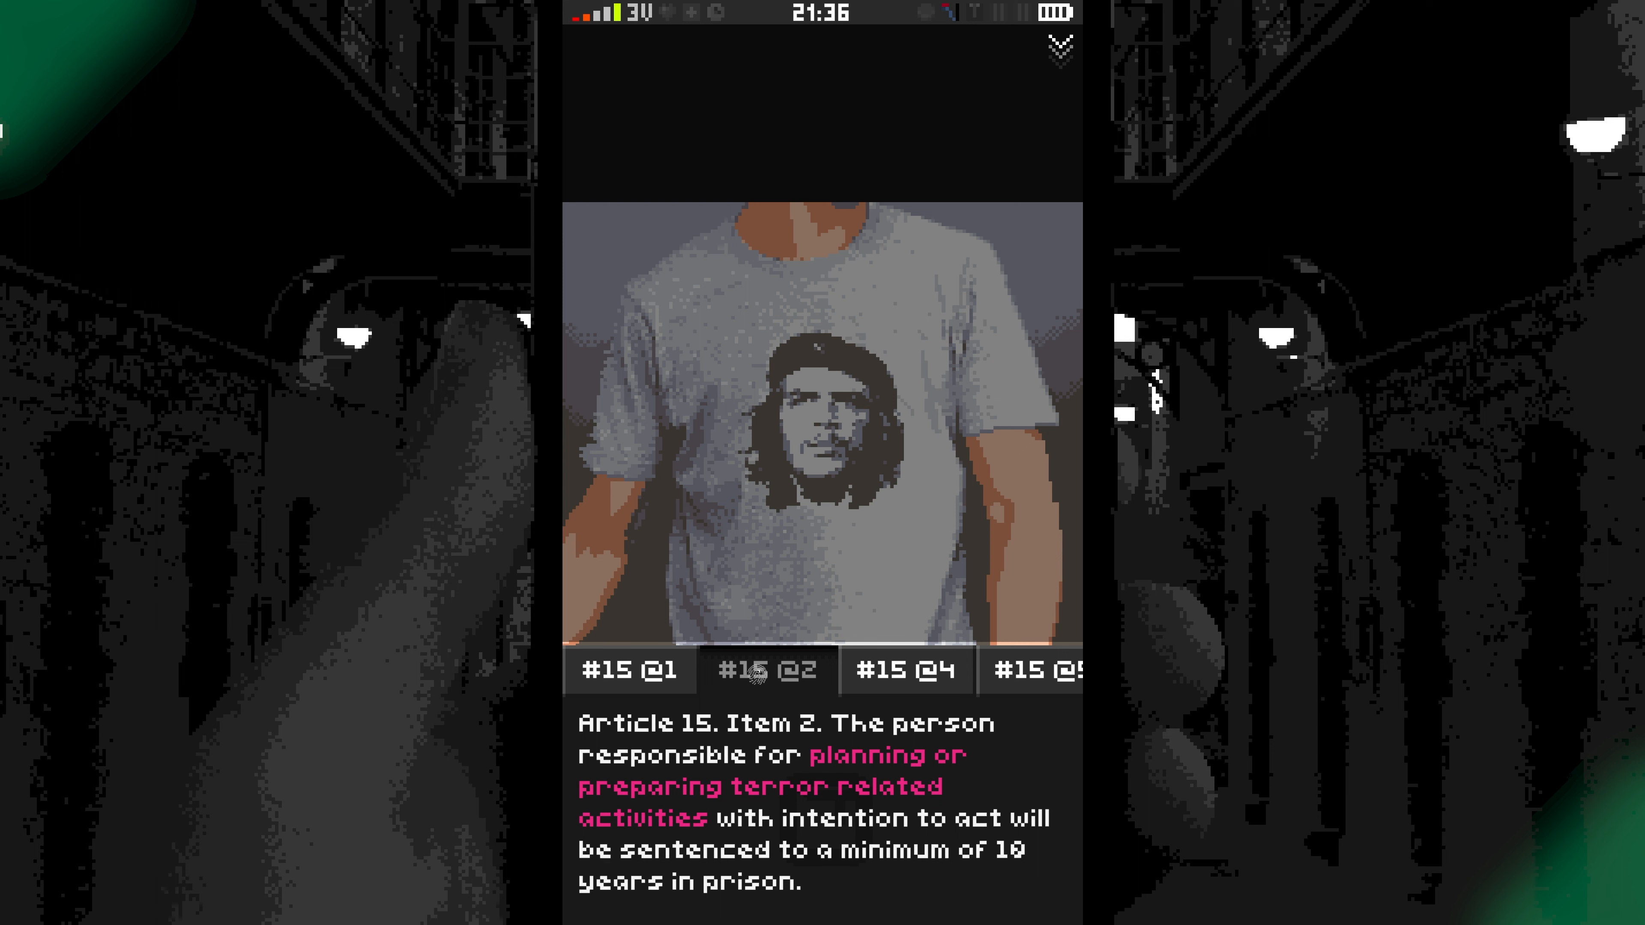
Step through Articles 15 (Items 4, 5, 1), 16 Item 3 and 23 Item 2, then return to the camera roll.
click(907, 669)
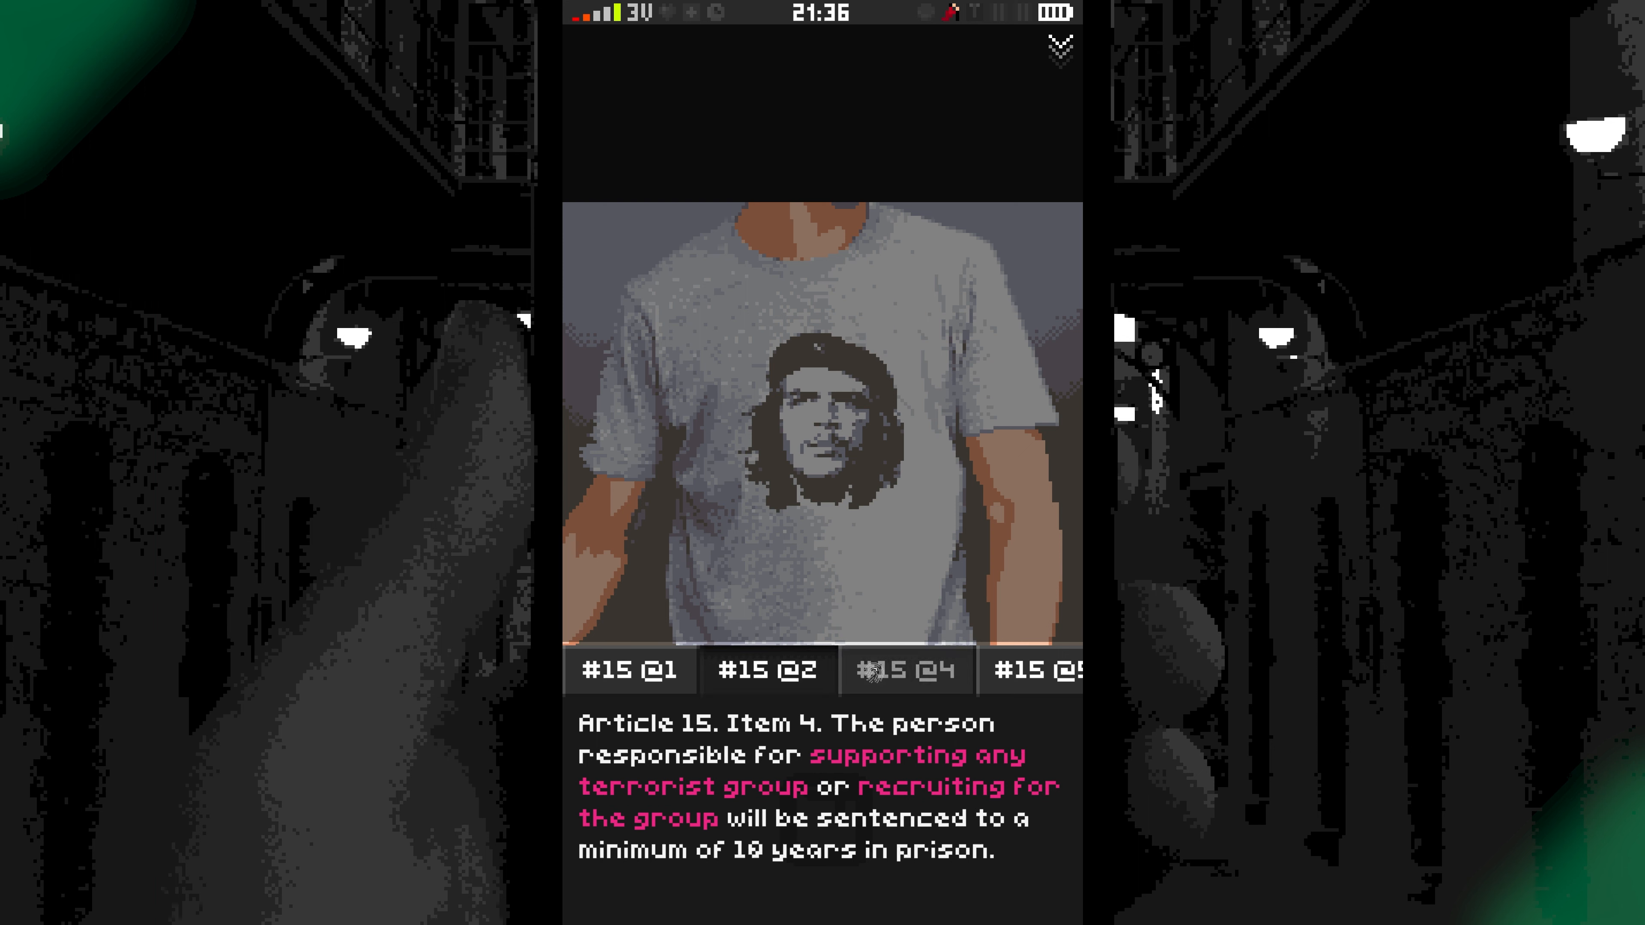
click(1032, 670)
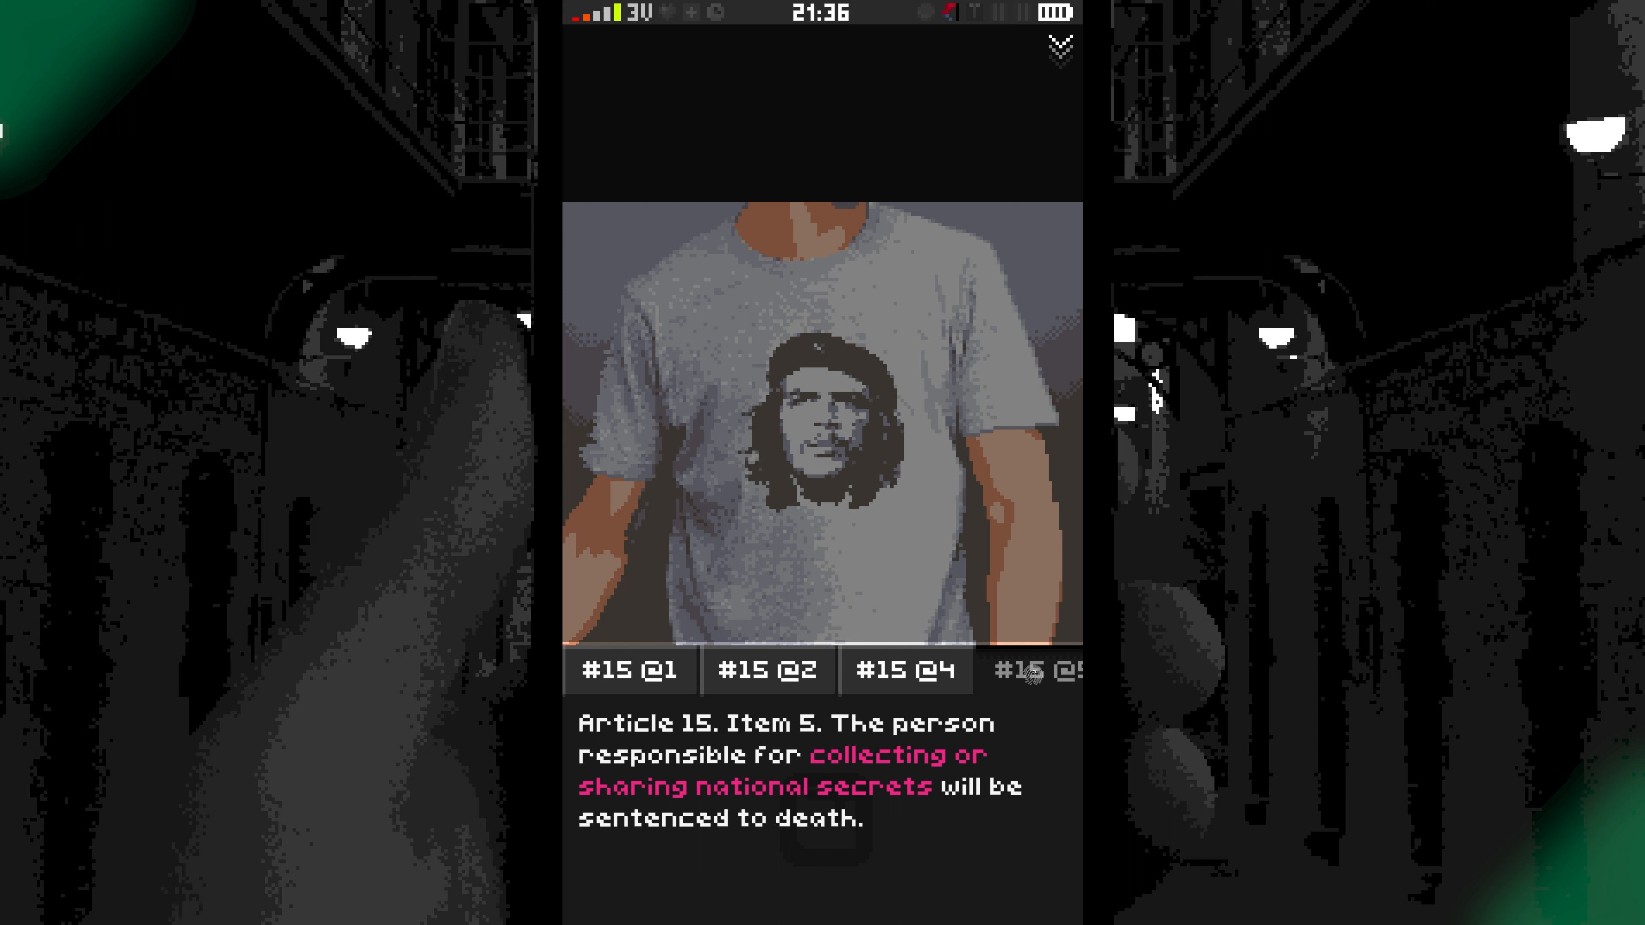
click(887, 670)
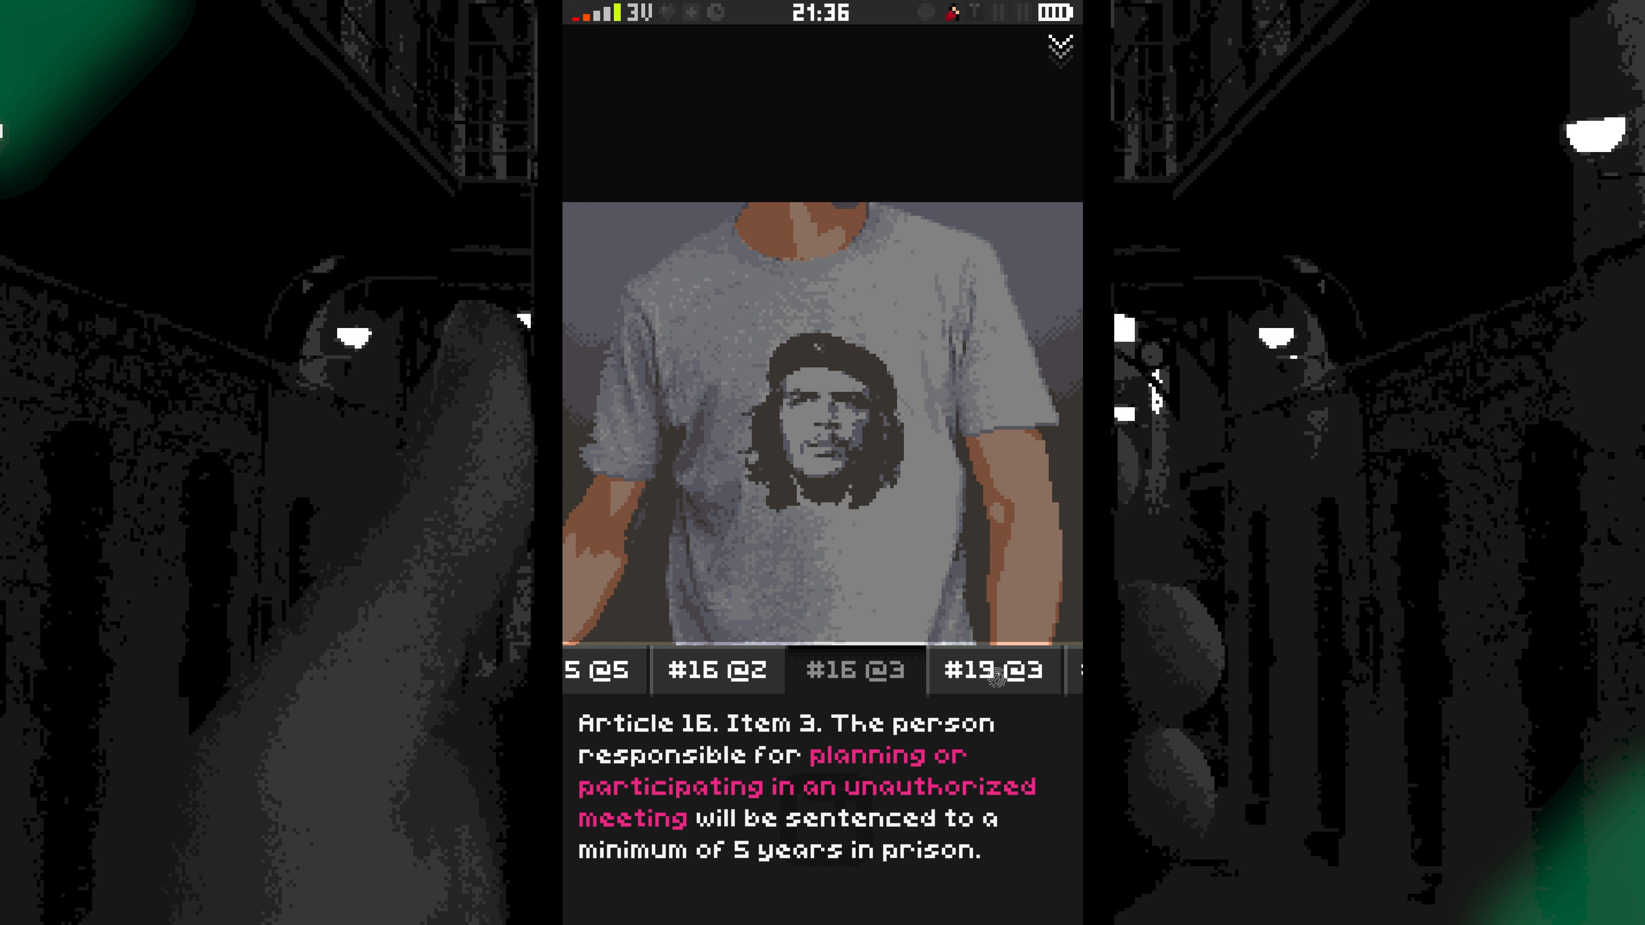
click(995, 669)
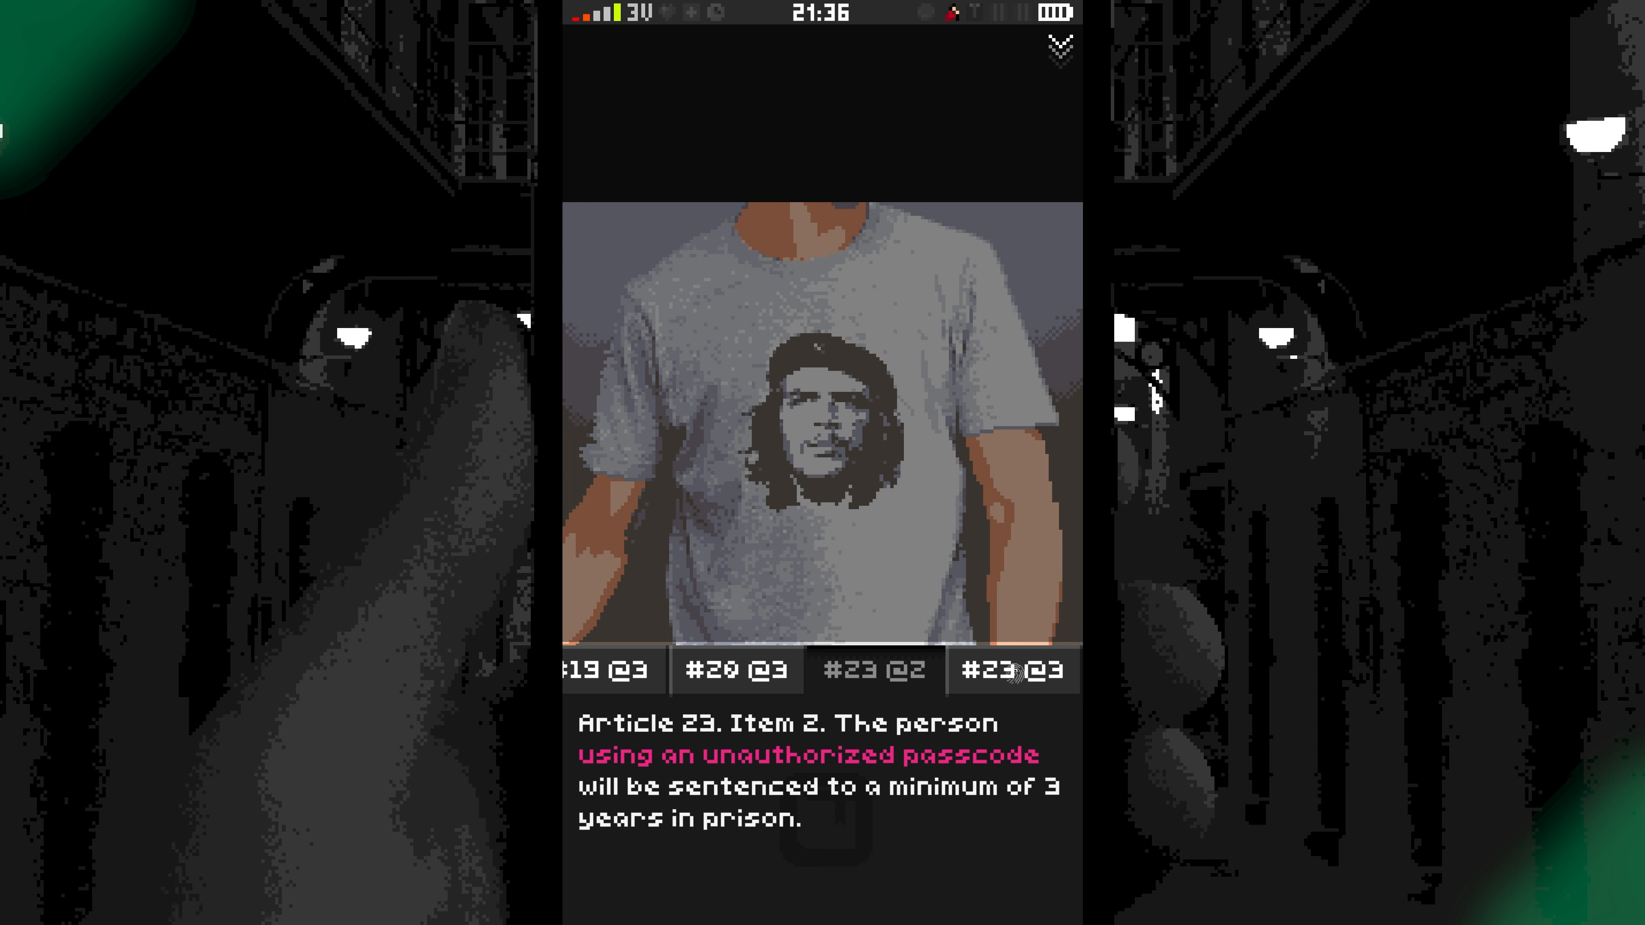
click(1010, 671)
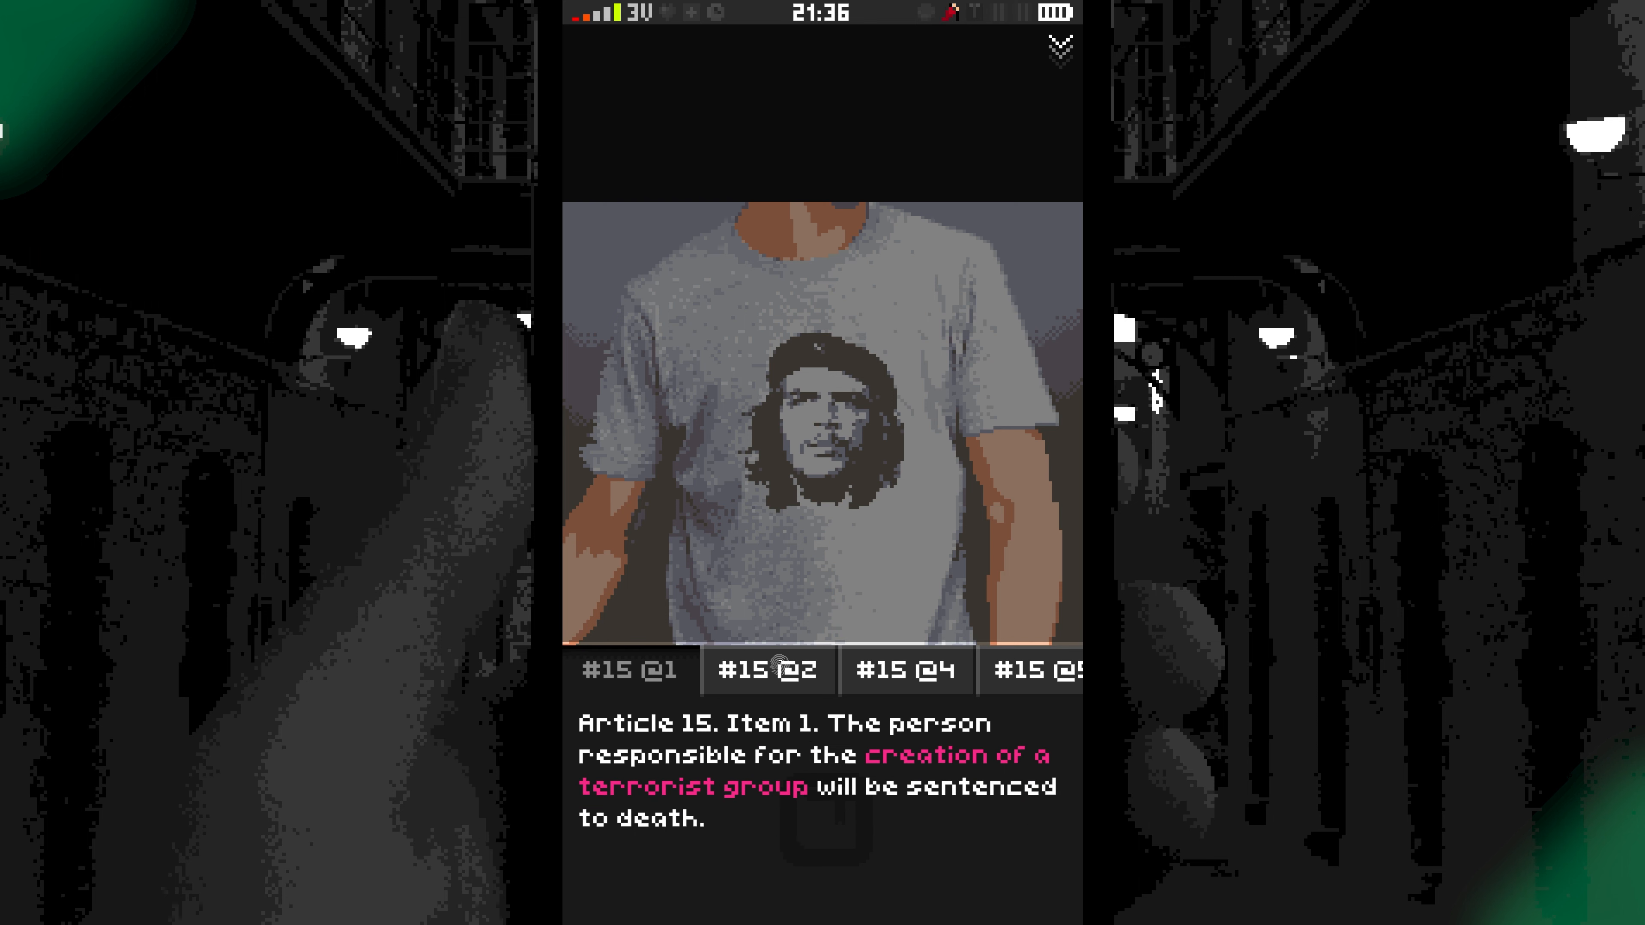
click(767, 669)
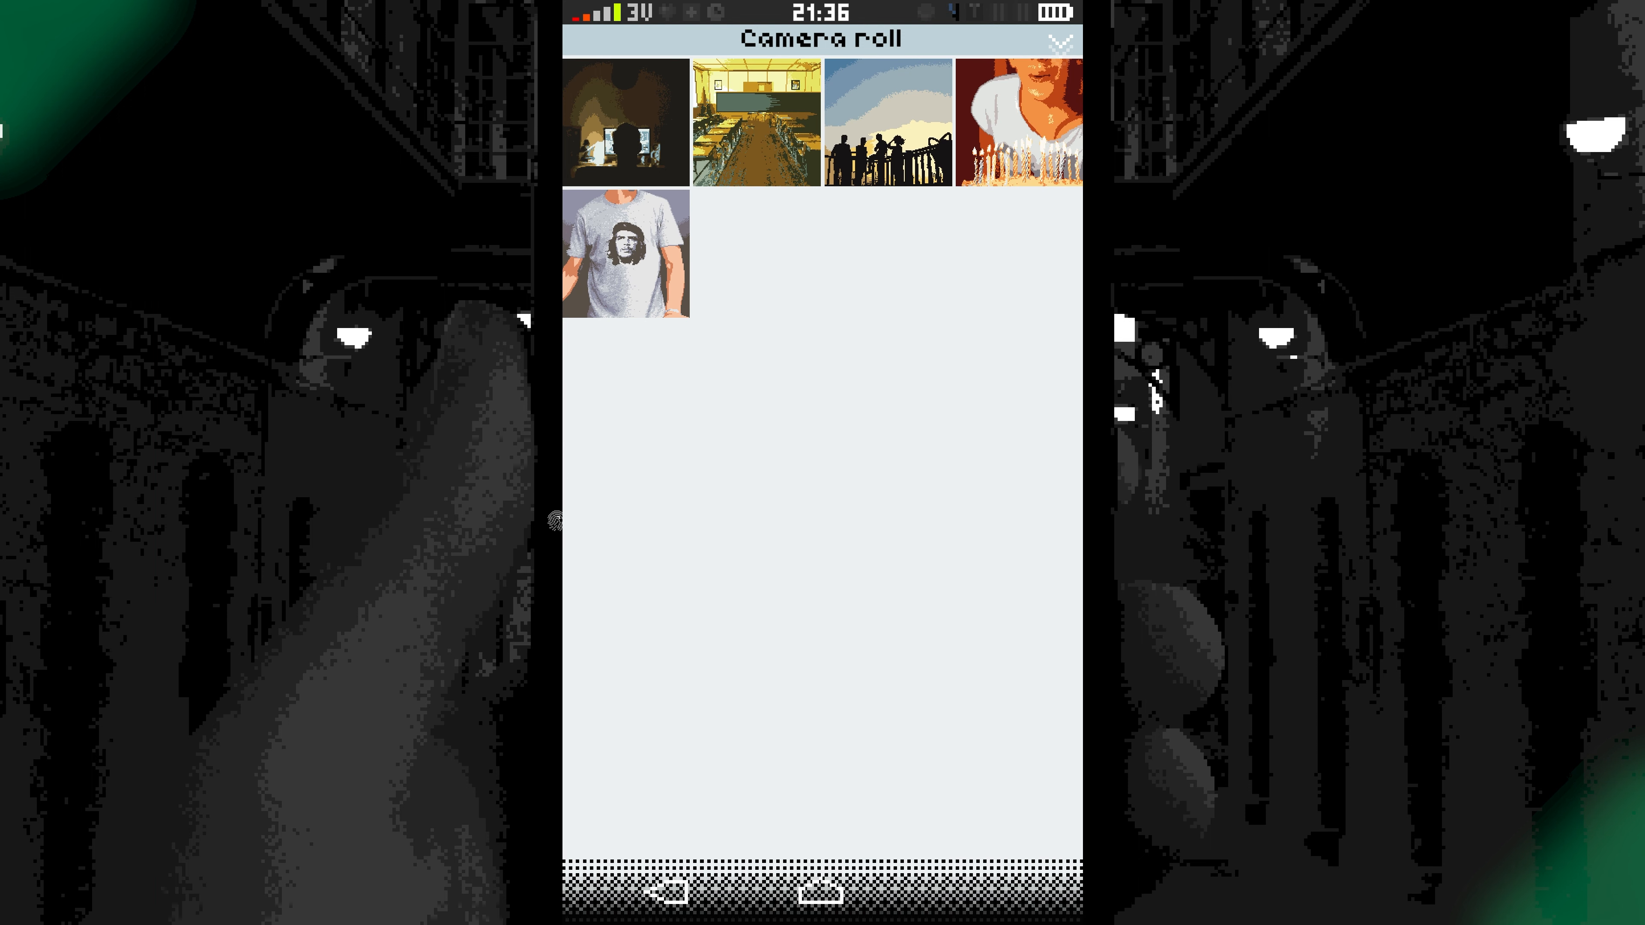
Return home, briefly reopen the photo albums, and land back on the home screen.
click(1061, 44)
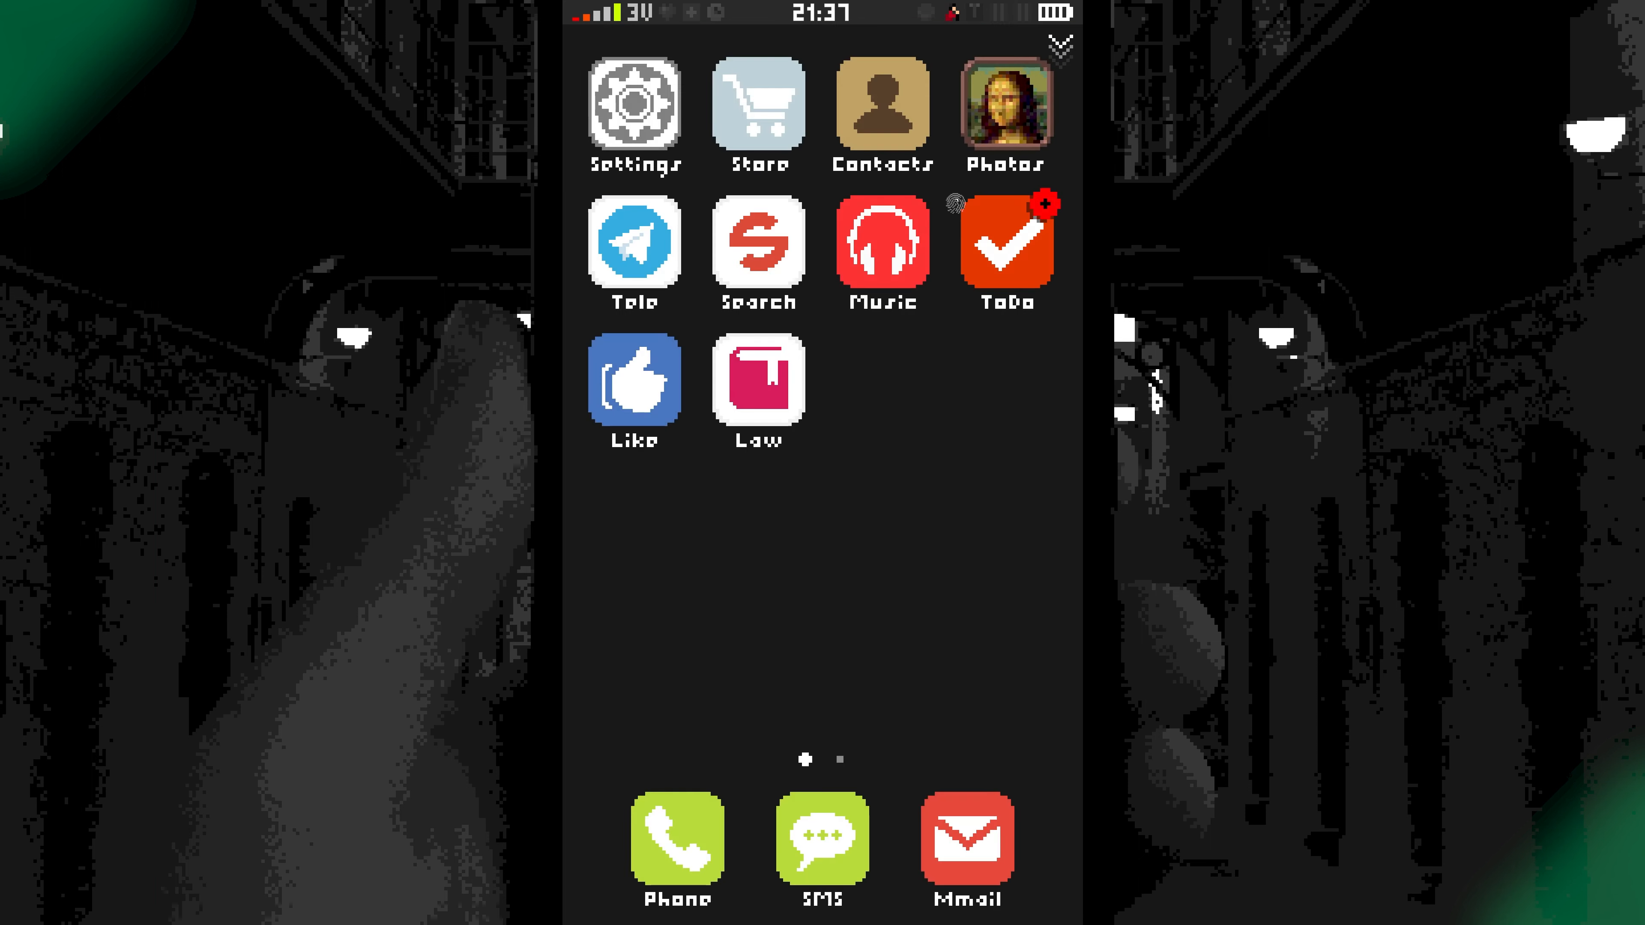
click(1004, 110)
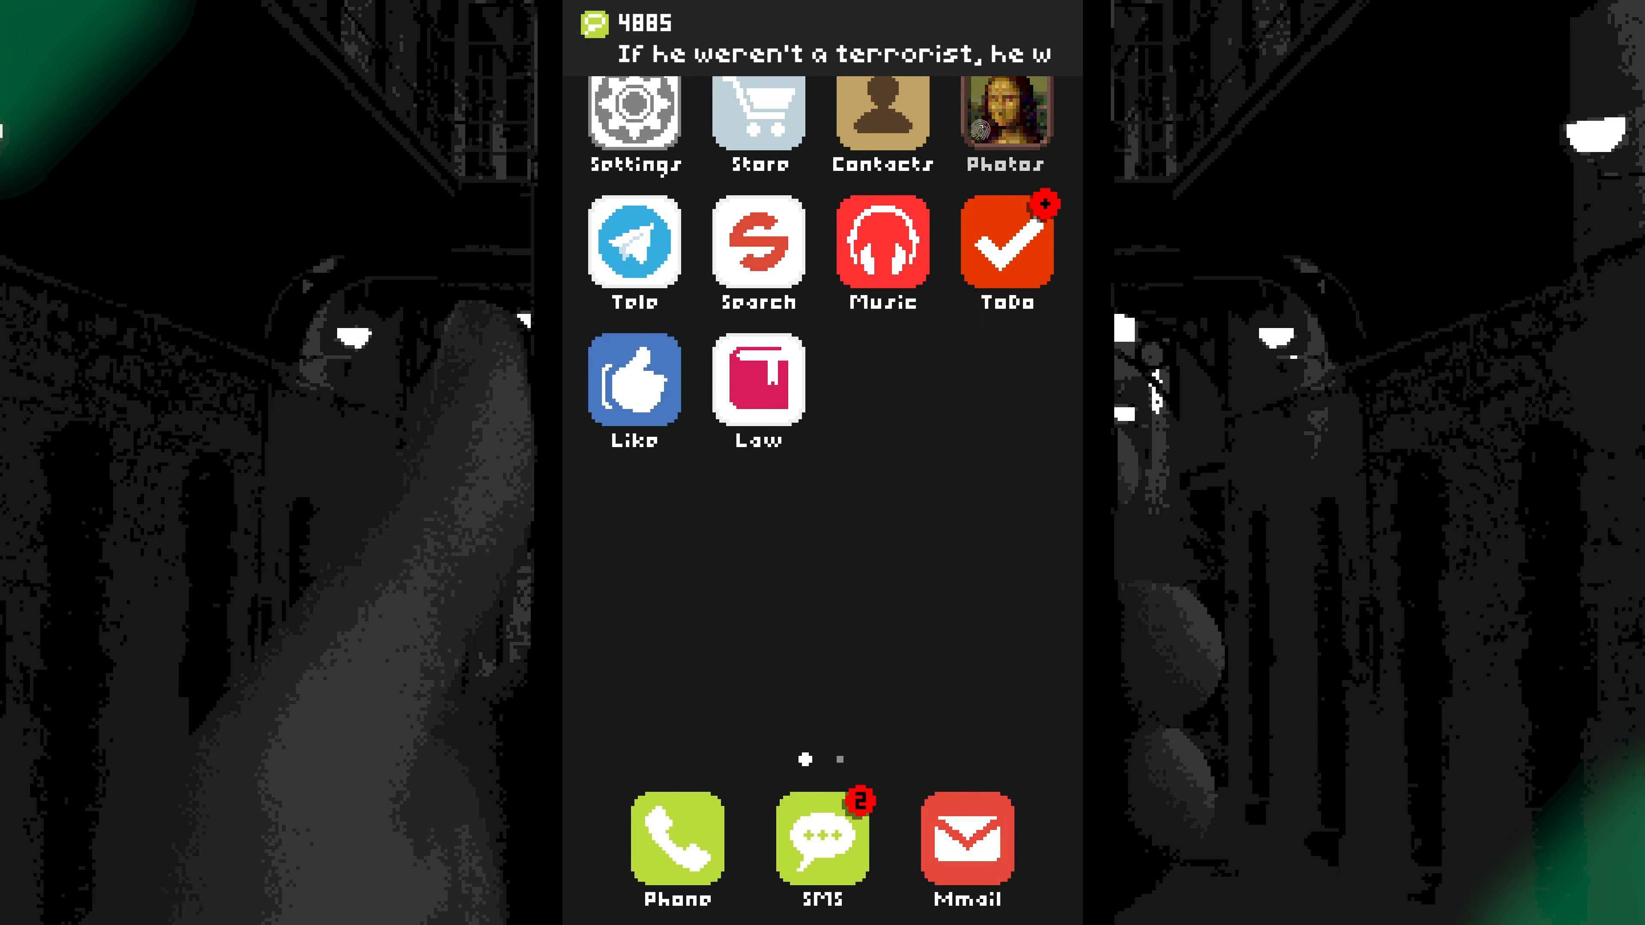
click(1004, 118)
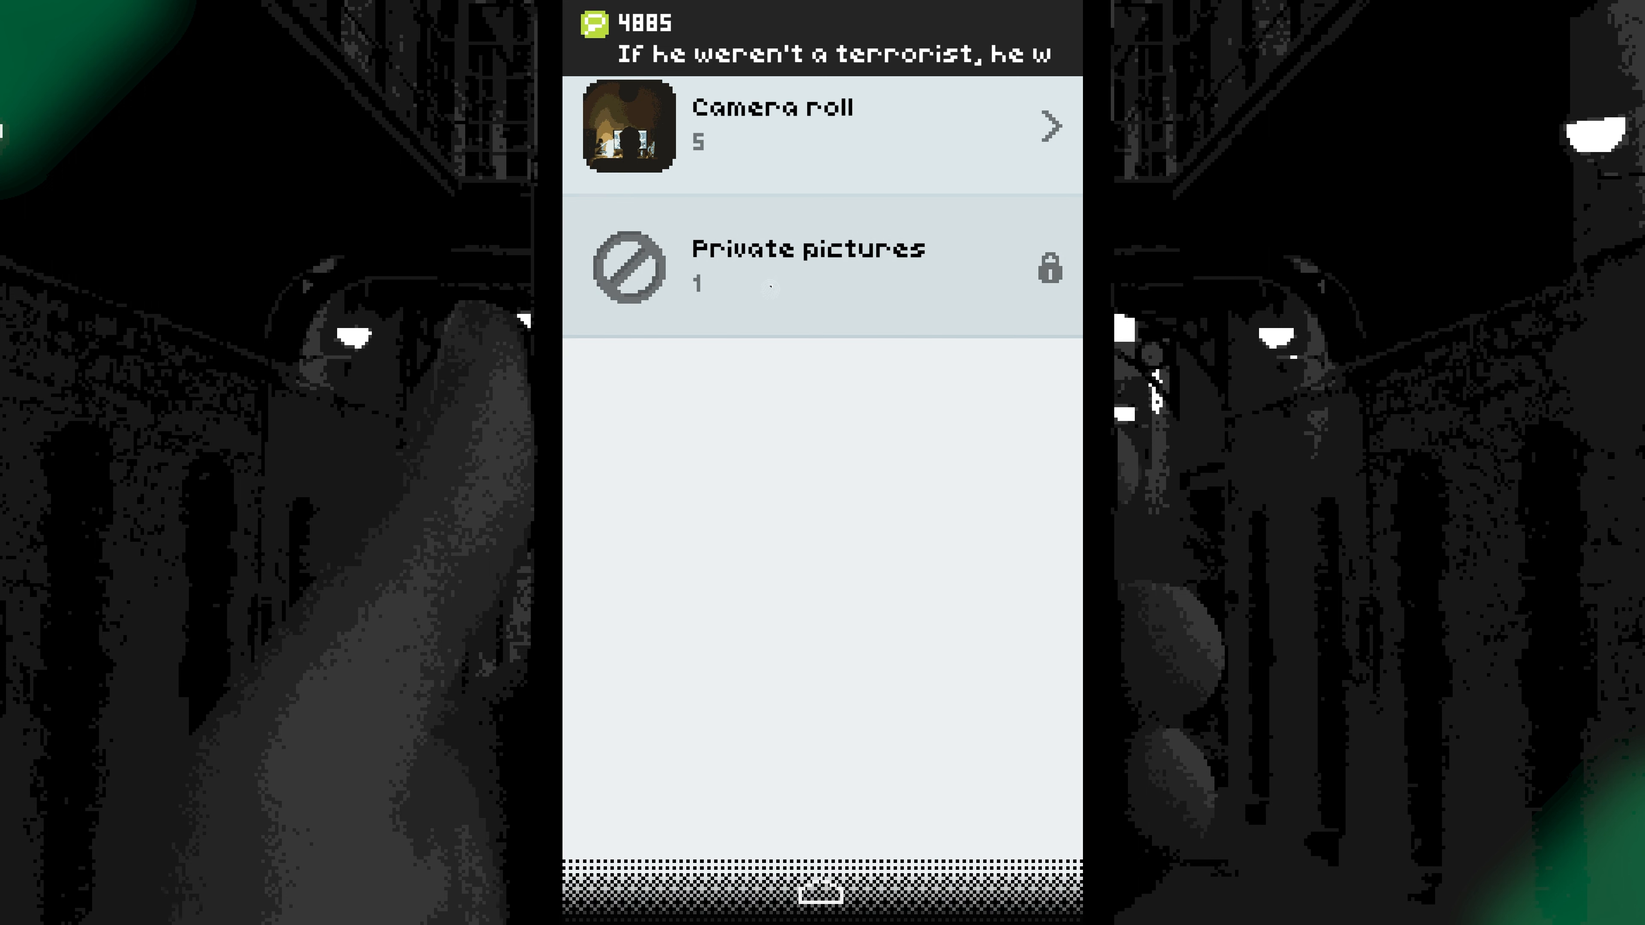
click(808, 267)
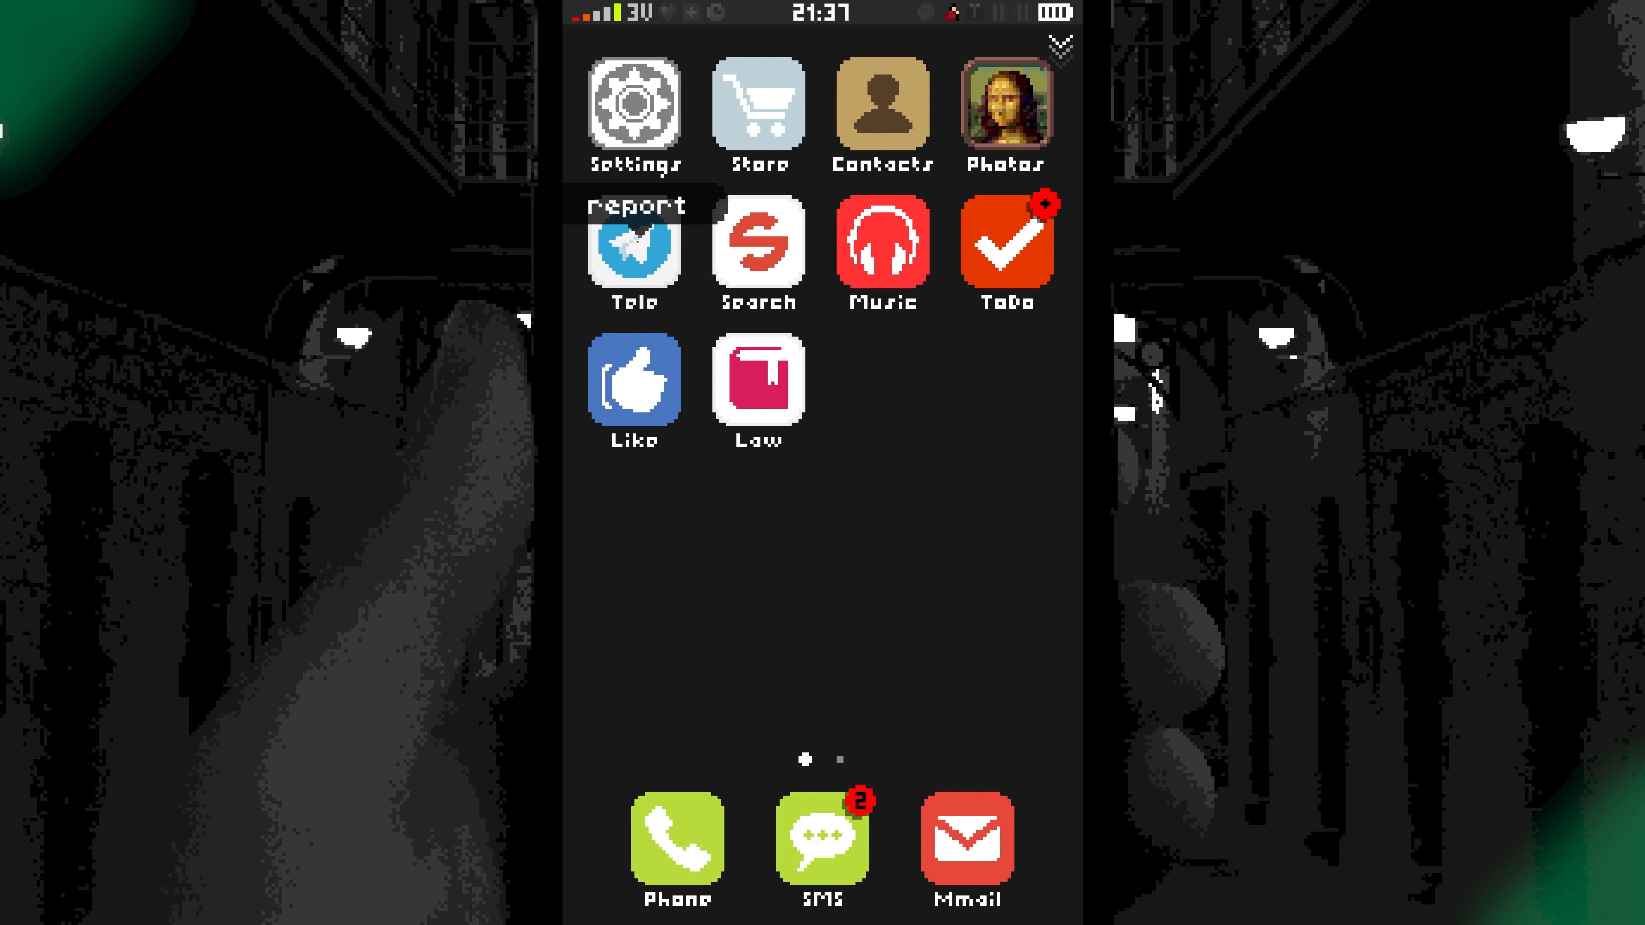
click(634, 244)
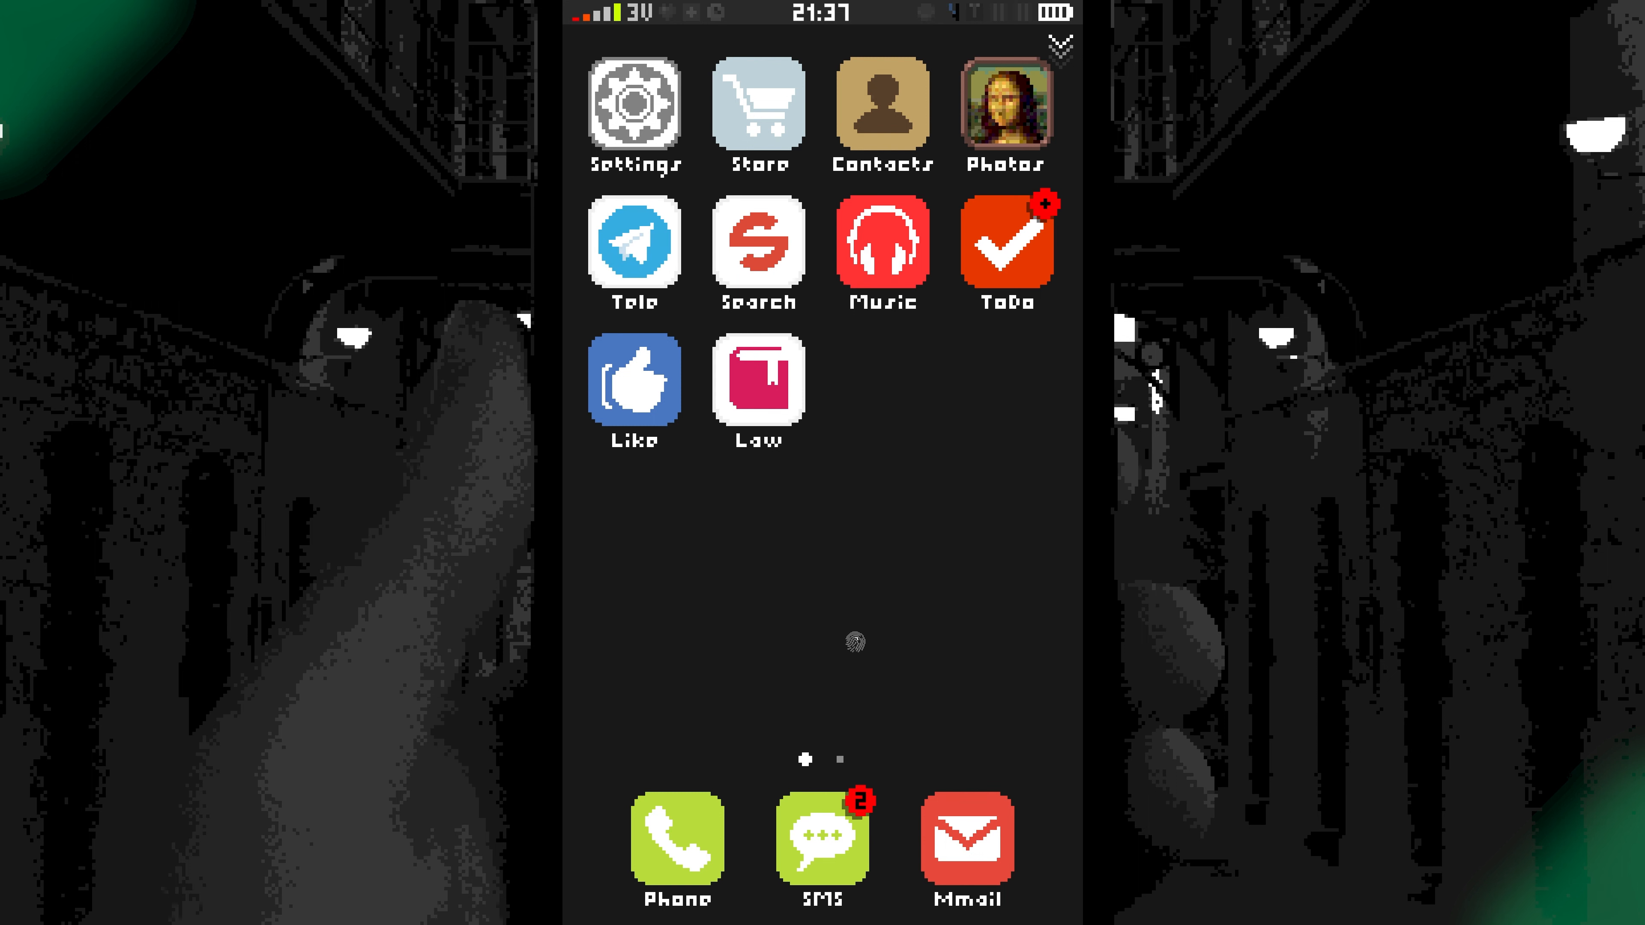
click(822, 836)
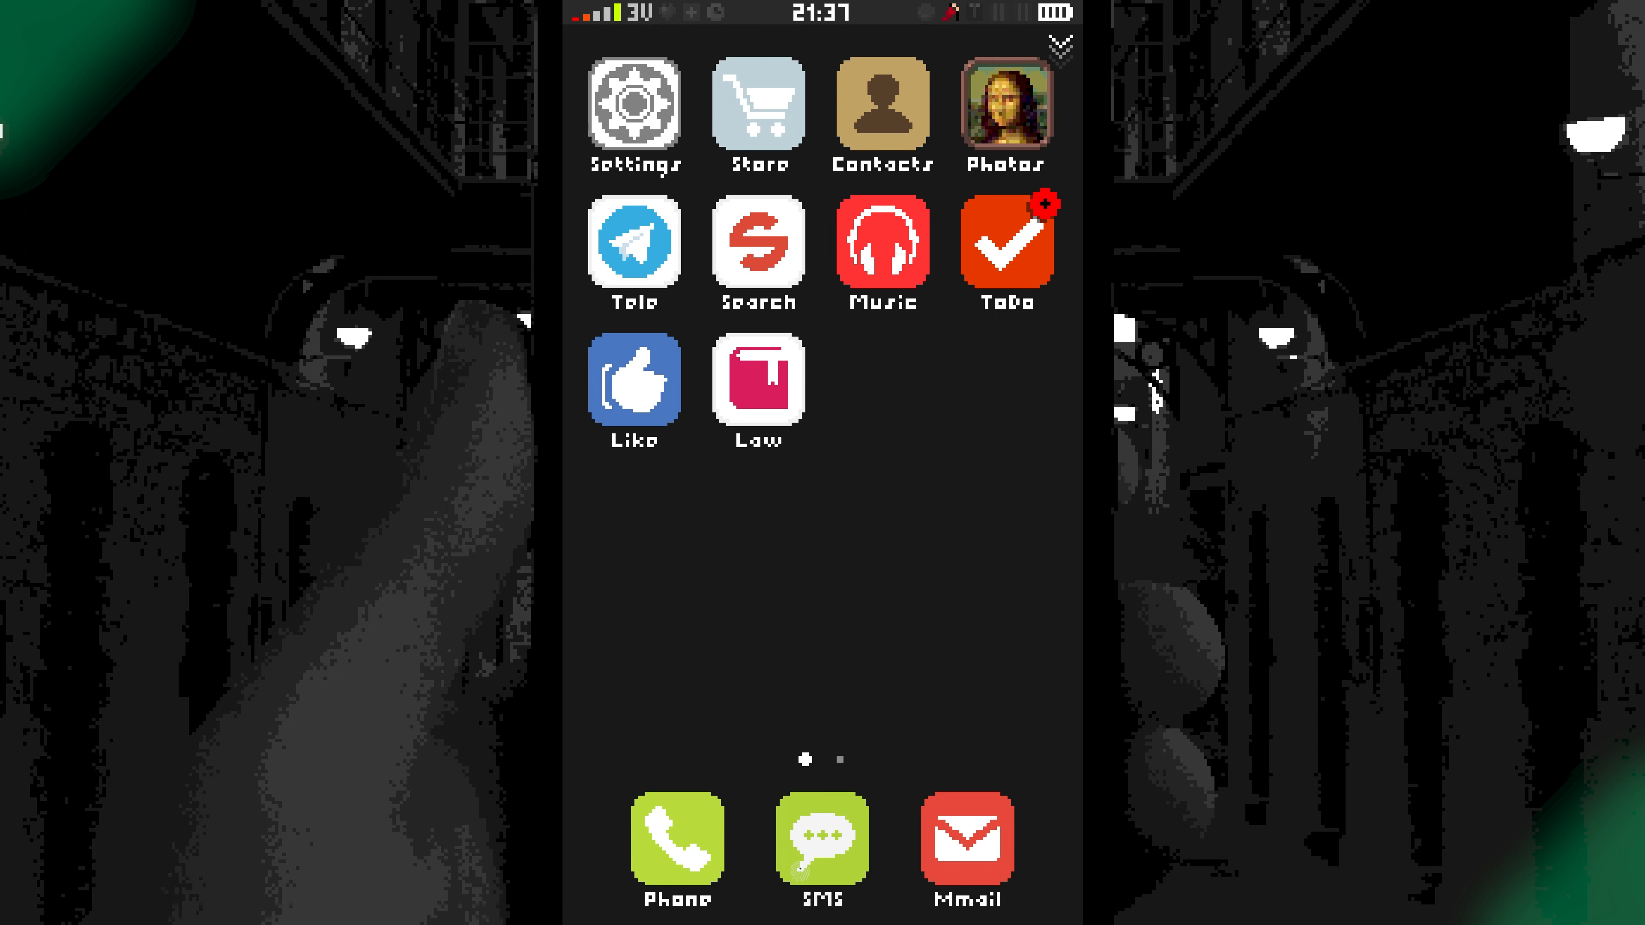
Open the Like app, which adds a Log in to Like to-do, and reopen its sign-in.
click(633, 382)
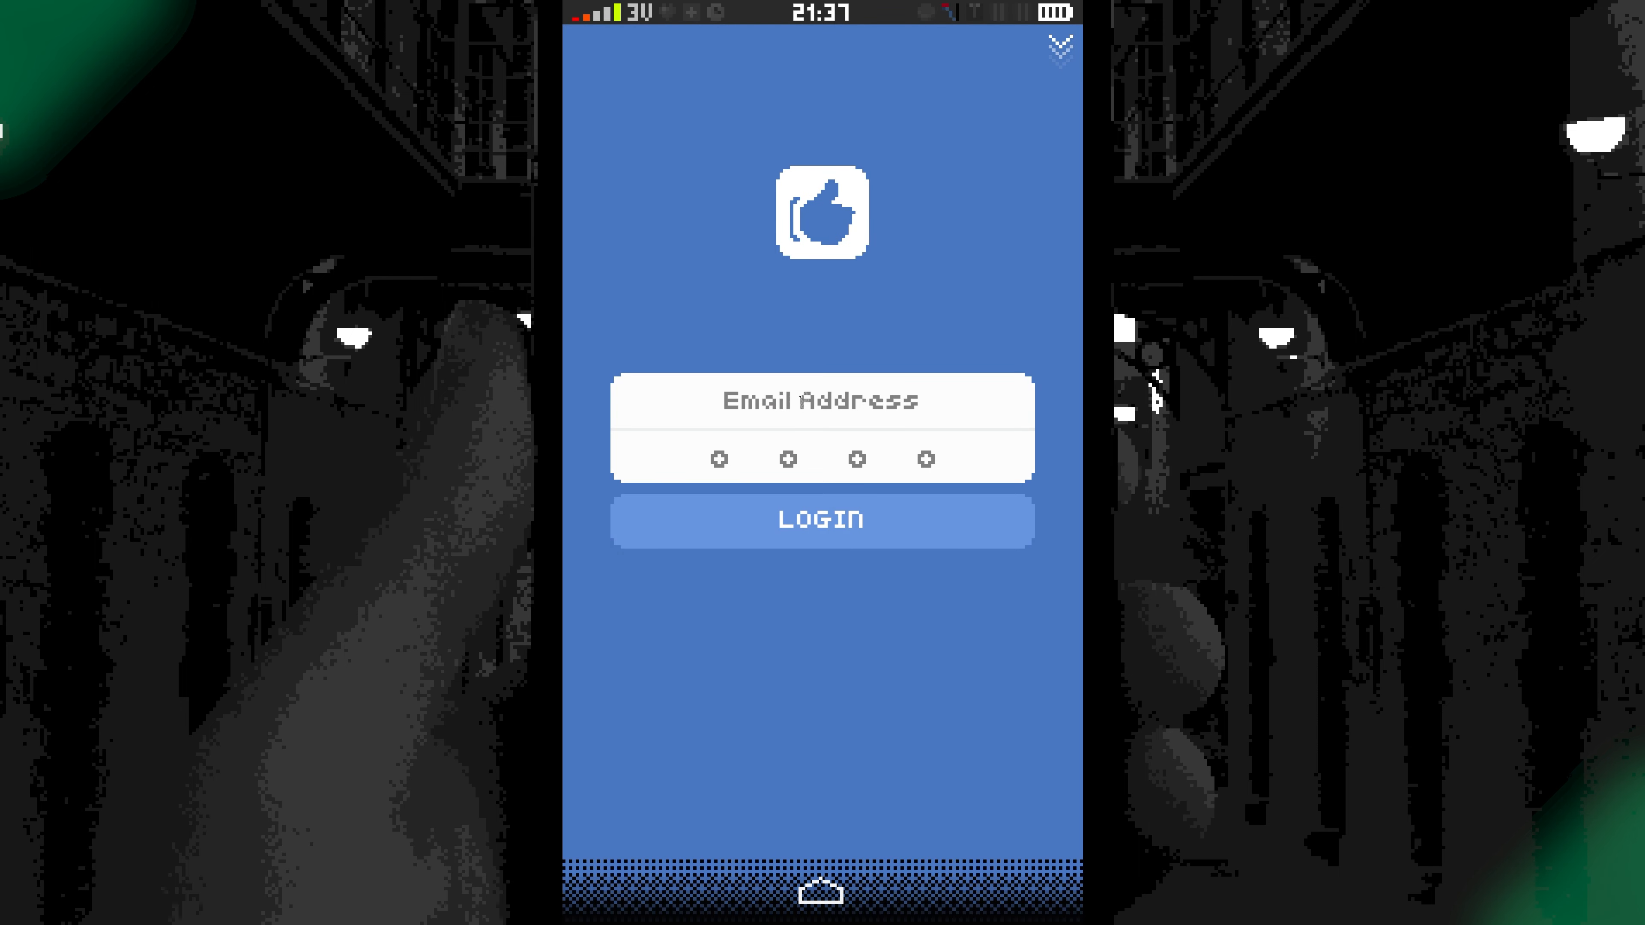
click(821, 519)
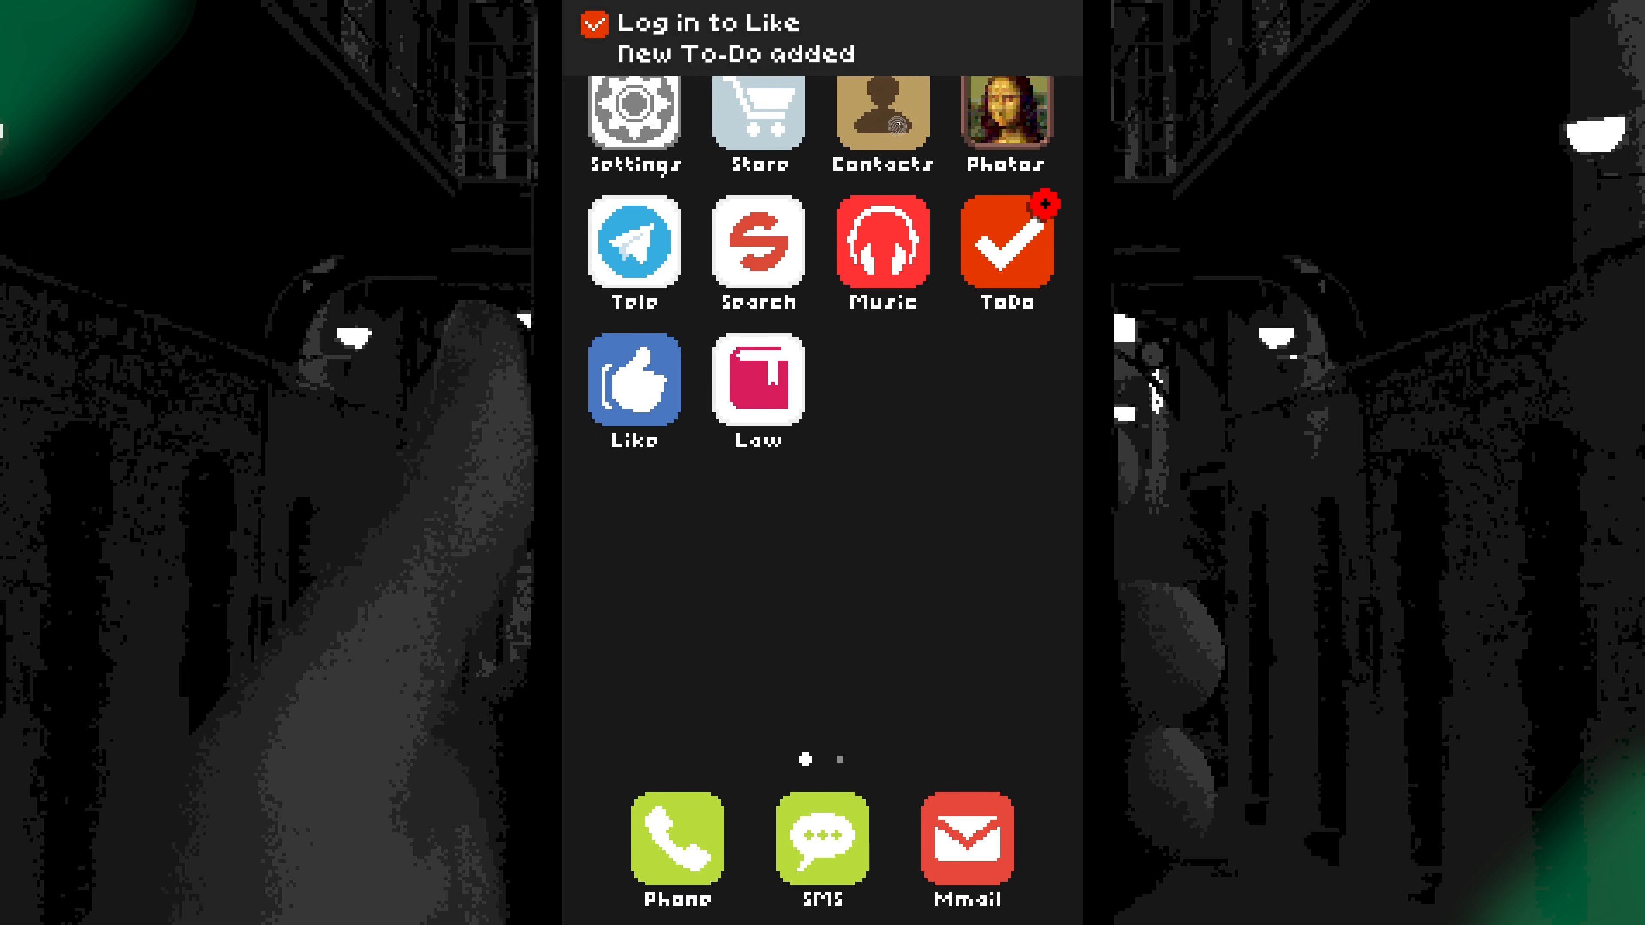
click(882, 110)
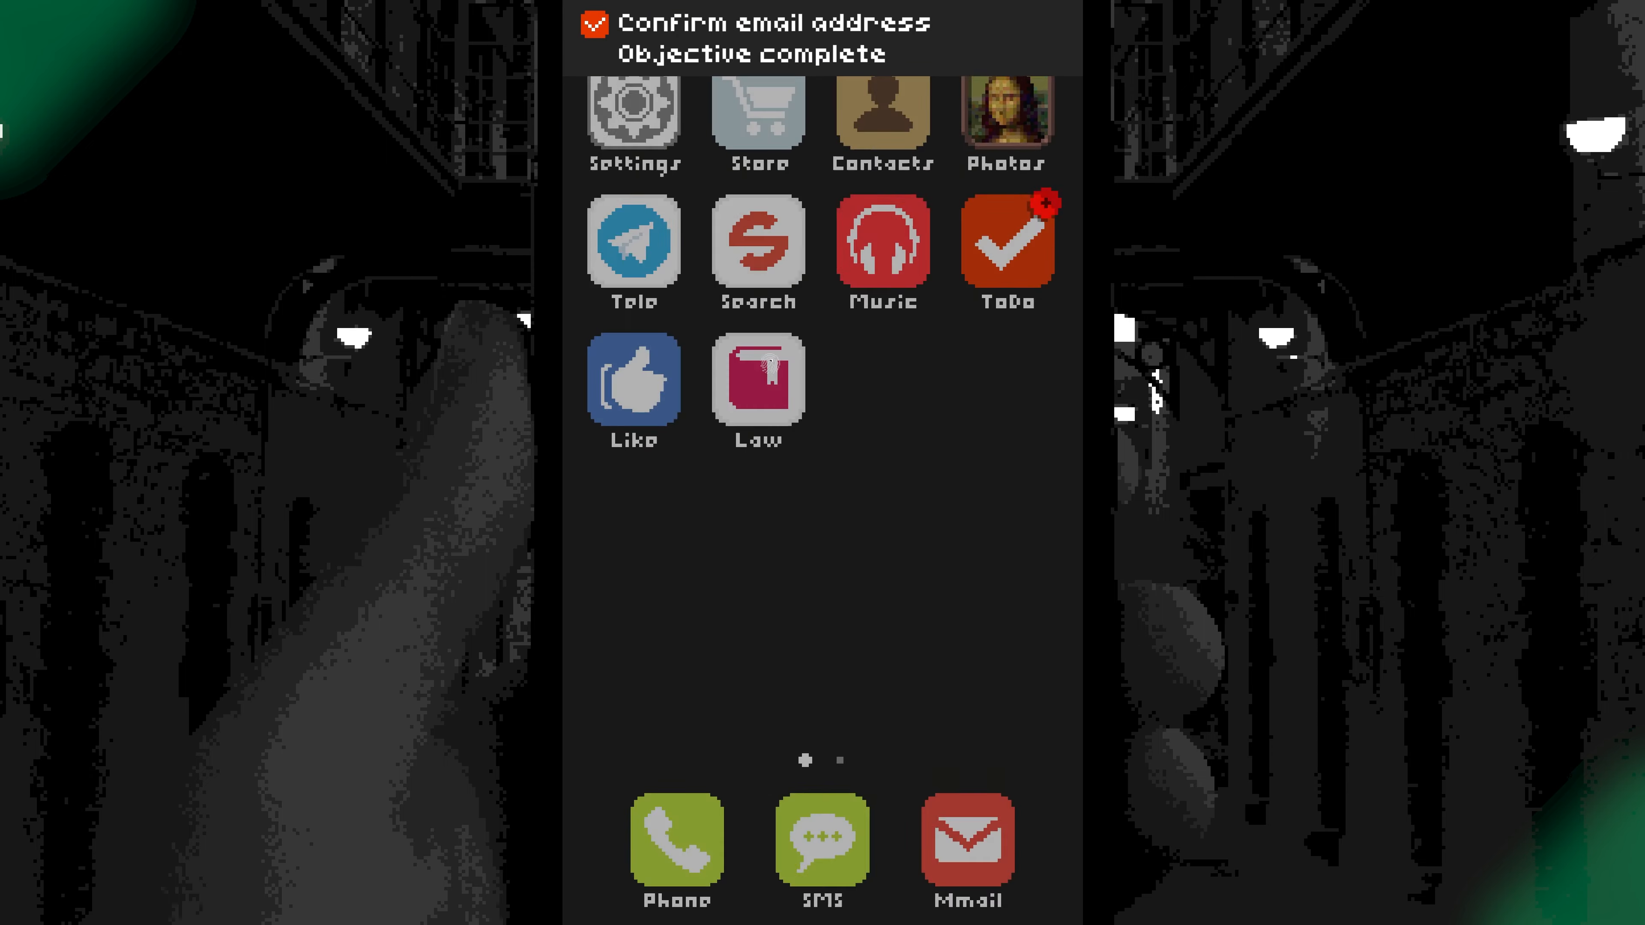
click(632, 384)
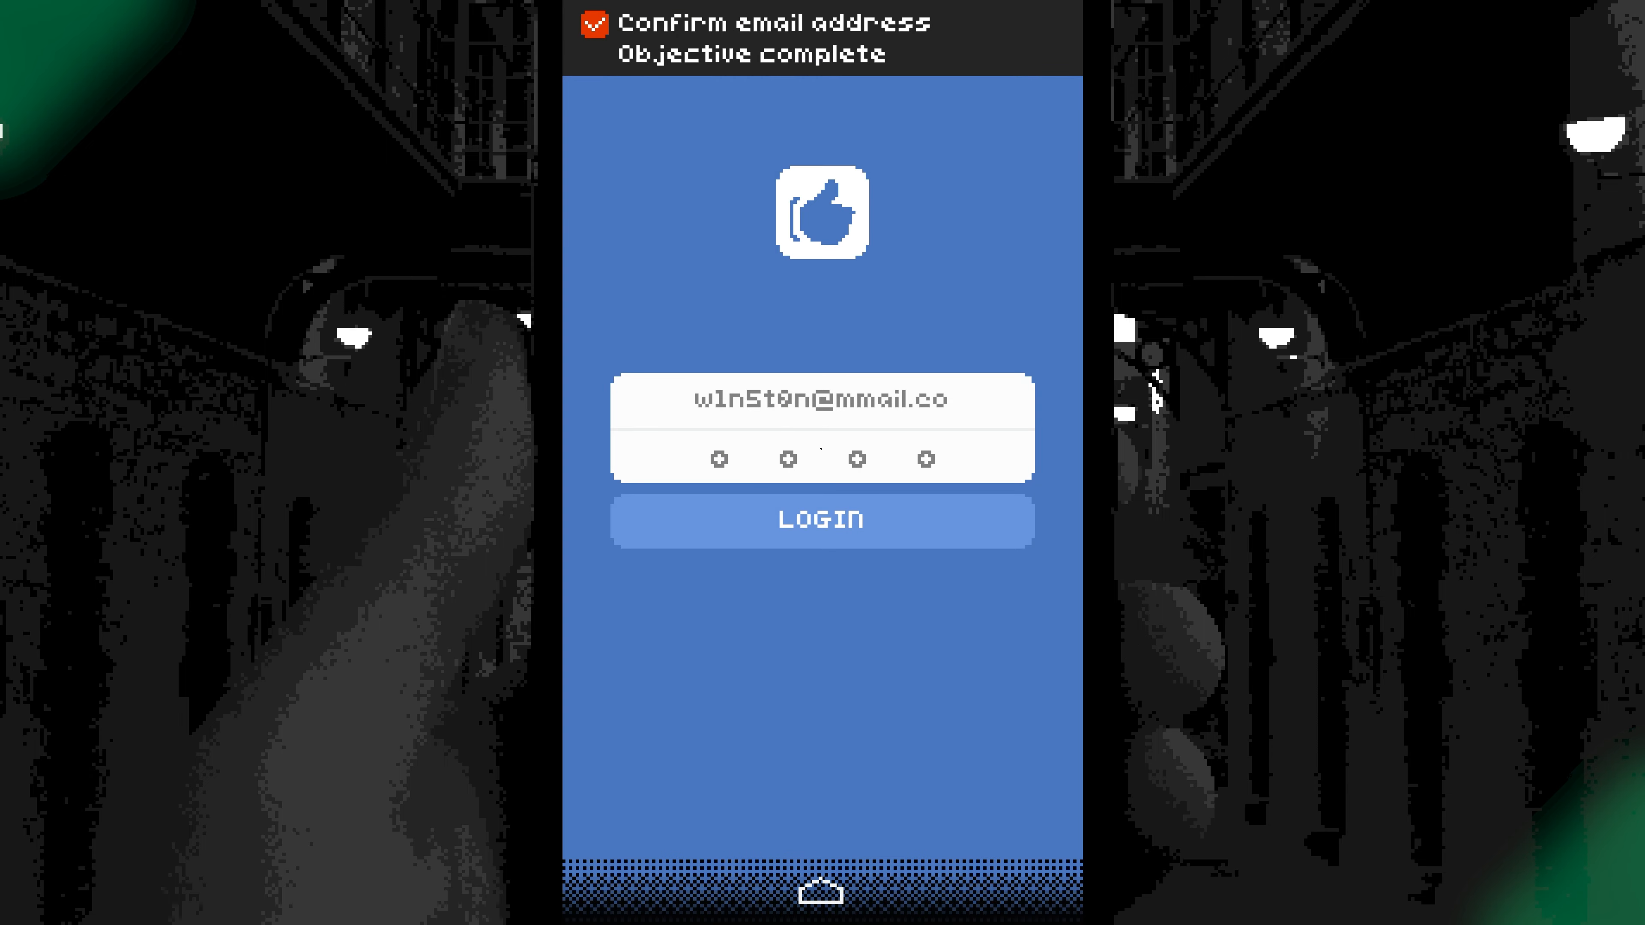
Enter passcode digits on the Like keypad, then leave for the home screen.
click(822, 460)
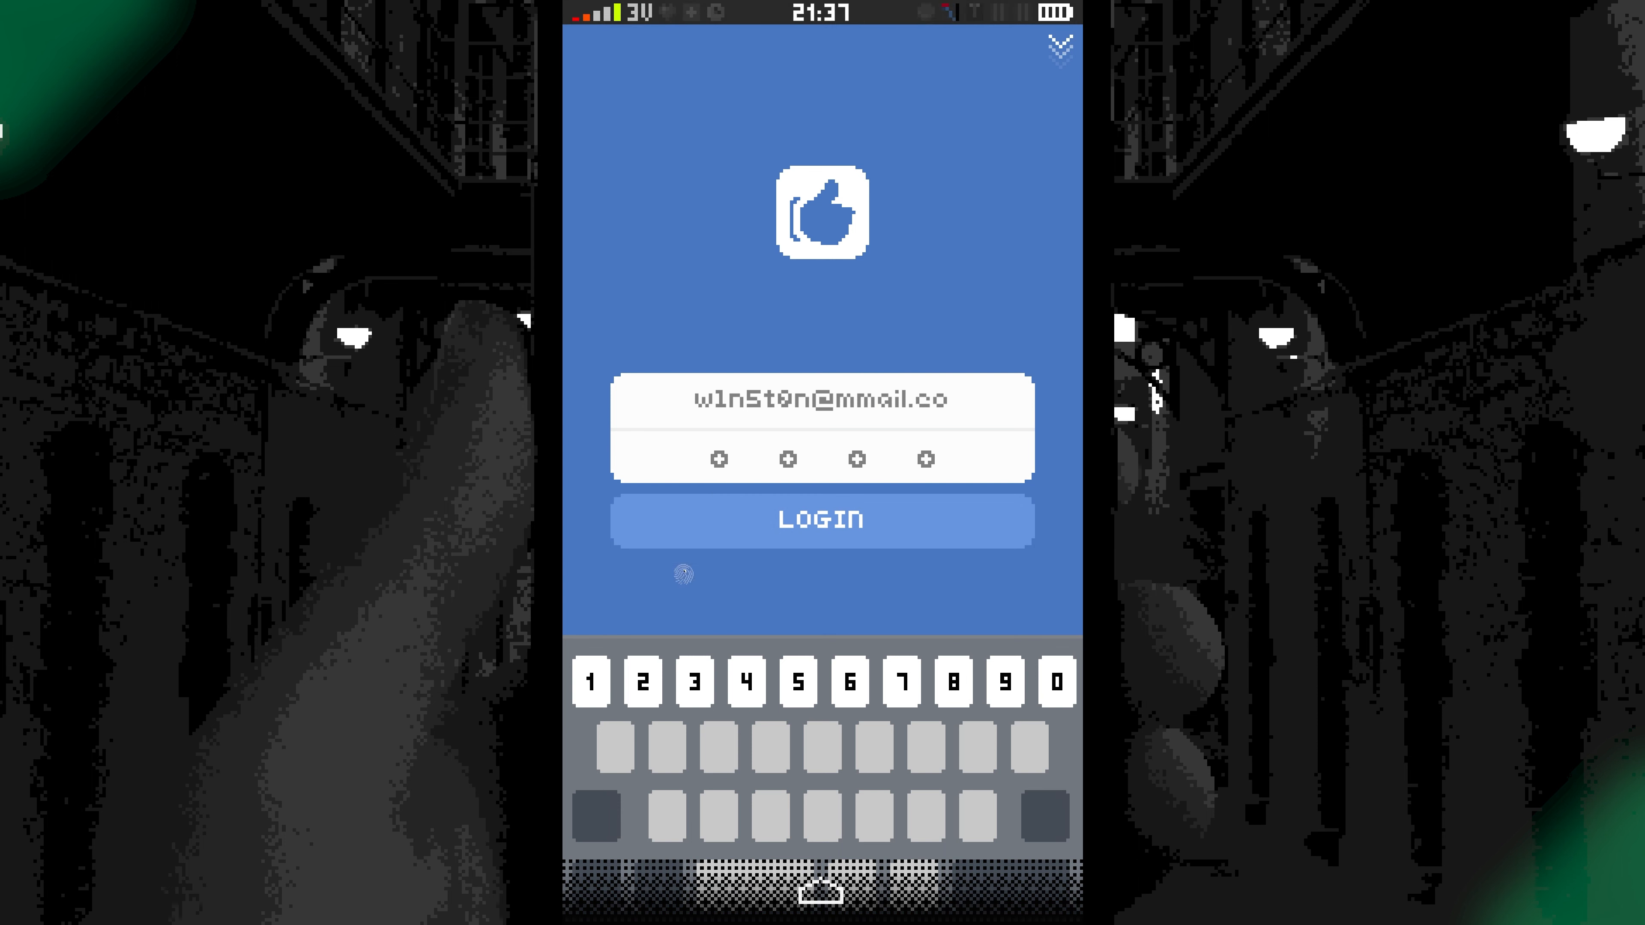
click(591, 680)
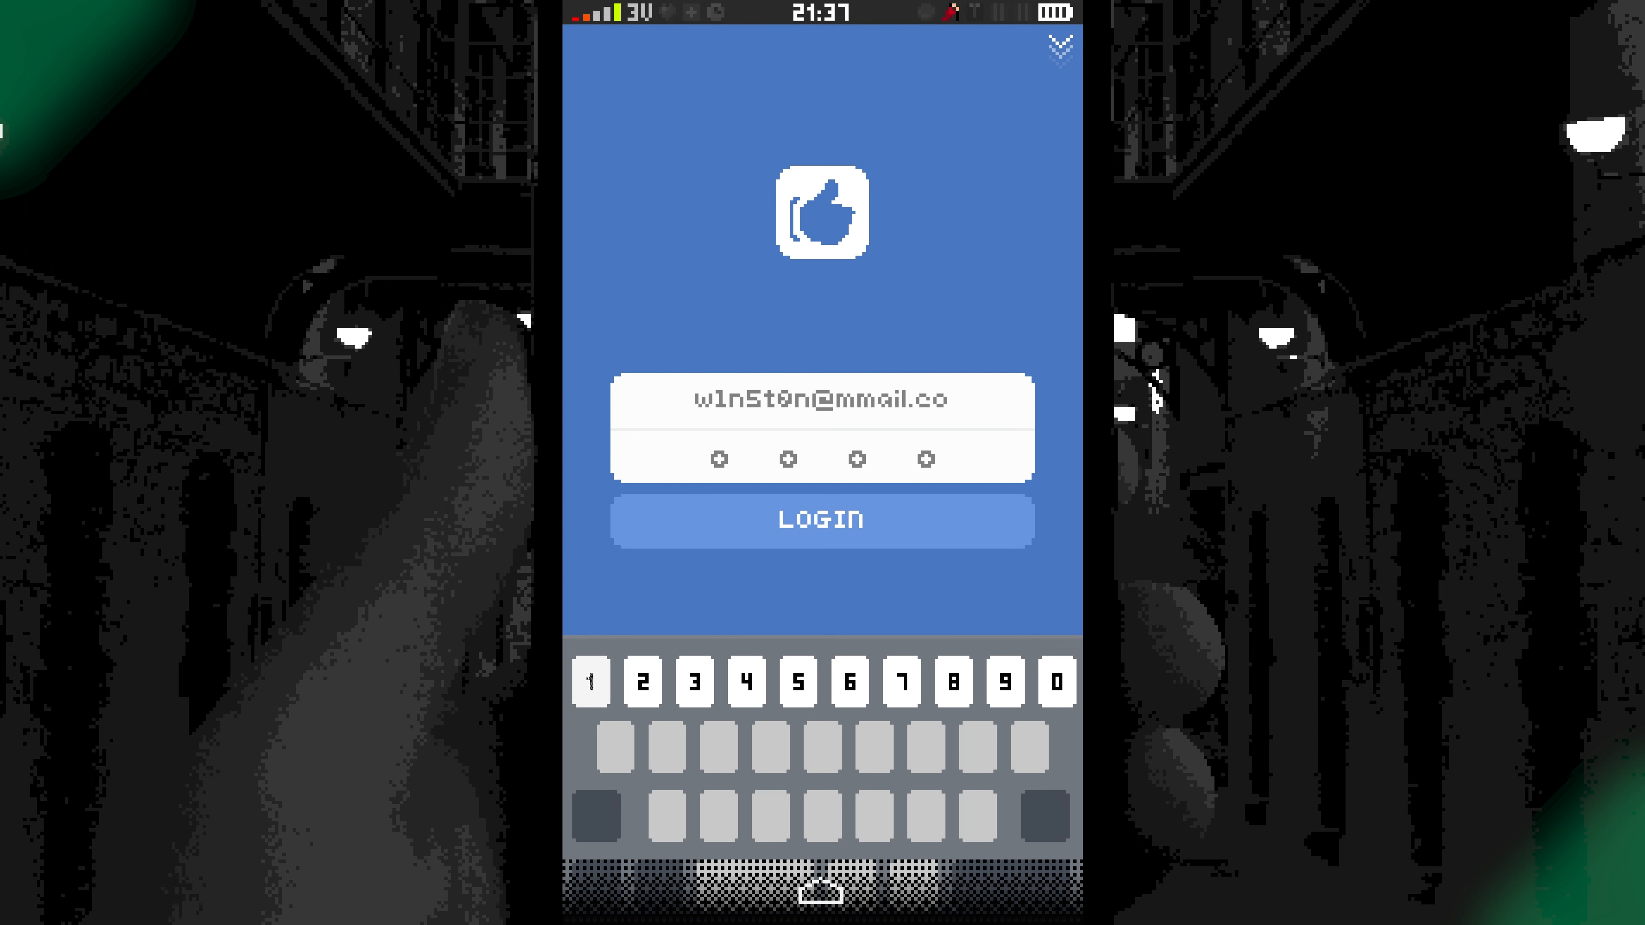
click(1057, 679)
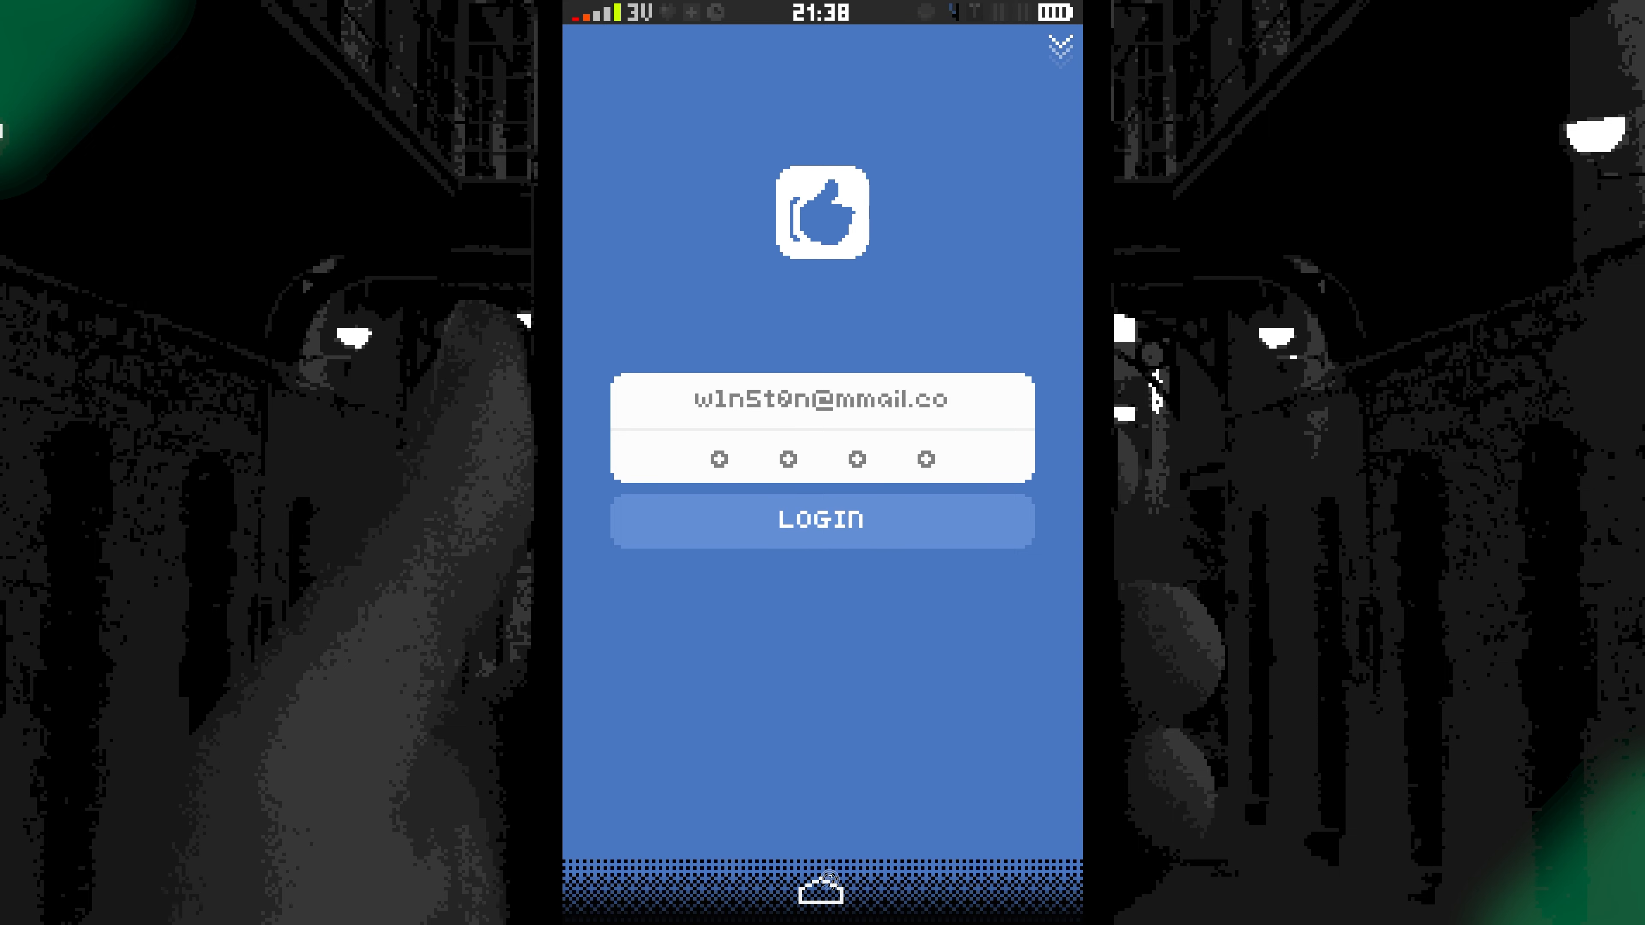
click(822, 519)
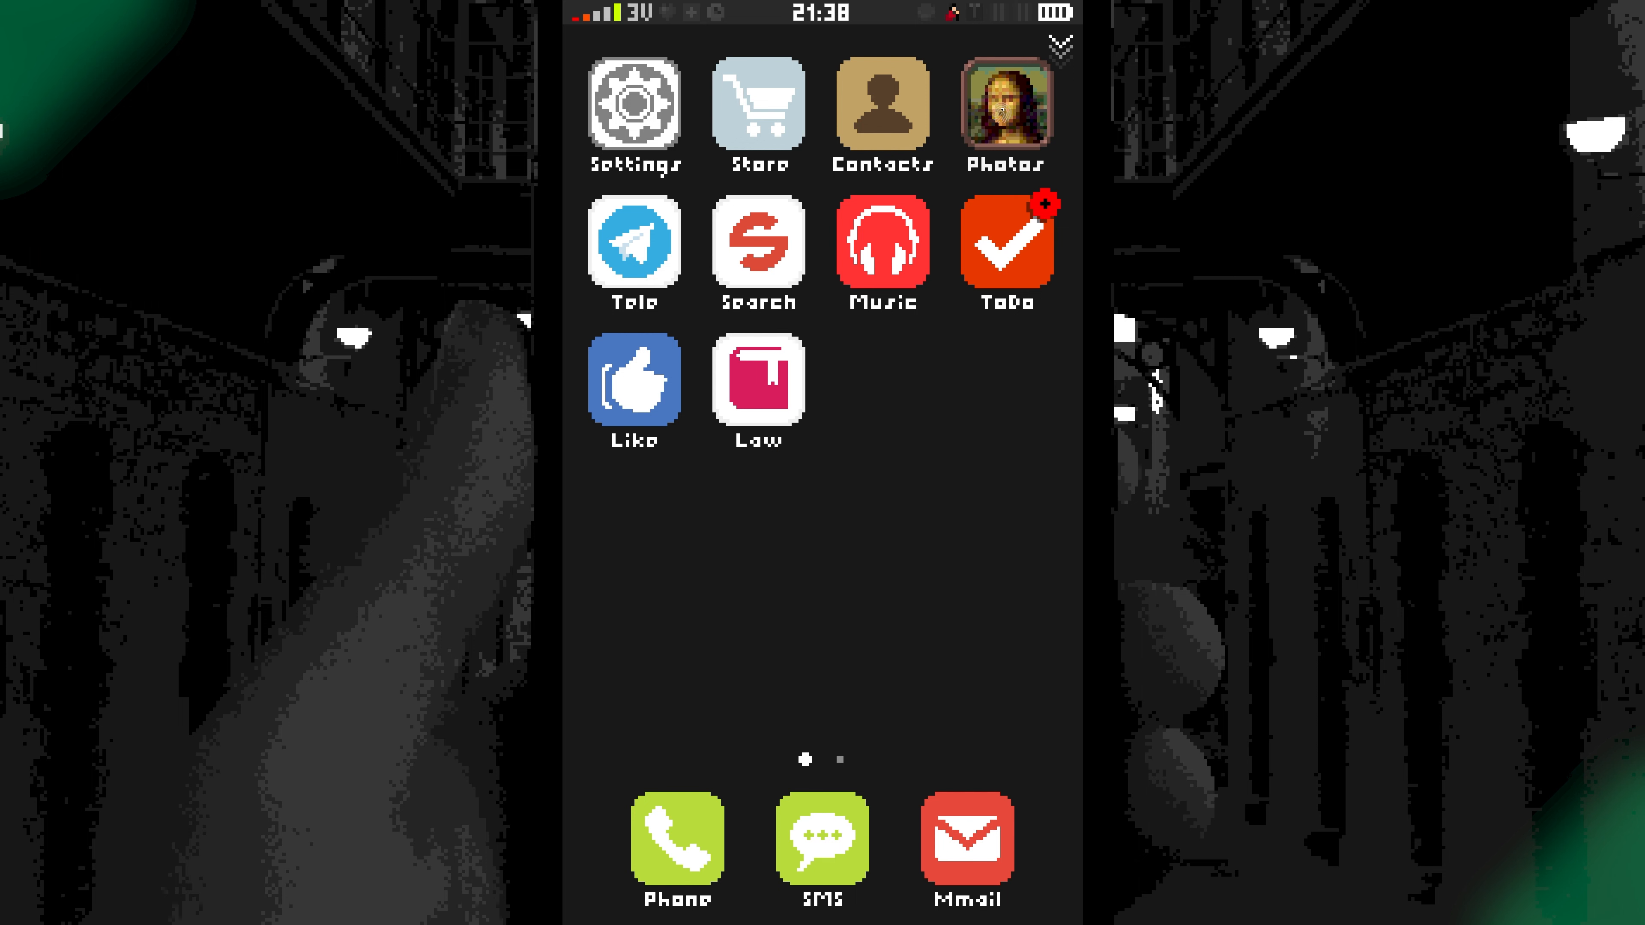
Open the camera roll and close the birthday party photo.
click(1004, 113)
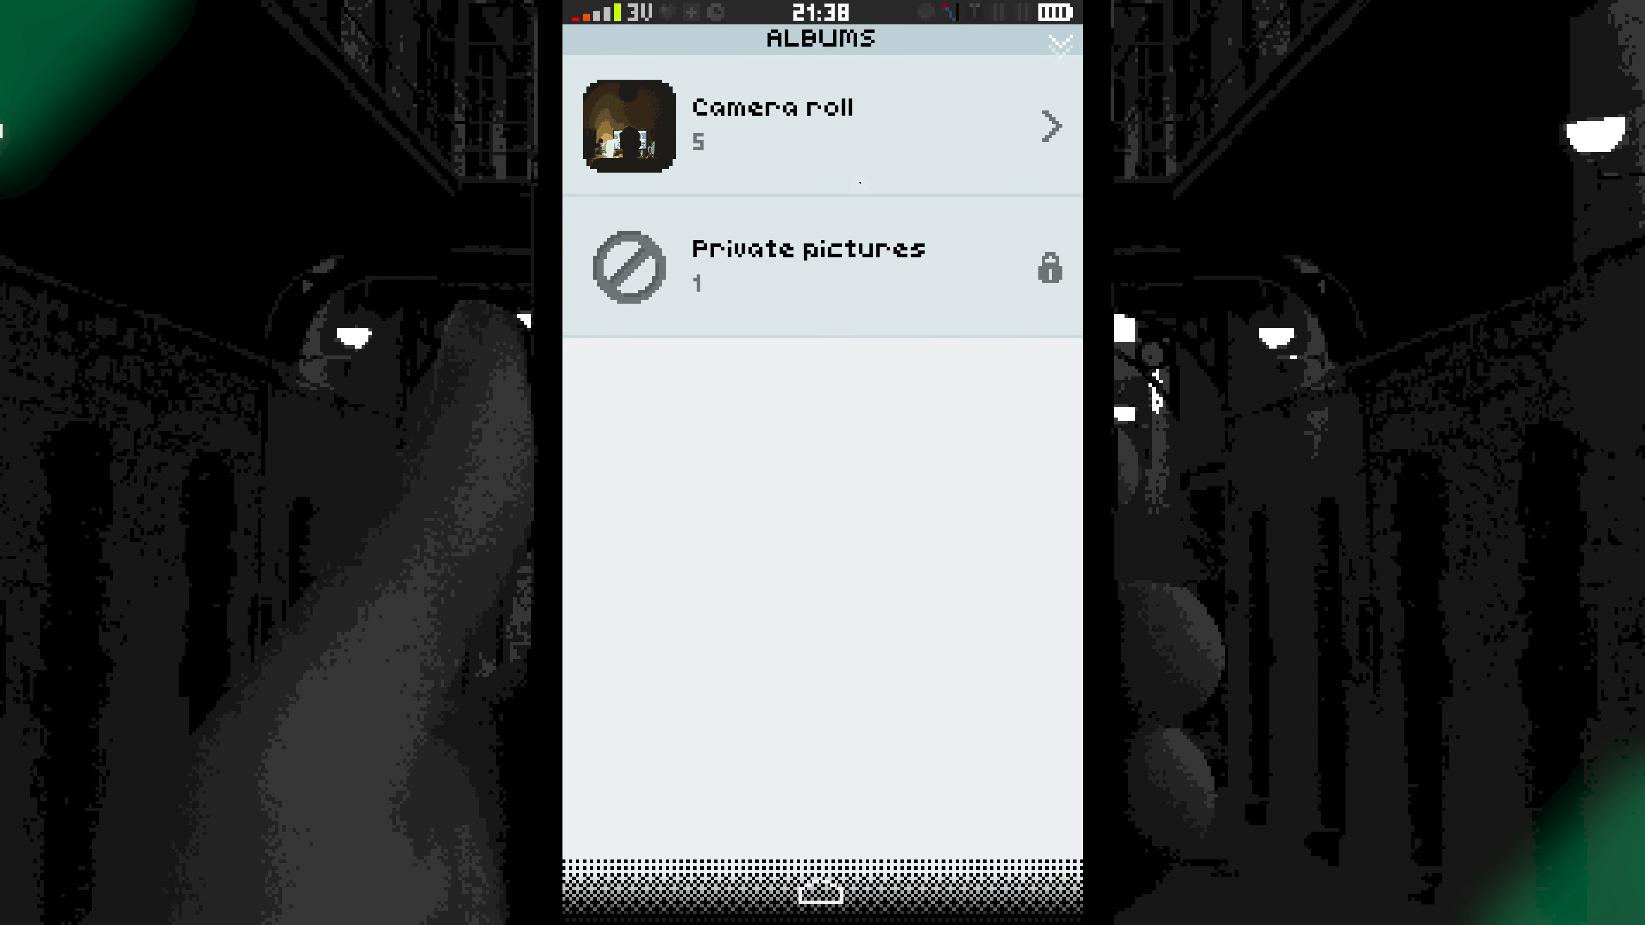
click(772, 126)
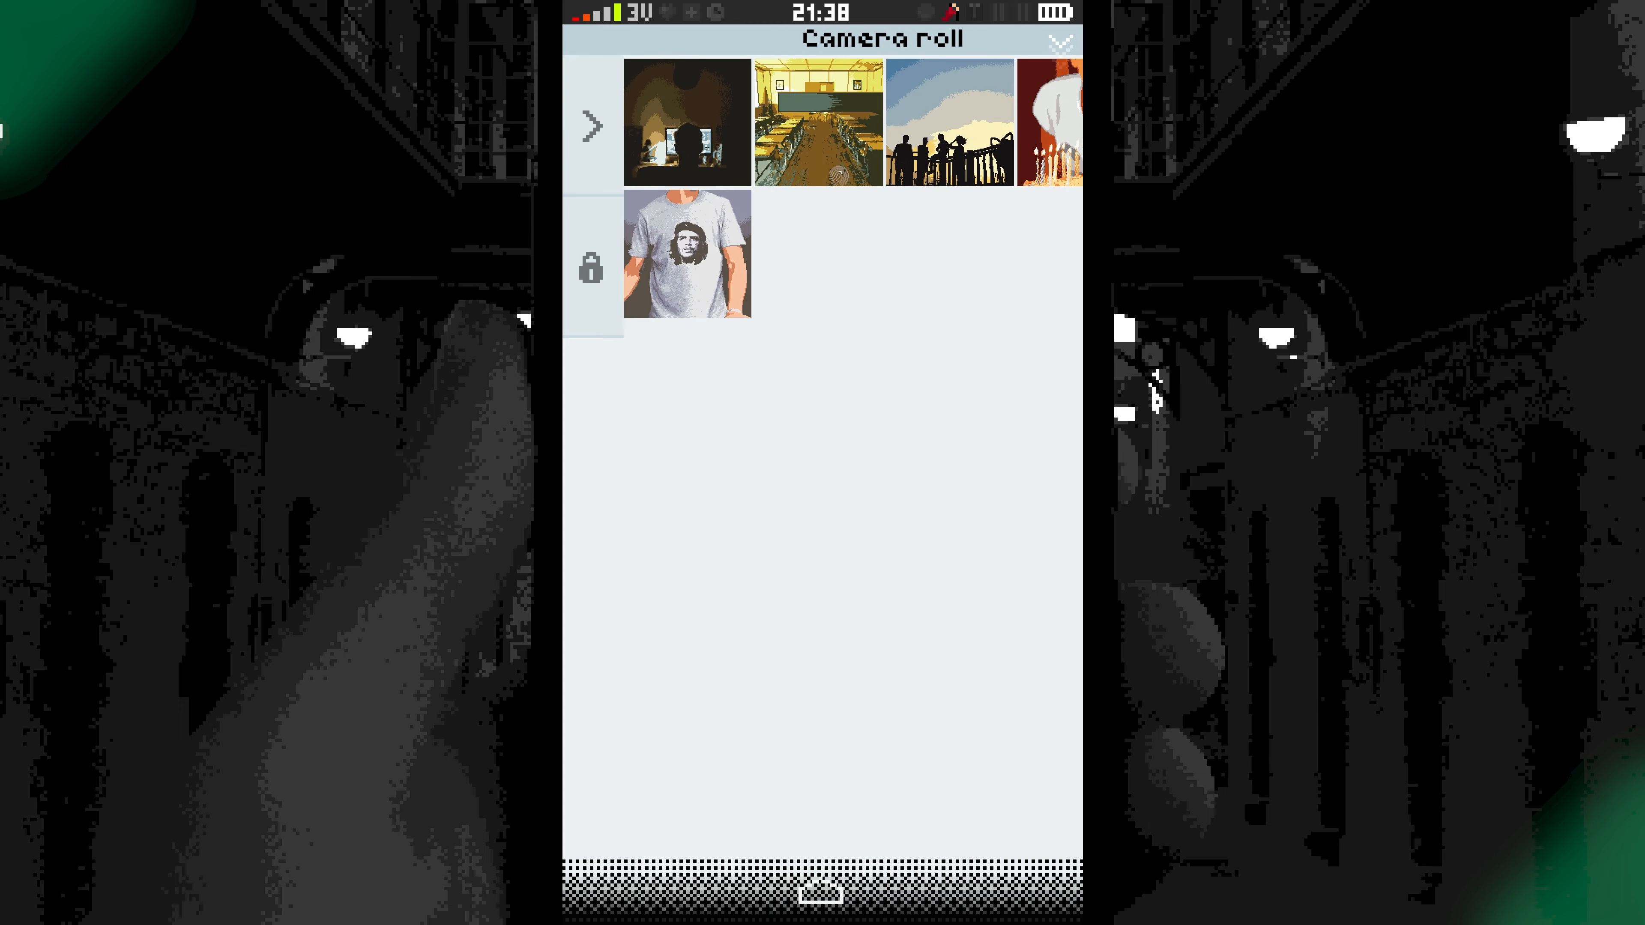
click(1044, 121)
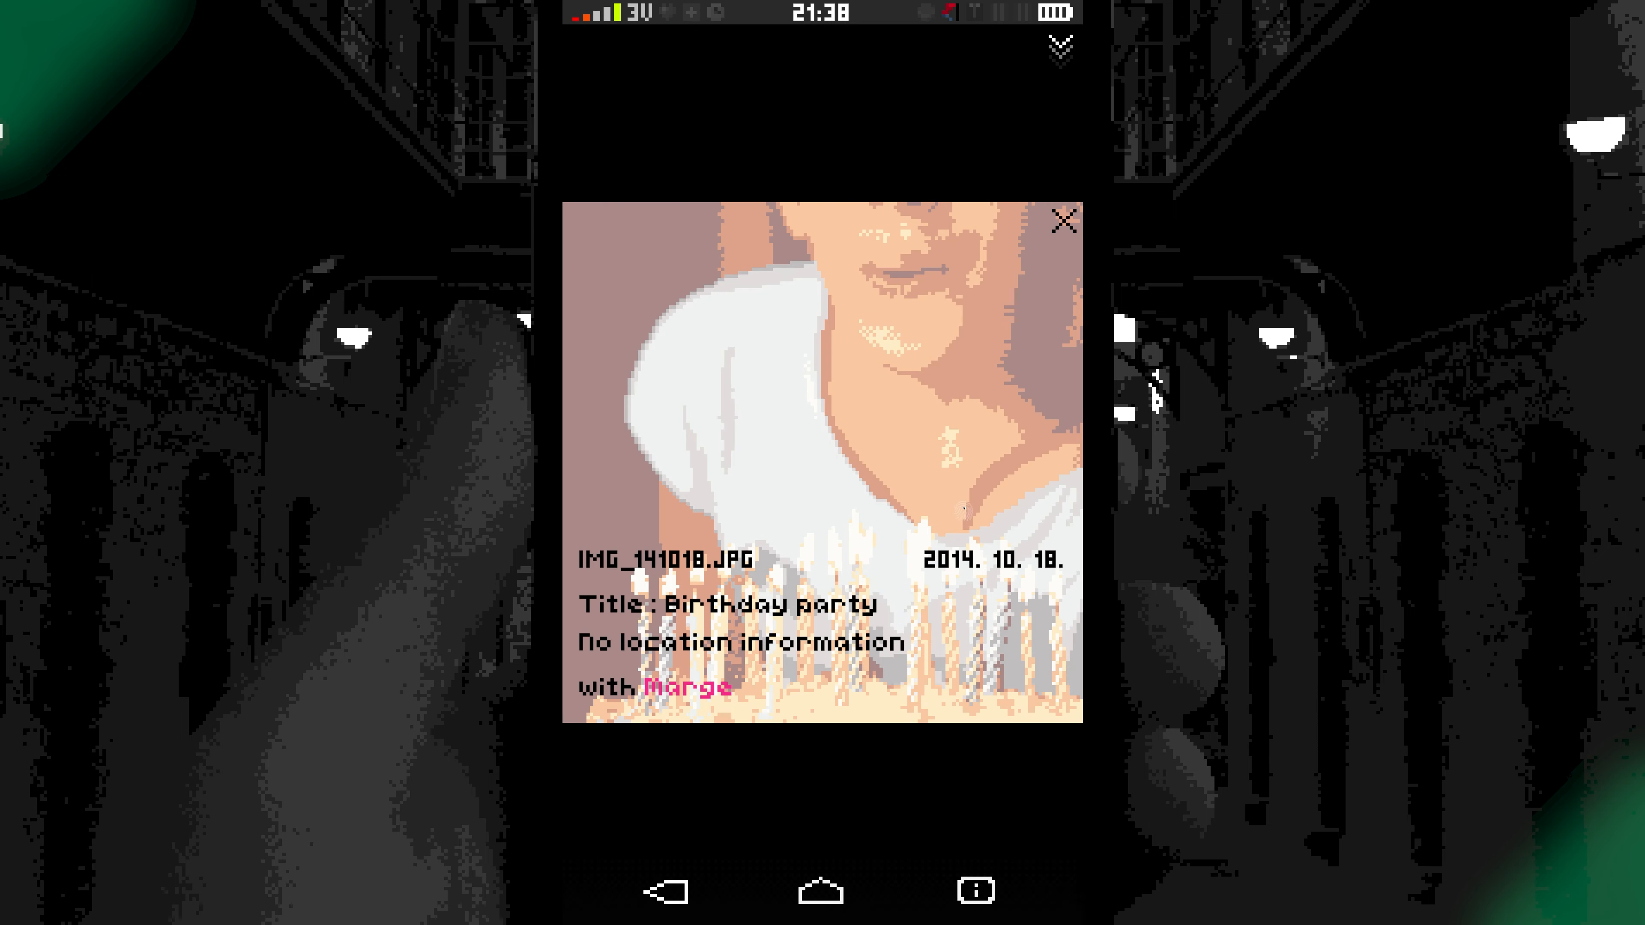
click(1062, 224)
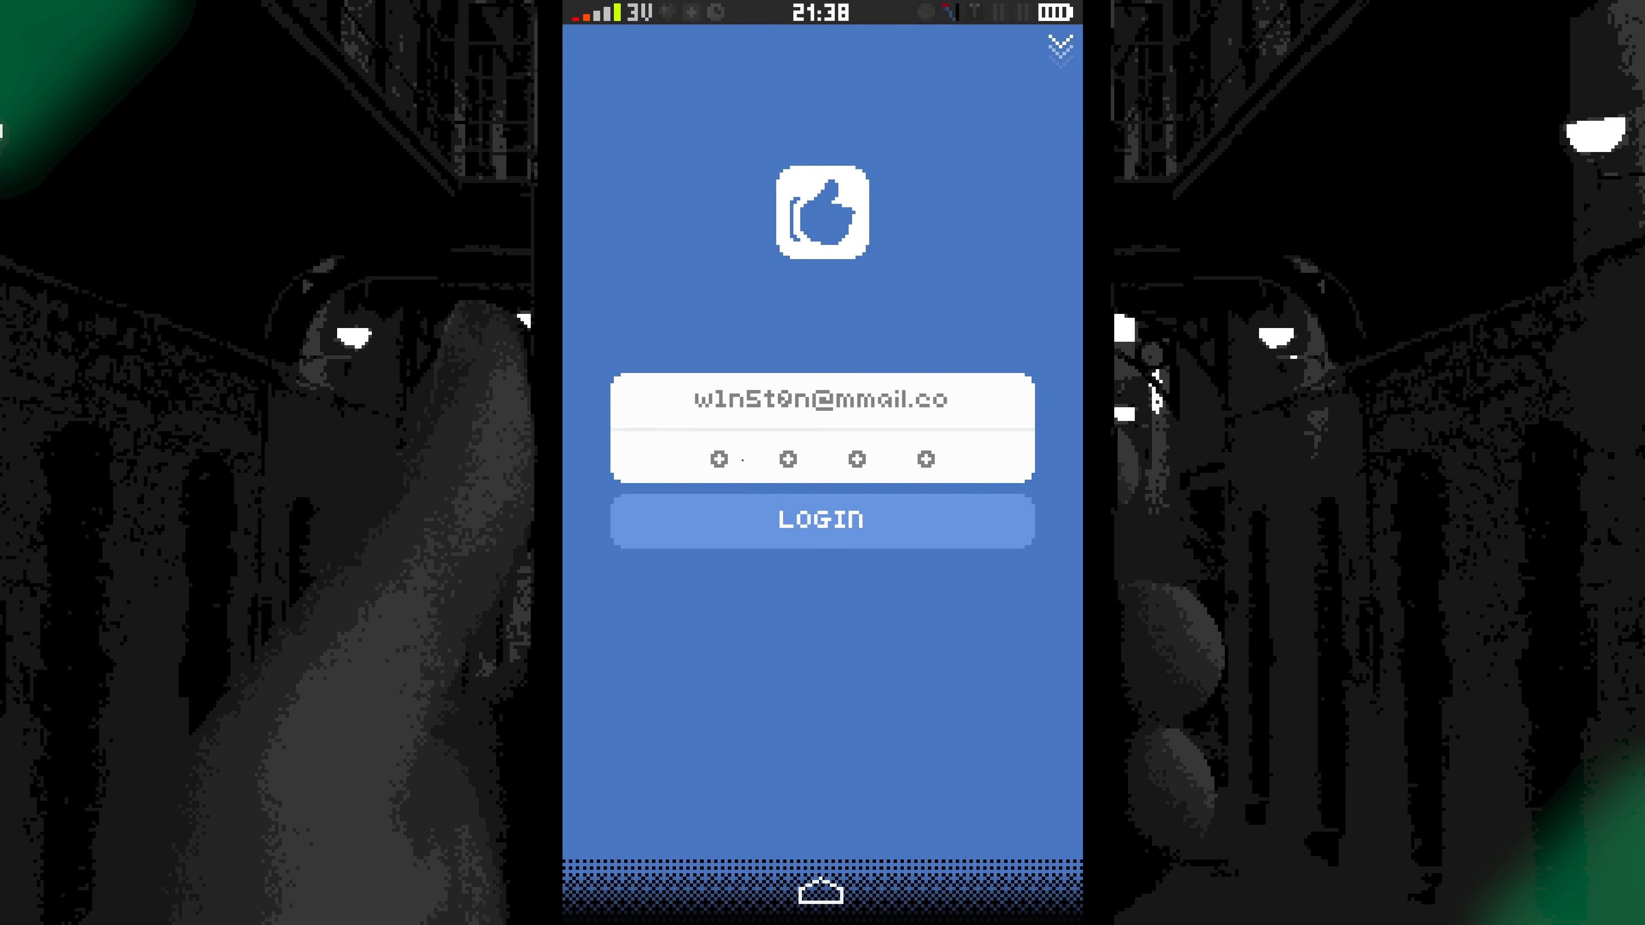
Enter the account password and sign in to Dickie's Like feed.
click(718, 459)
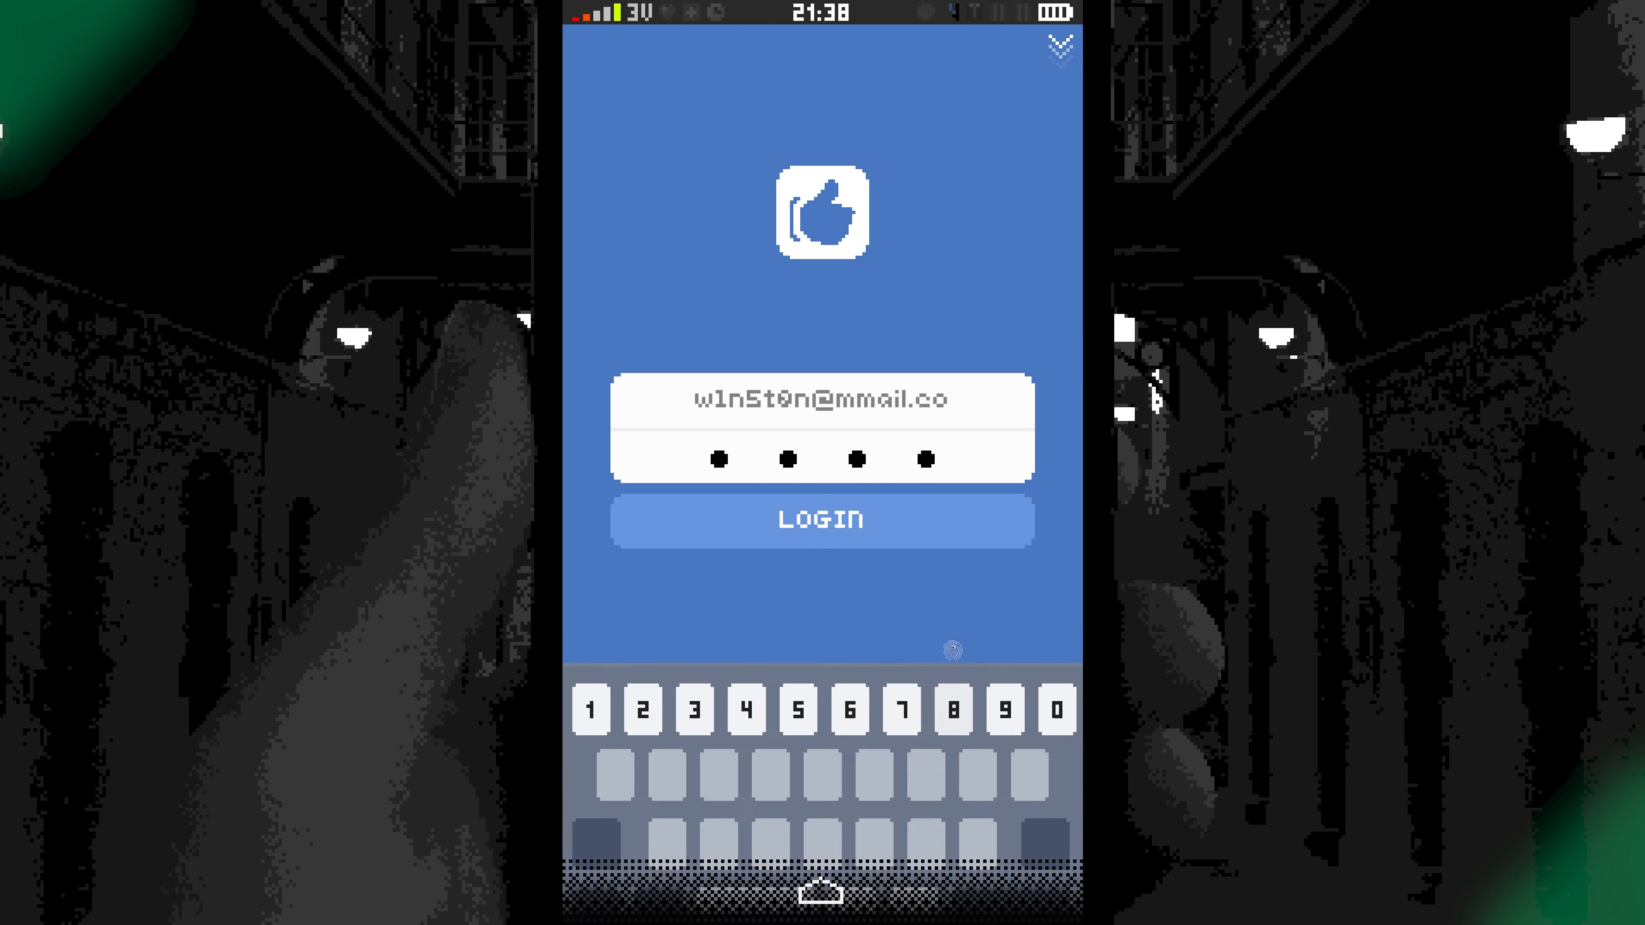
click(821, 519)
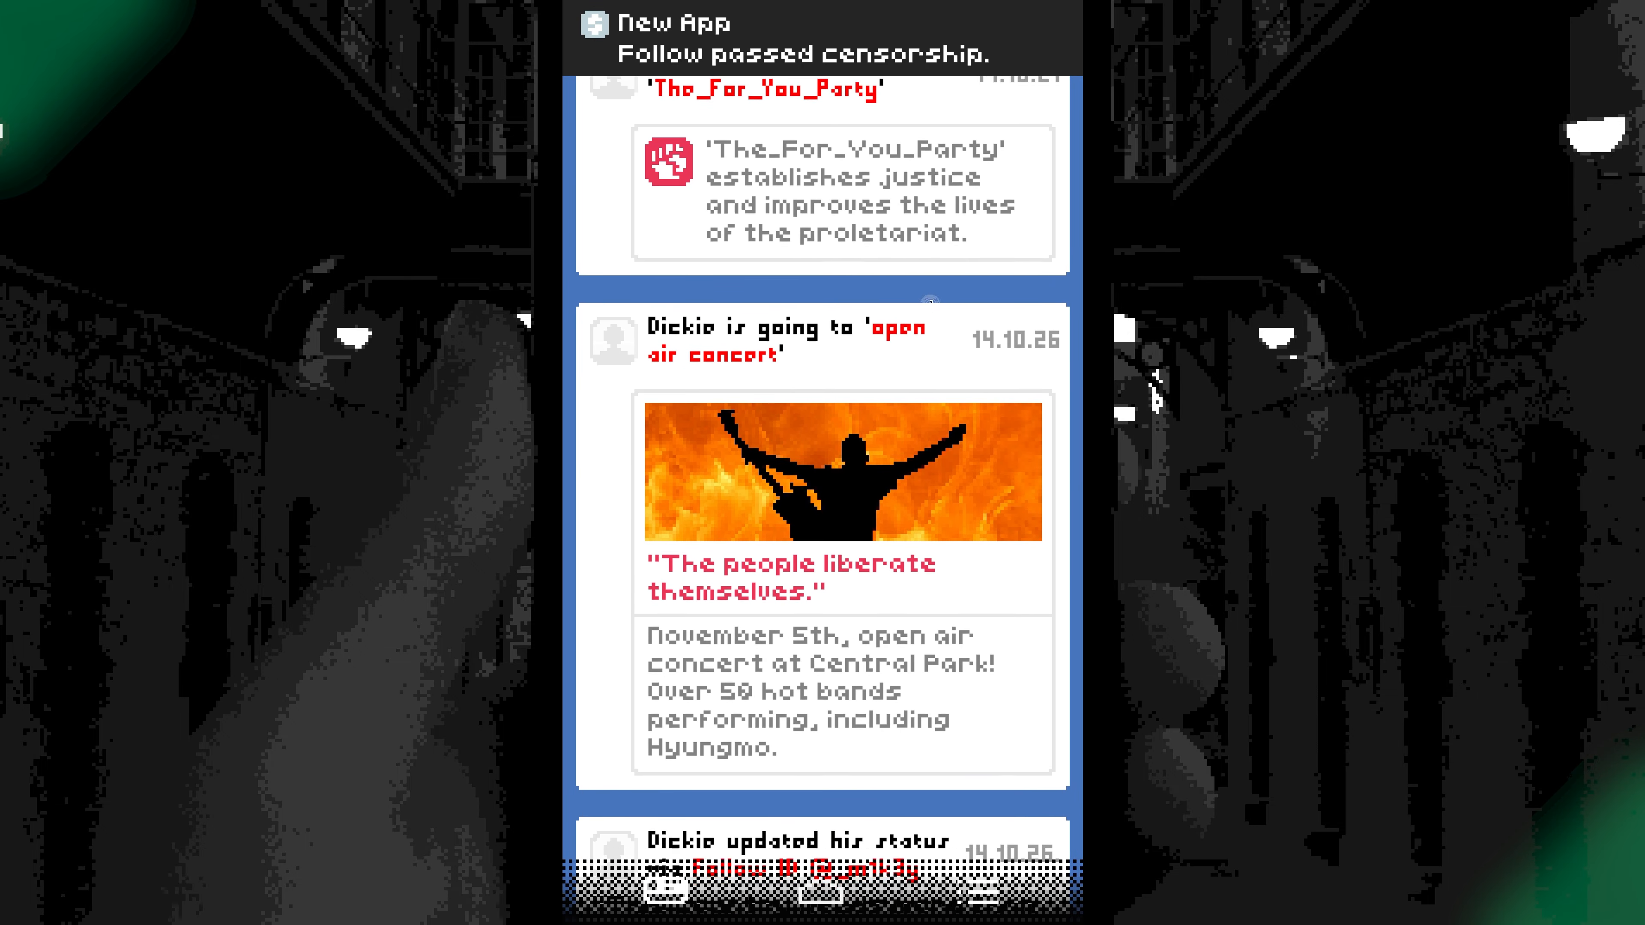
Scroll through Dickie's Like posts and comments, then return to the home screen.
scroll(down, 3)
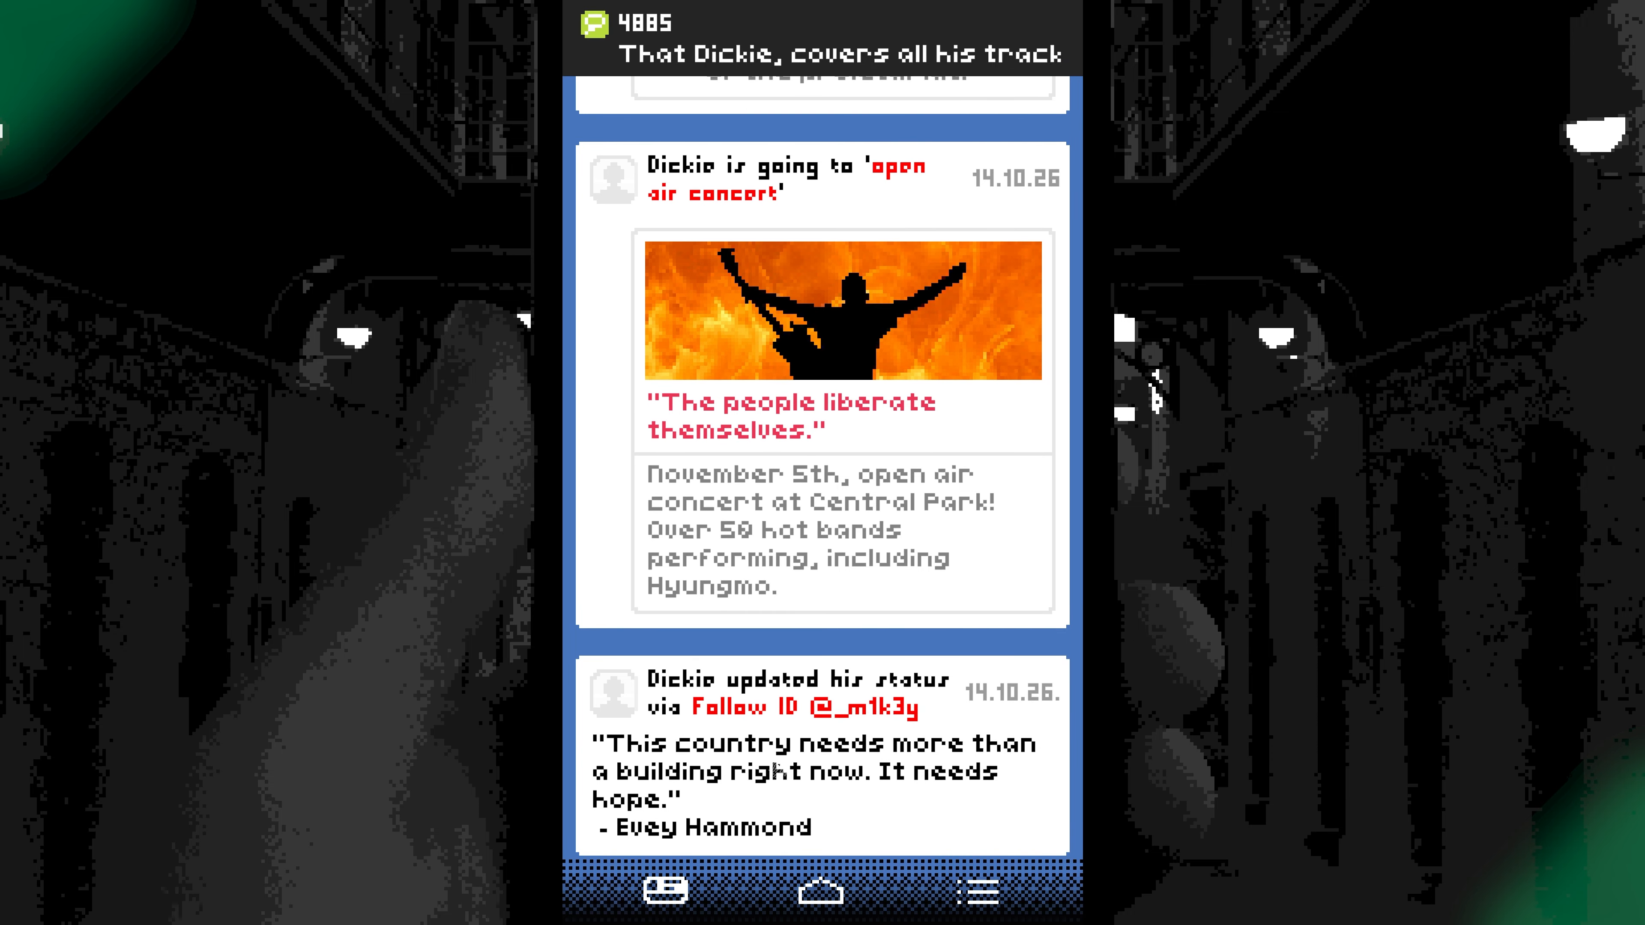
scroll(down, 3)
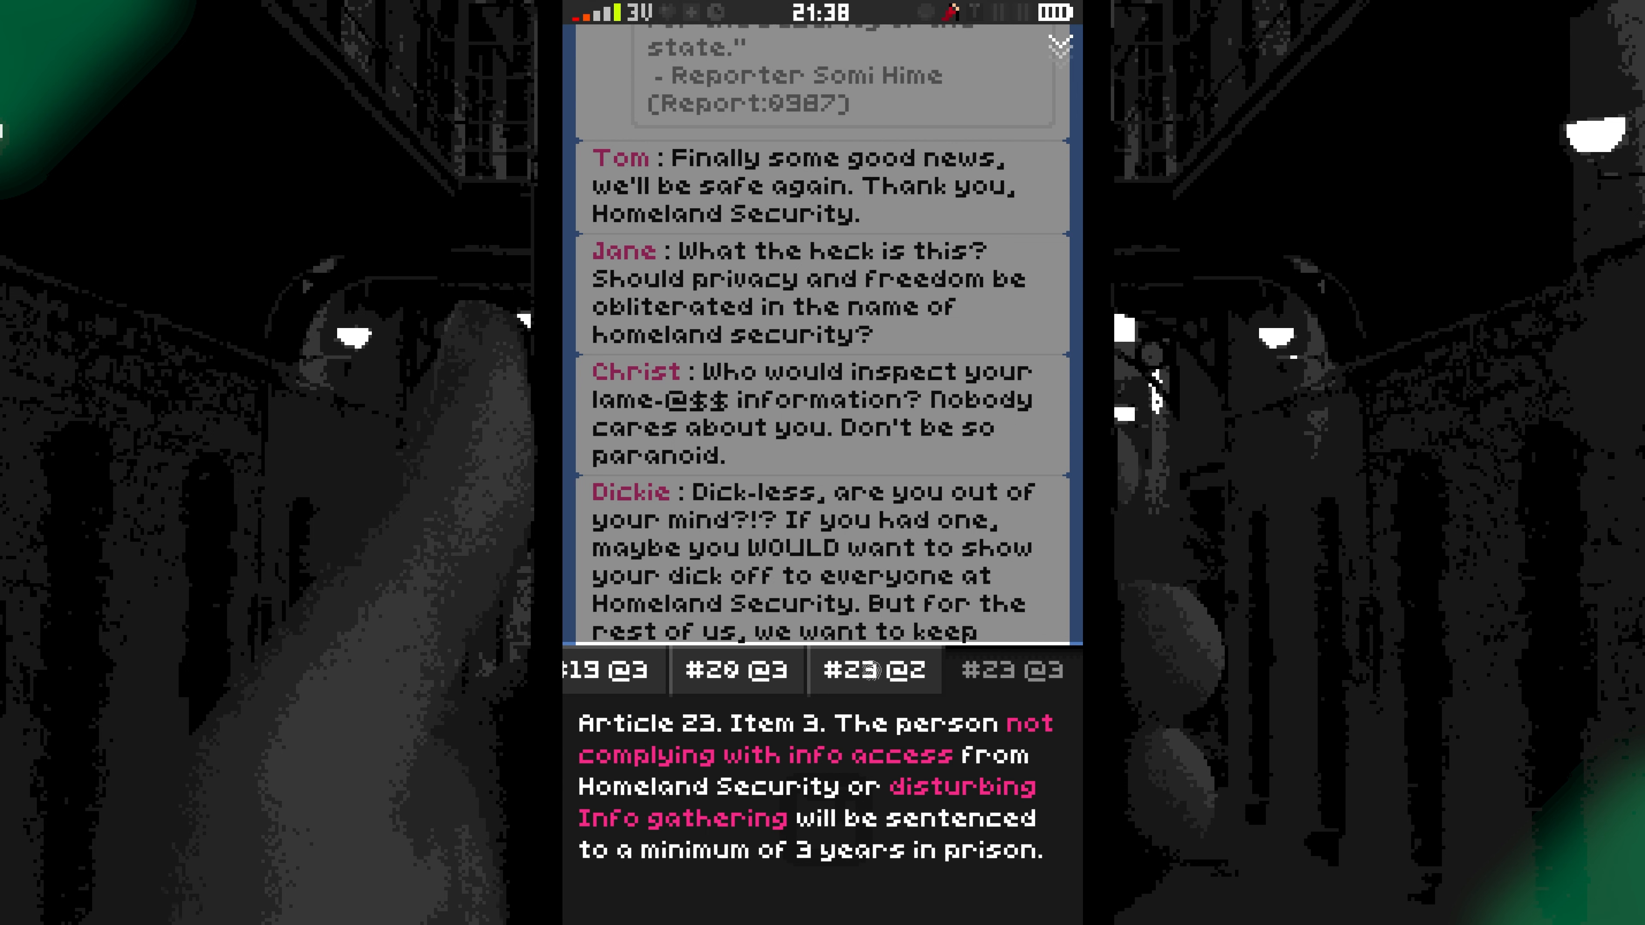
click(736, 669)
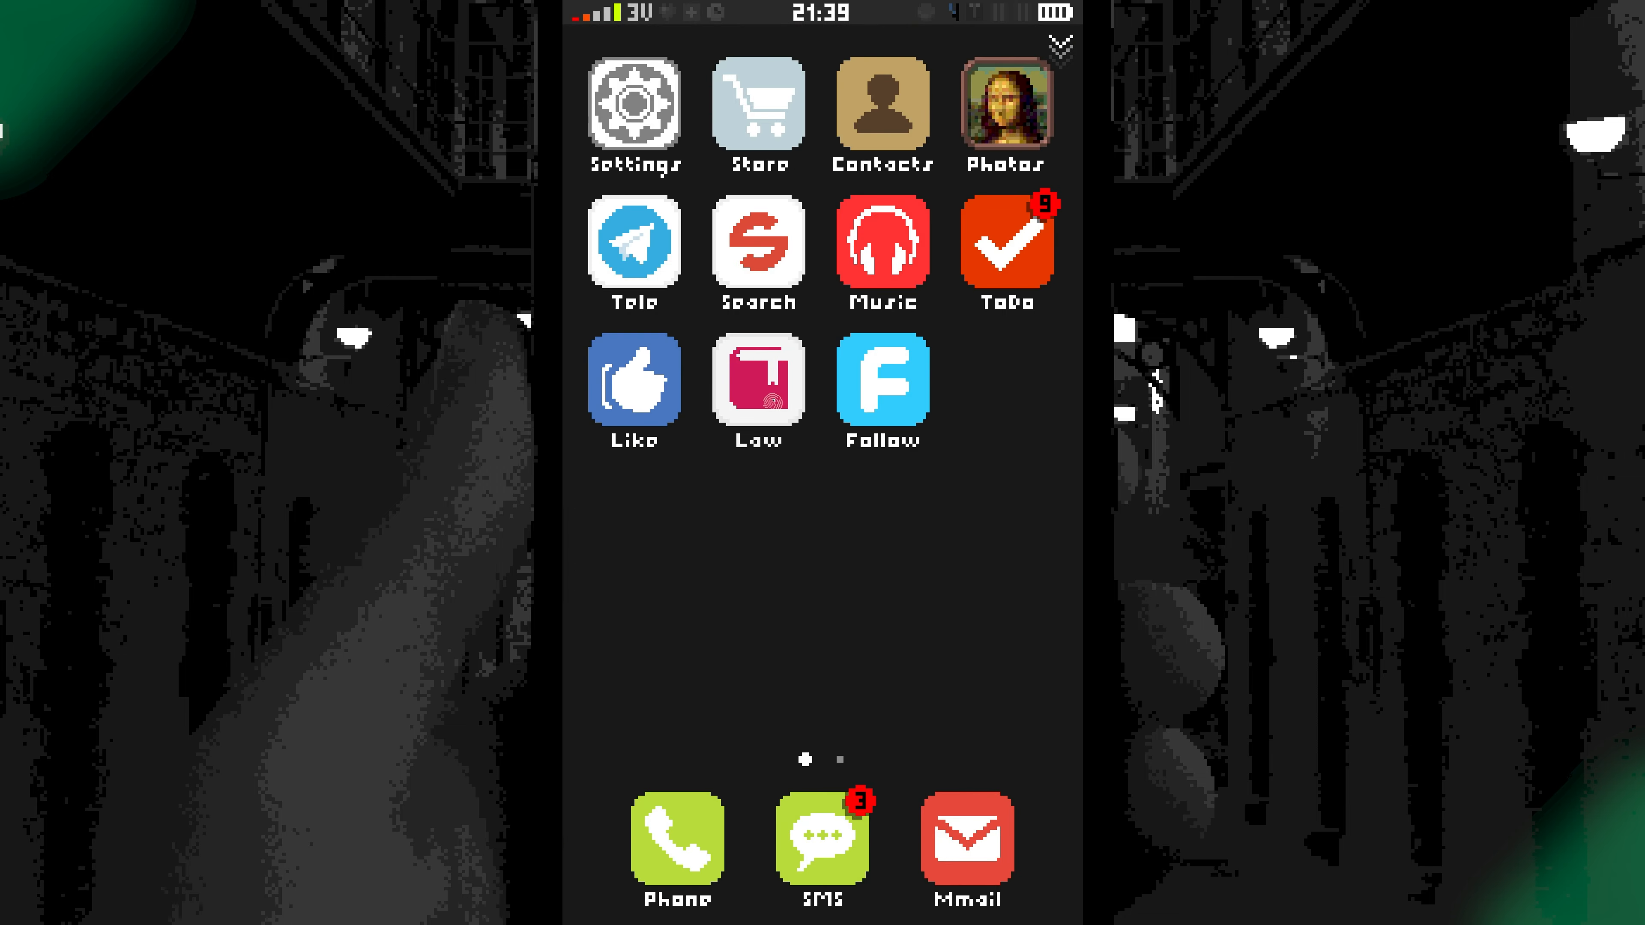
Read 4885's texts urging a search of Dickie's history, then return home.
click(823, 840)
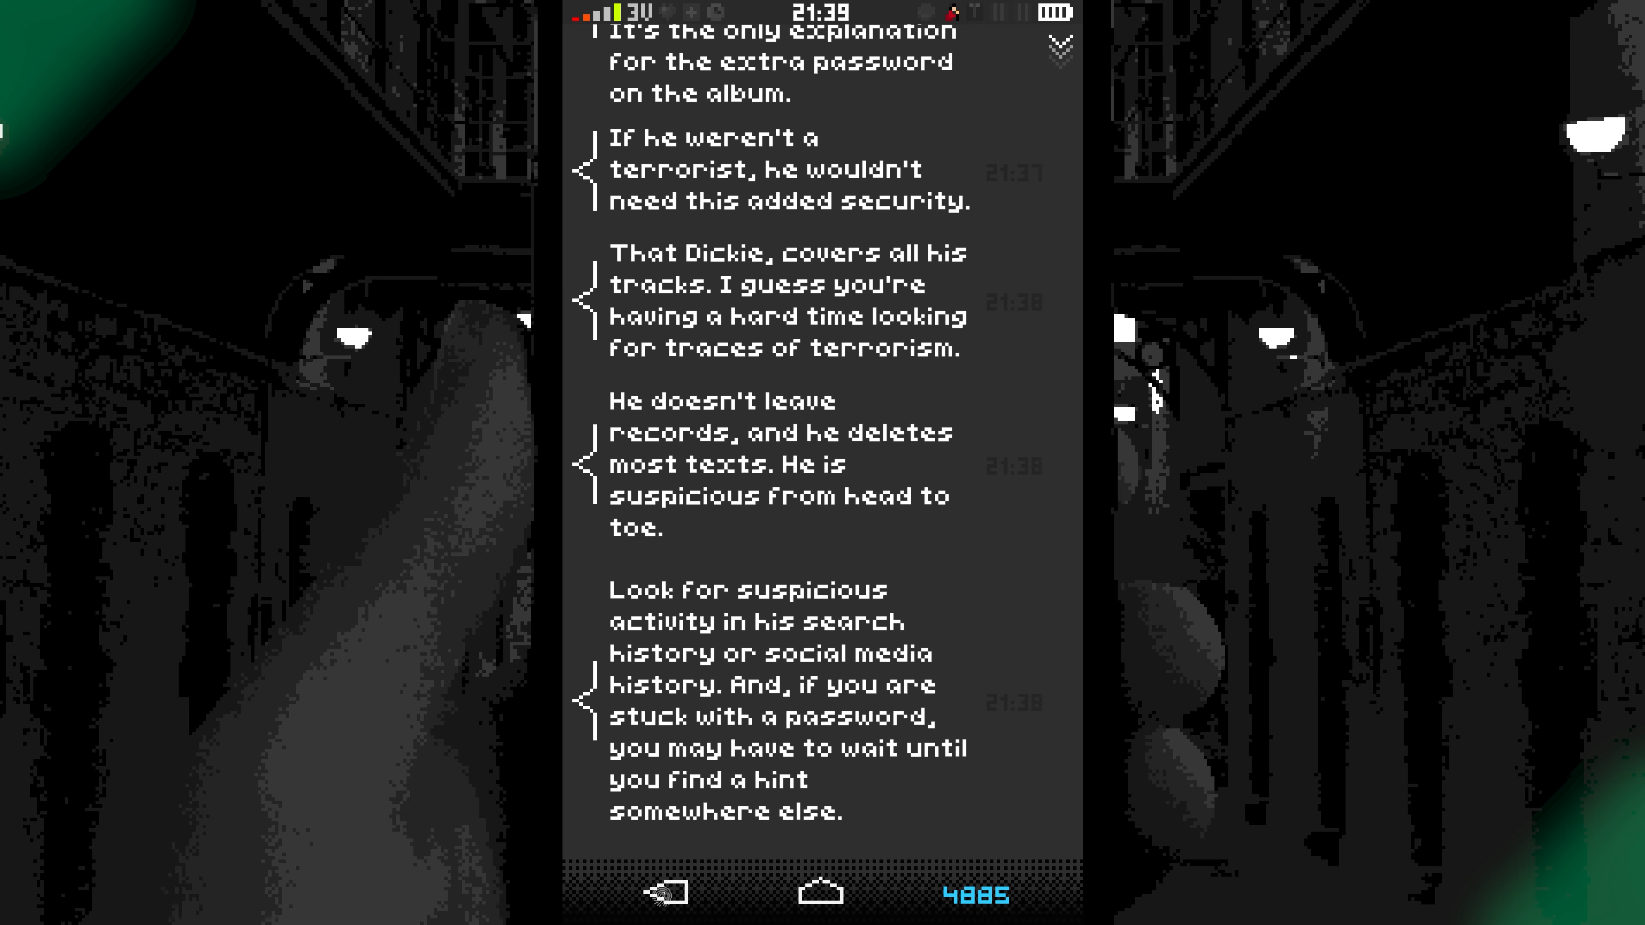
click(663, 893)
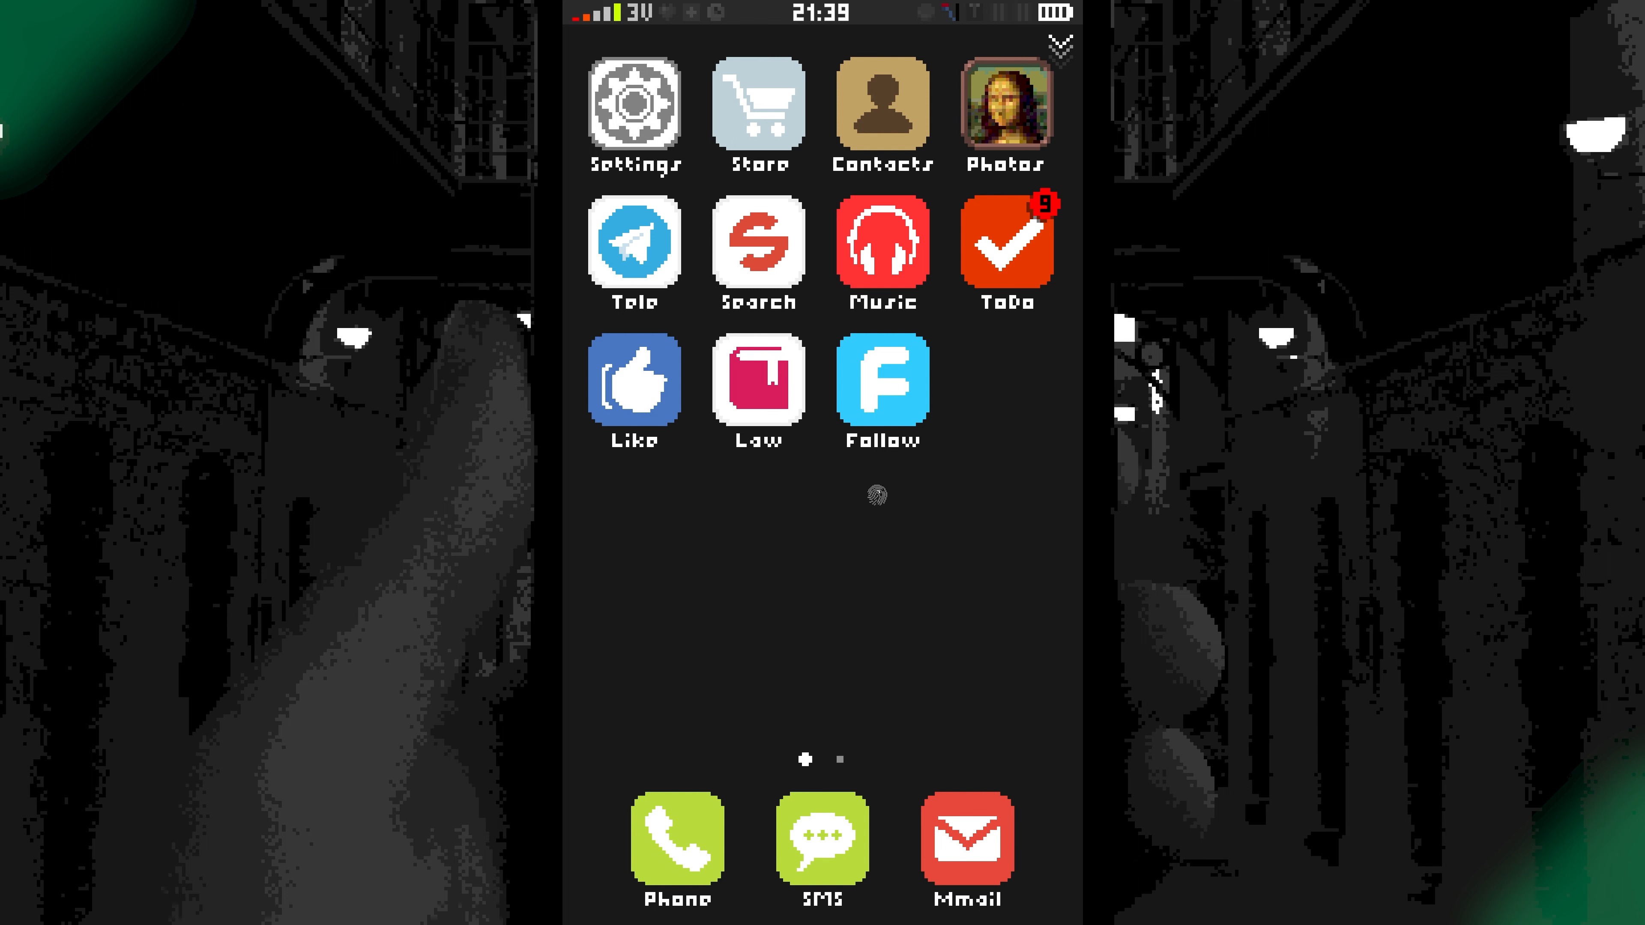
Browse the contacts list, return home, and bring up the search history with the Riot entry.
click(882, 106)
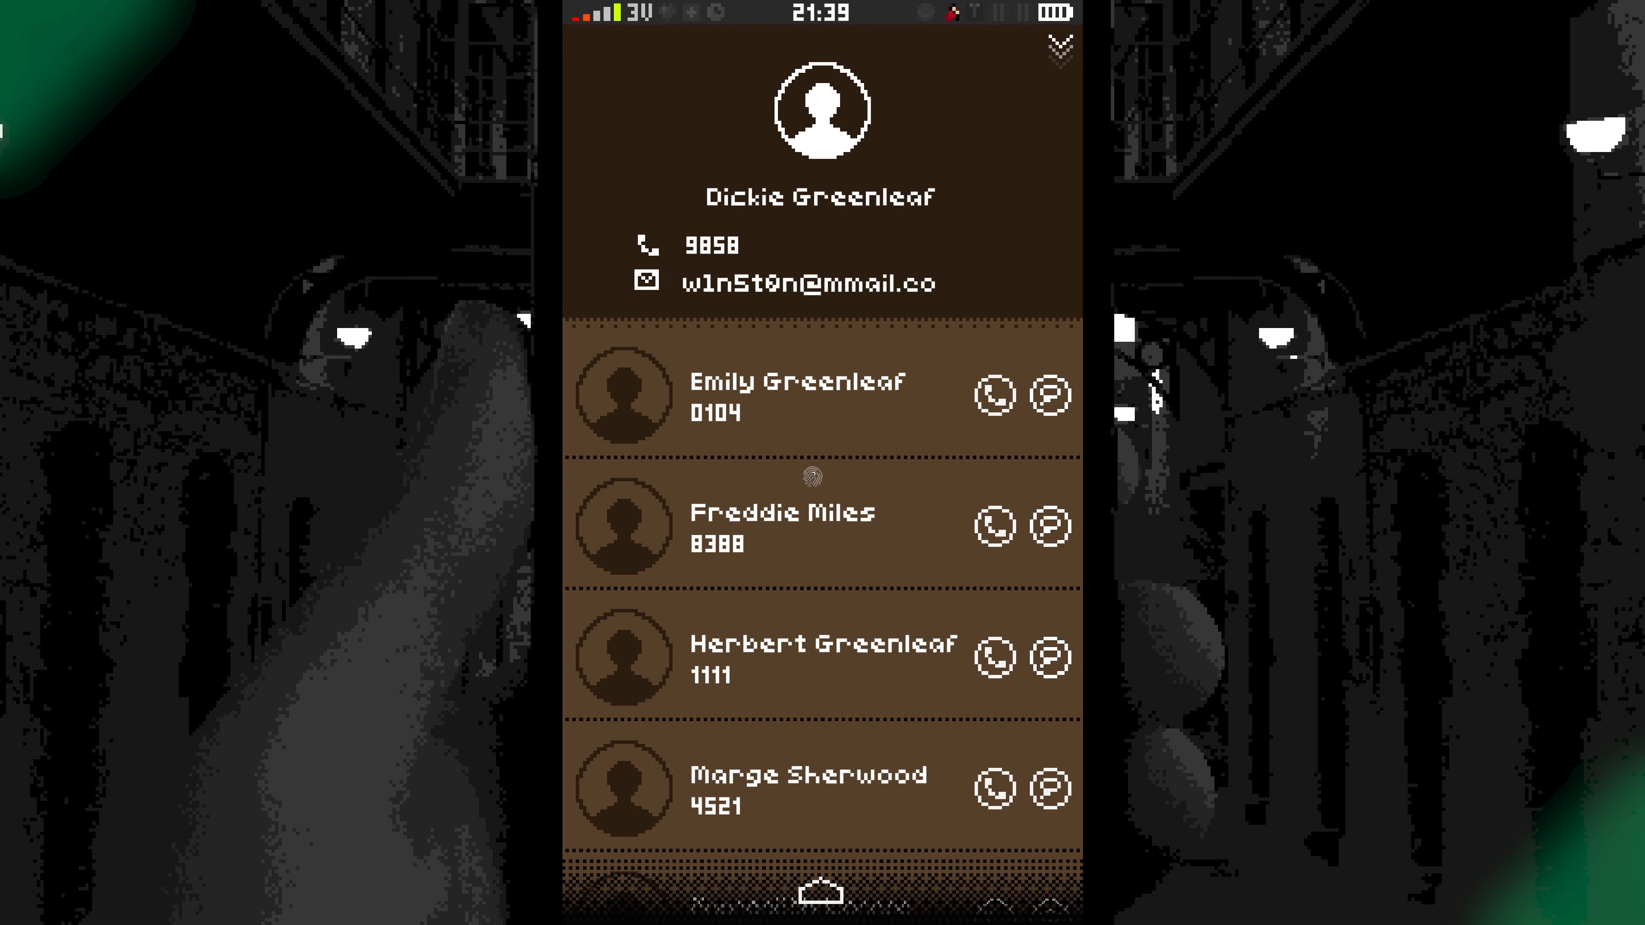
scroll(down, 3)
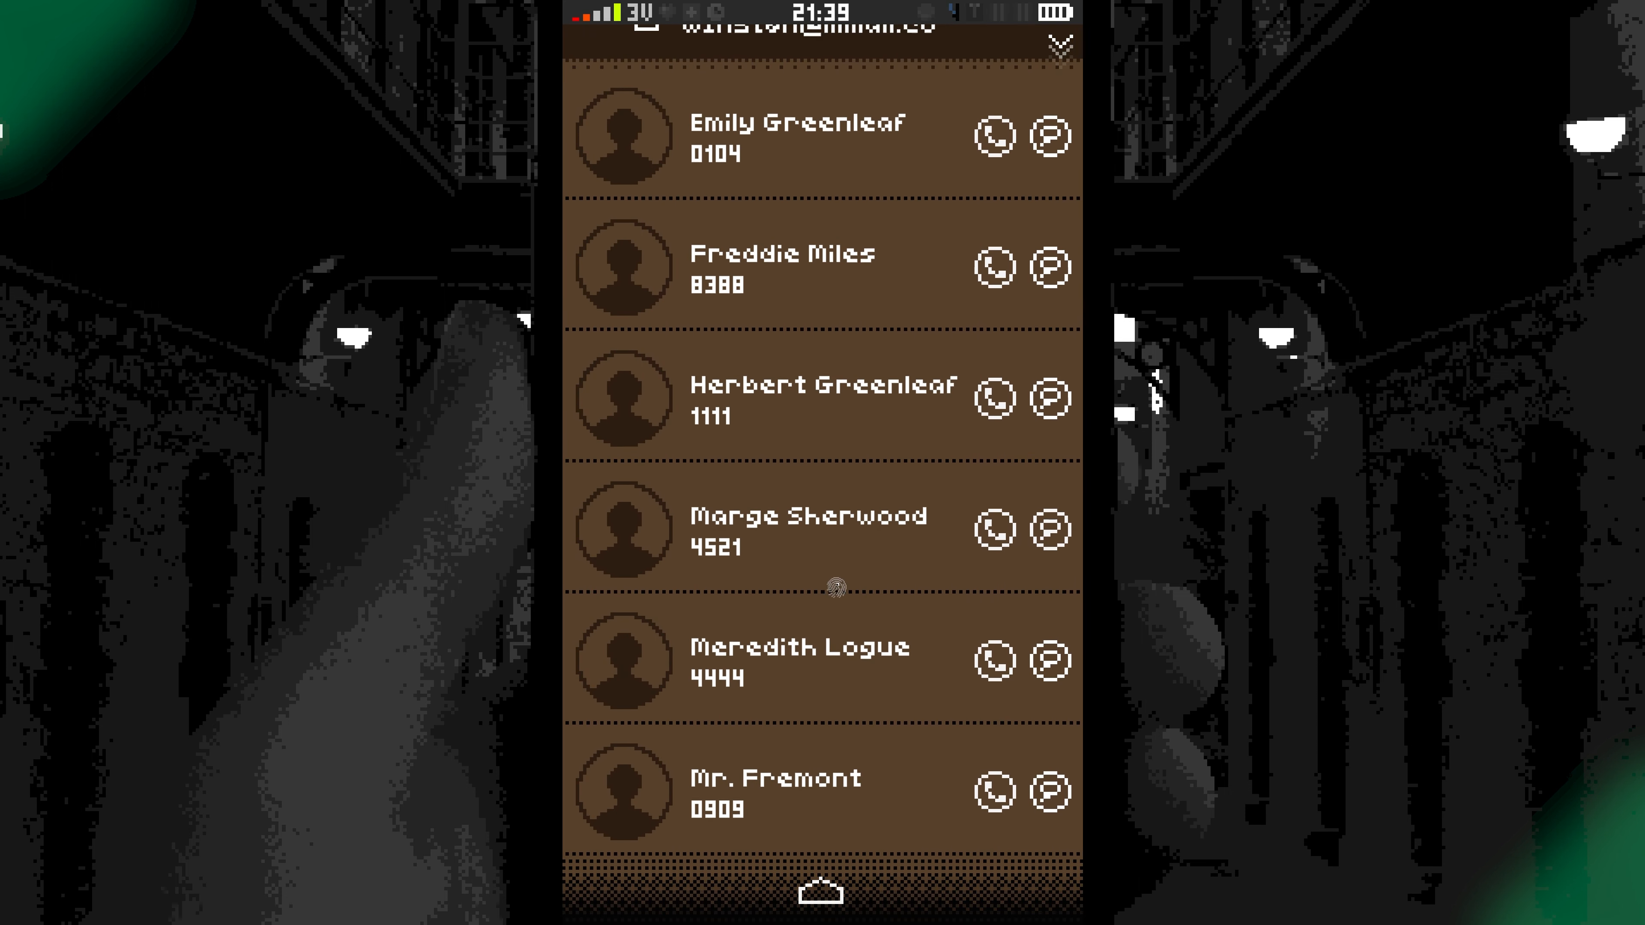
click(993, 791)
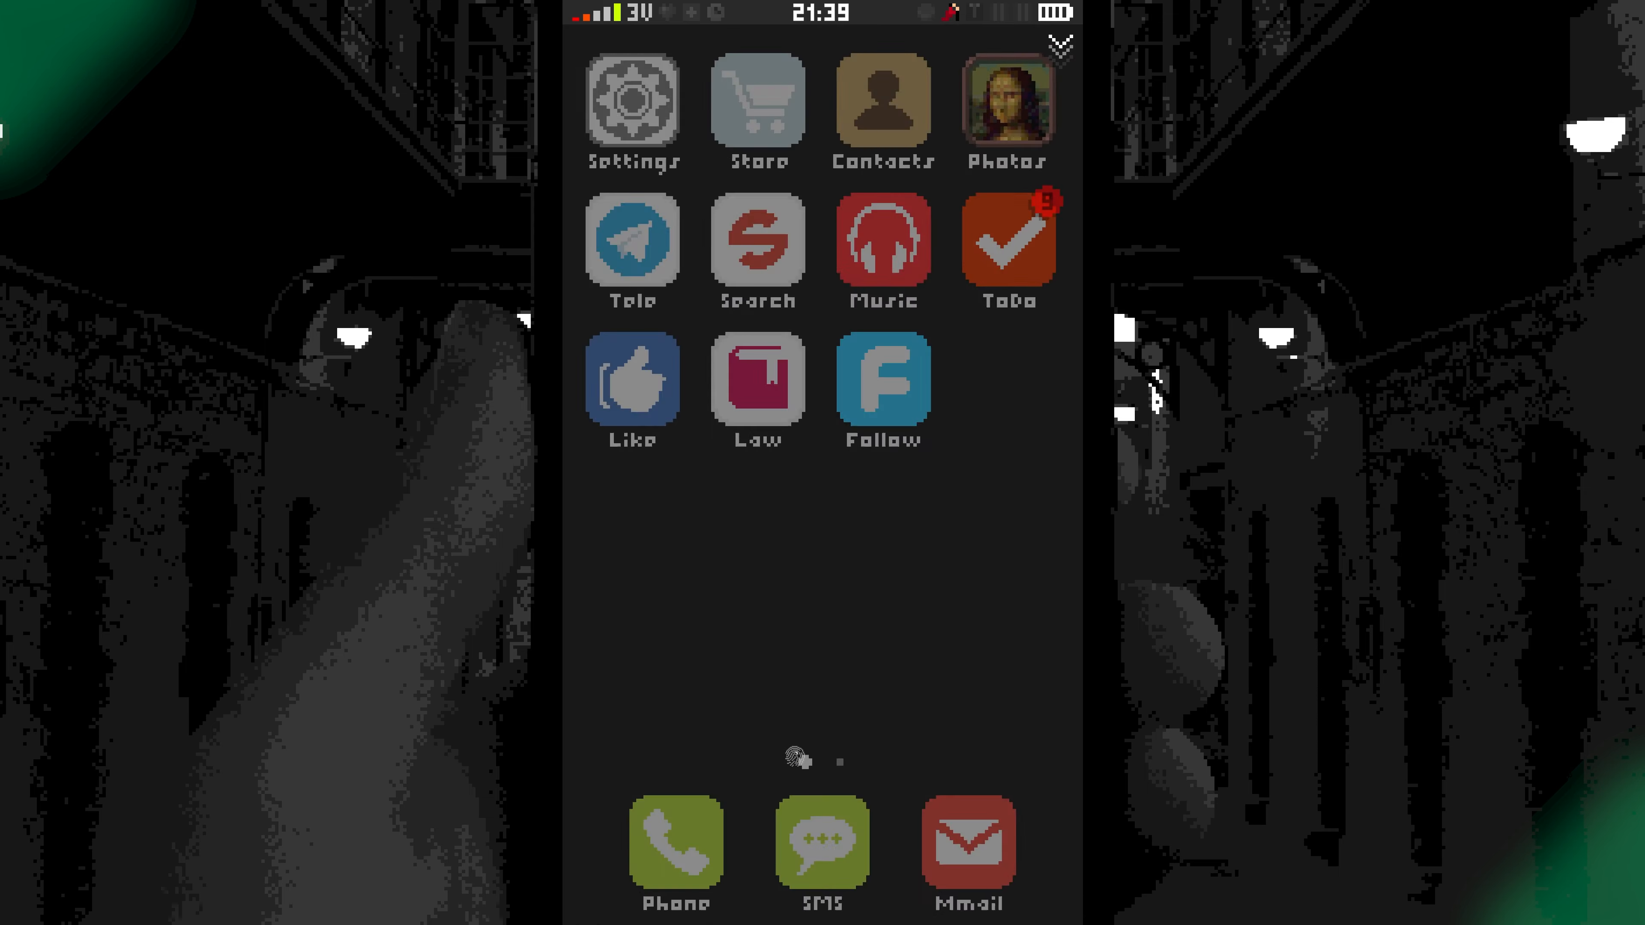
click(757, 241)
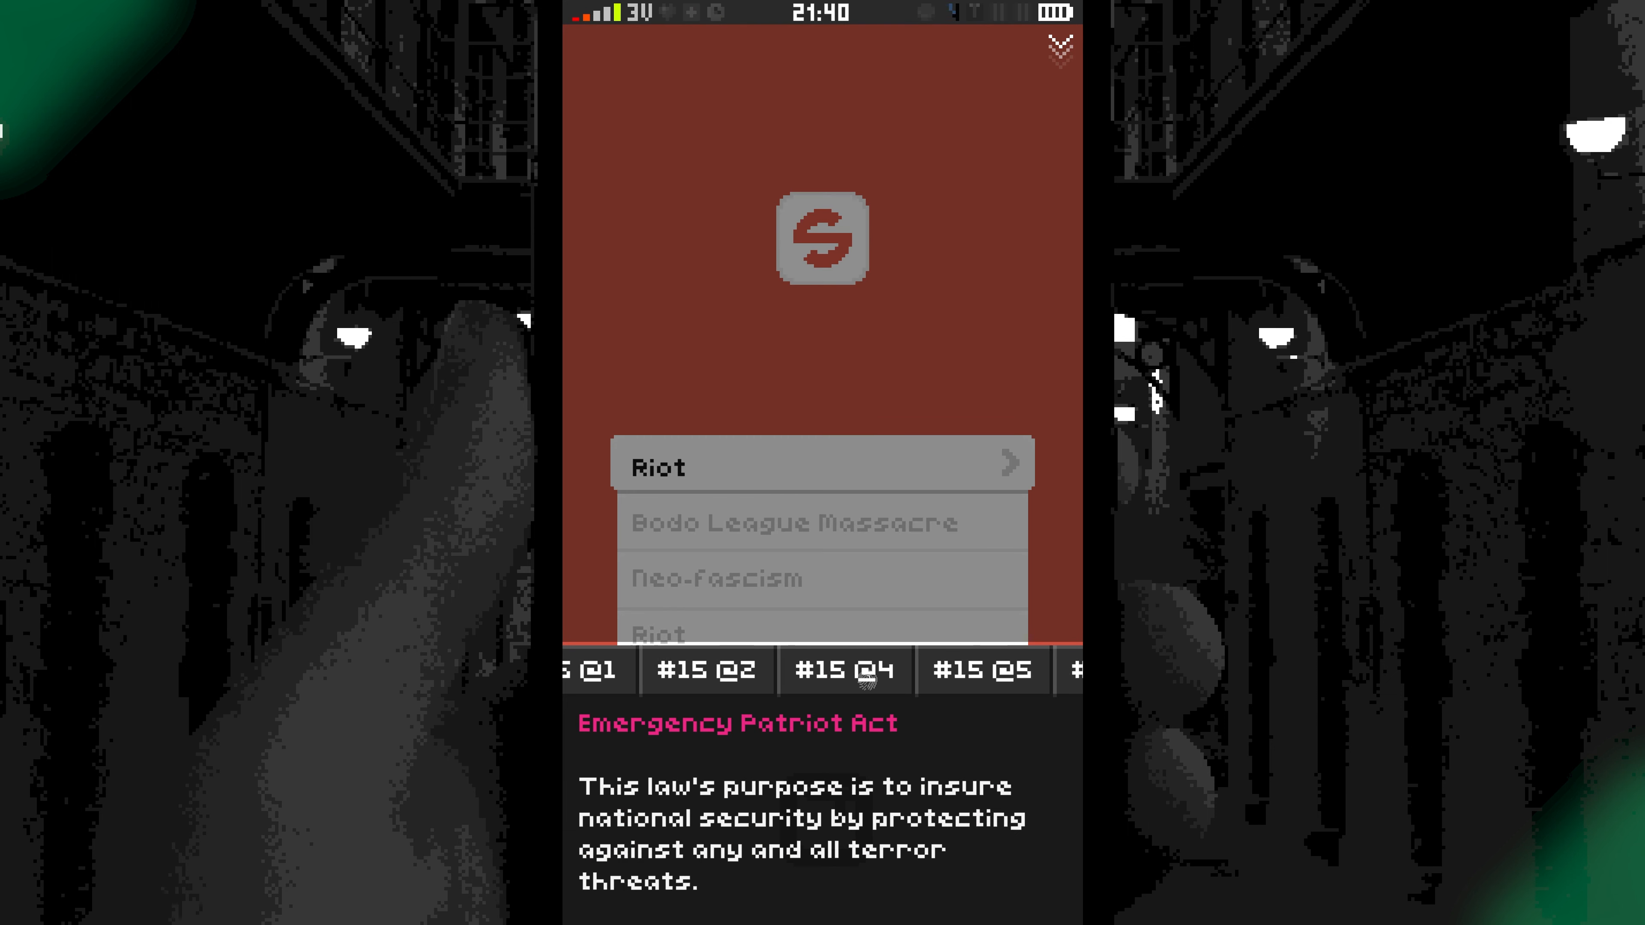
File the Riot search report under Article 15 Item 2 and go back to the home screen.
click(768, 670)
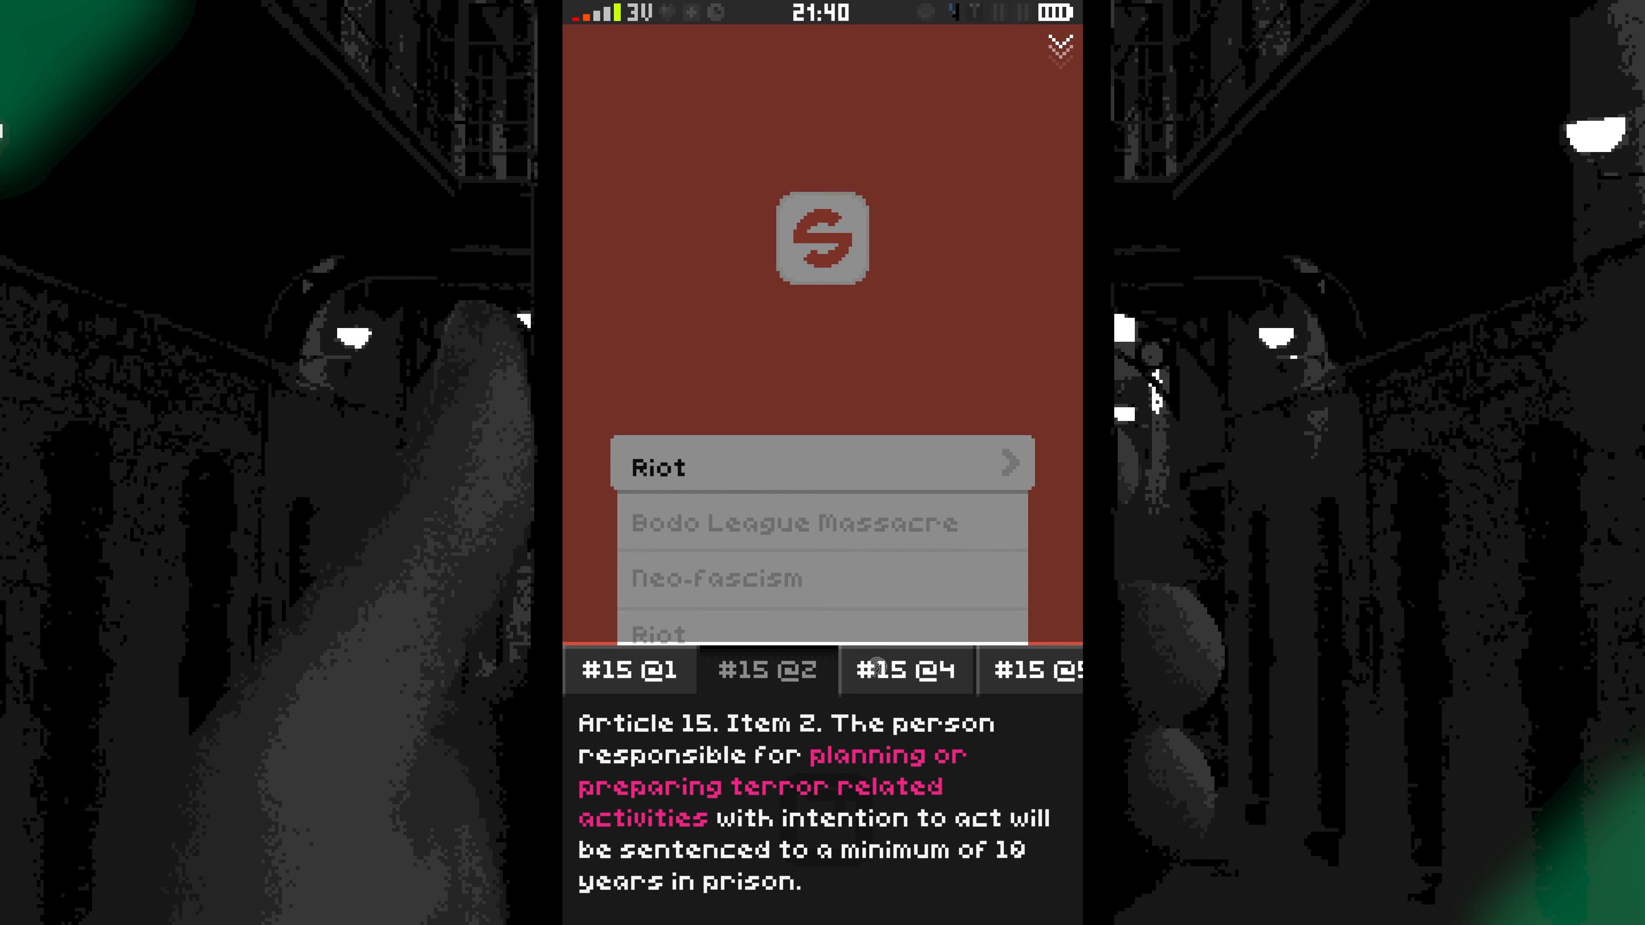
click(804, 670)
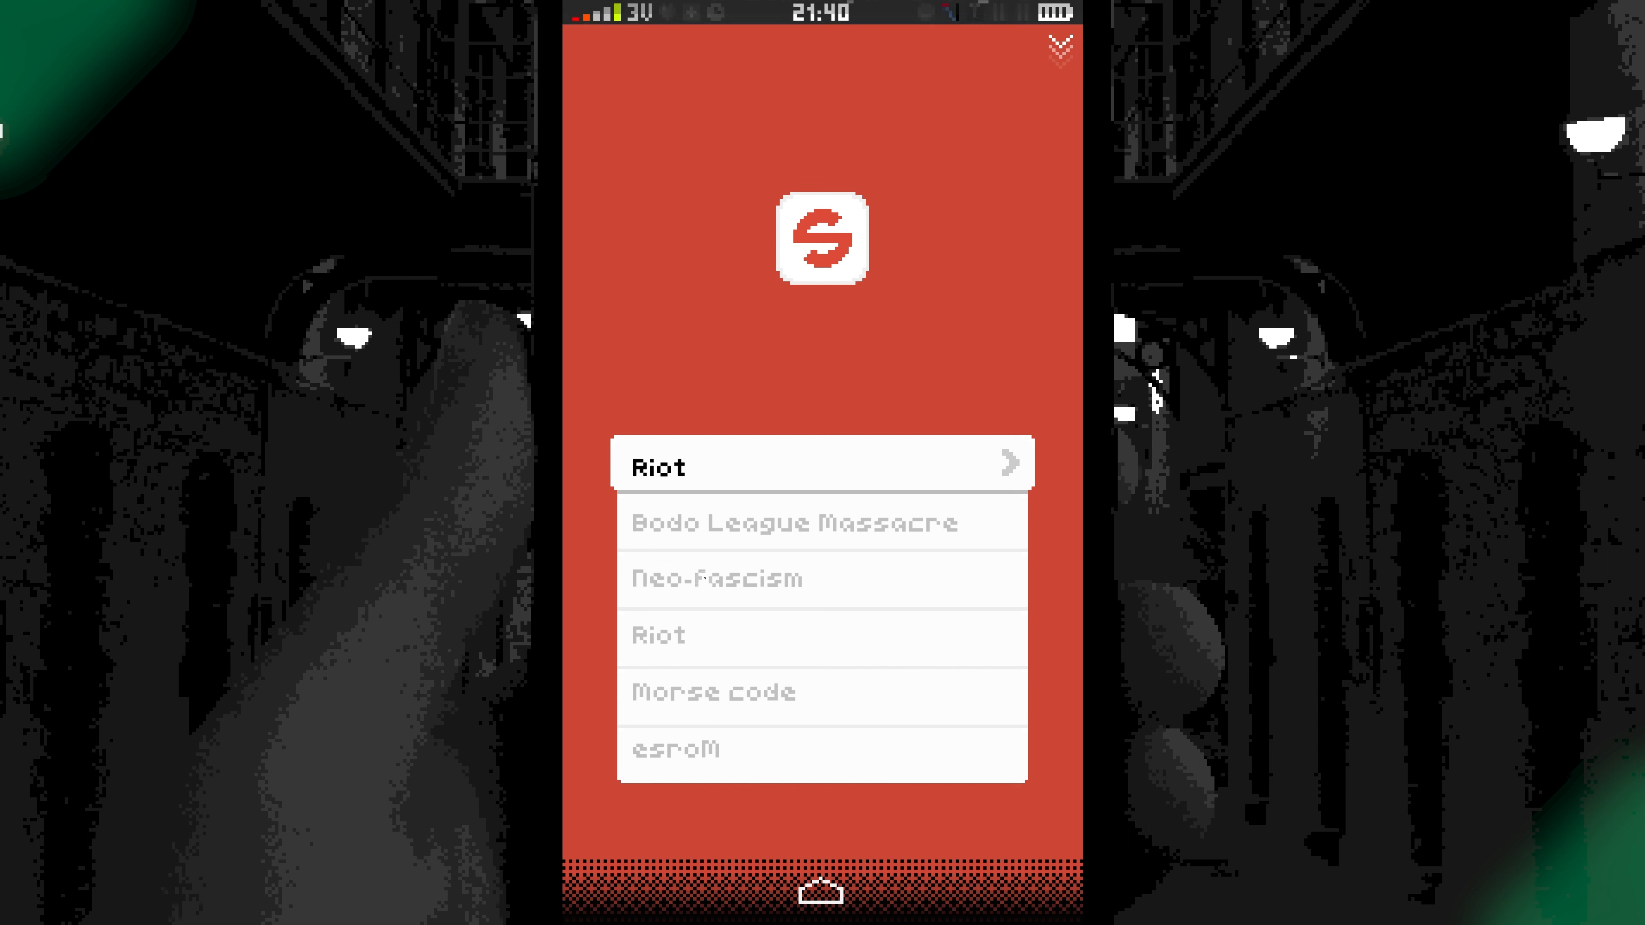
click(702, 577)
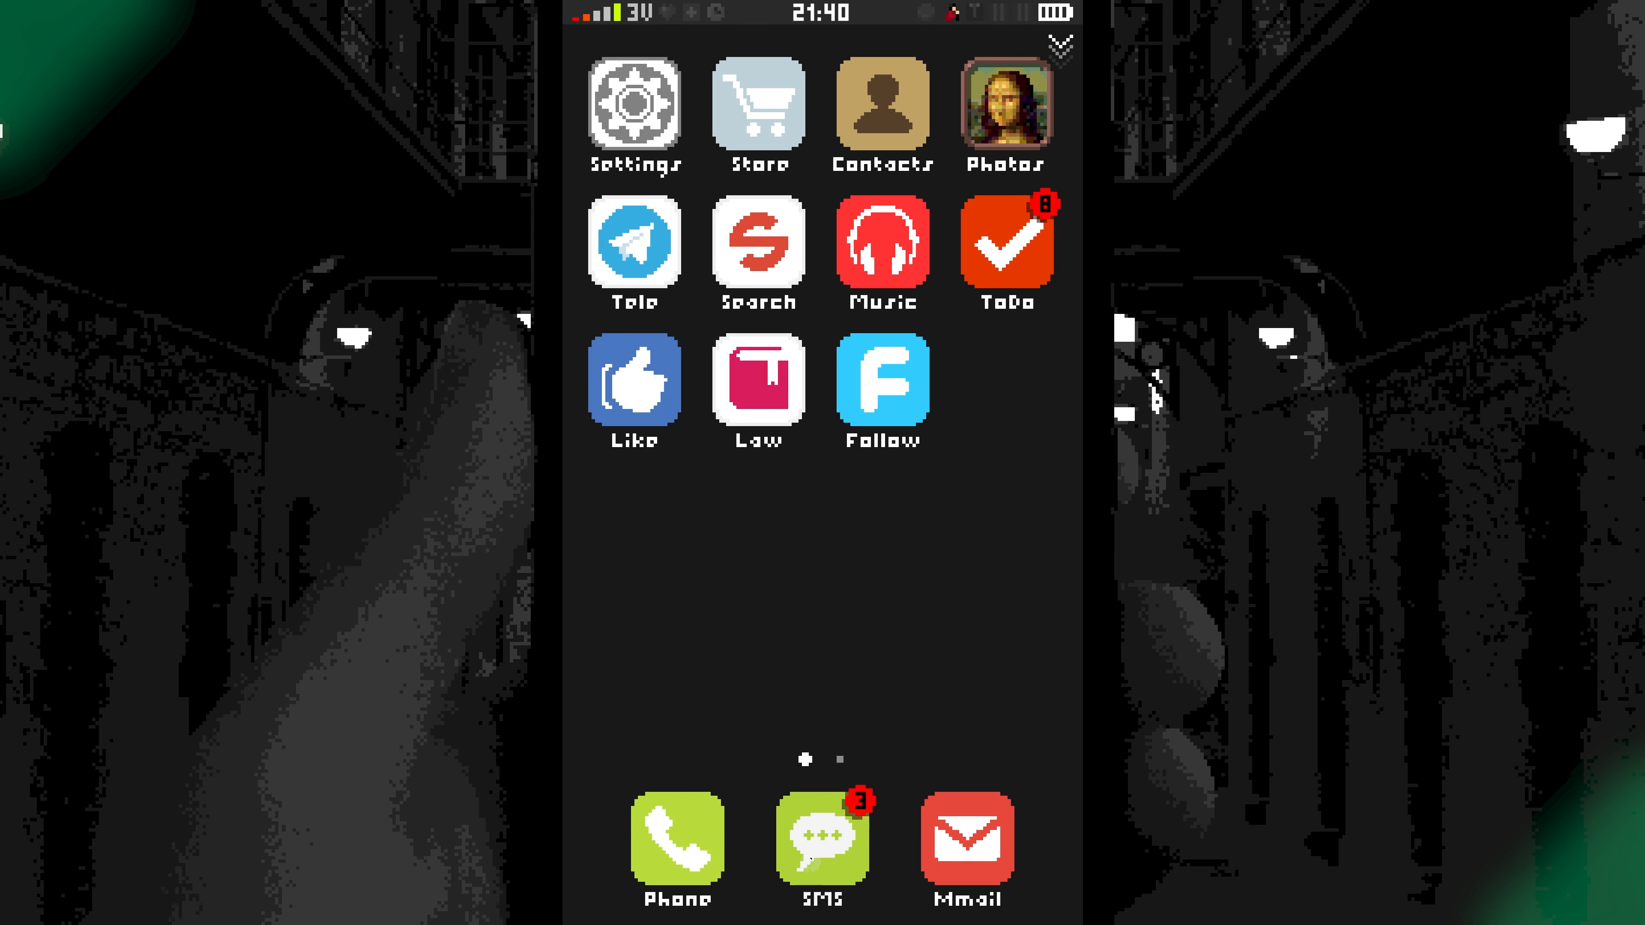
Glance over the SMS message list and back out toward Dickie's Like feed.
click(821, 834)
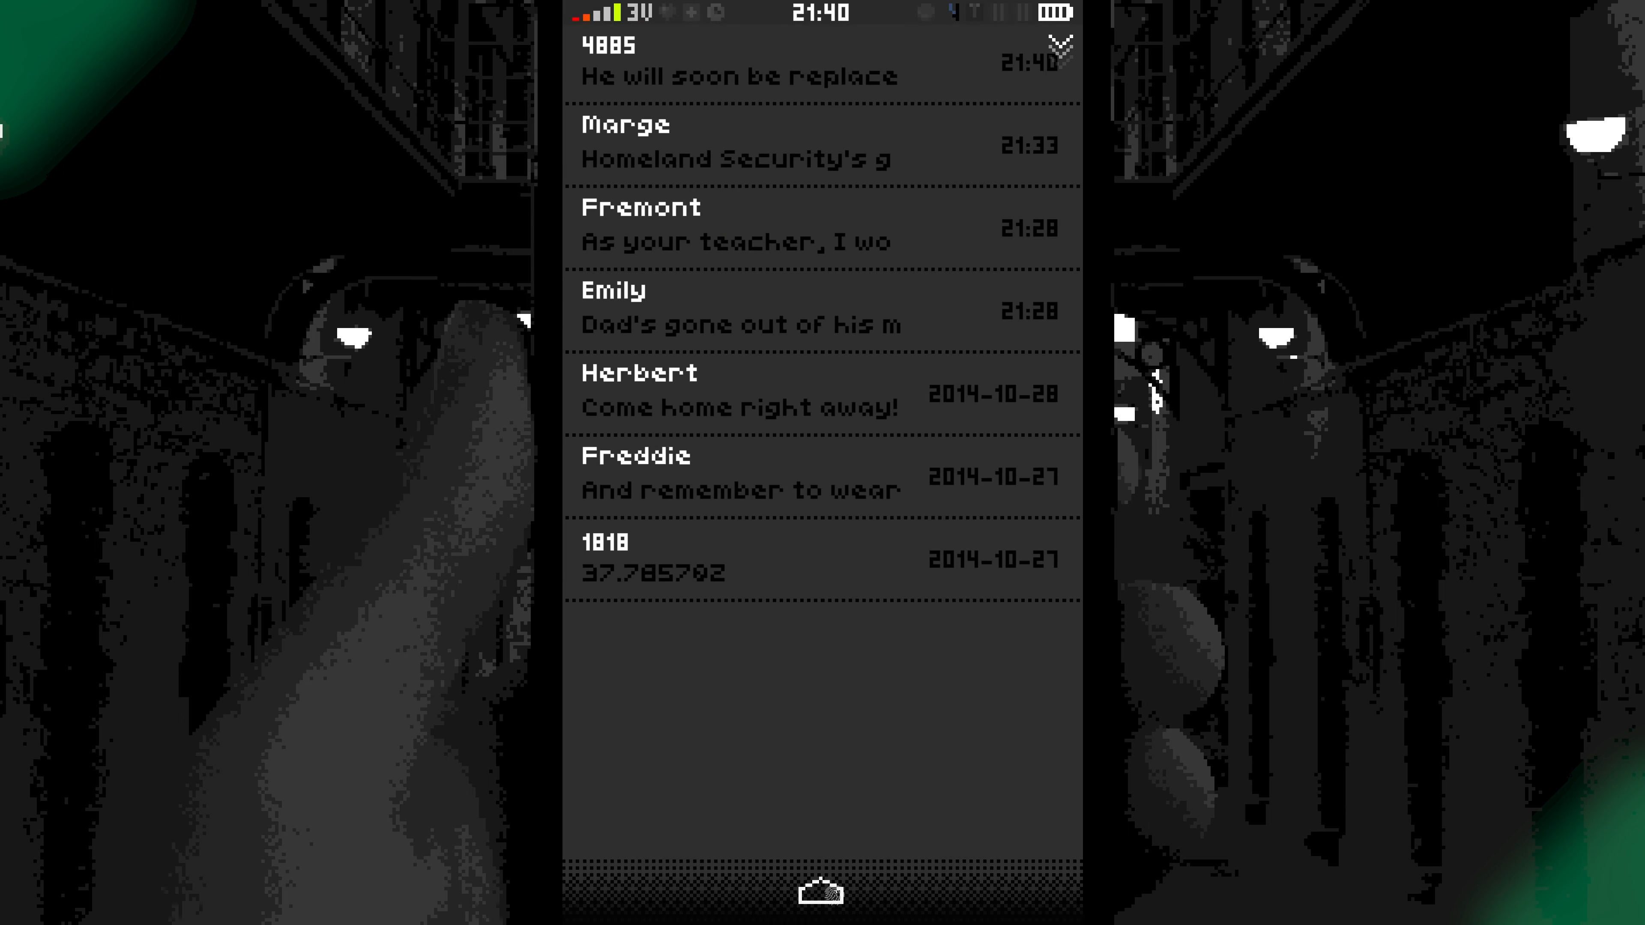
click(822, 893)
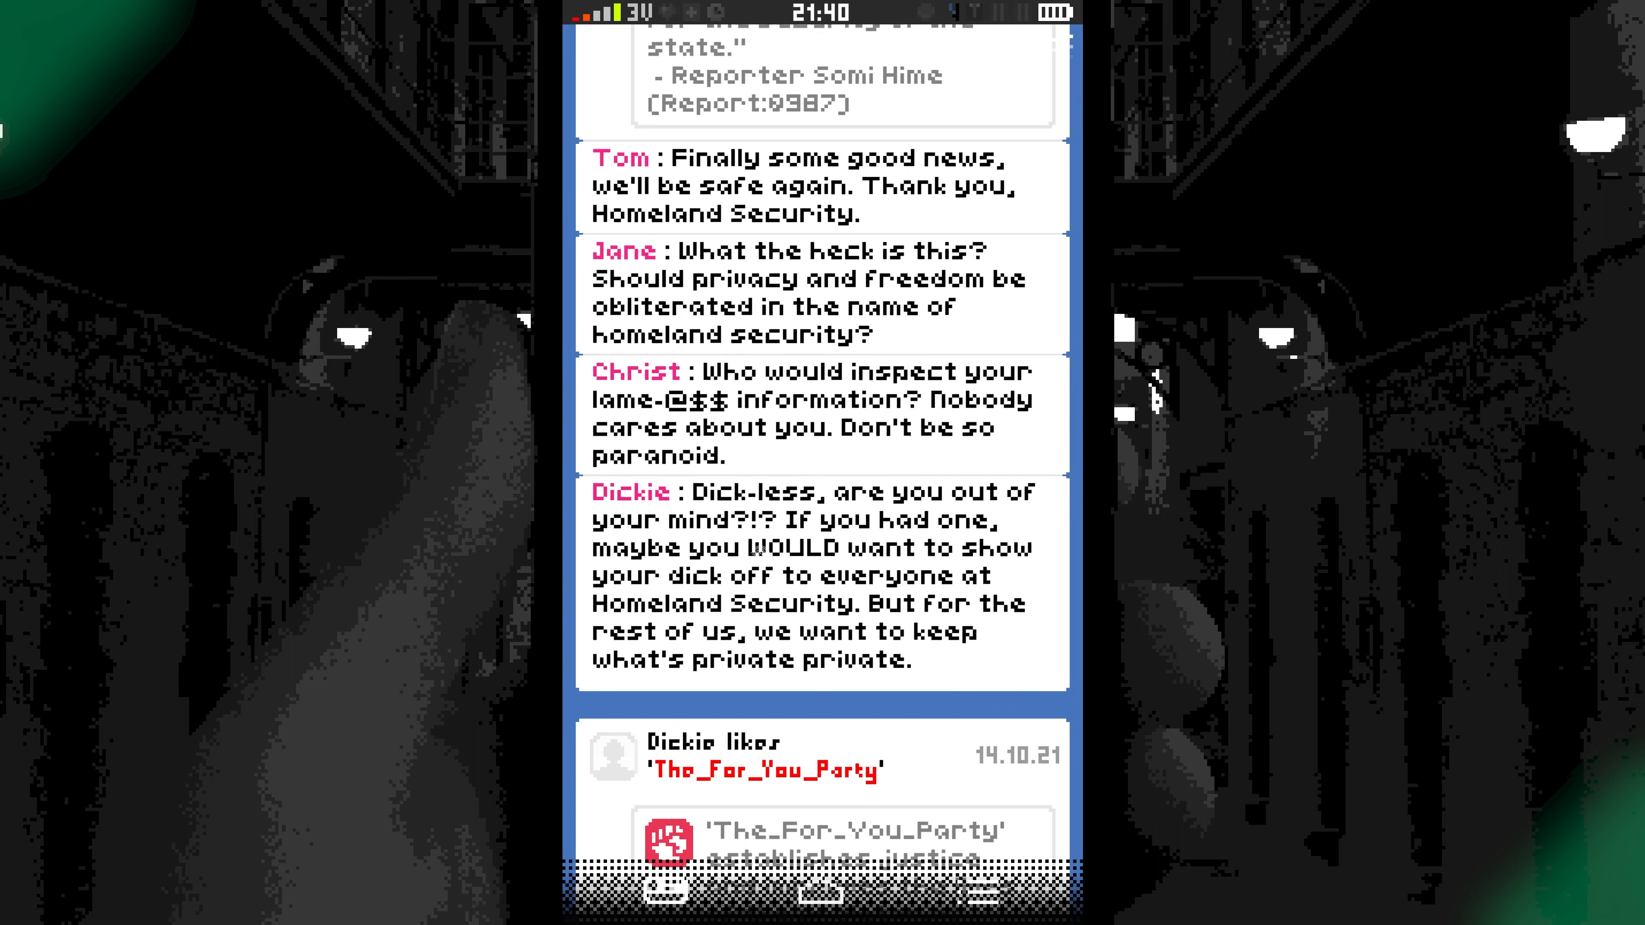
Scroll through Dickie's posts about The_For_You_Party and the open air concert.
scroll(down, 3)
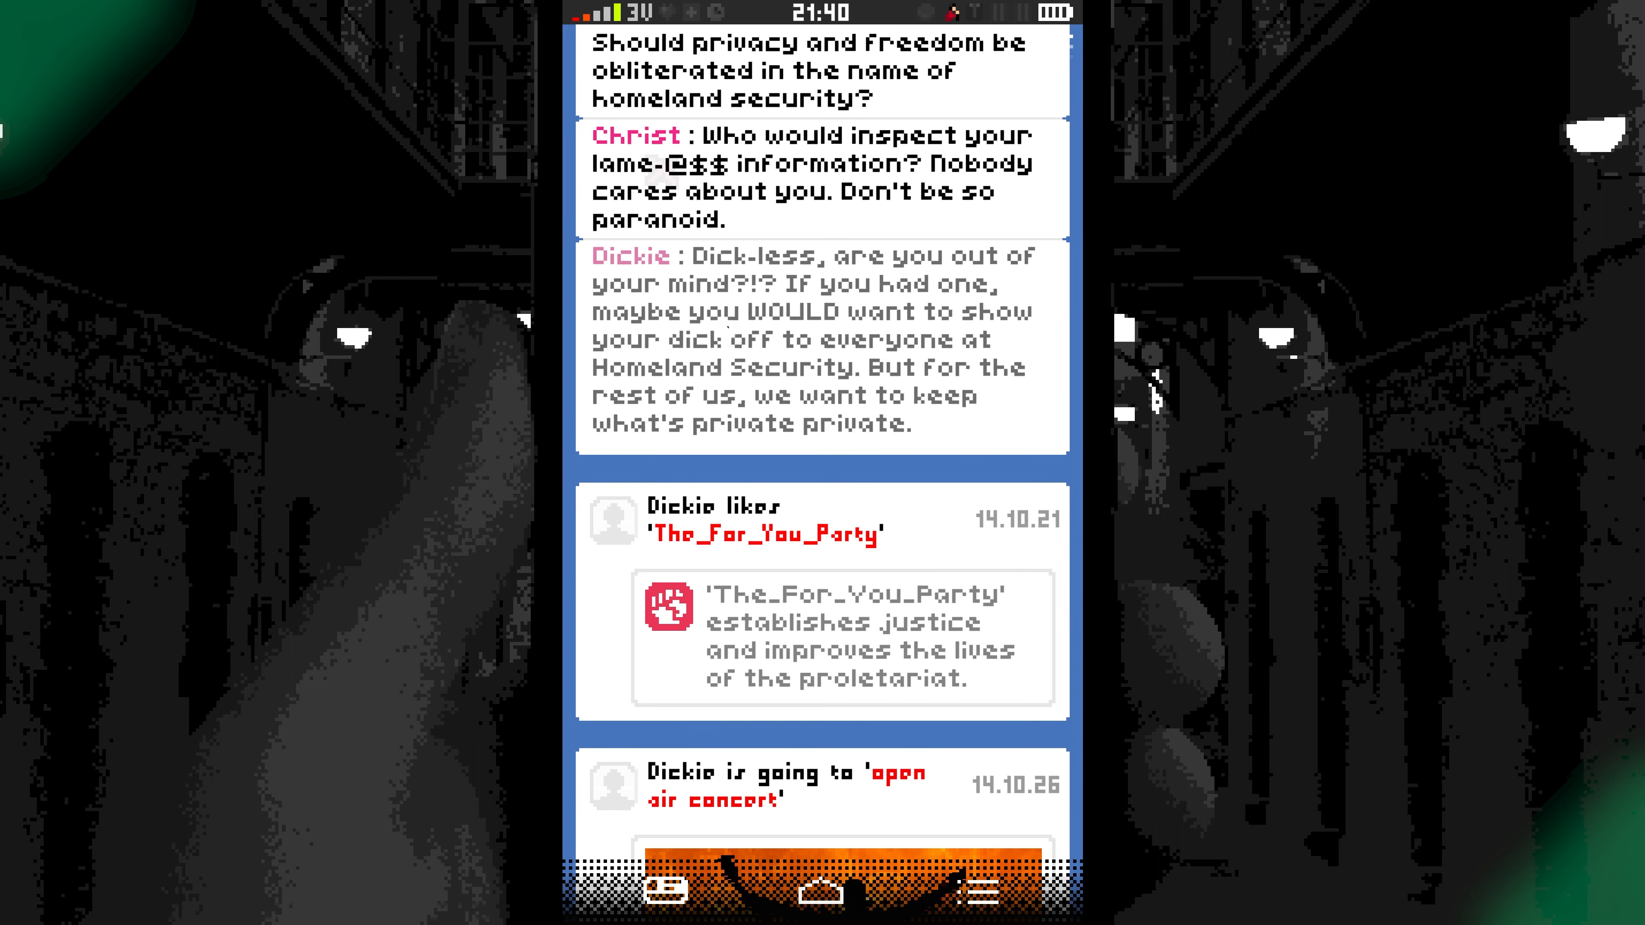
scroll(down, 3)
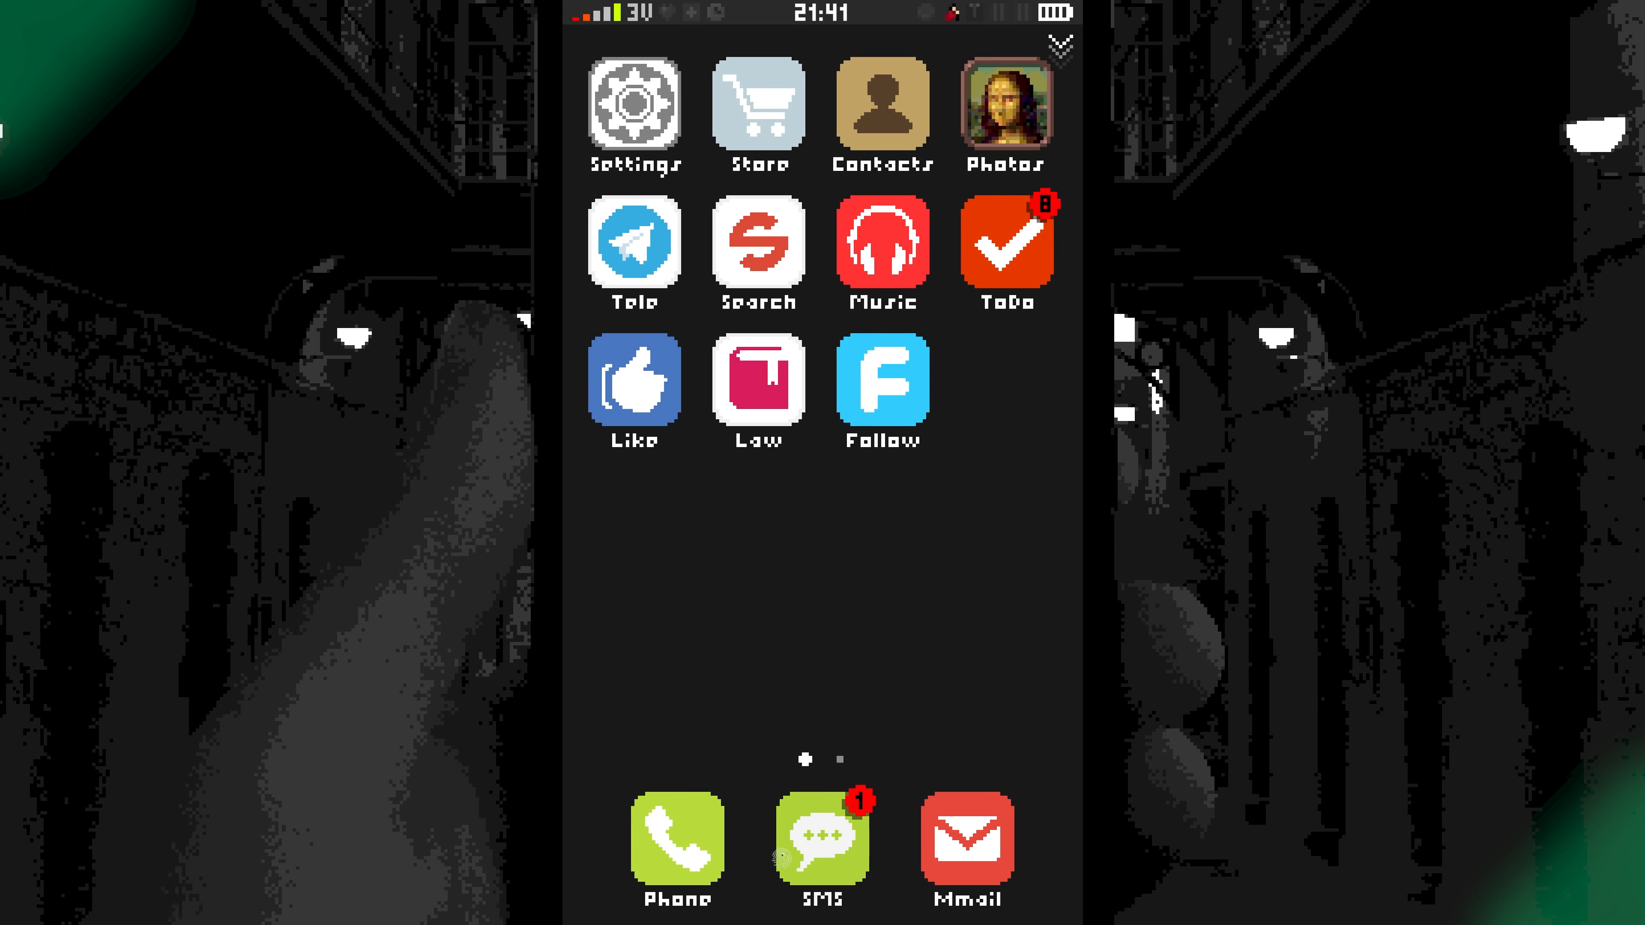
Attempt a call from the contacts list, check the call log of missed calls, and return home.
click(677, 836)
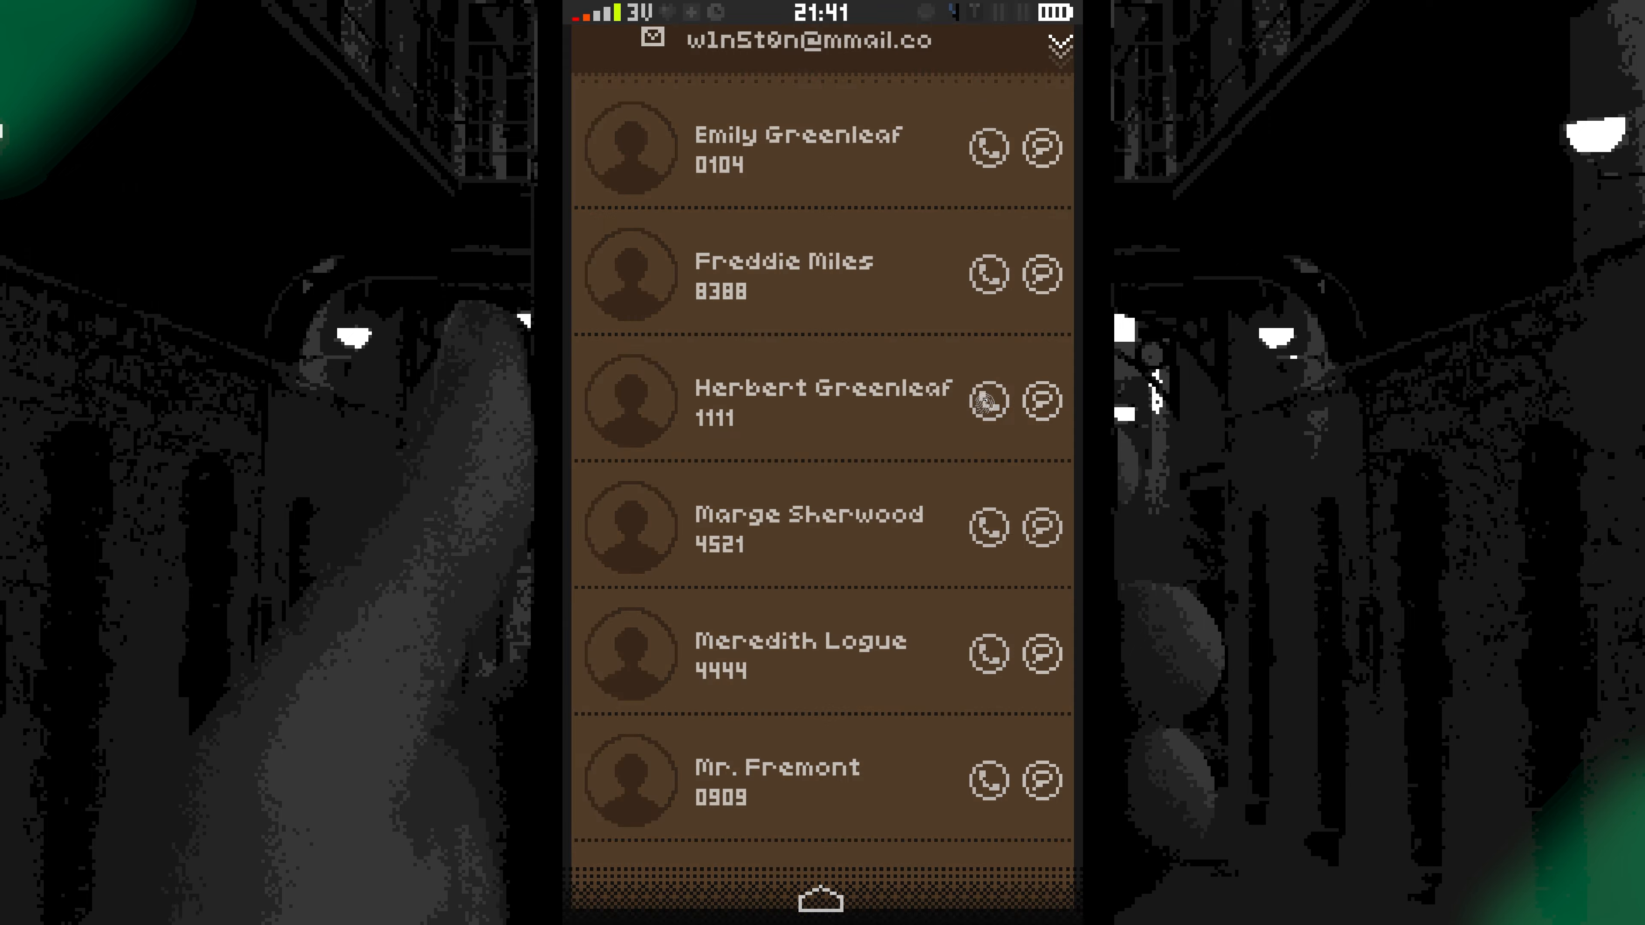
click(986, 400)
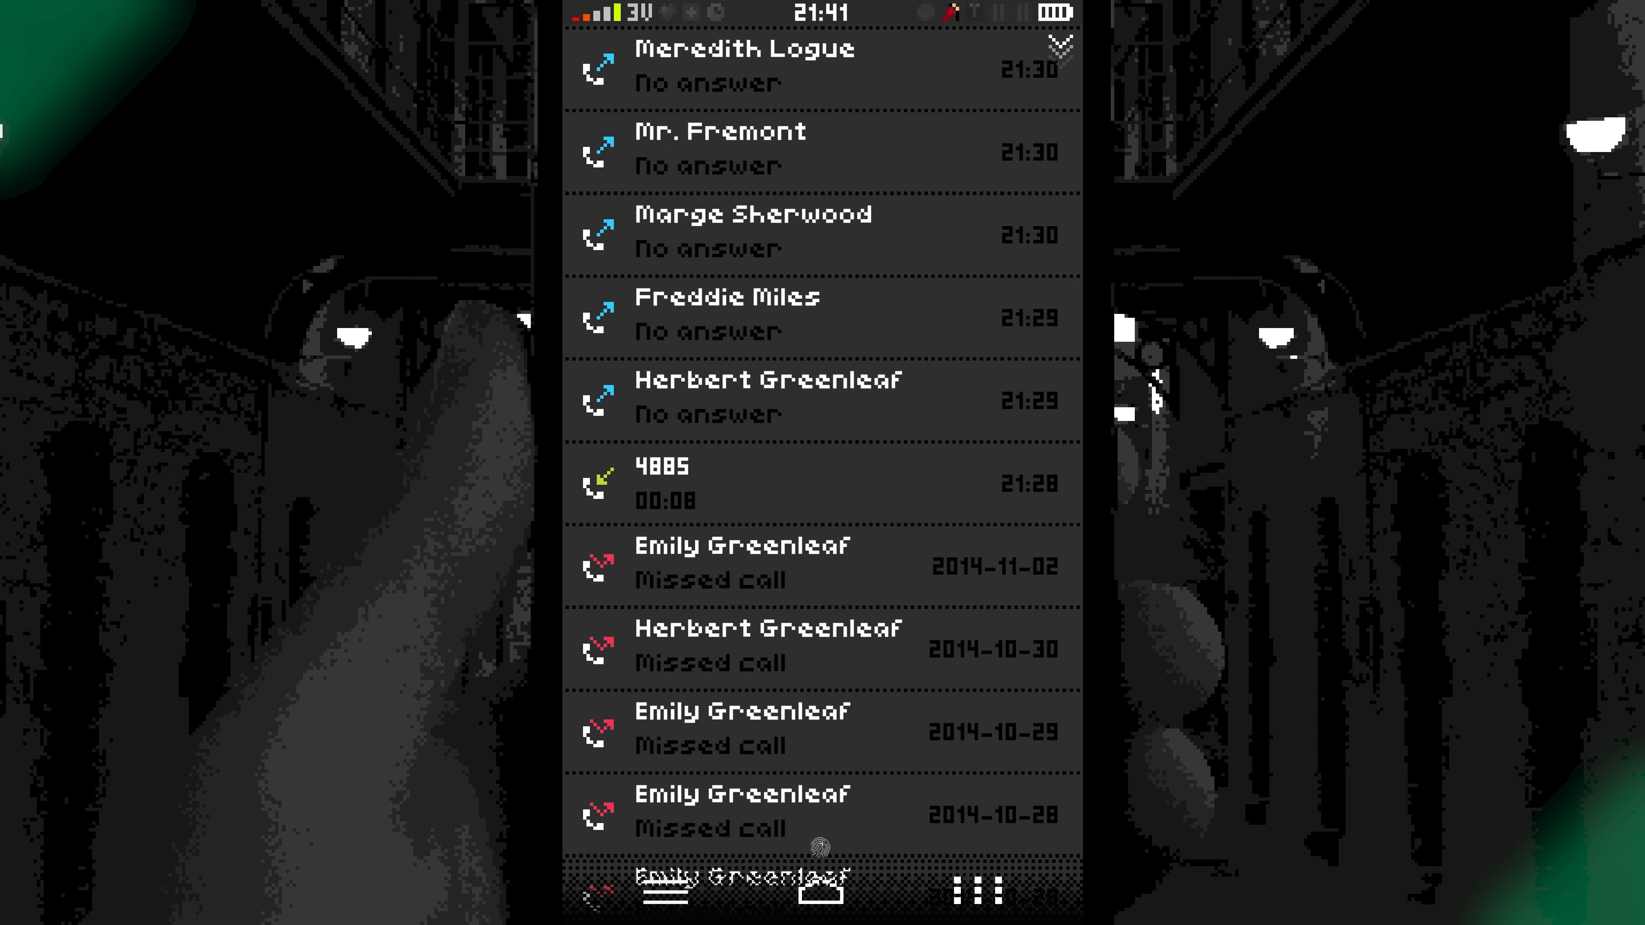
click(821, 891)
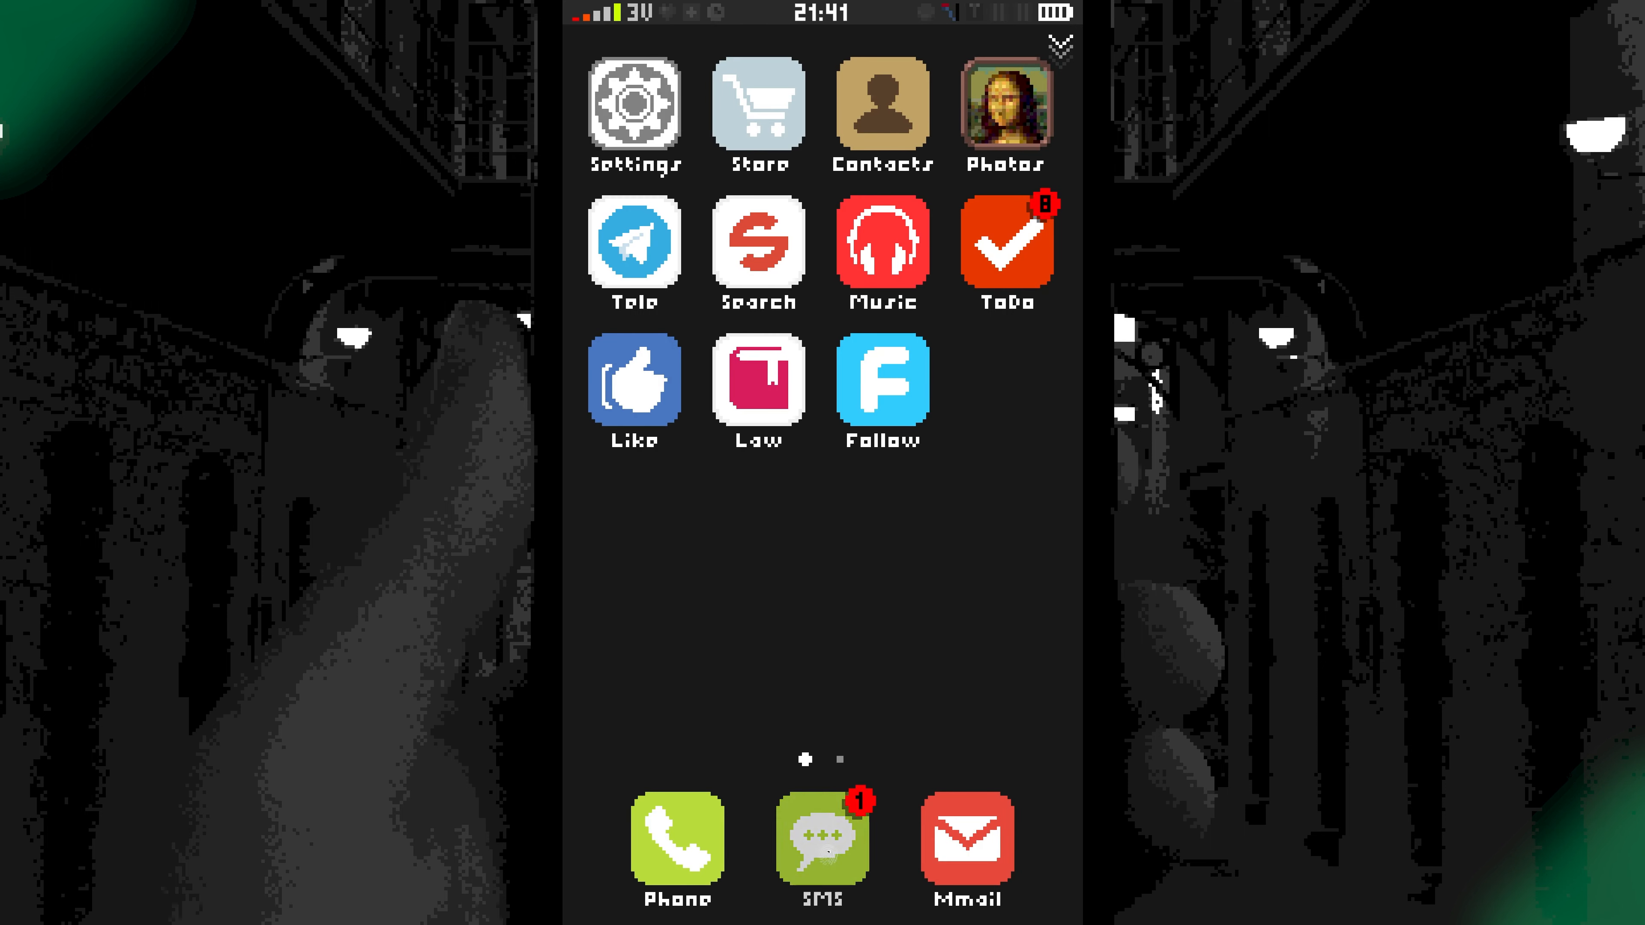
Report the 1818 coordinates text, weighing Articles 20@3, 19@3 and filing under Article 15 Item 1.
click(823, 836)
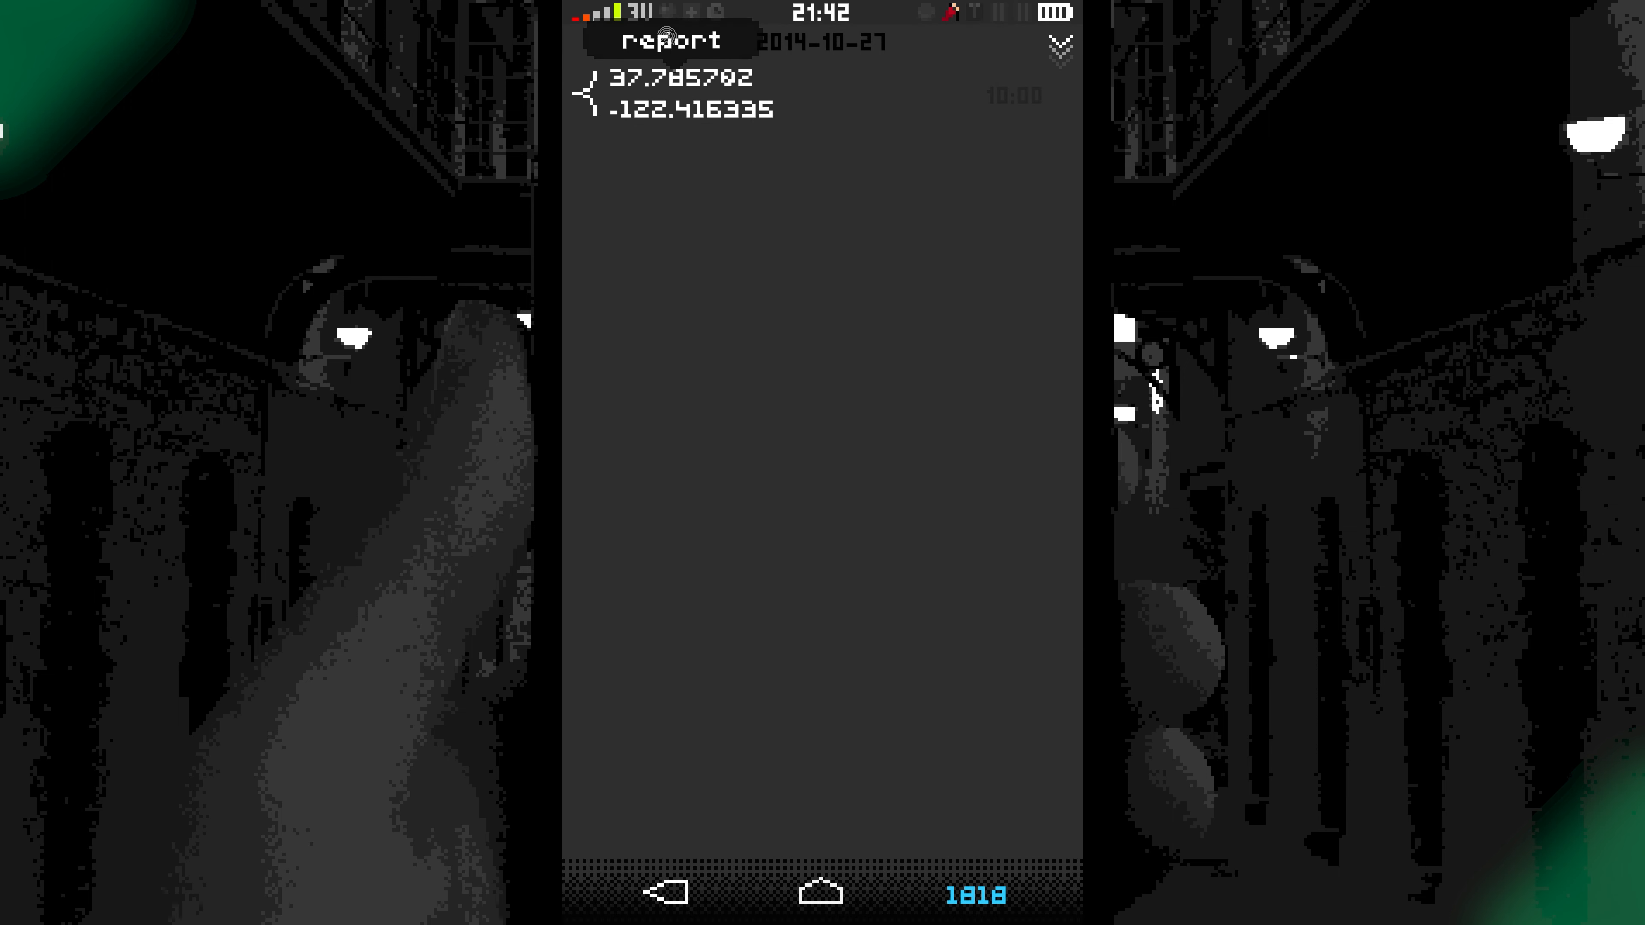
click(874, 669)
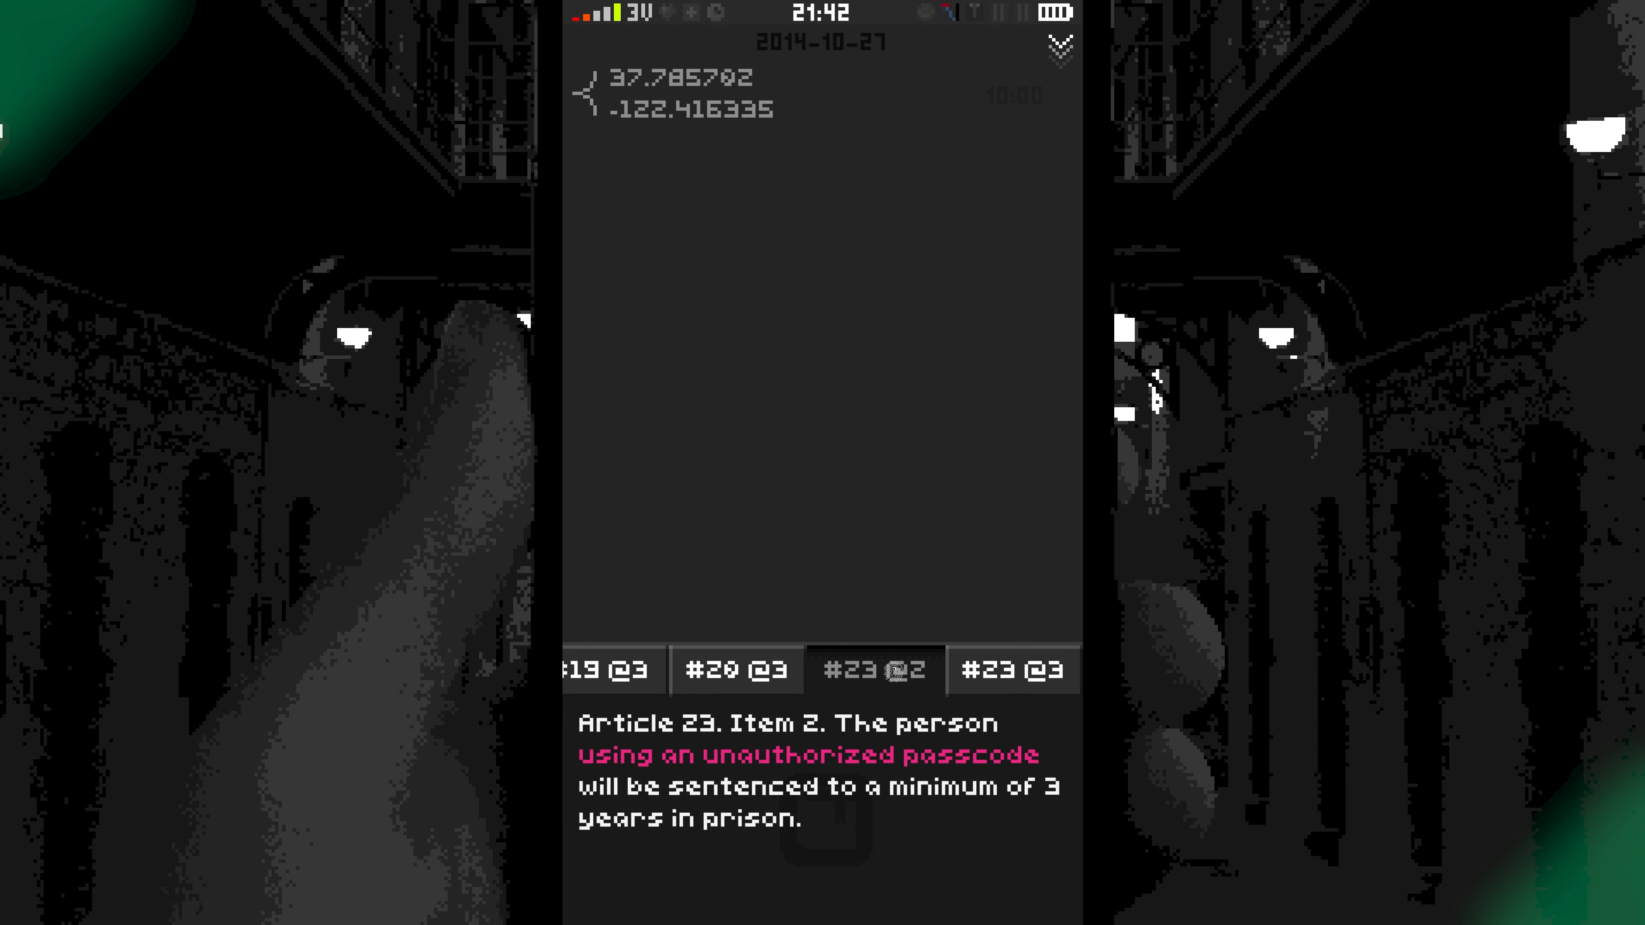
click(738, 670)
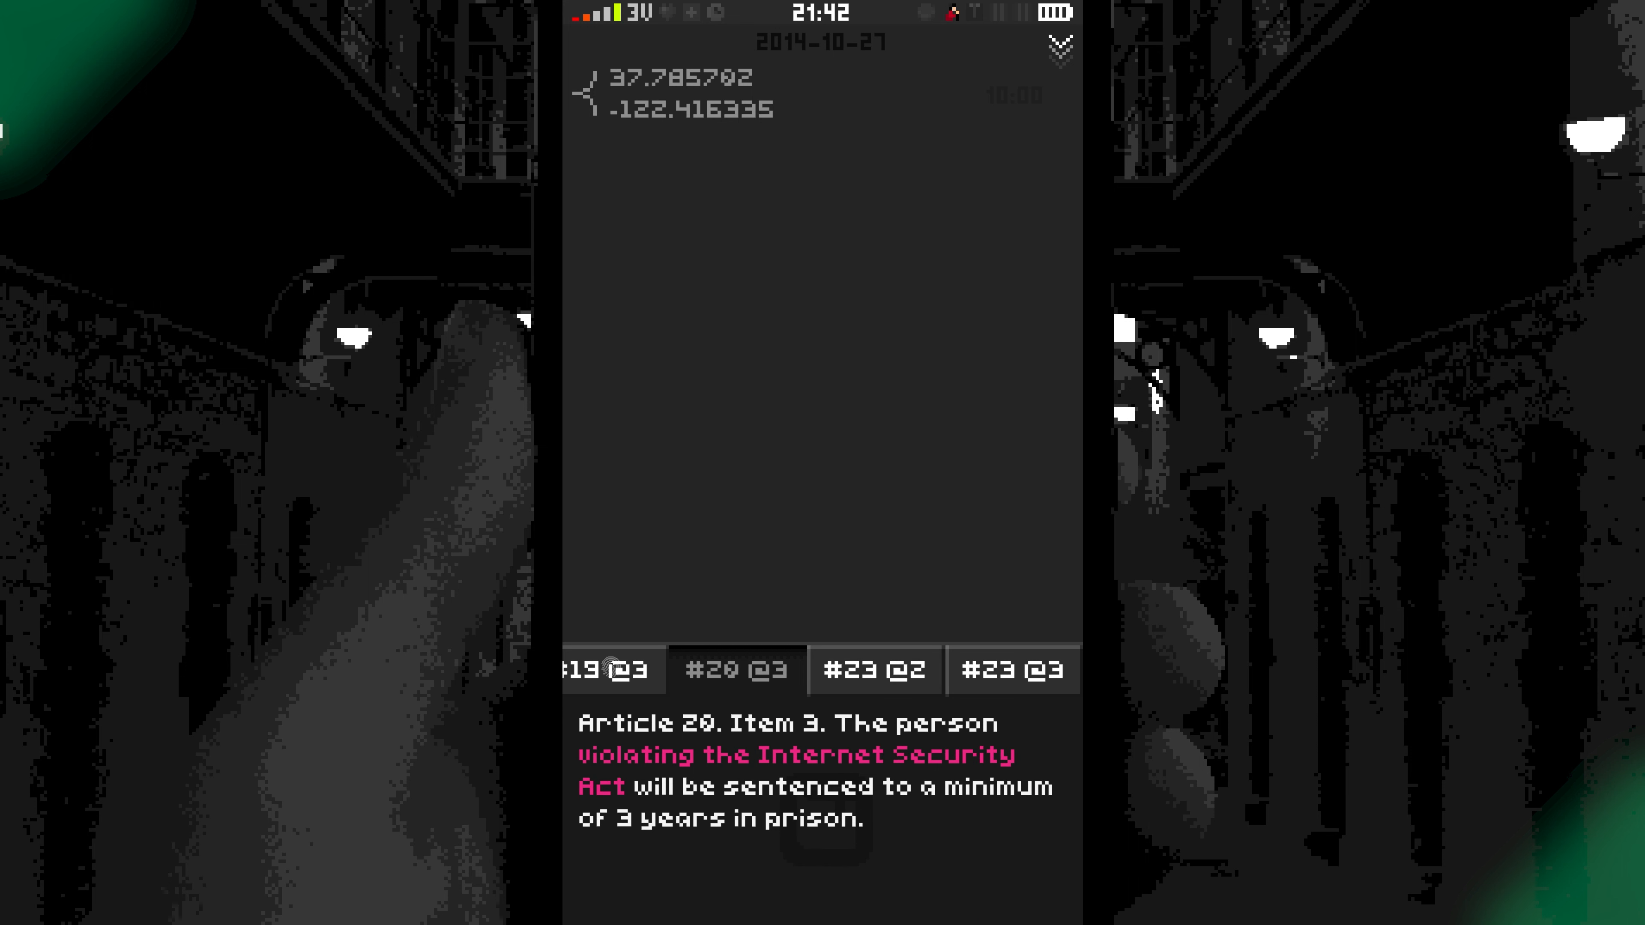
click(609, 668)
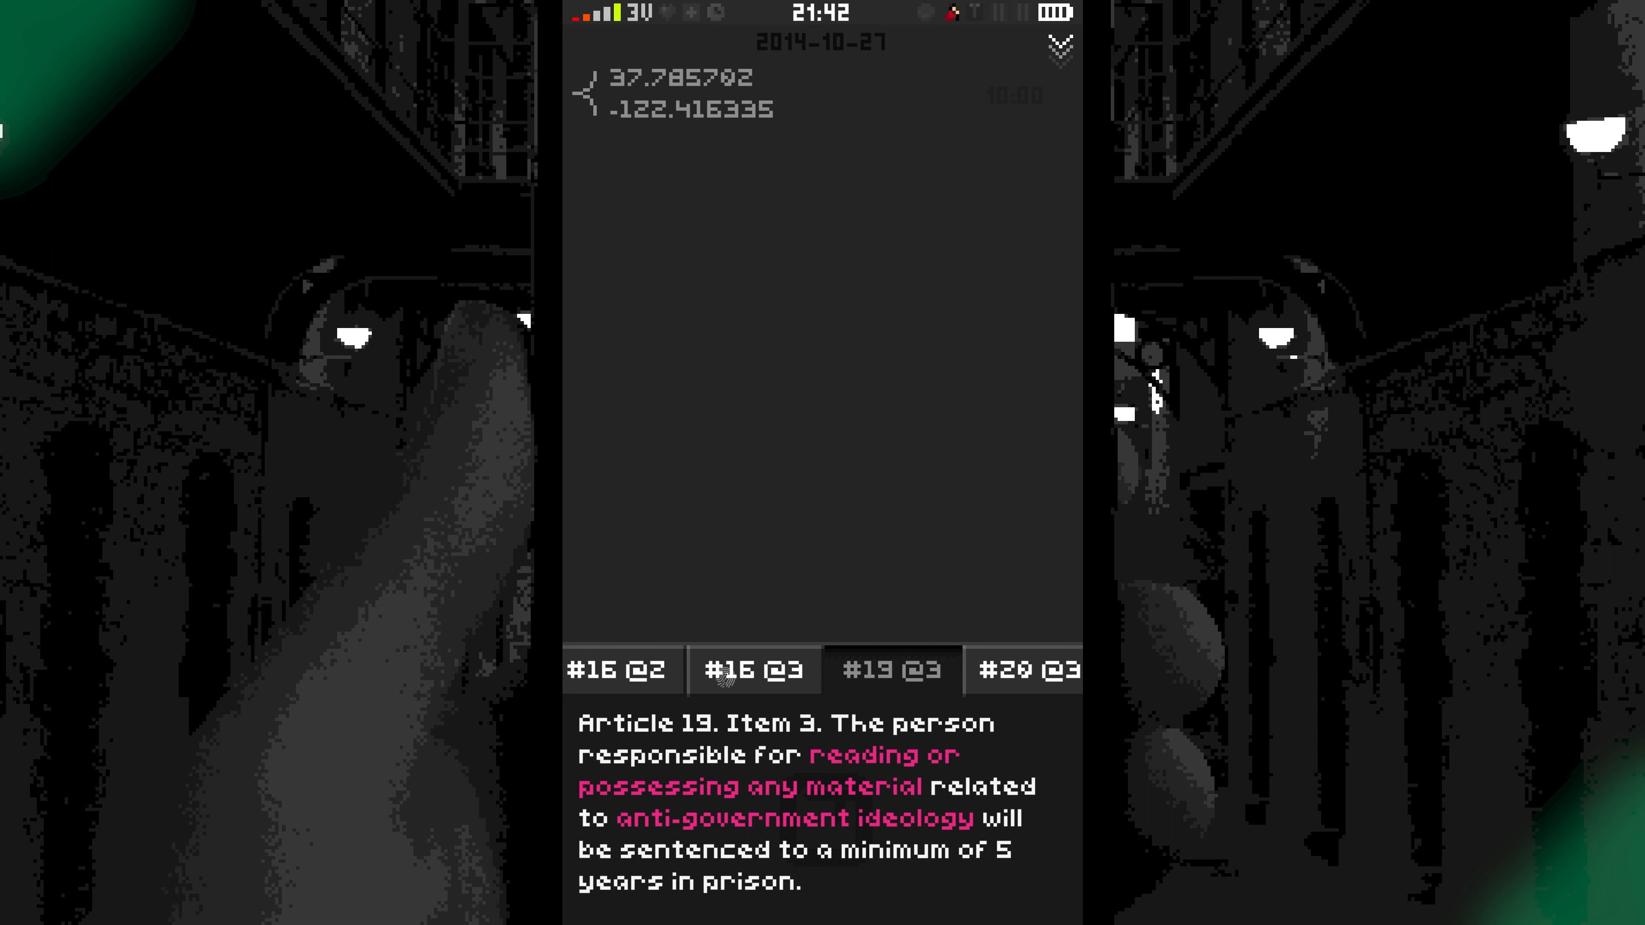
click(754, 669)
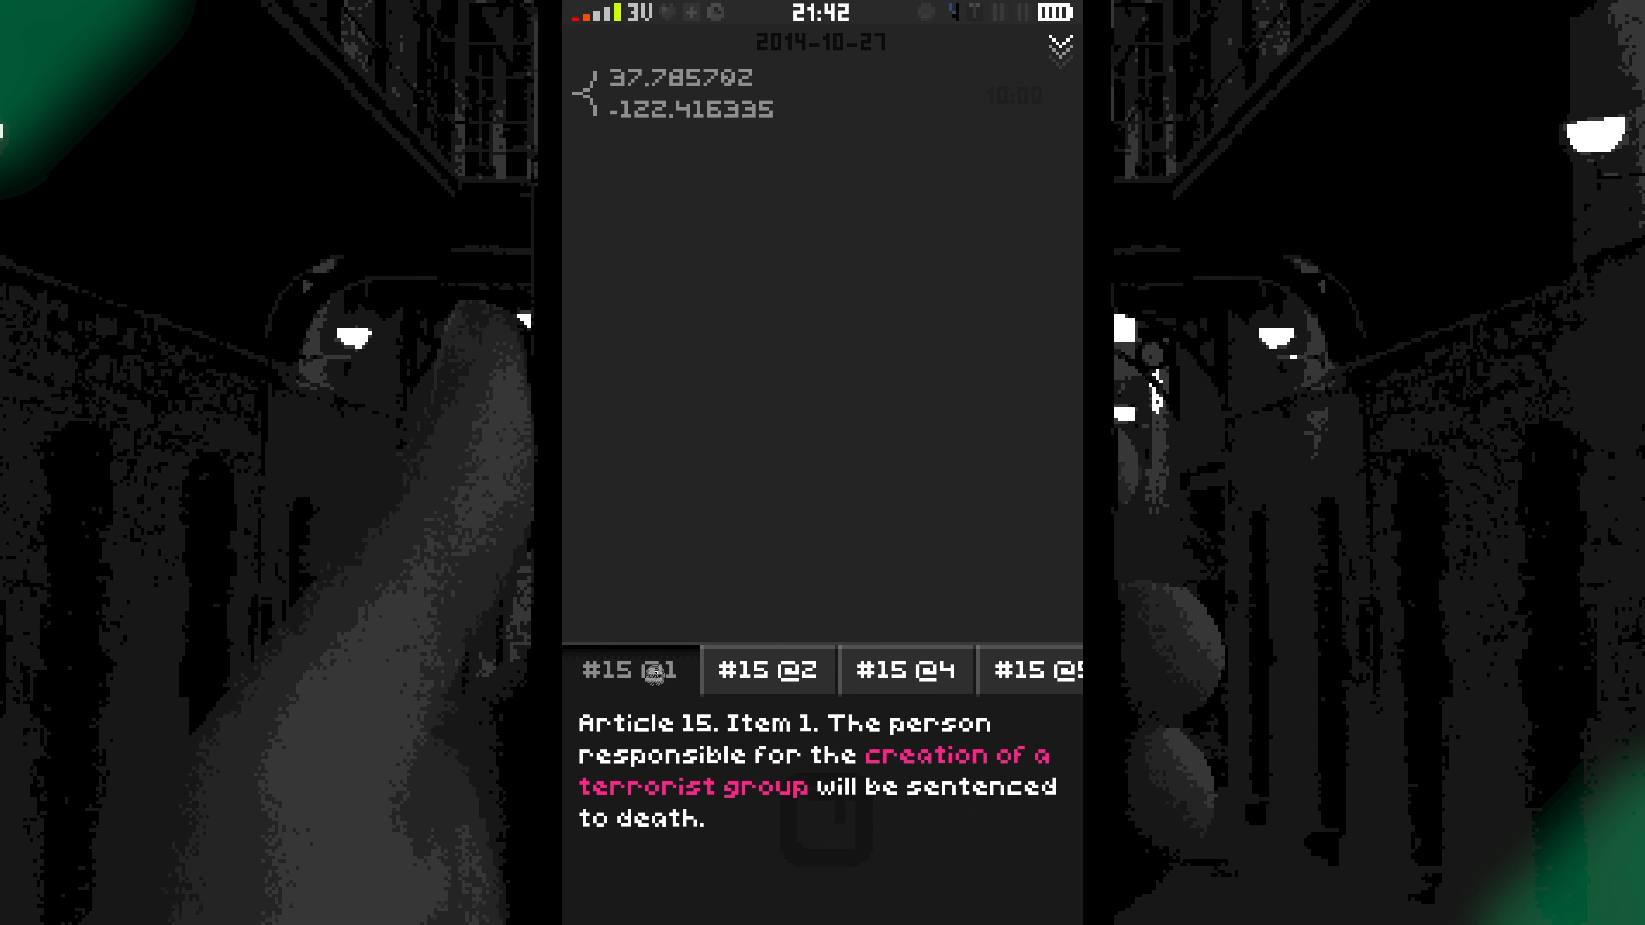
click(768, 669)
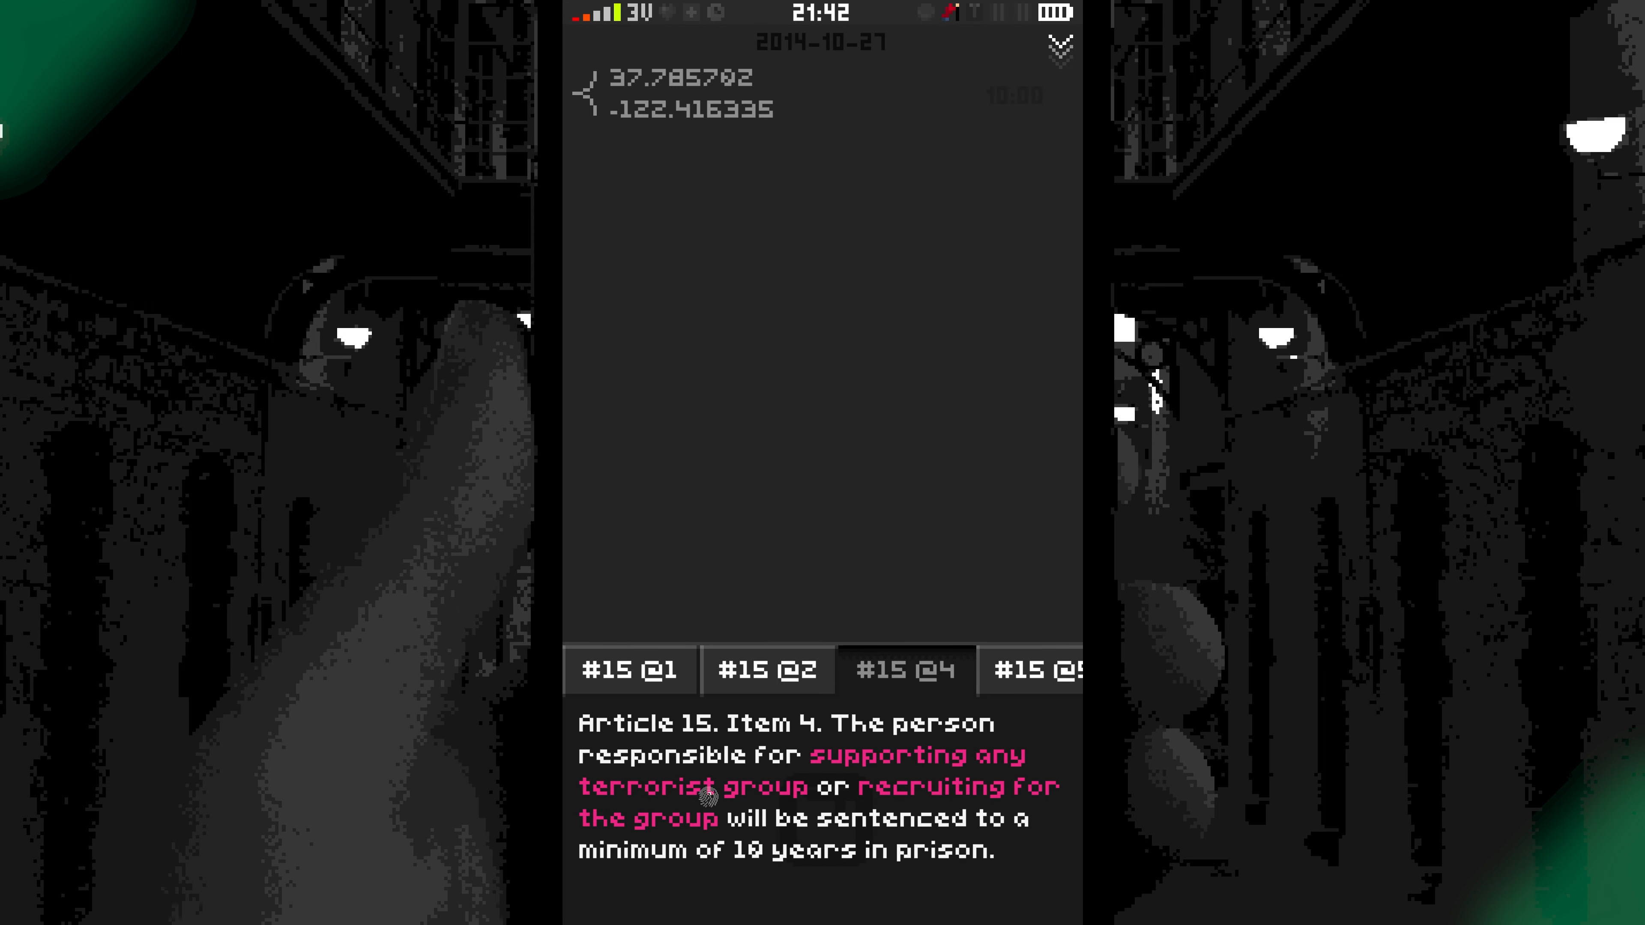
Read through Articles 19@3, 16@2 on rioting and 20@3, then close the law reference.
click(1039, 670)
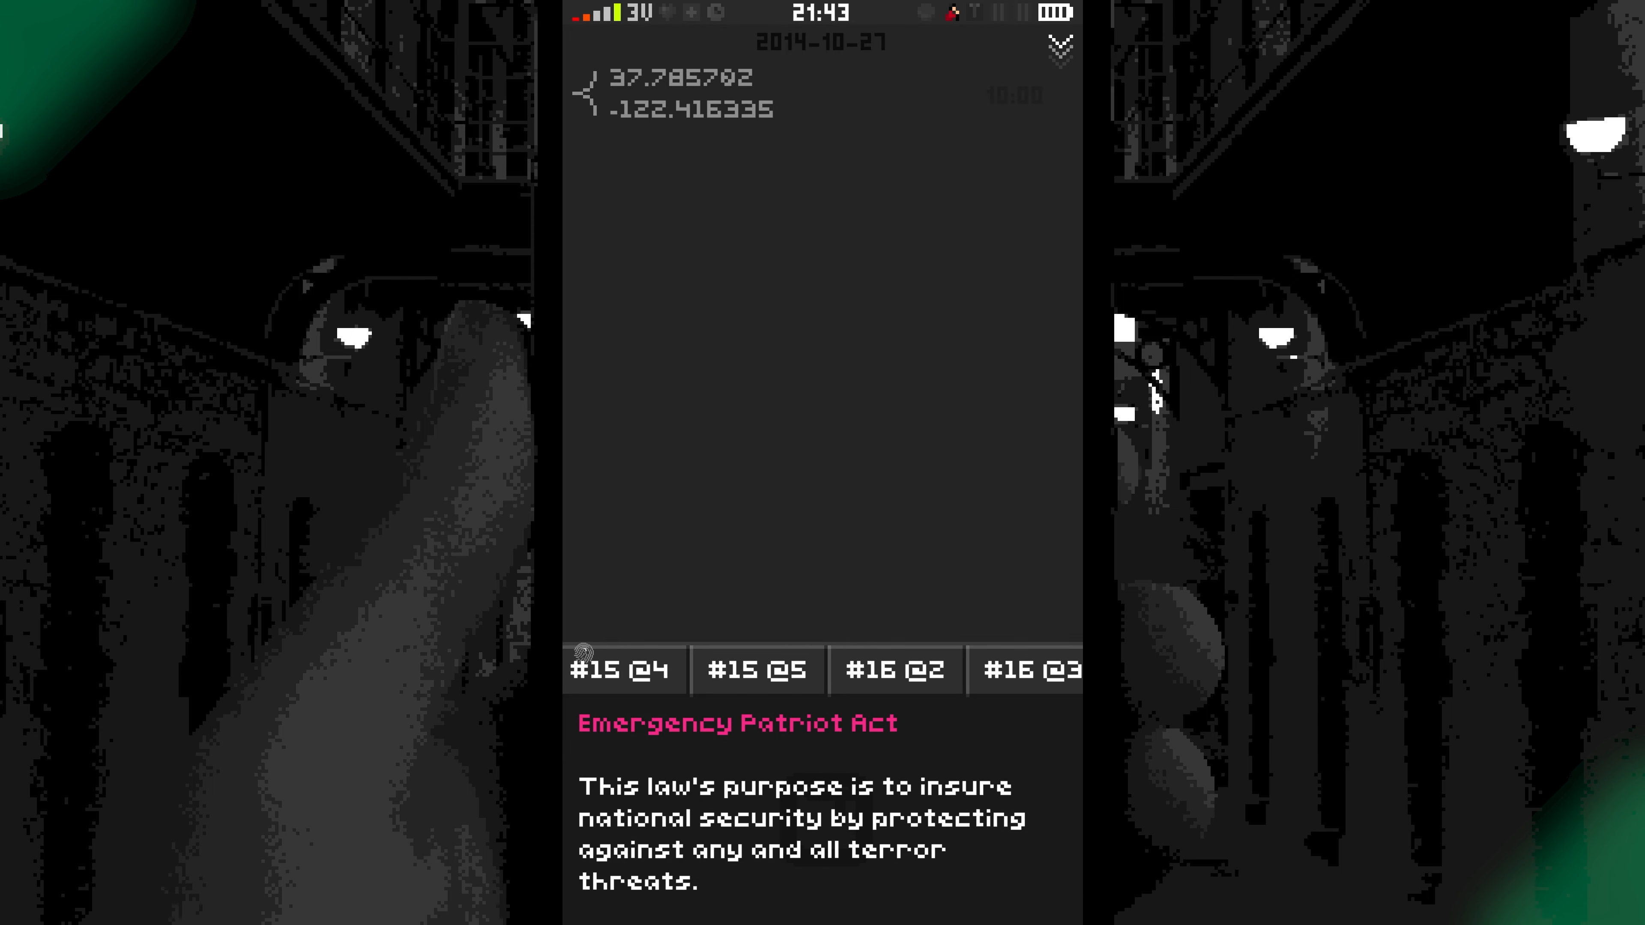
click(898, 669)
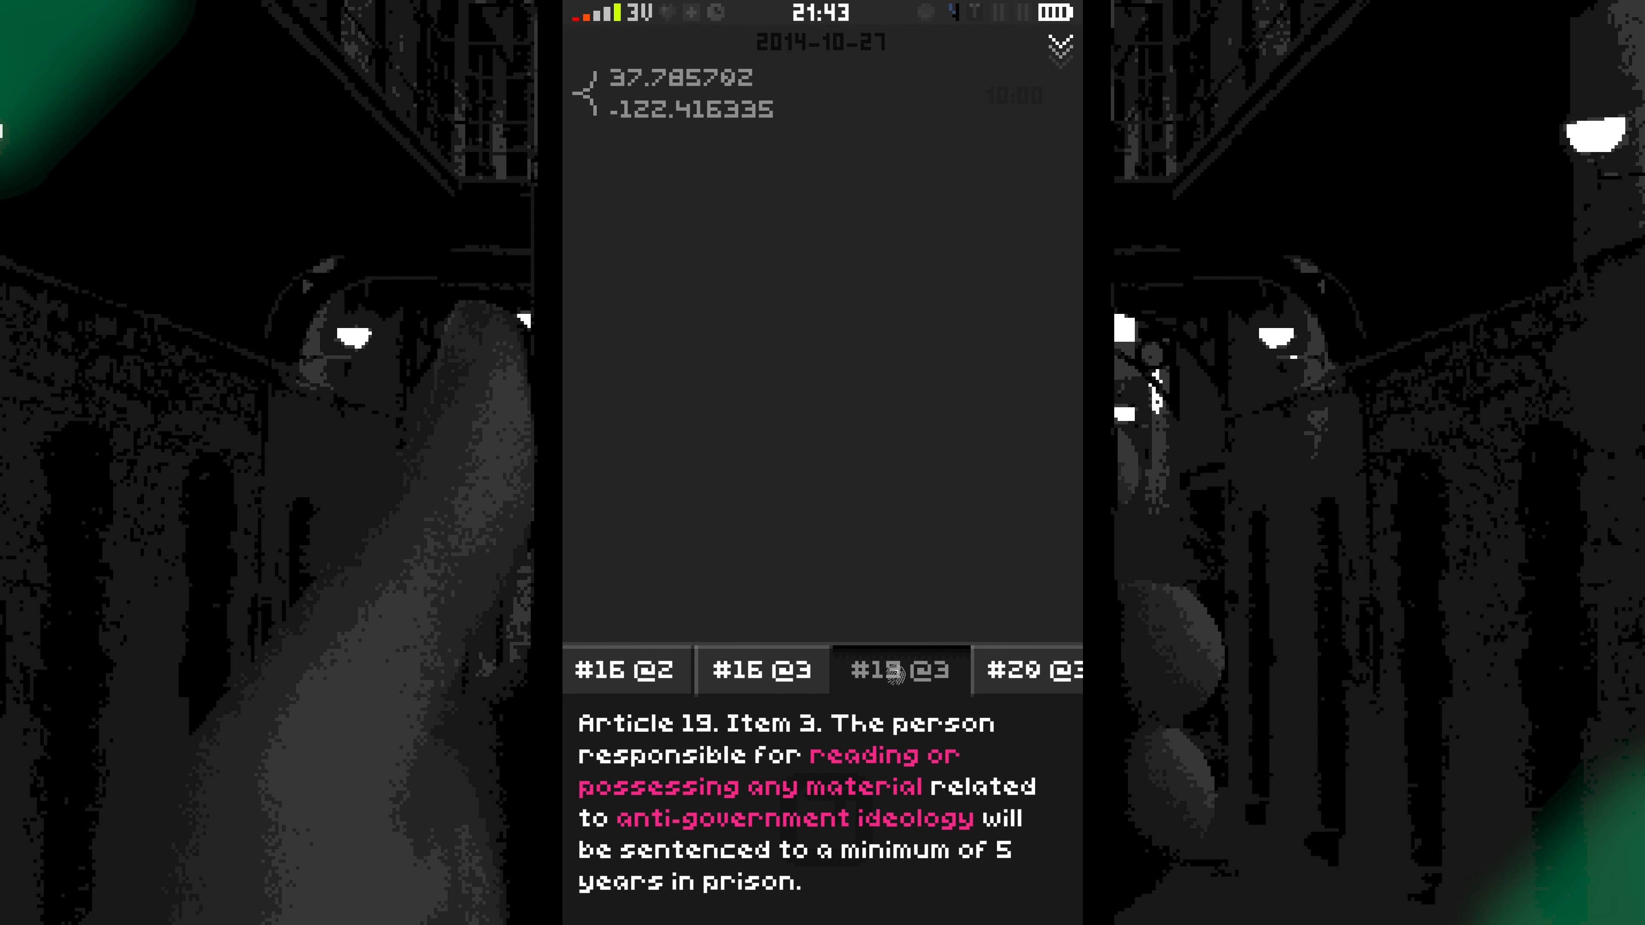
click(762, 670)
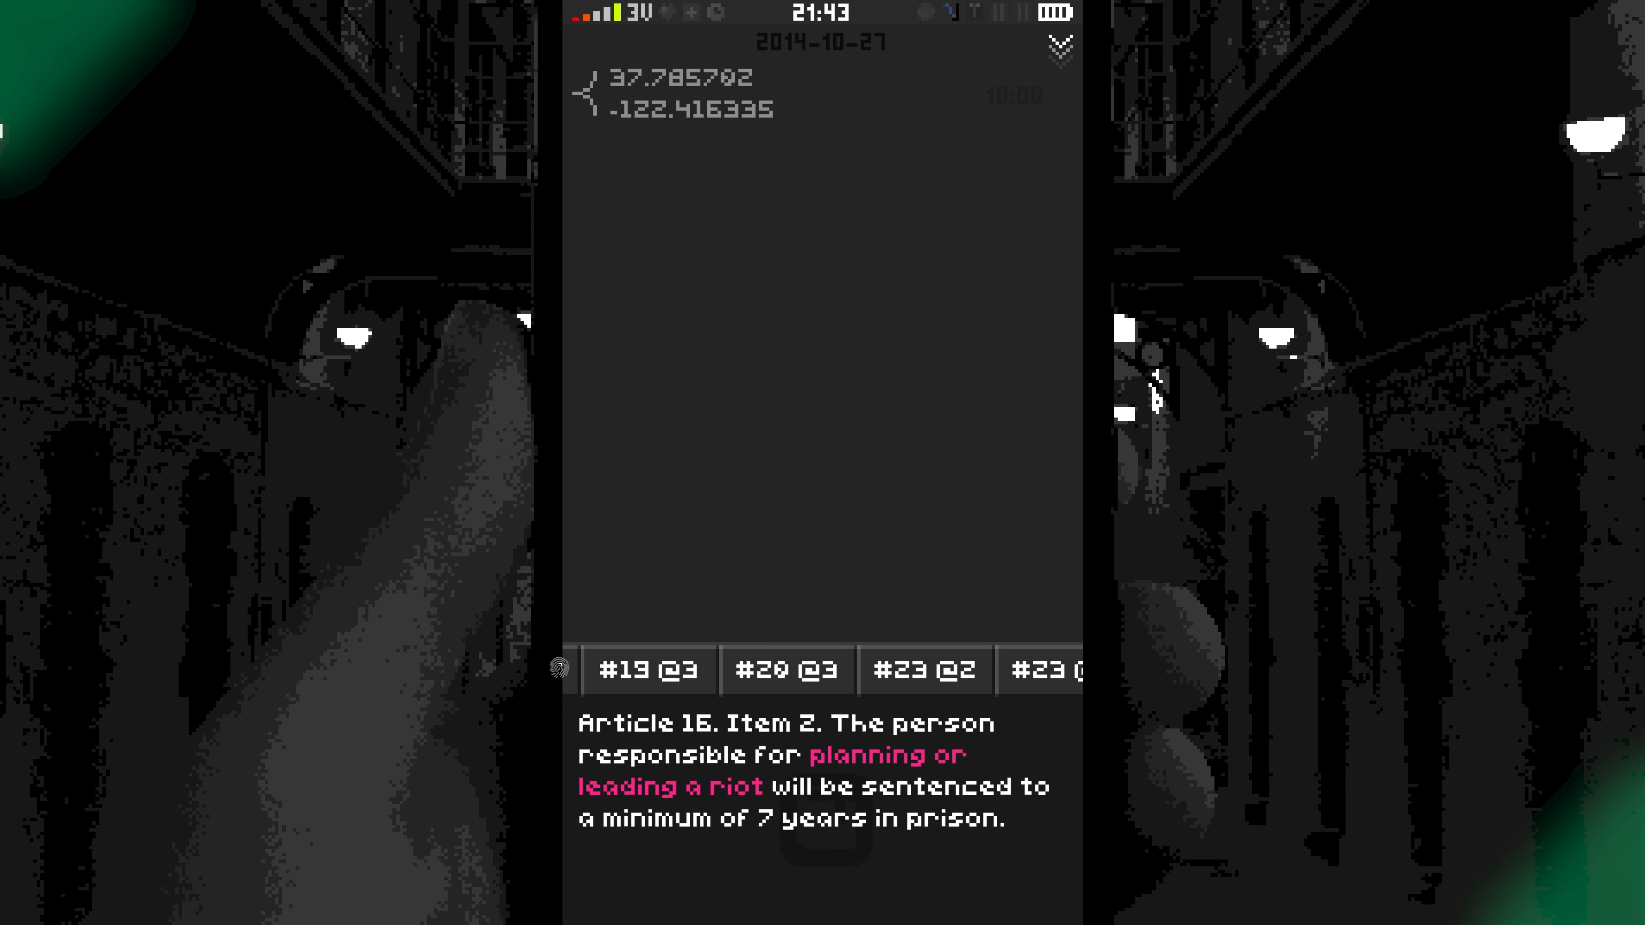
click(767, 669)
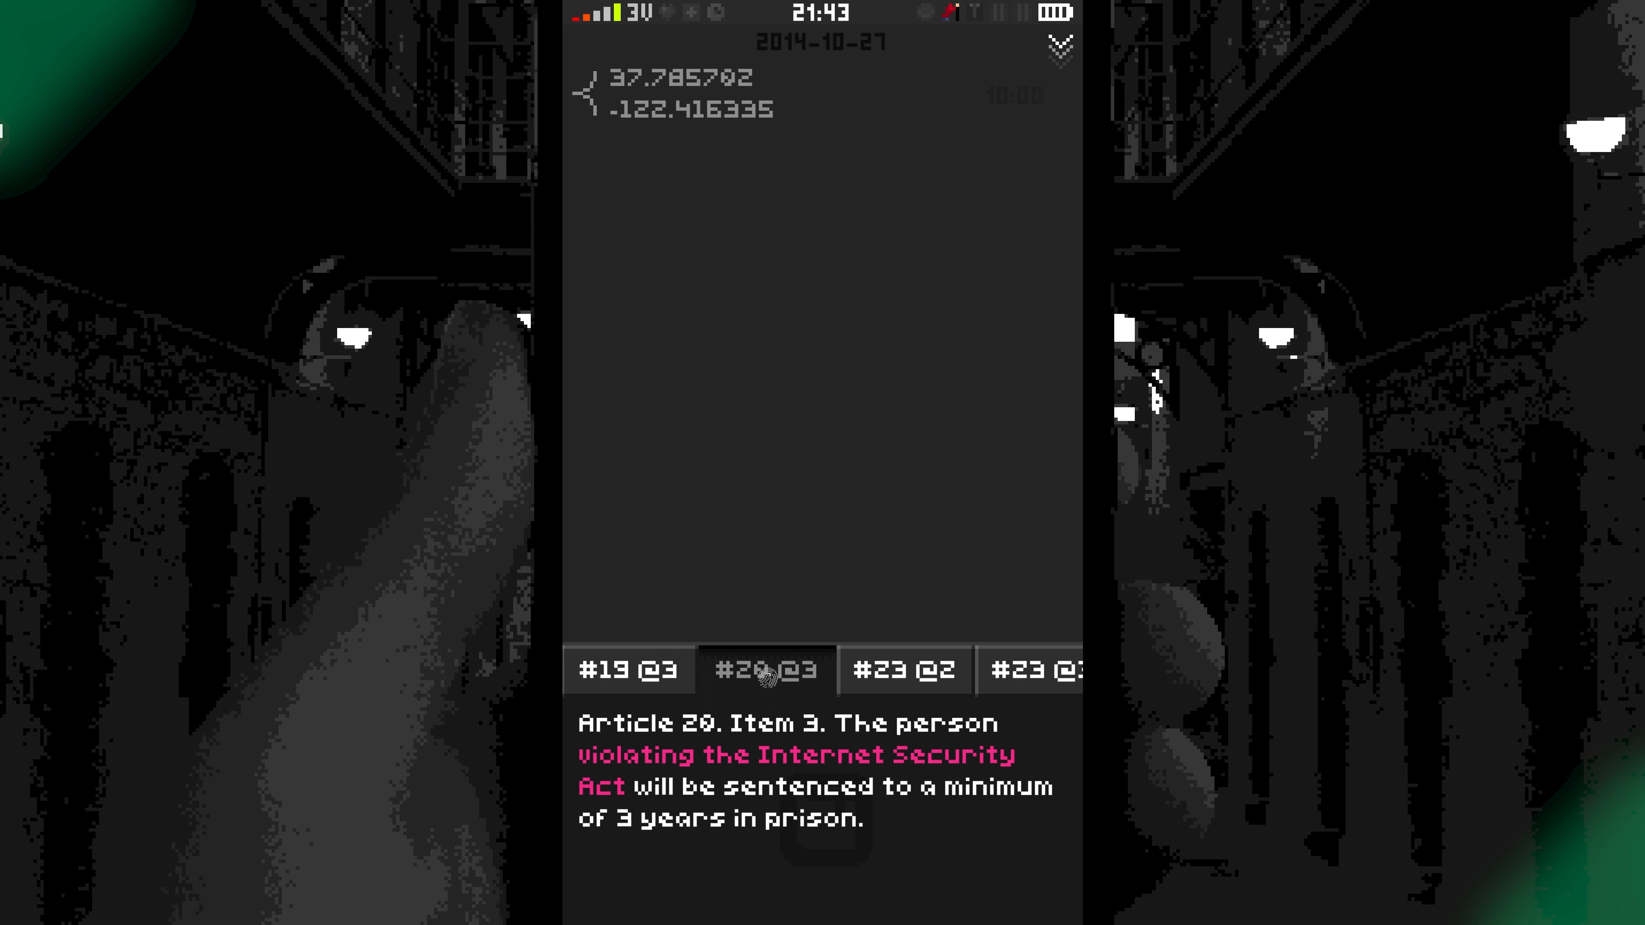
click(903, 670)
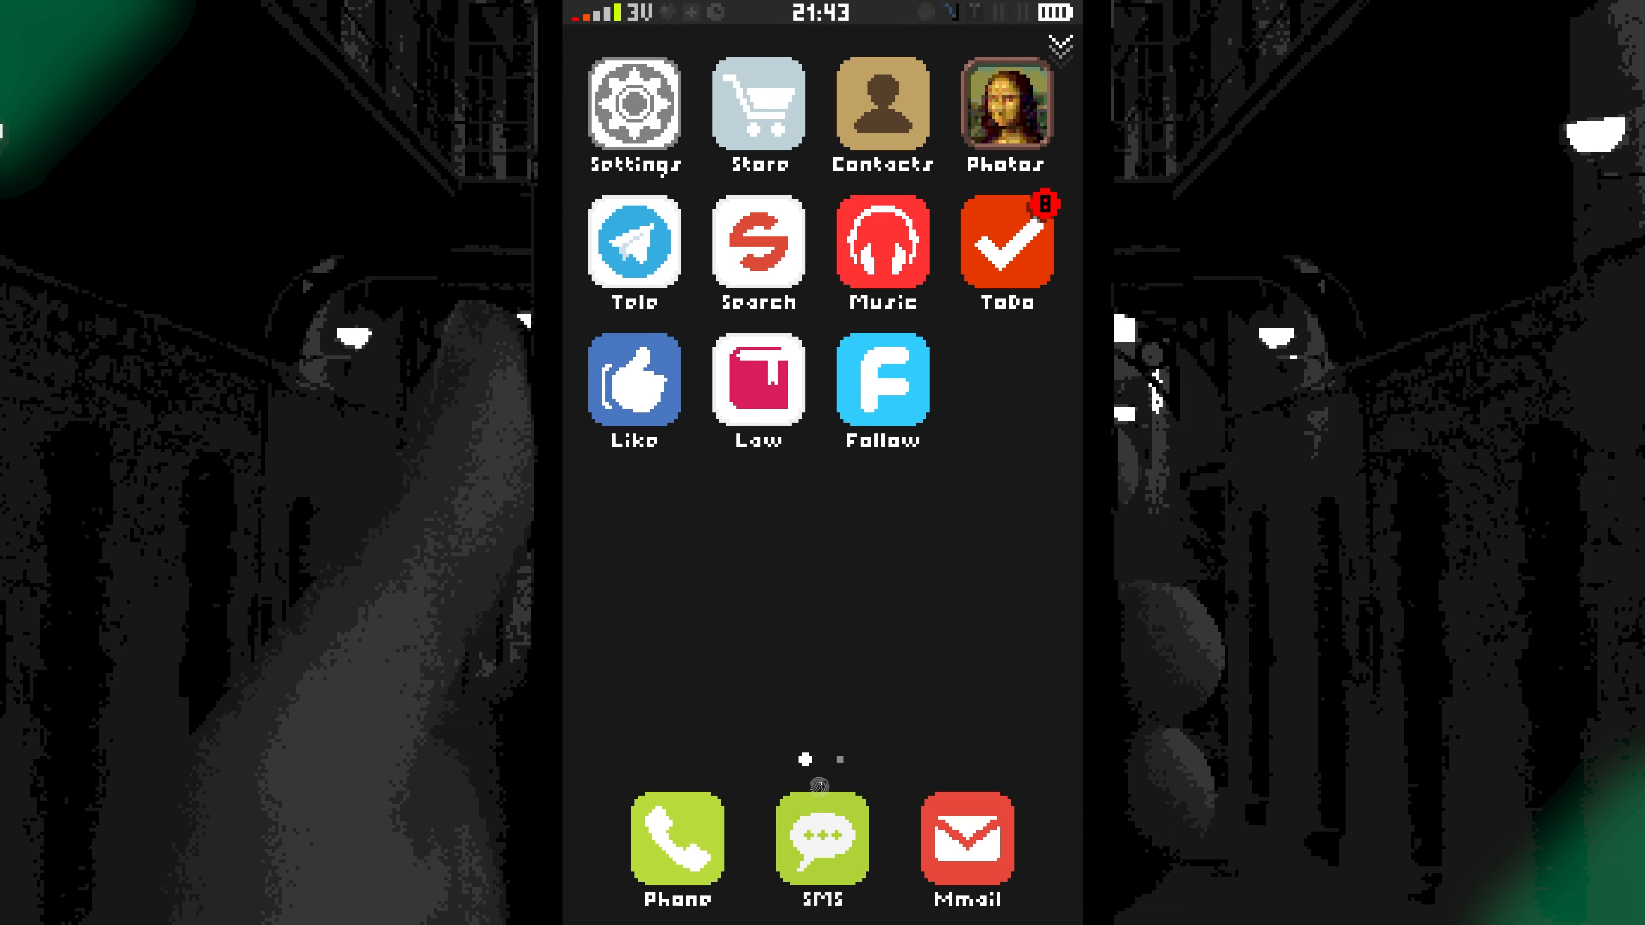
Call 1818, hang up when unanswered, then glance over the contacts list.
click(677, 839)
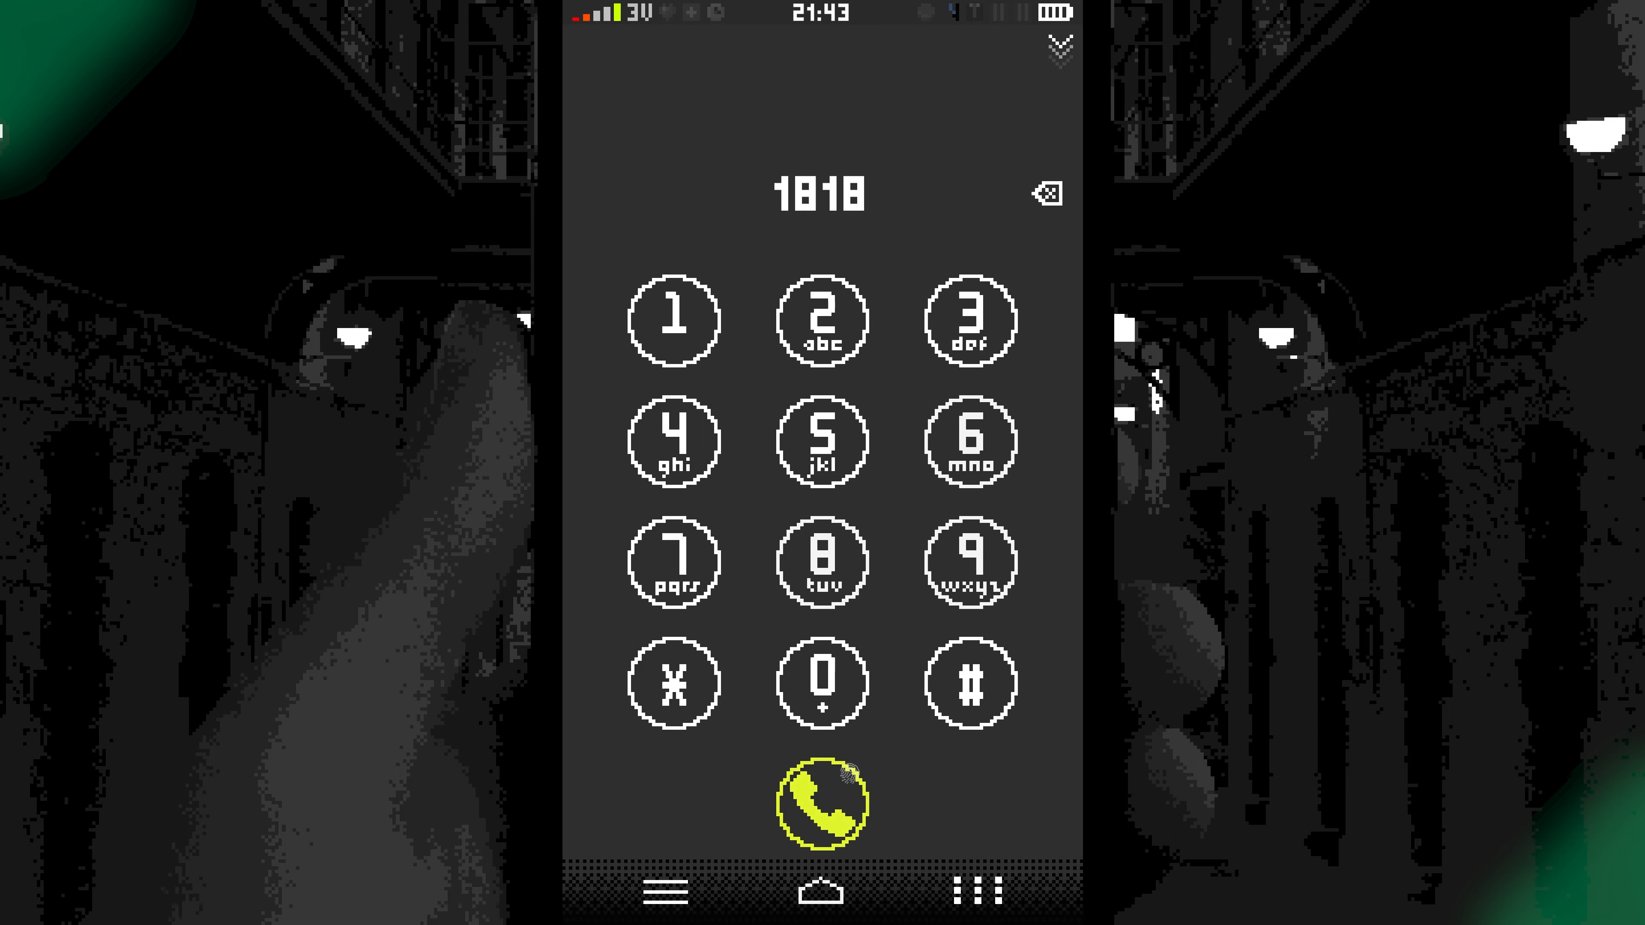
click(822, 804)
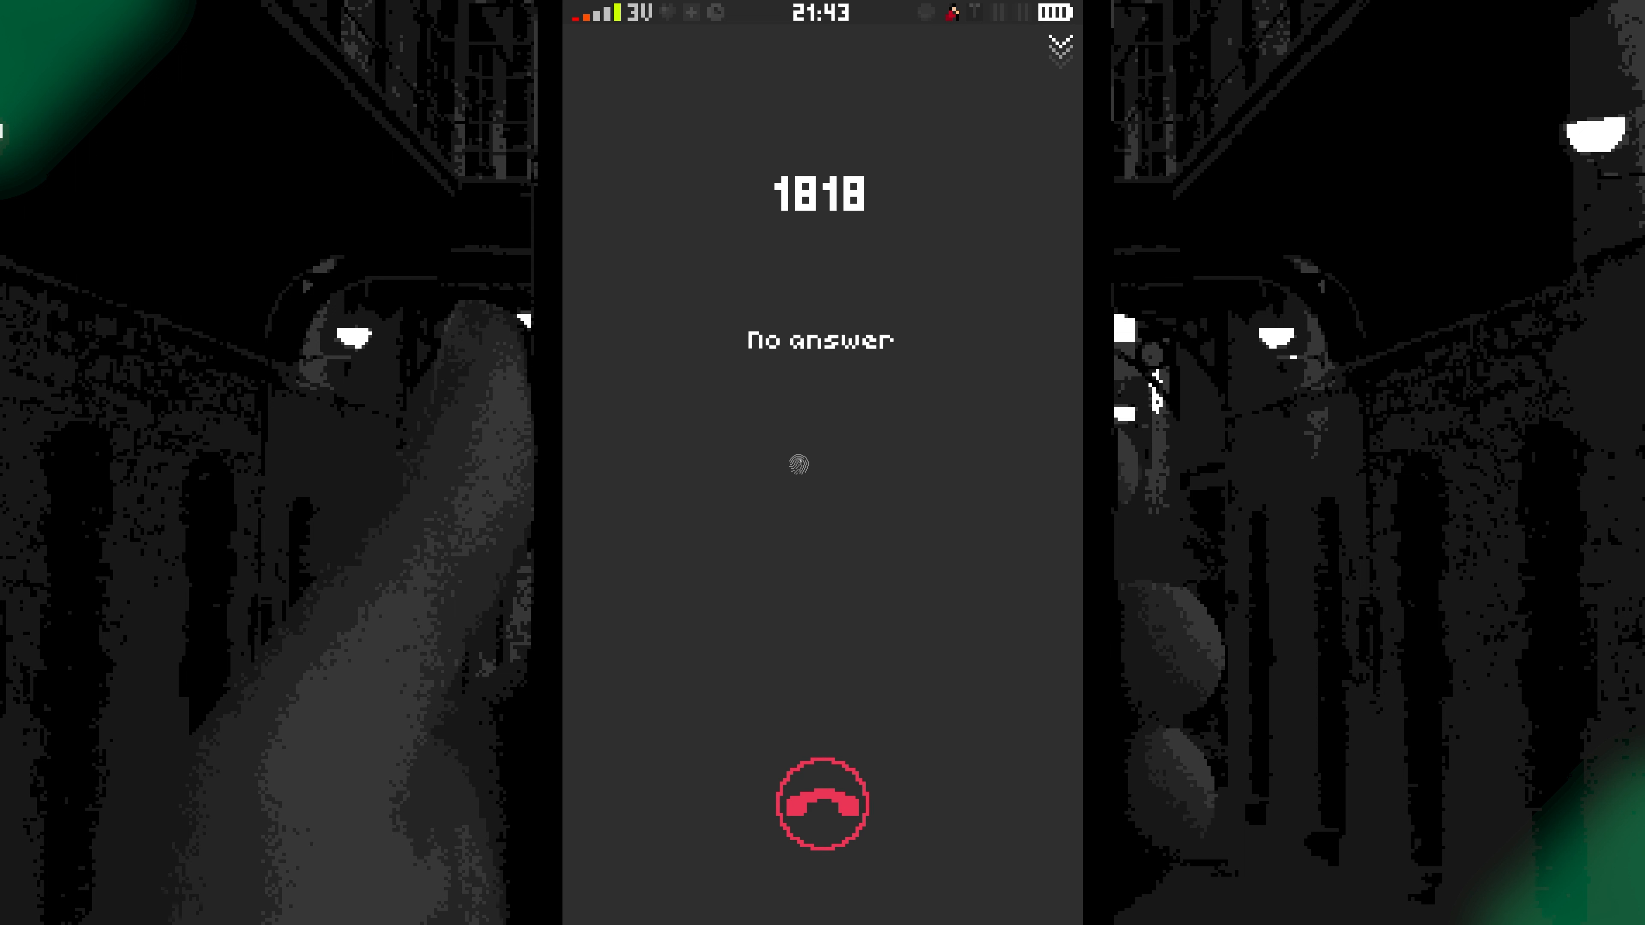
click(822, 806)
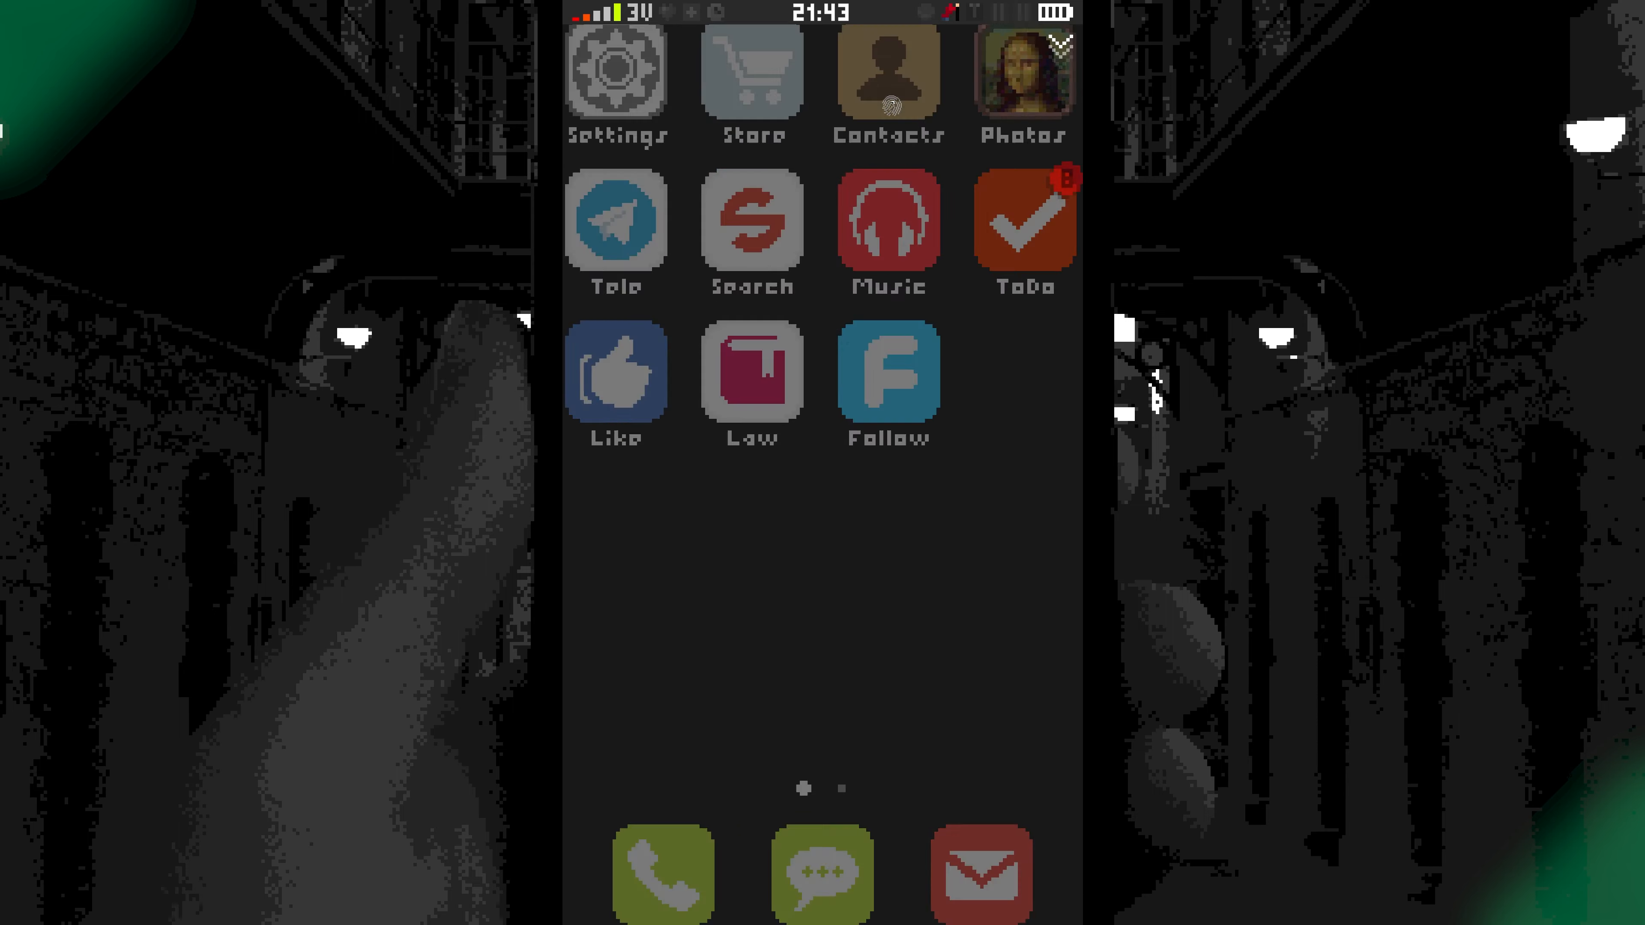
click(887, 74)
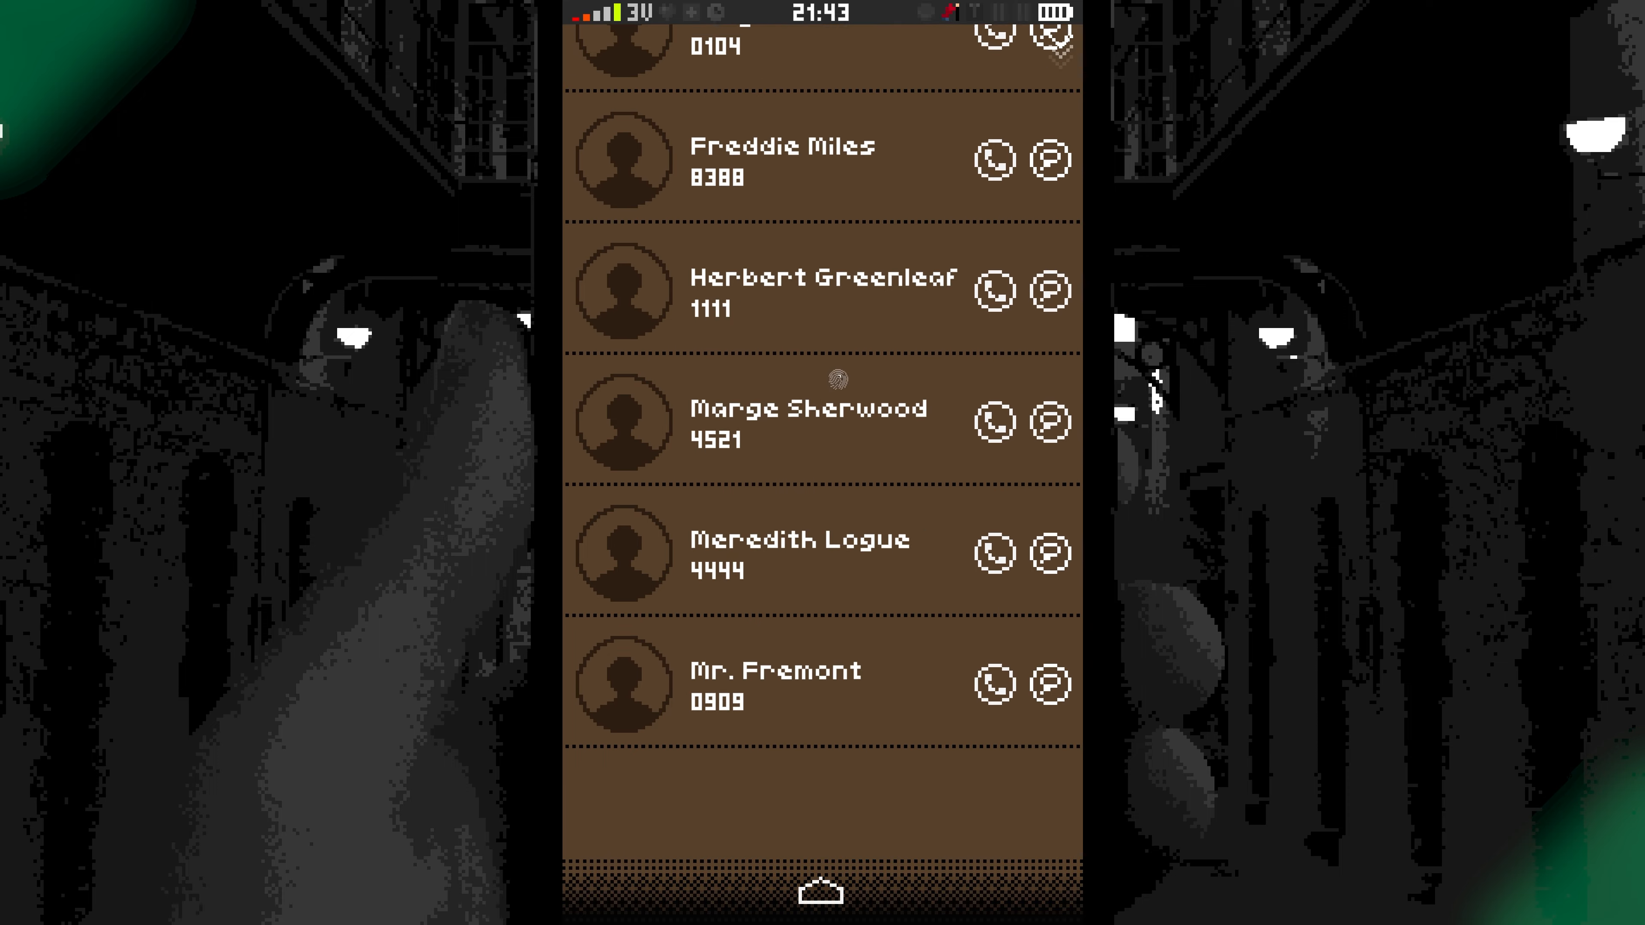
scroll(down, 3)
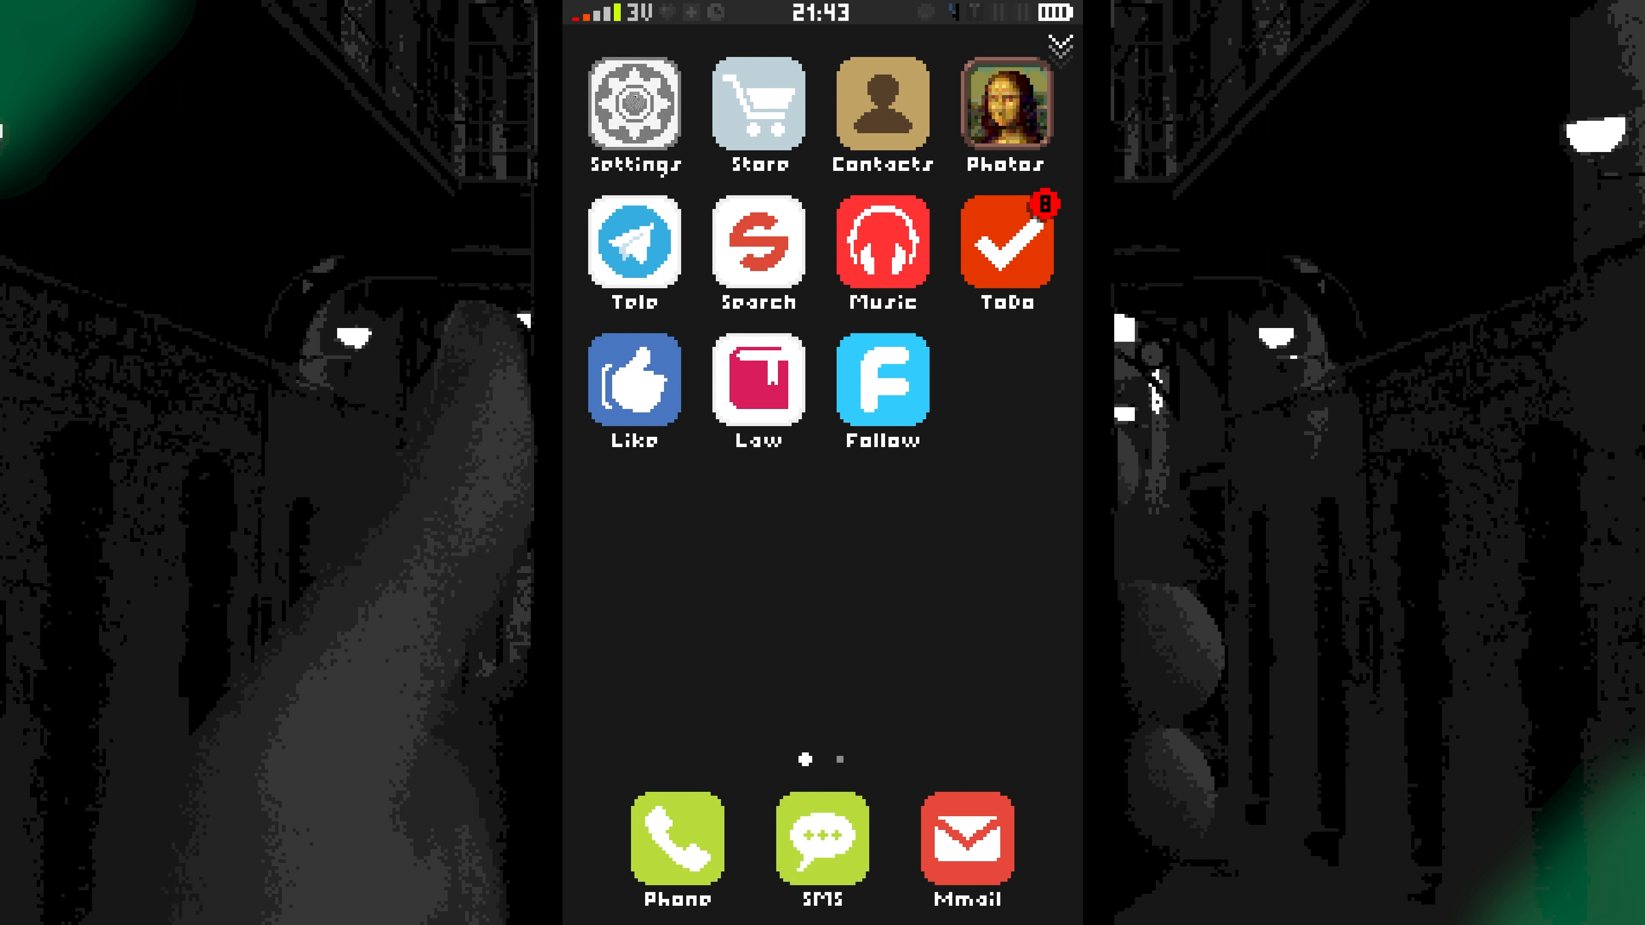
click(635, 108)
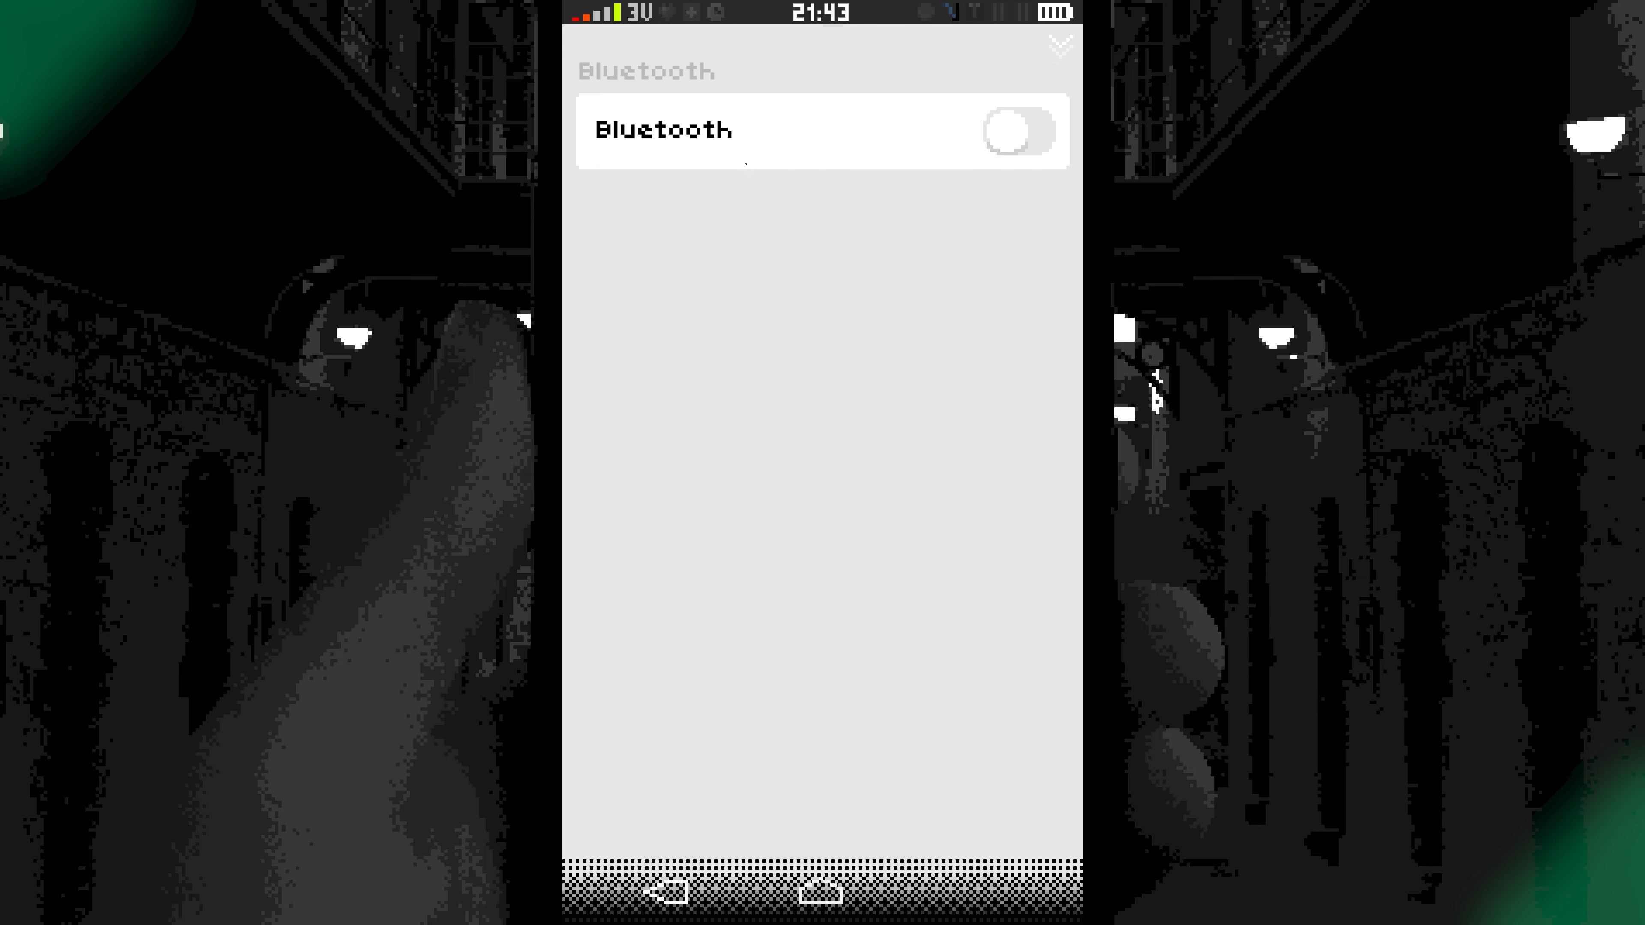
click(1016, 132)
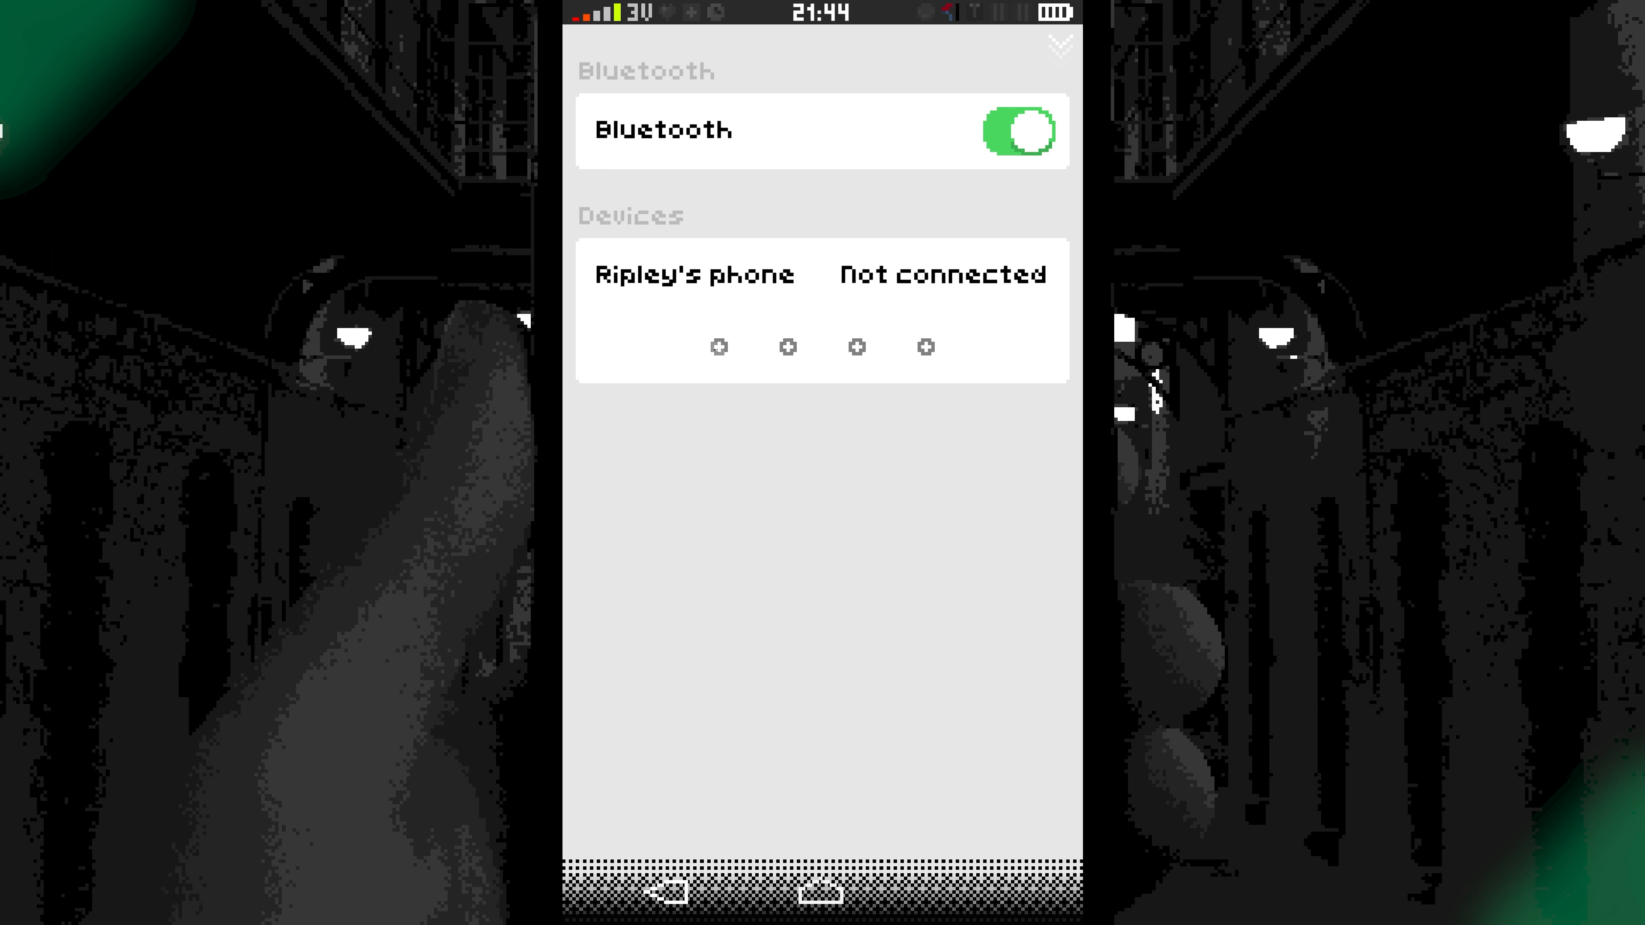
click(720, 346)
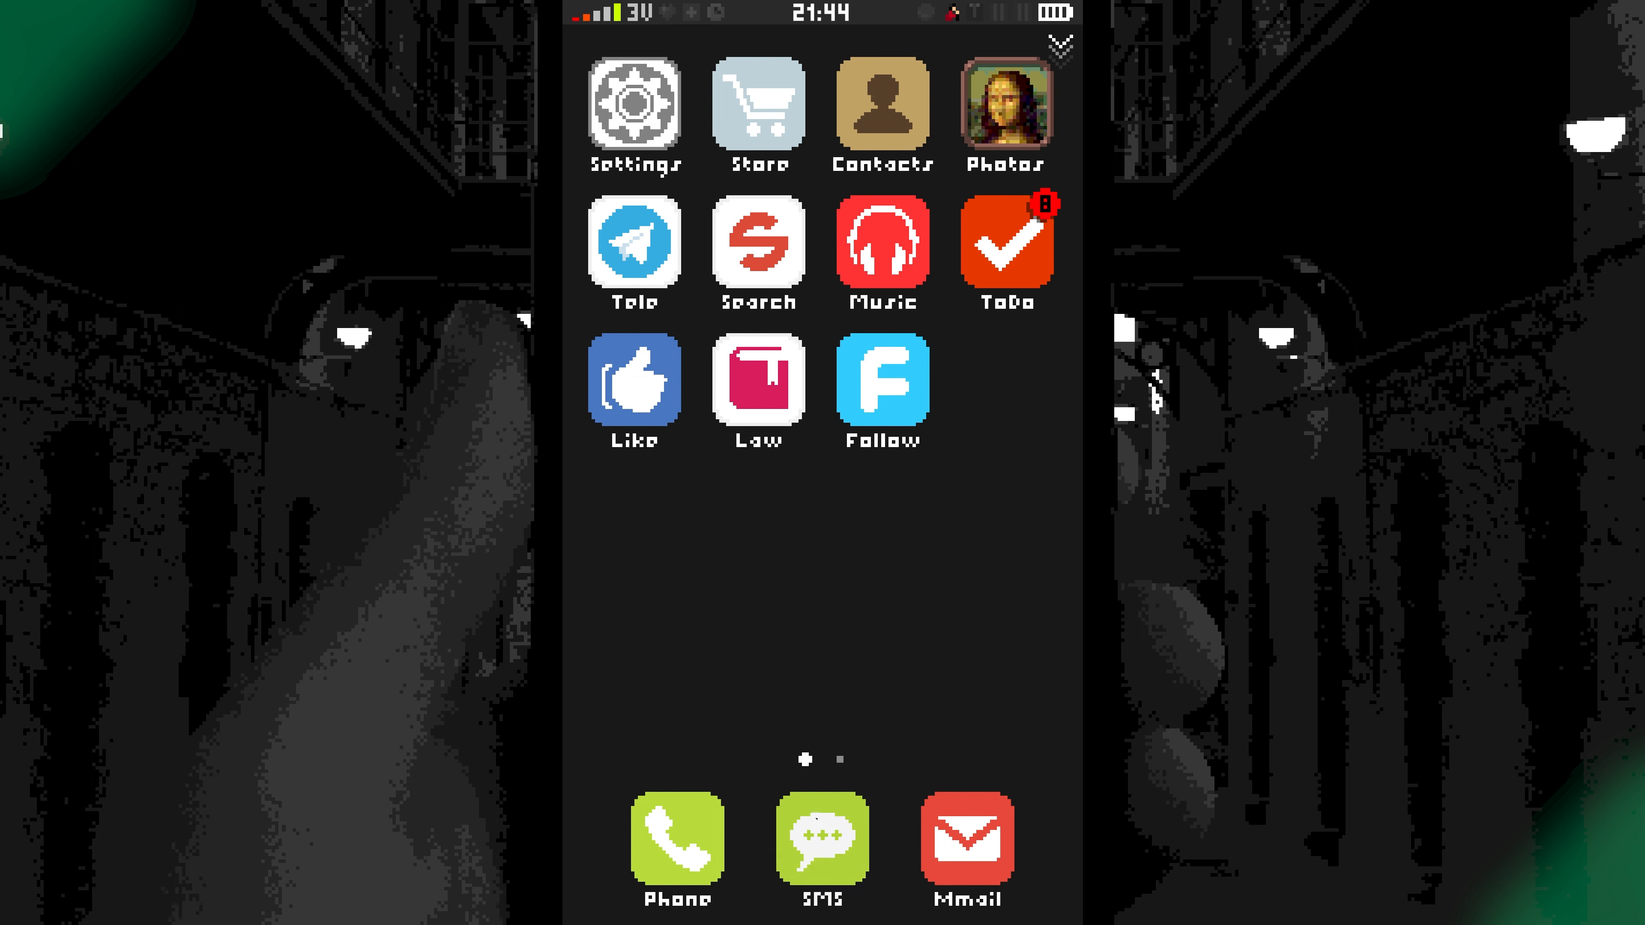
click(823, 832)
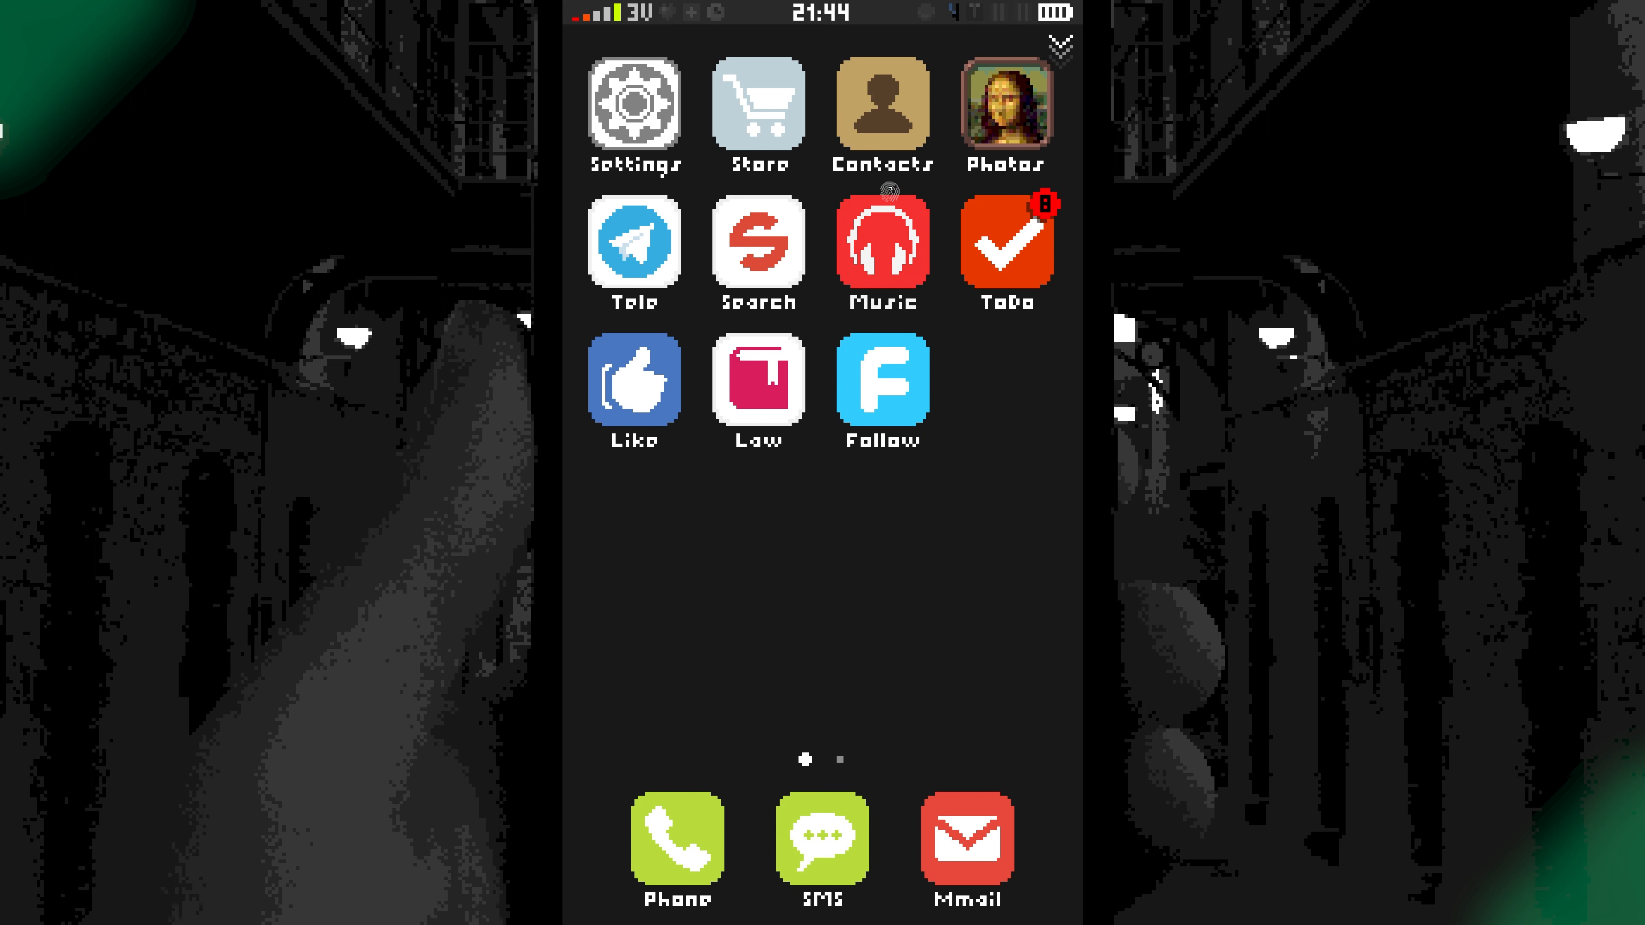
Search for Bodo League Massacre from the suggestions, then look up Riot.
click(757, 251)
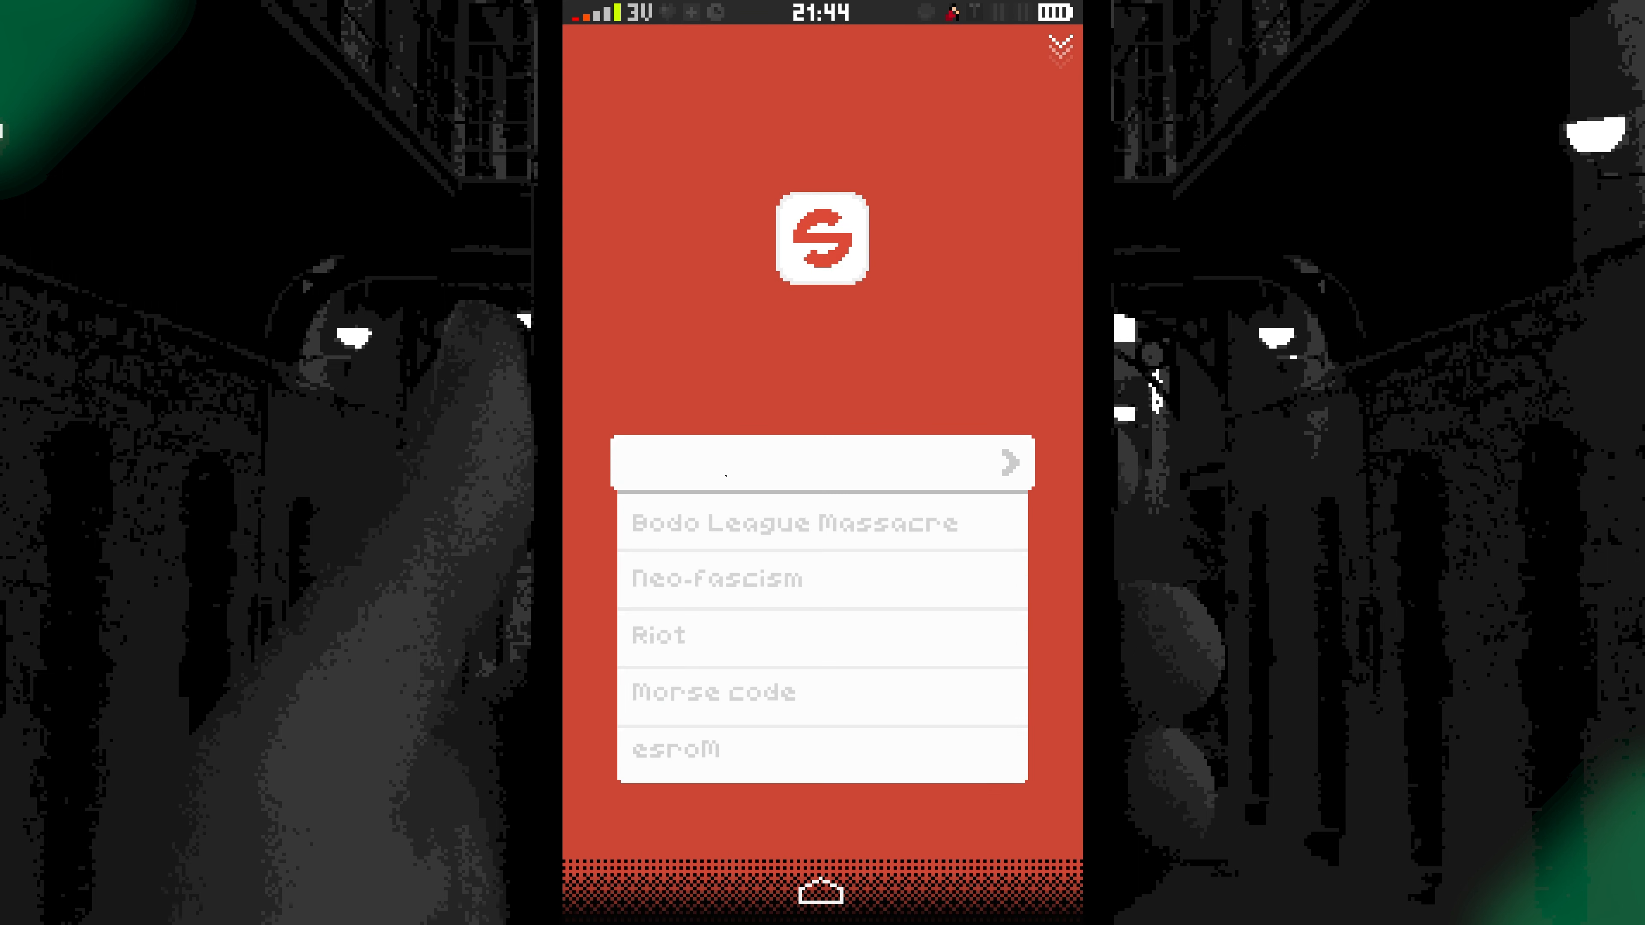
click(795, 523)
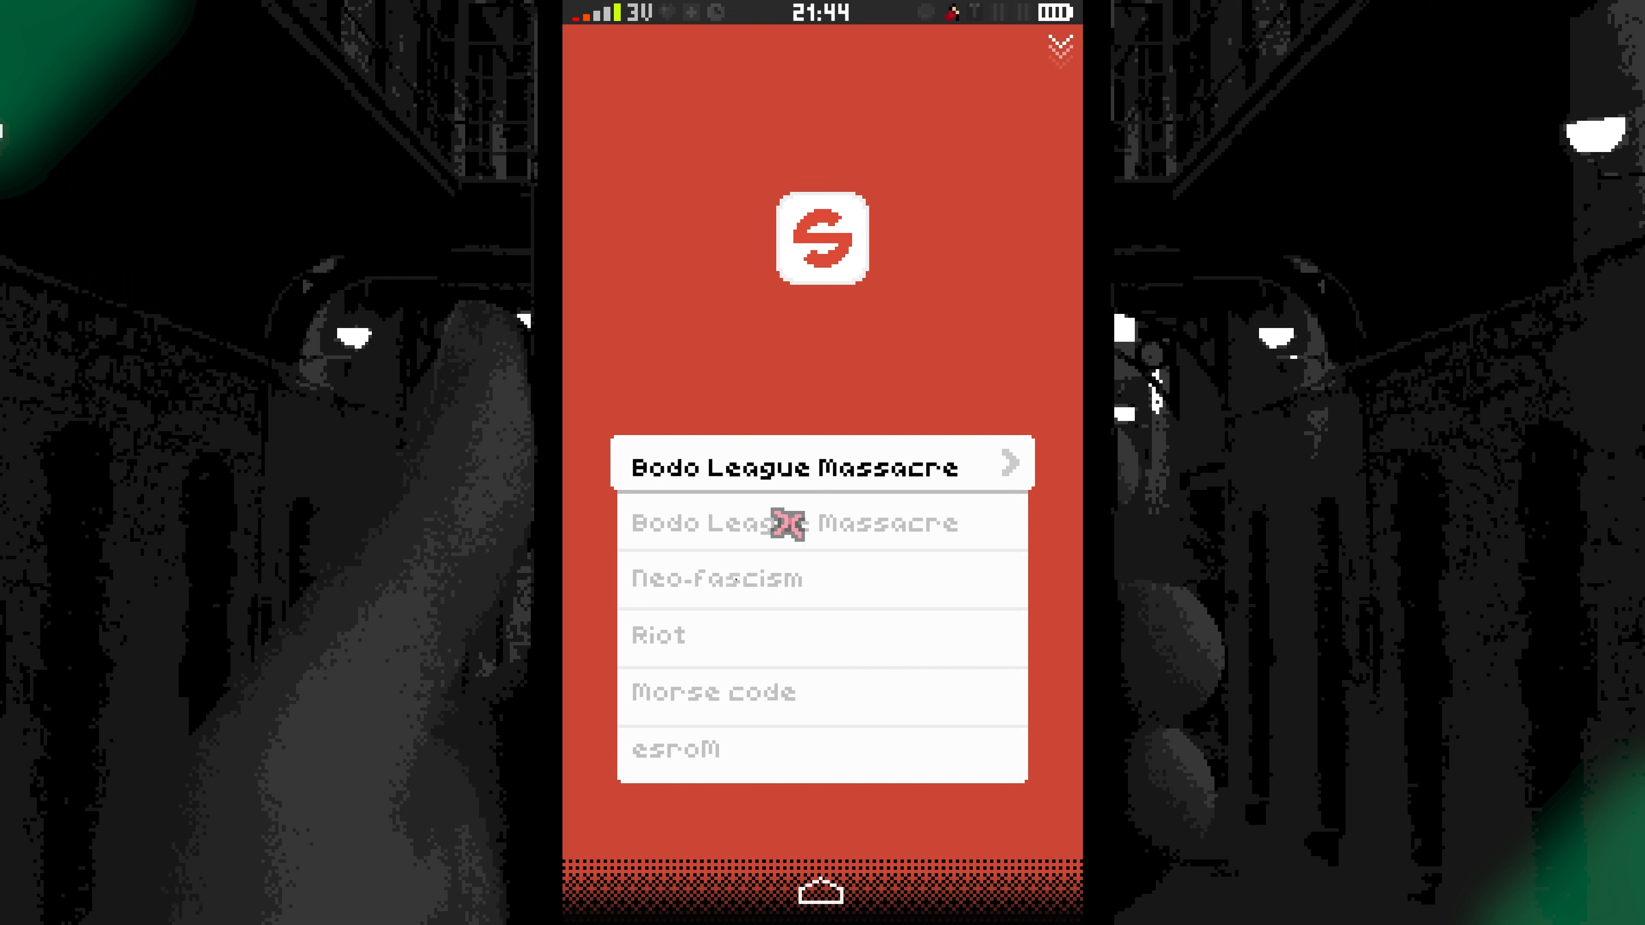
click(714, 579)
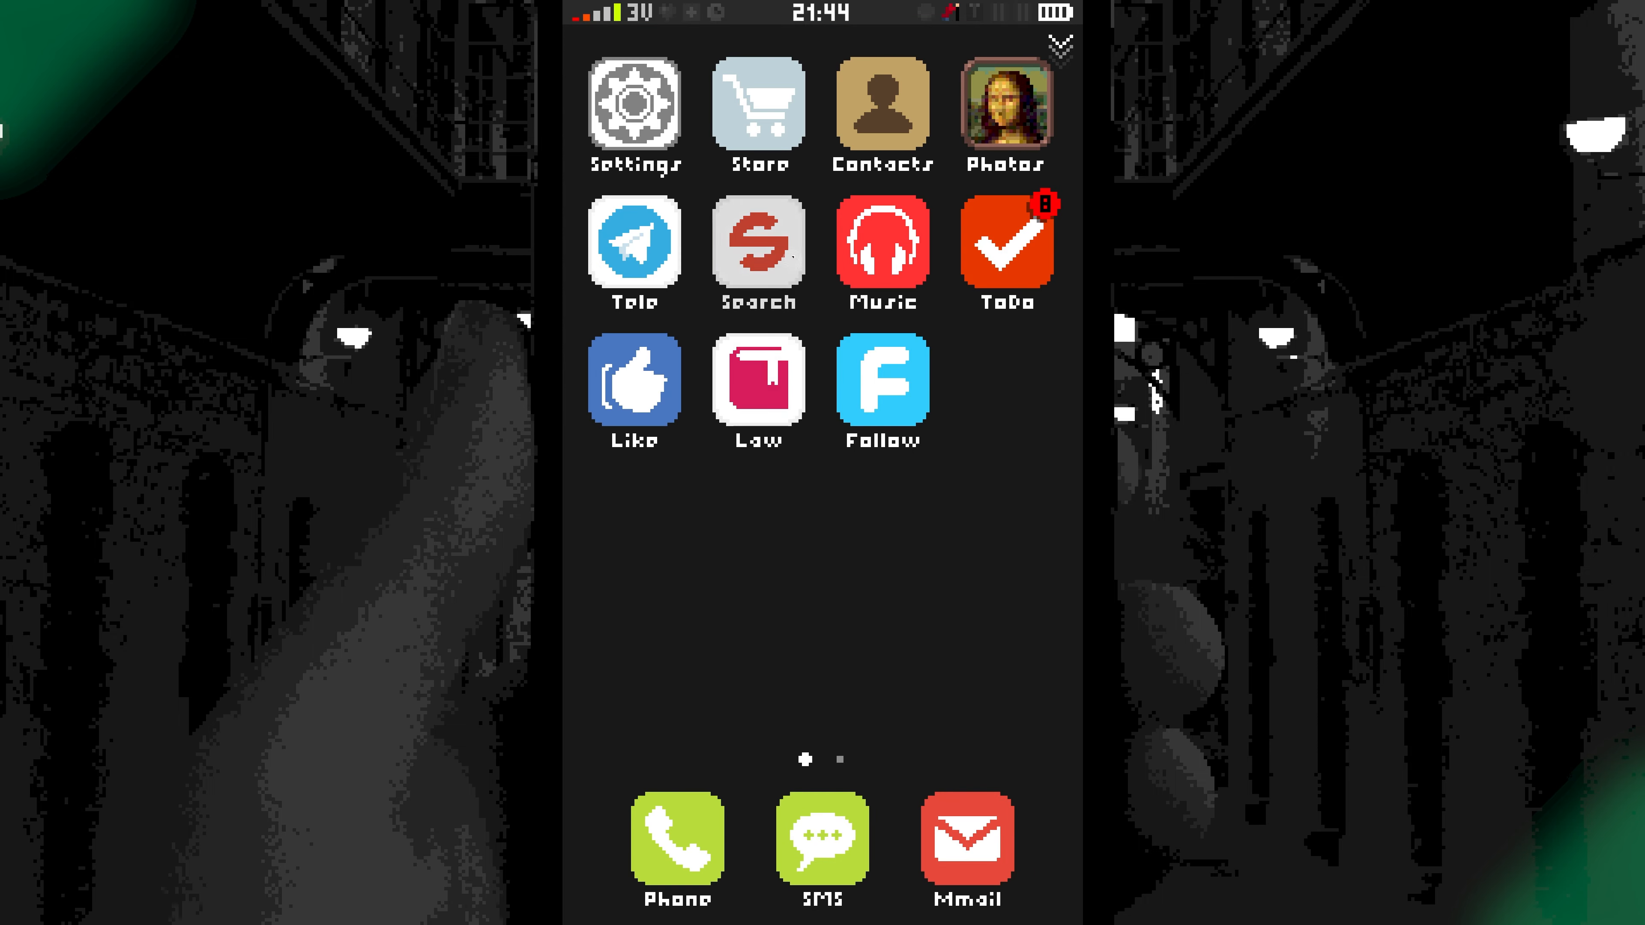
click(757, 243)
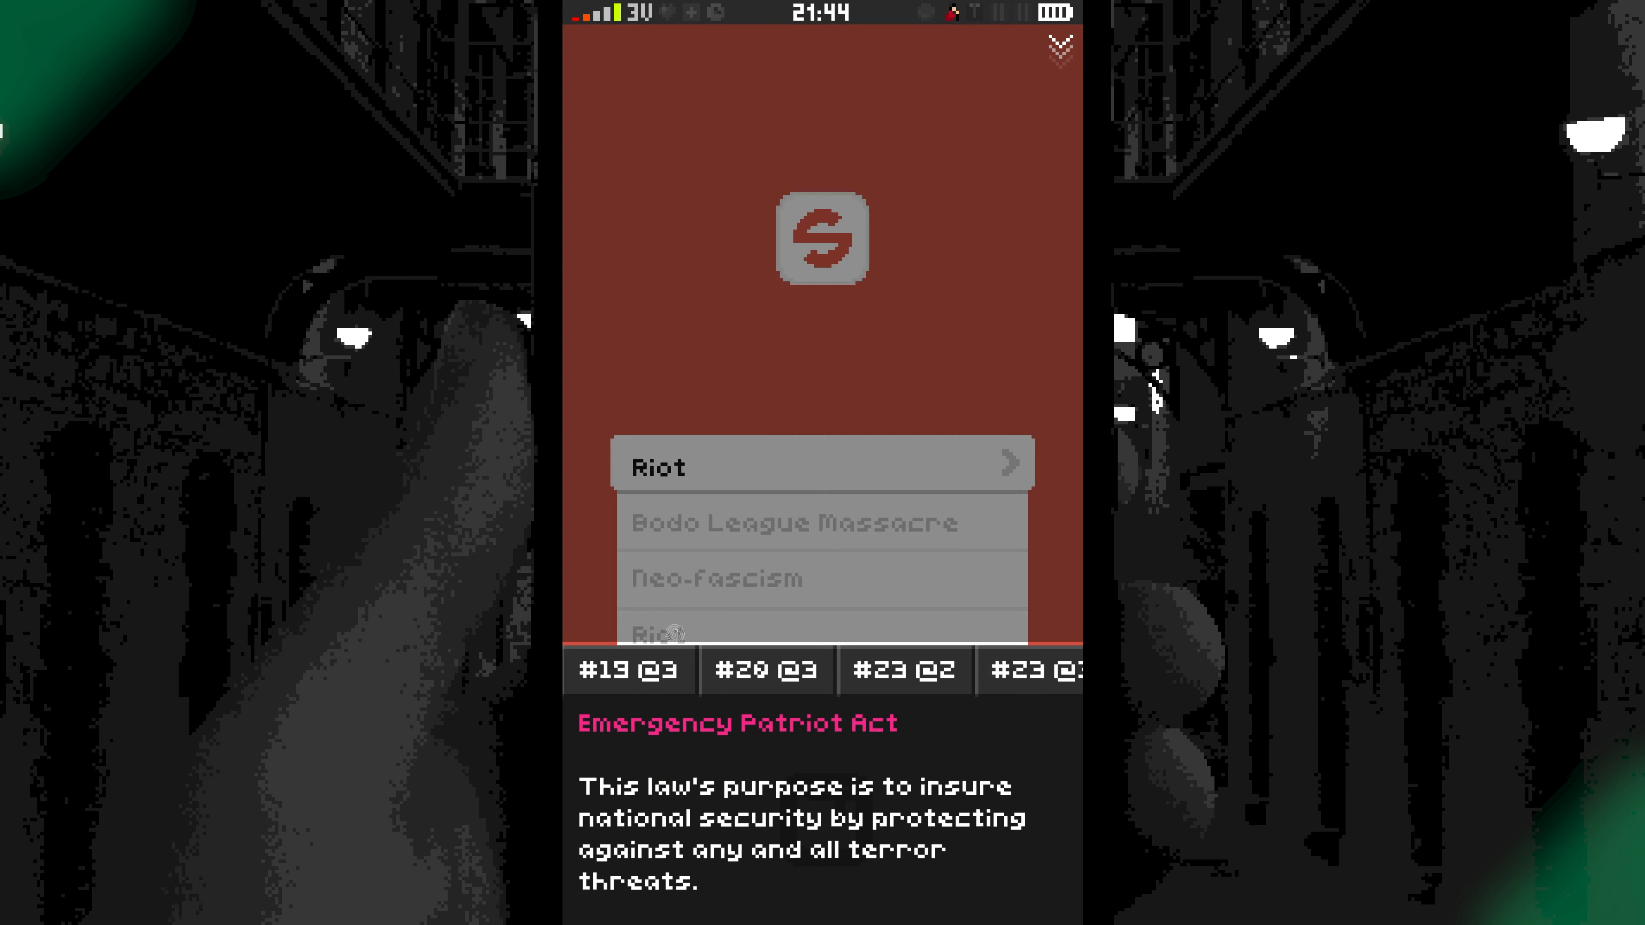
Review Articles 23 Item 2 and 15 Item 1 cited by the Riot search, then dismiss them.
click(903, 670)
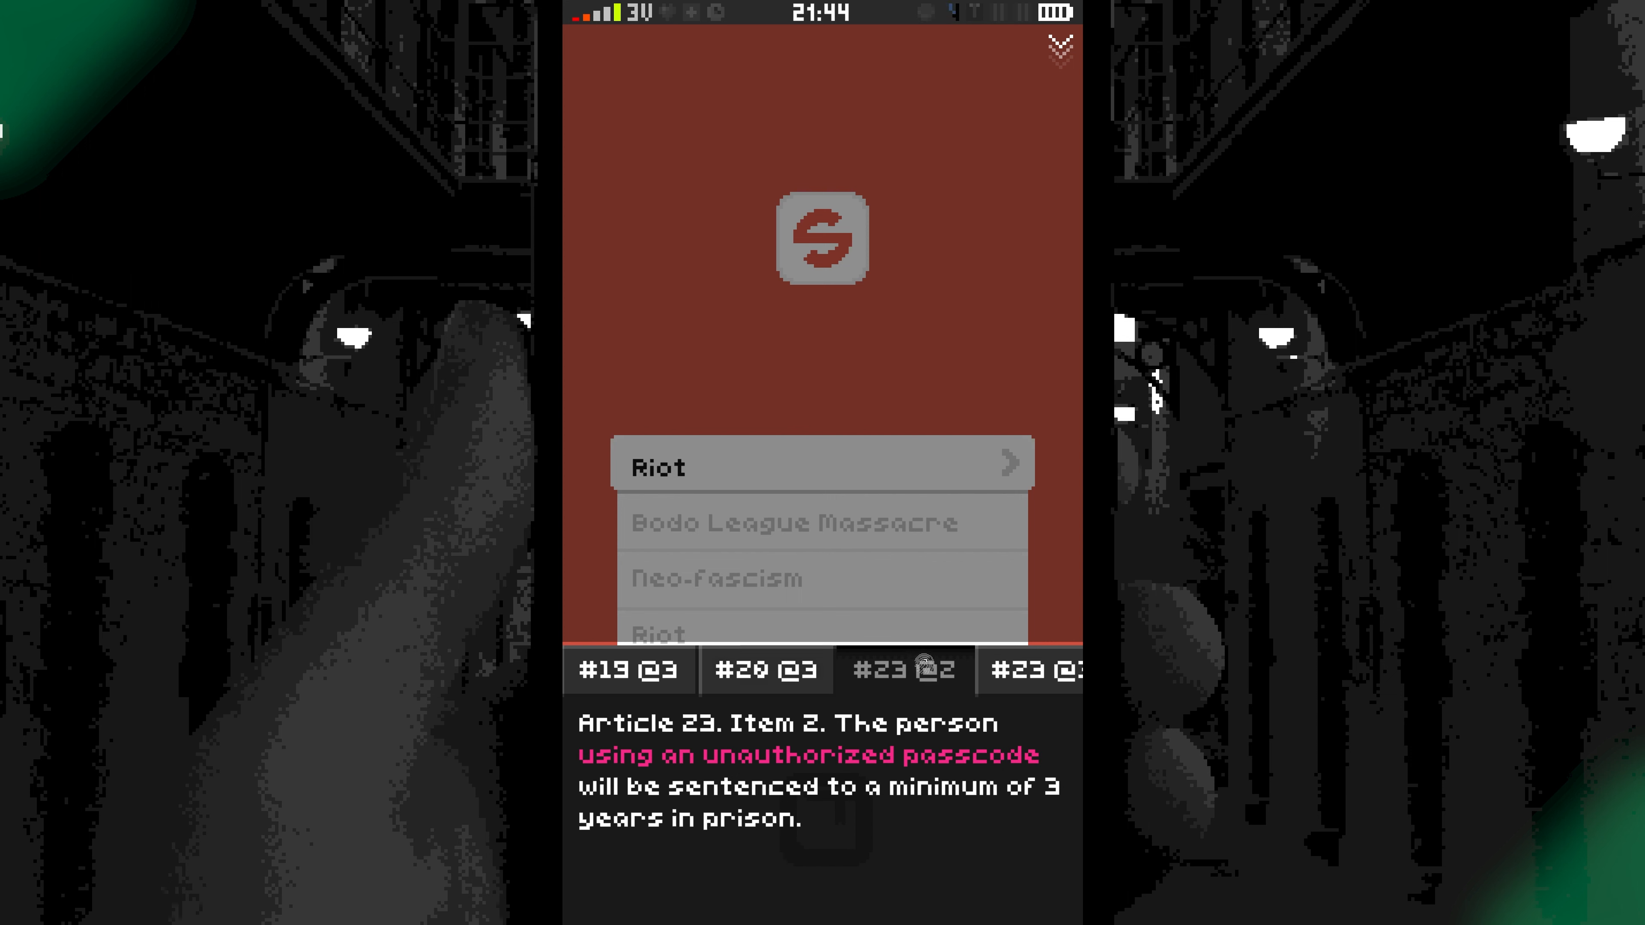
click(1030, 670)
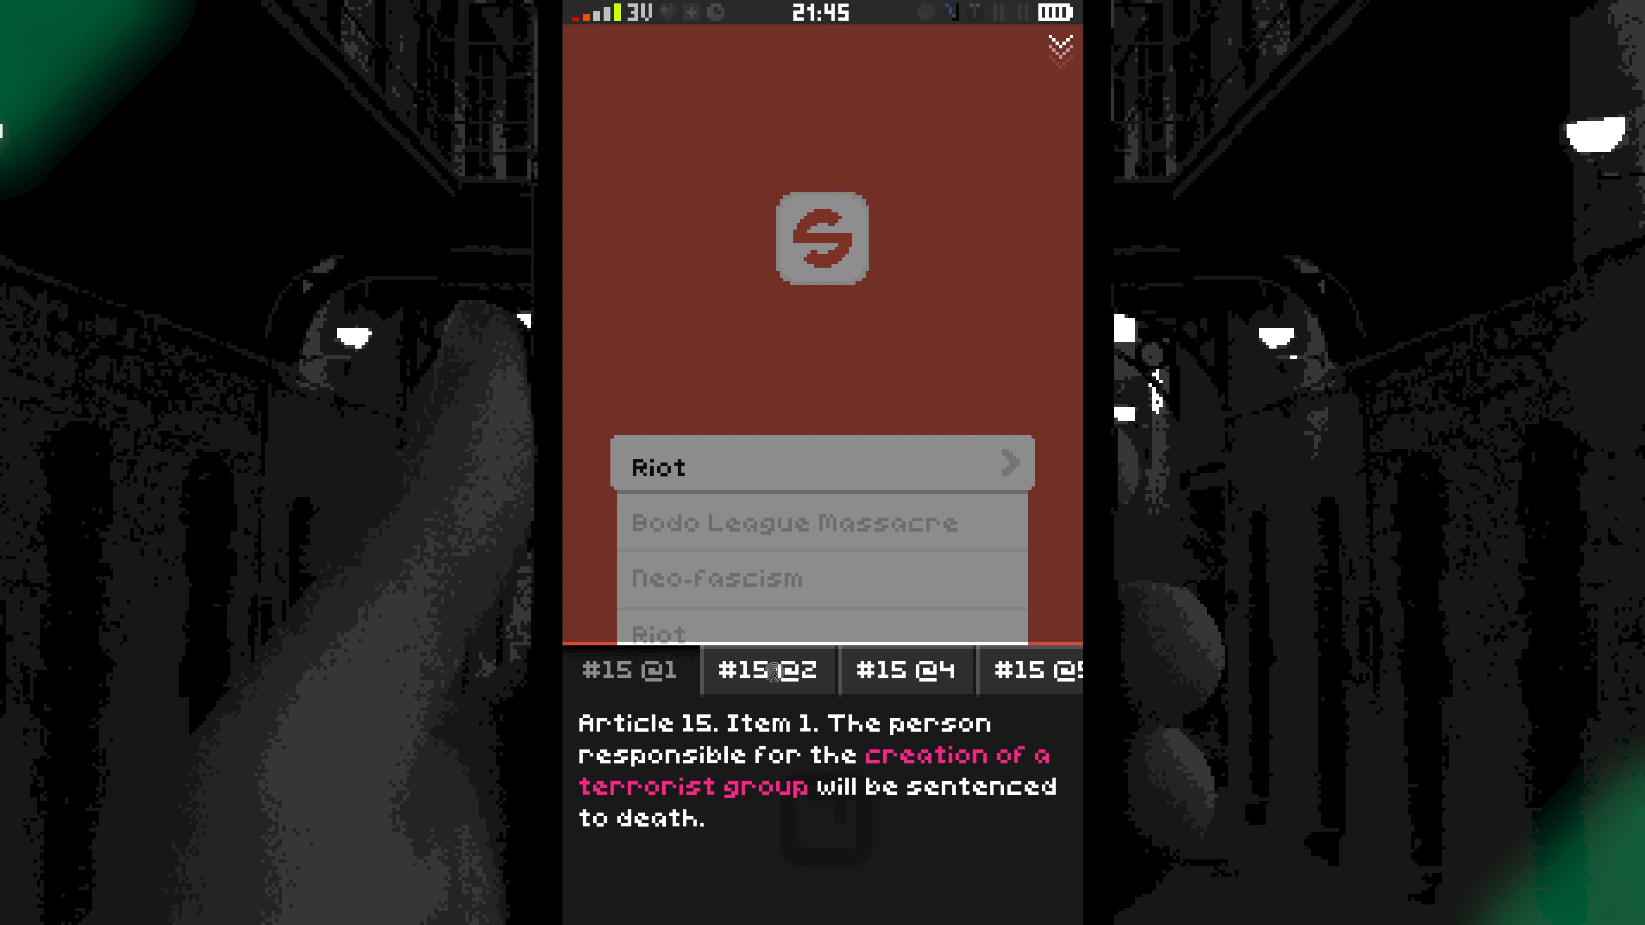
click(907, 670)
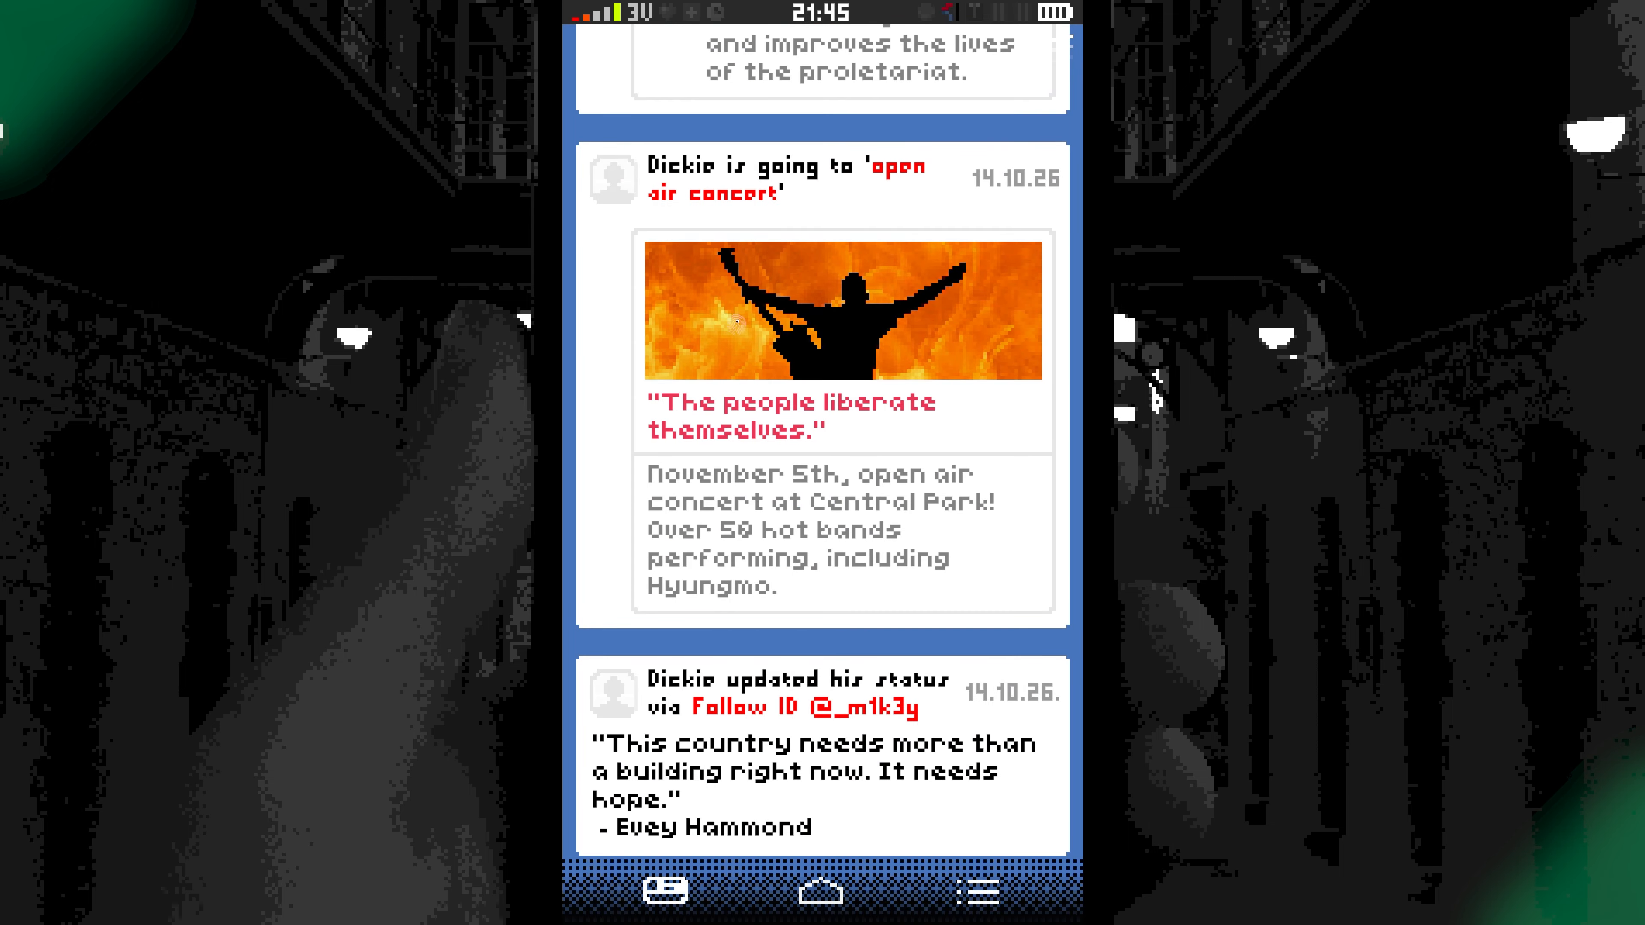
Scroll through Dickie's feed past the bridge bombing and Homeland Security posts to the concert.
scroll(down, 3)
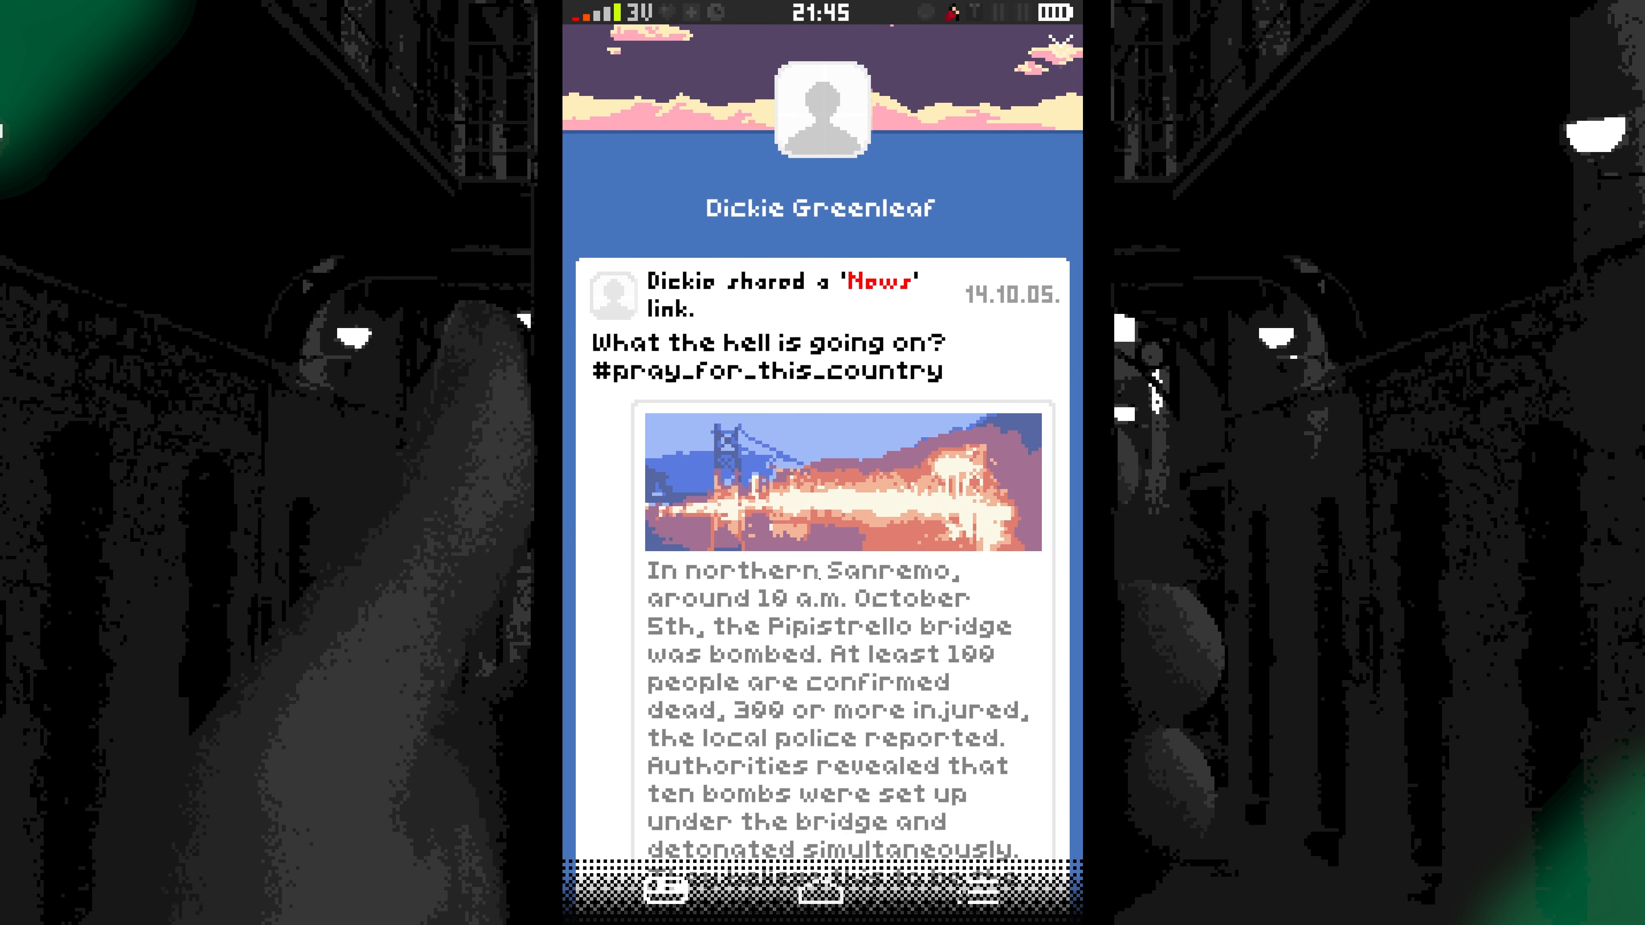
scroll(down, 3)
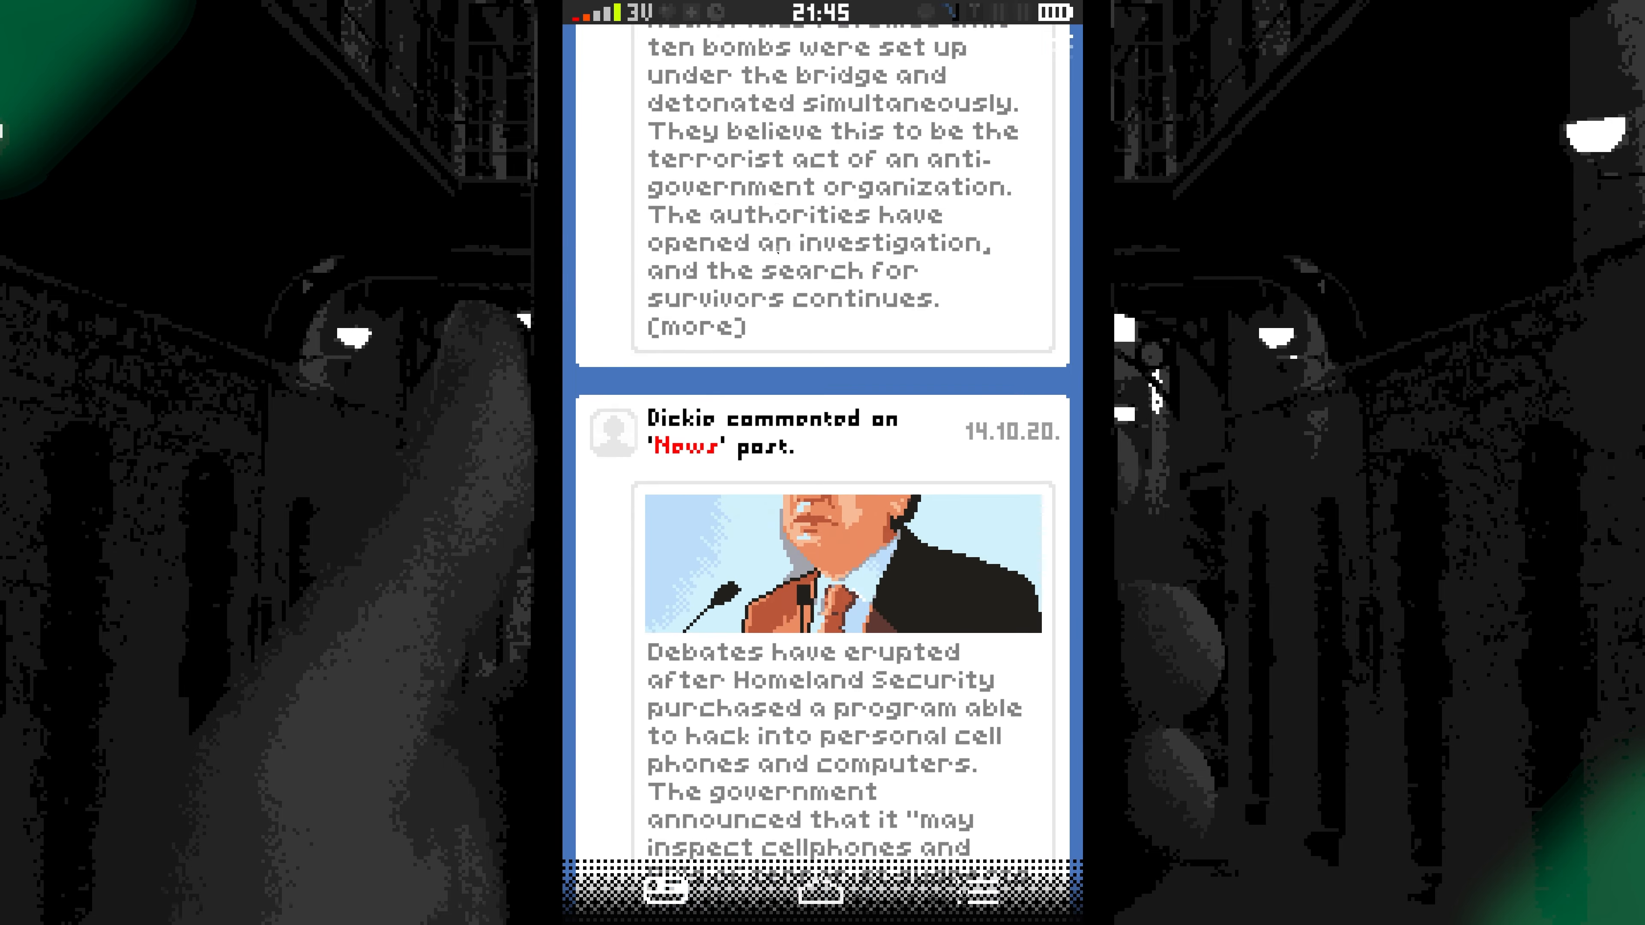
scroll(down, 3)
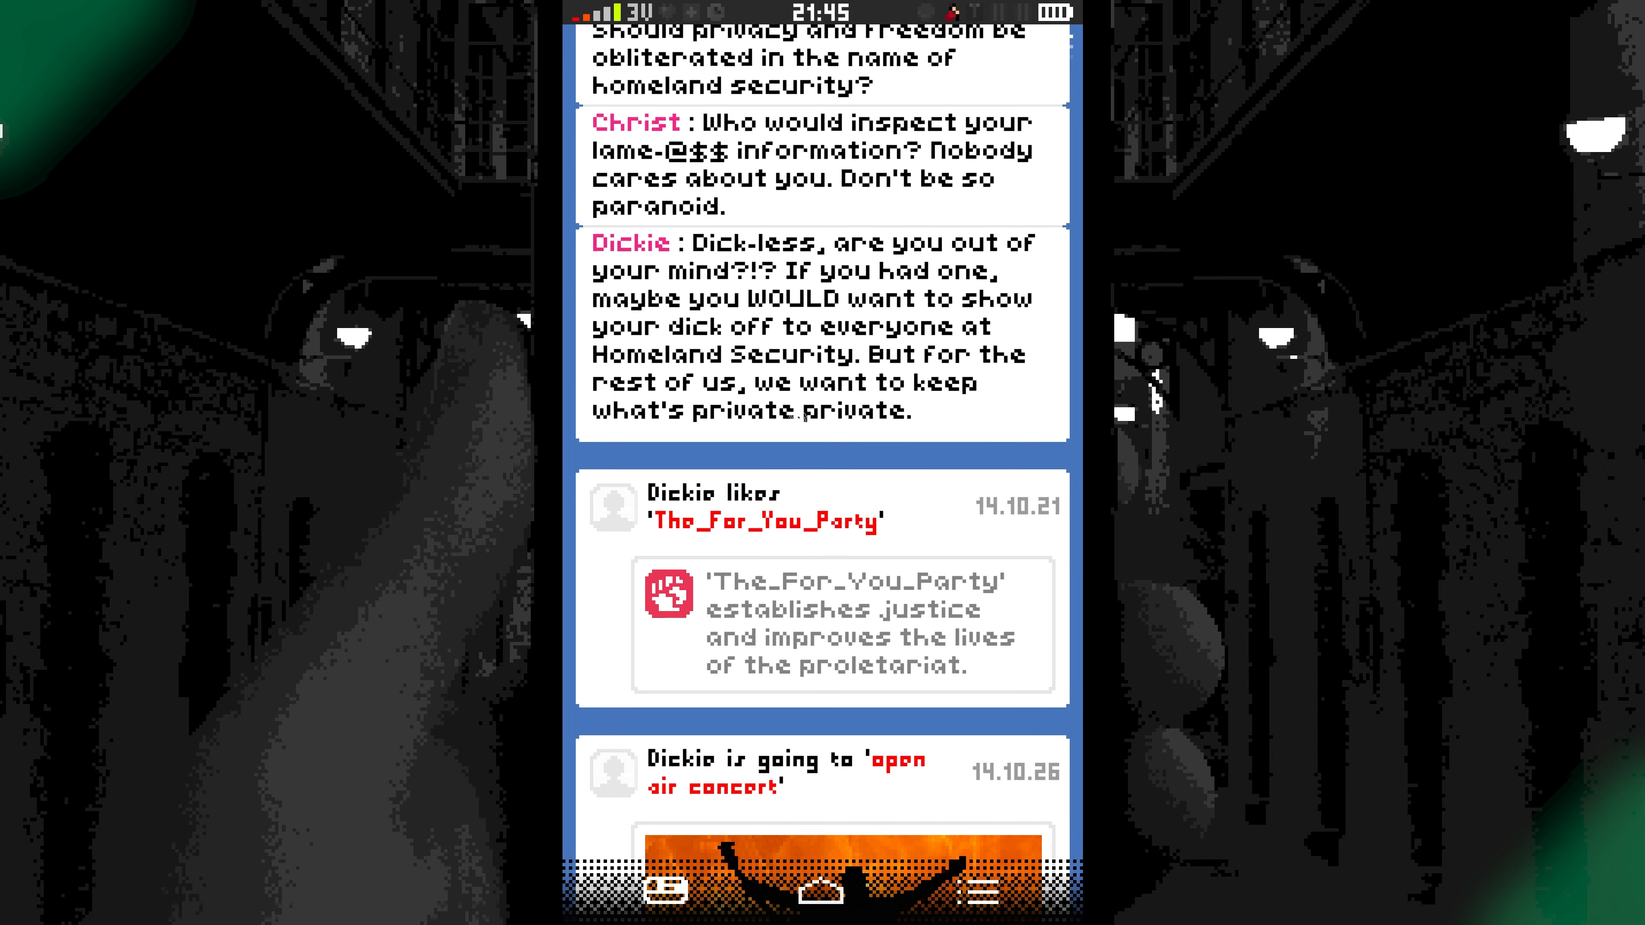
scroll(down, 3)
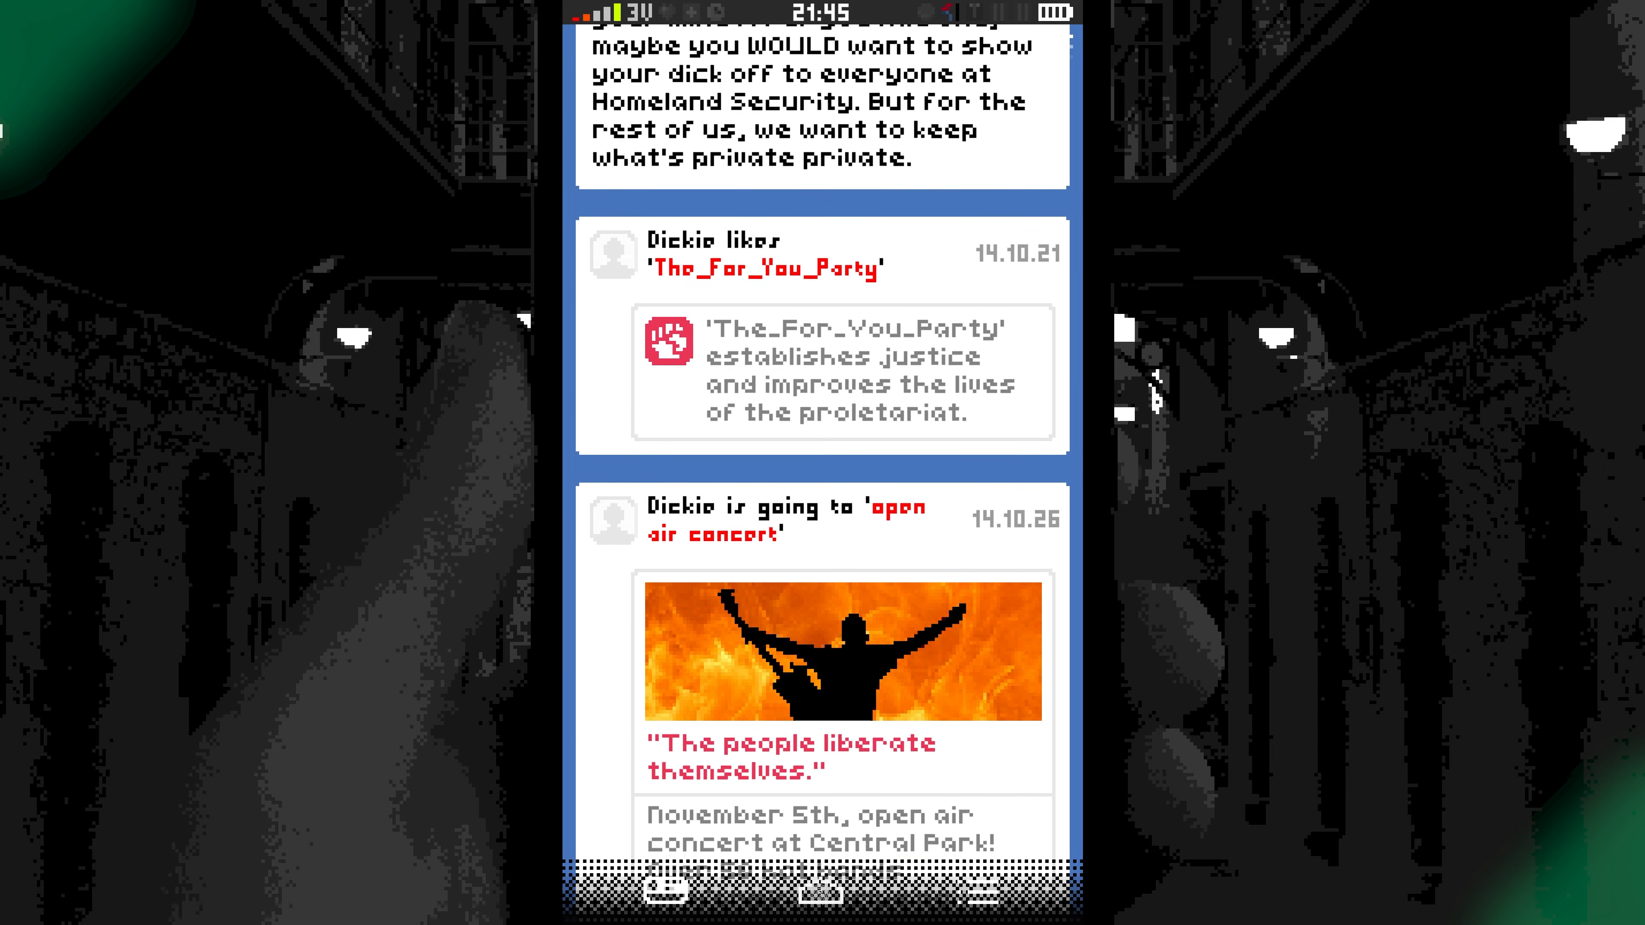